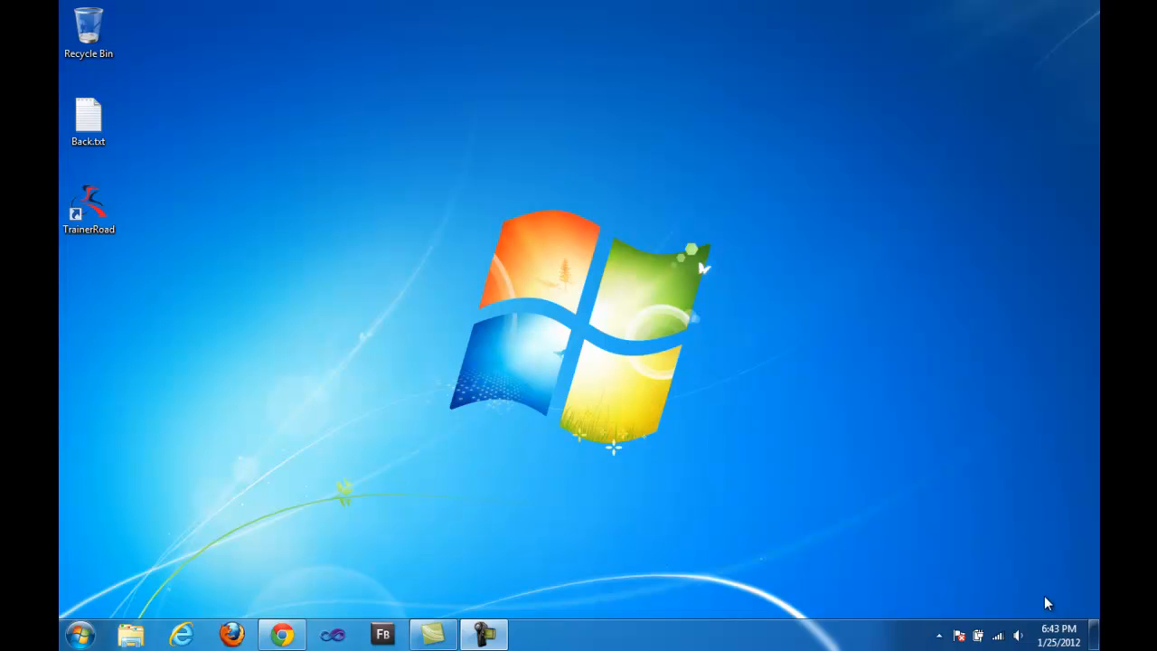
mouse_move(882, 495)
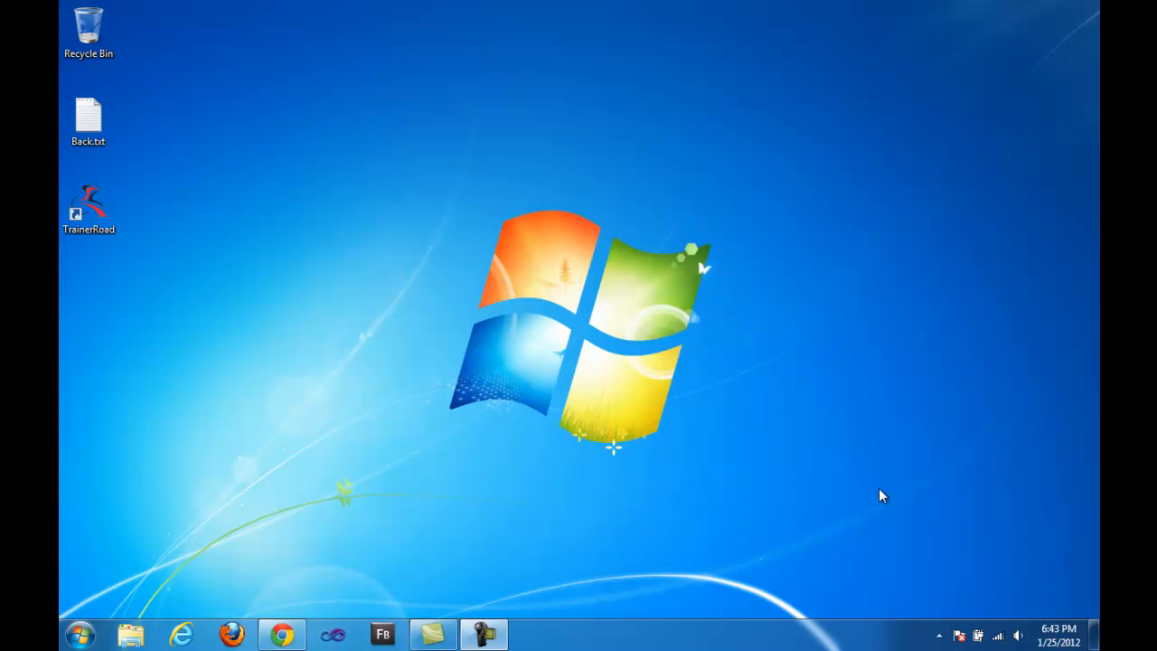
mouse_move(586, 432)
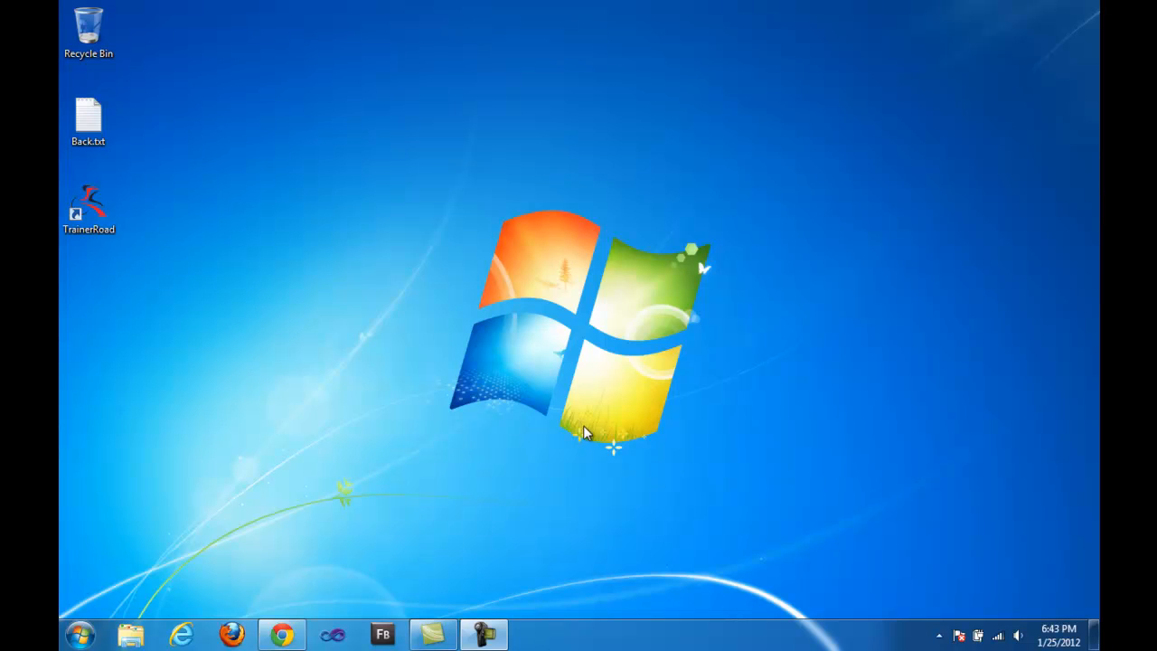
mouse_move(534, 412)
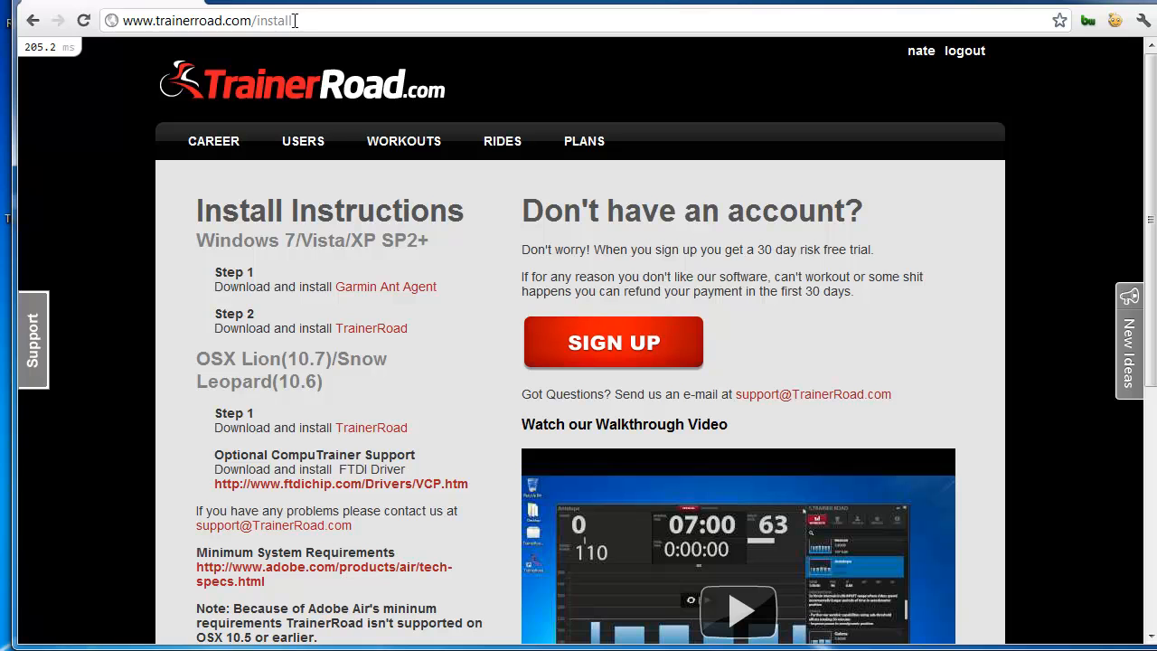
mouse_move(405, 250)
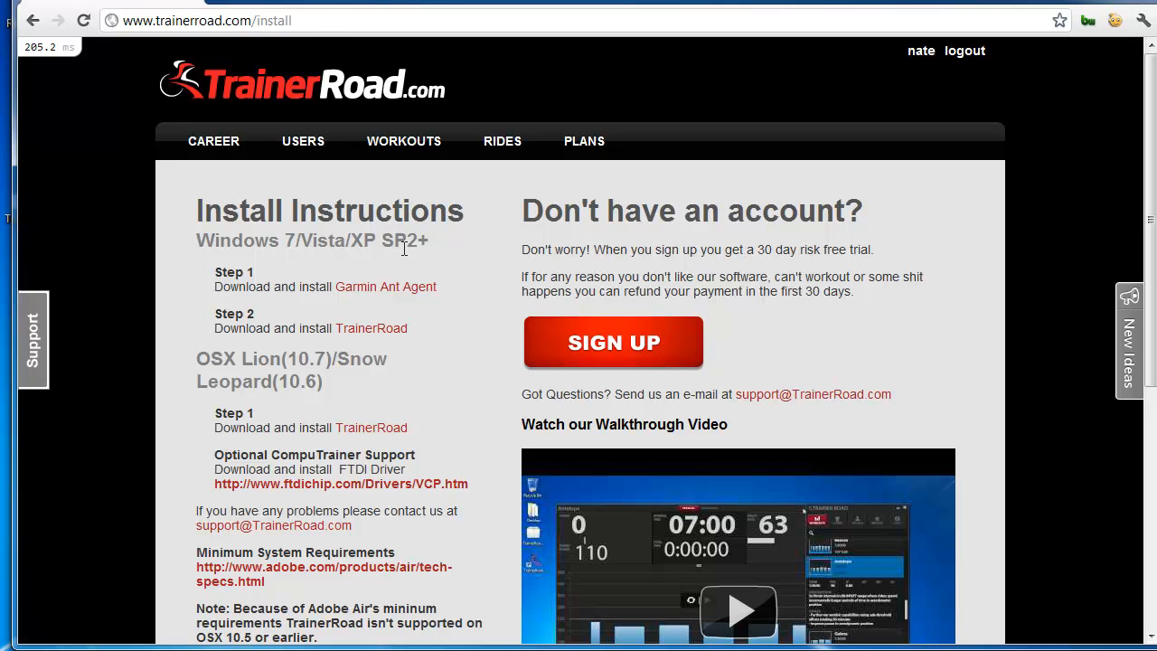
mouse_move(224, 365)
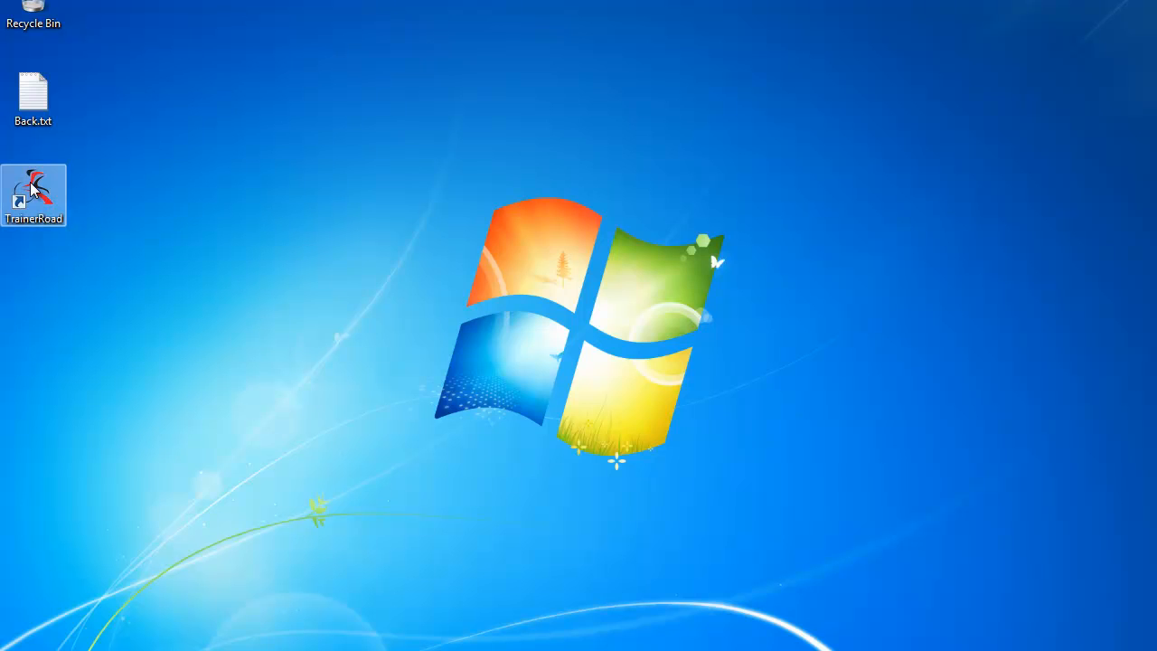
- Launch TrainerRoad from its desktop shortcut, landing on the Workouts list
double_click(32, 195)
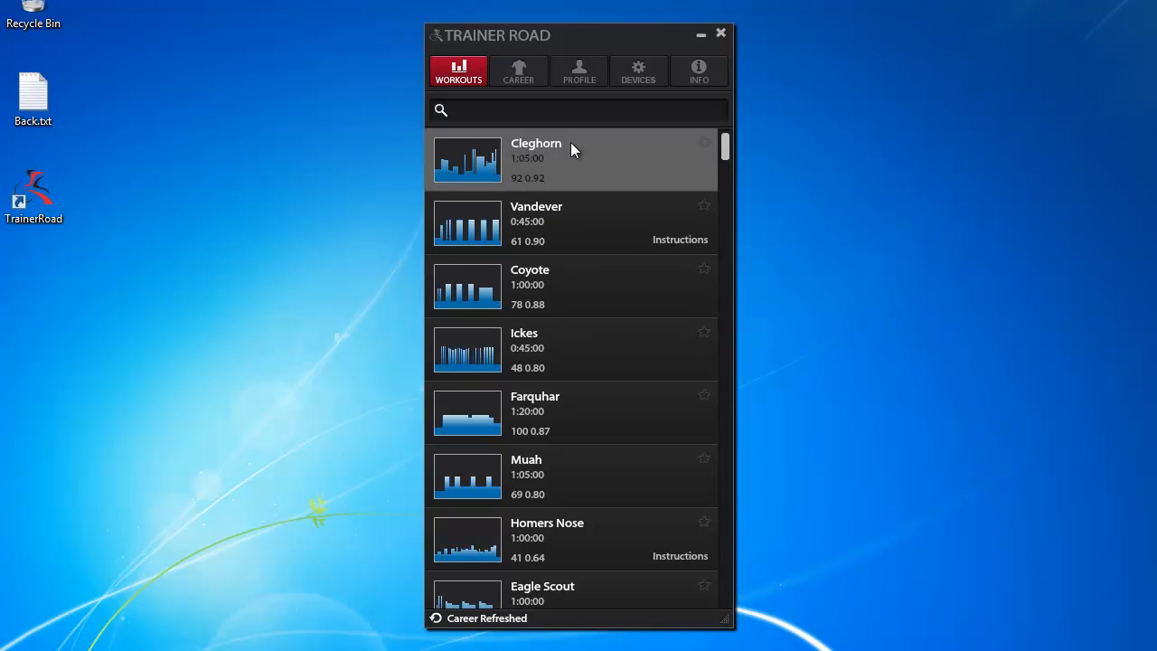
mouse_move(680, 170)
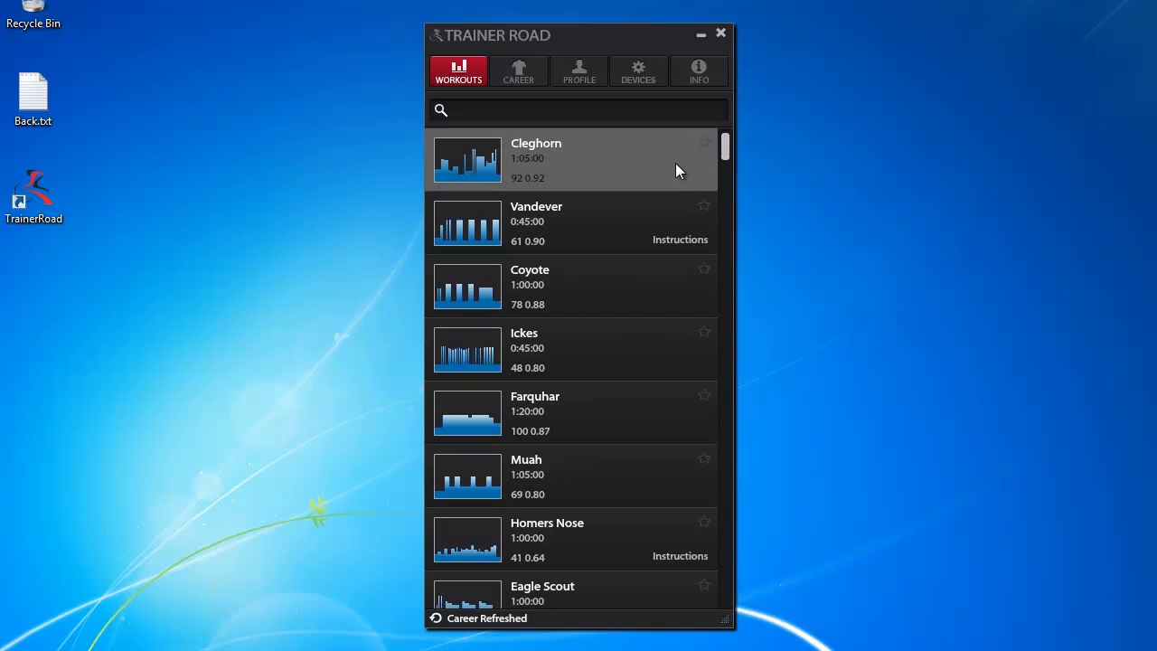
mouse_move(638, 72)
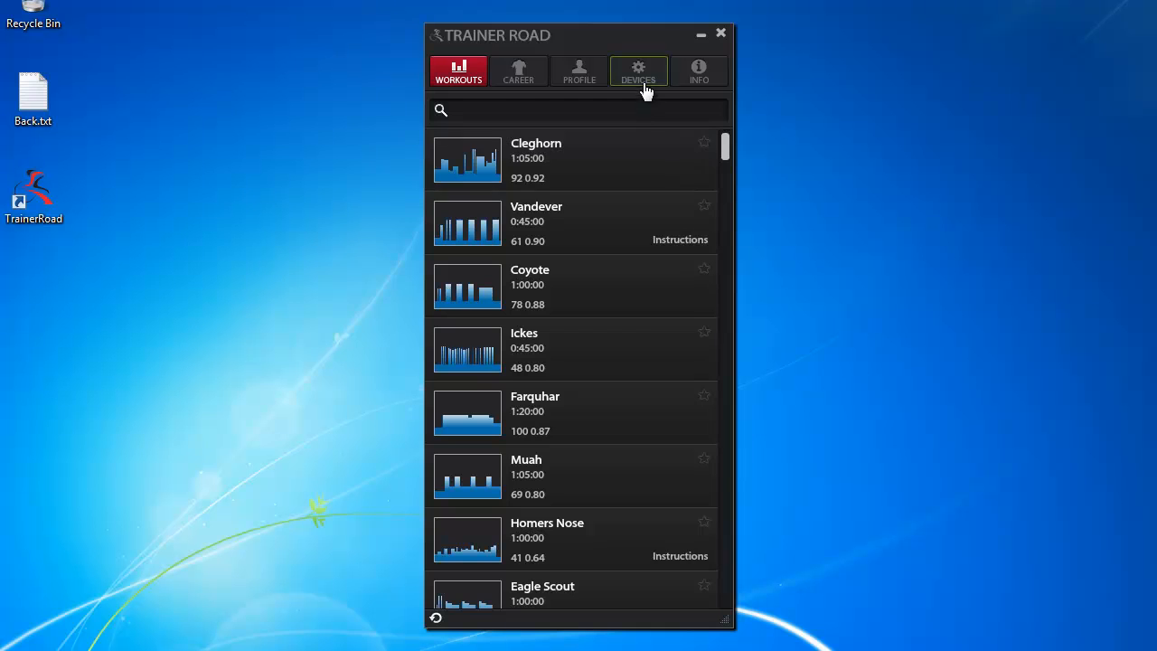
- Go to Devices and search for the ANT+ USB stick until it connects
click(638, 73)
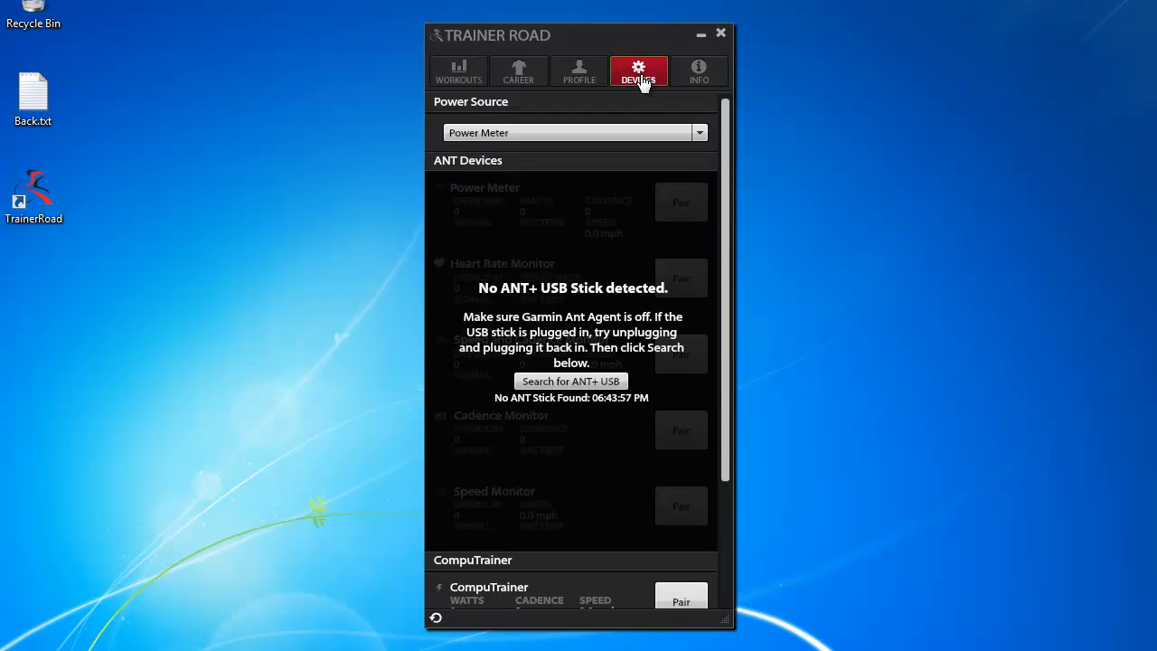
mouse_move(506, 293)
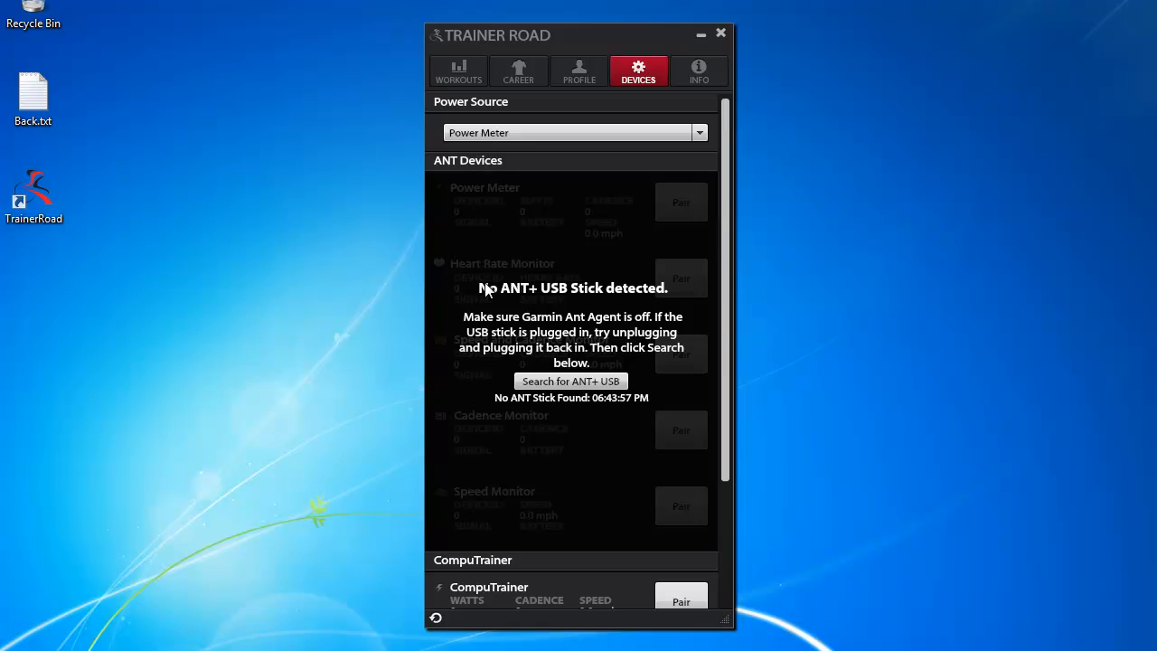
click(572, 380)
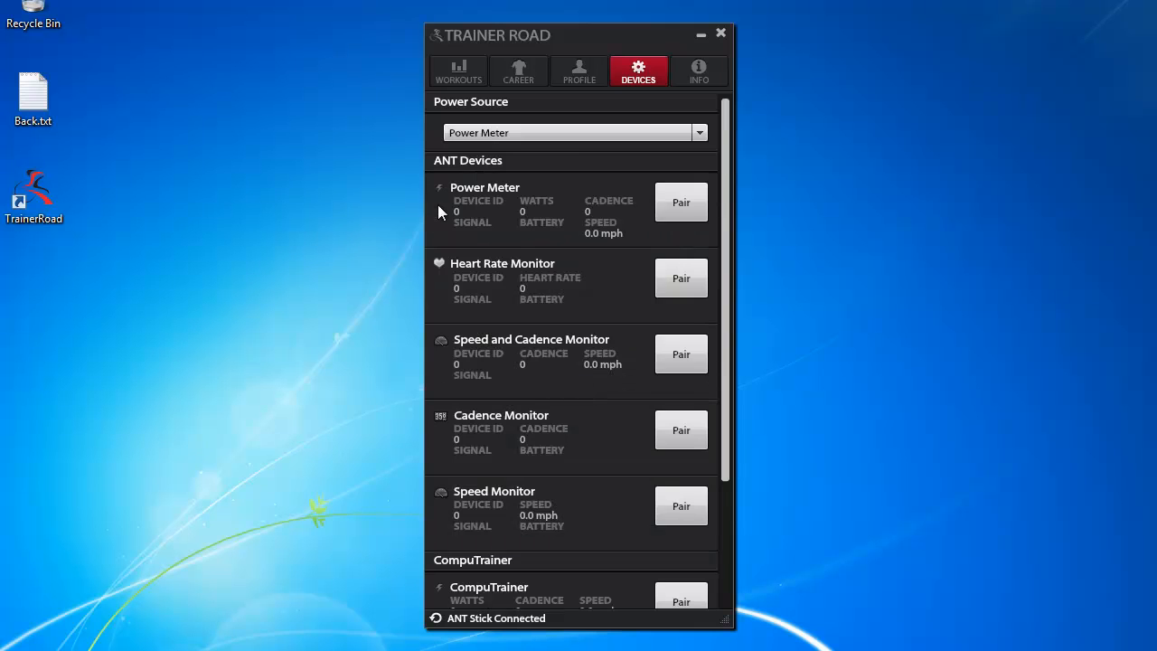
mouse_move(696, 199)
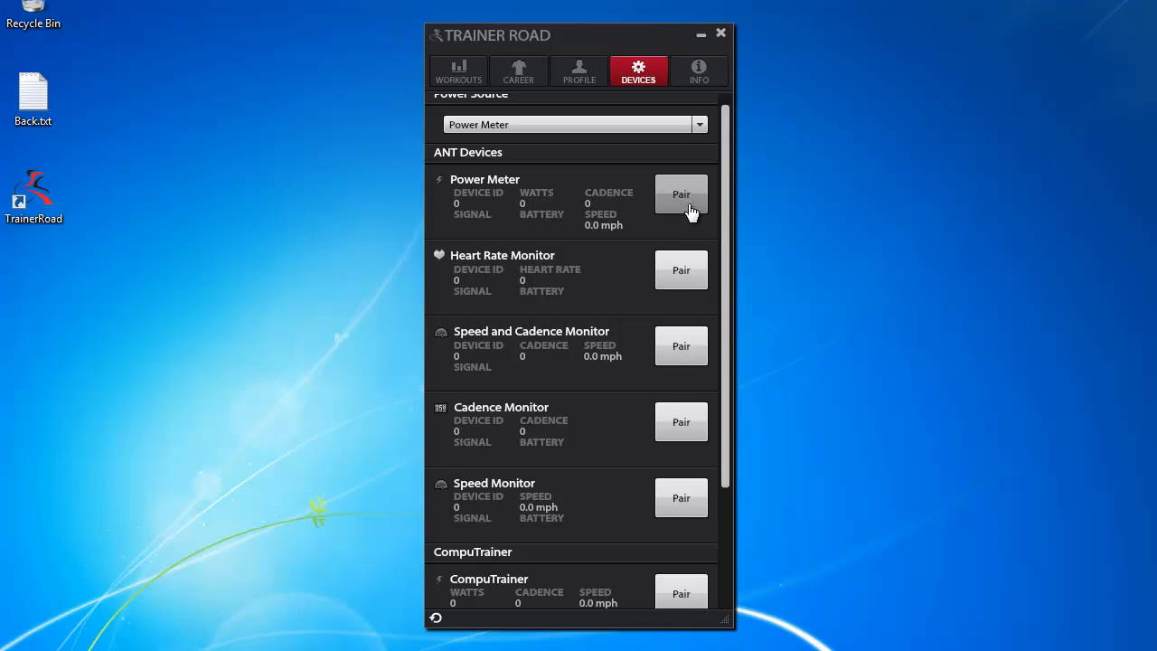
- Pair the power meter, with heart rate and speed/cadence monitors pairing alongside
click(680, 193)
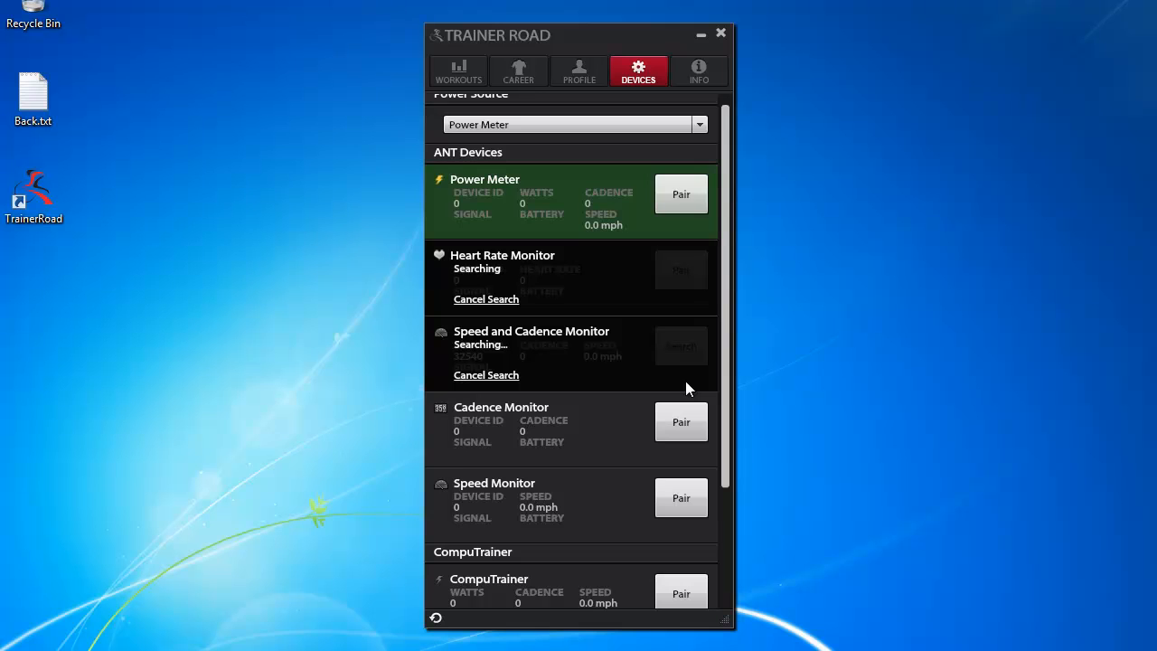
click(680, 193)
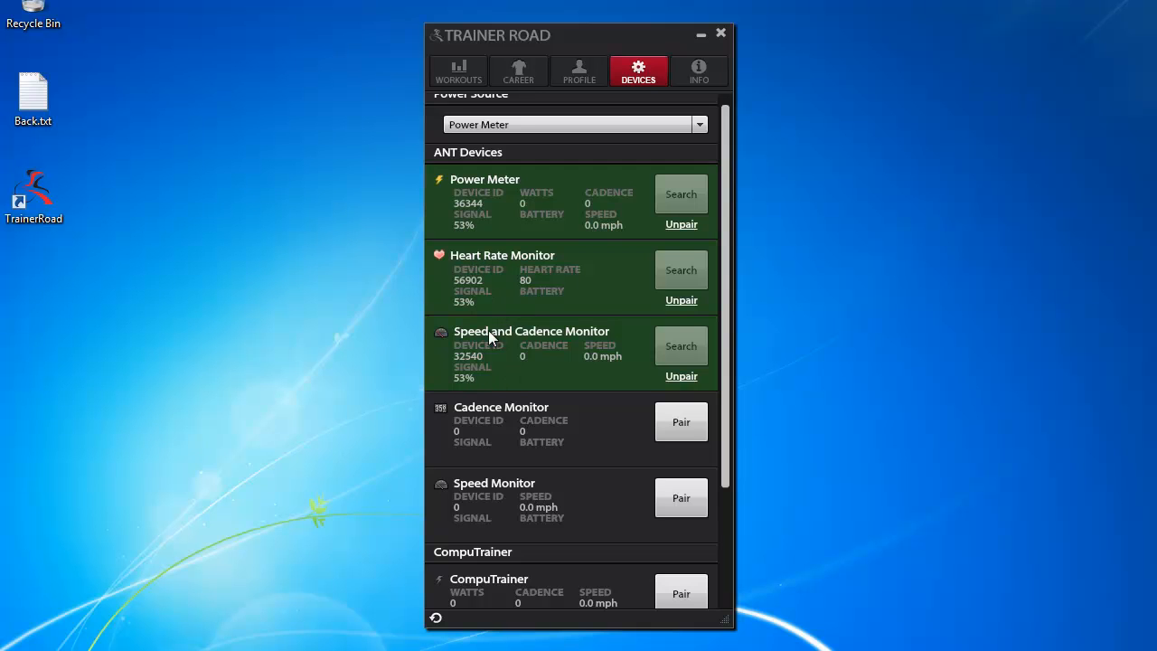
mouse_move(569, 338)
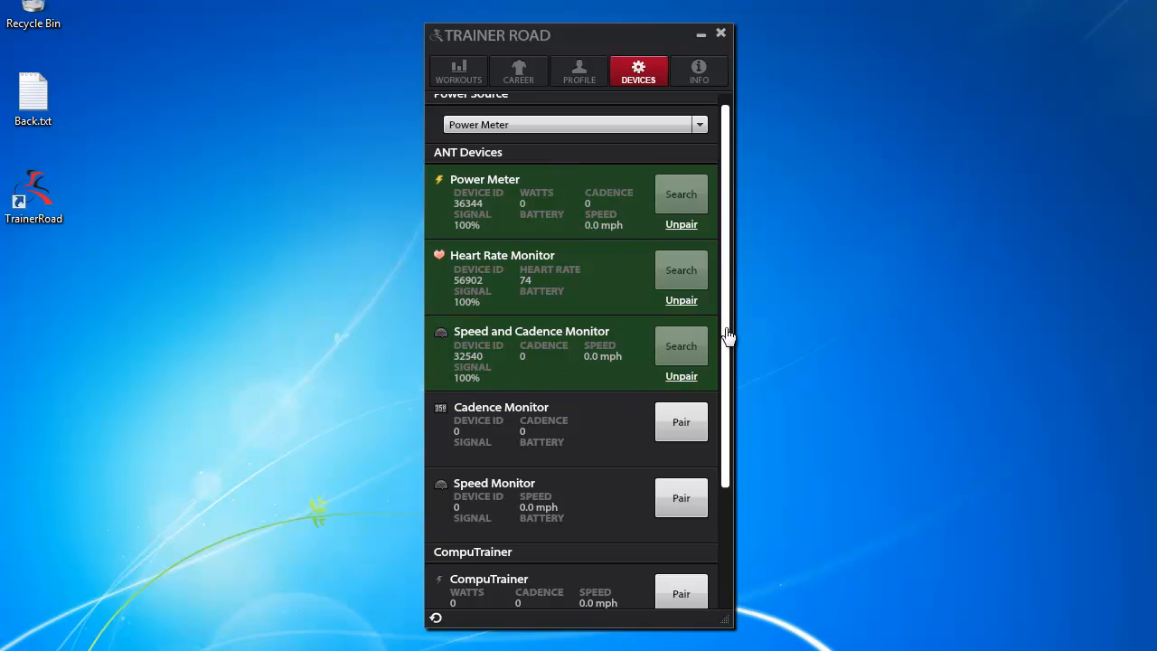
- Choose Kurt Kinetic Road Machine from the Power Source list
scroll(up, 3)
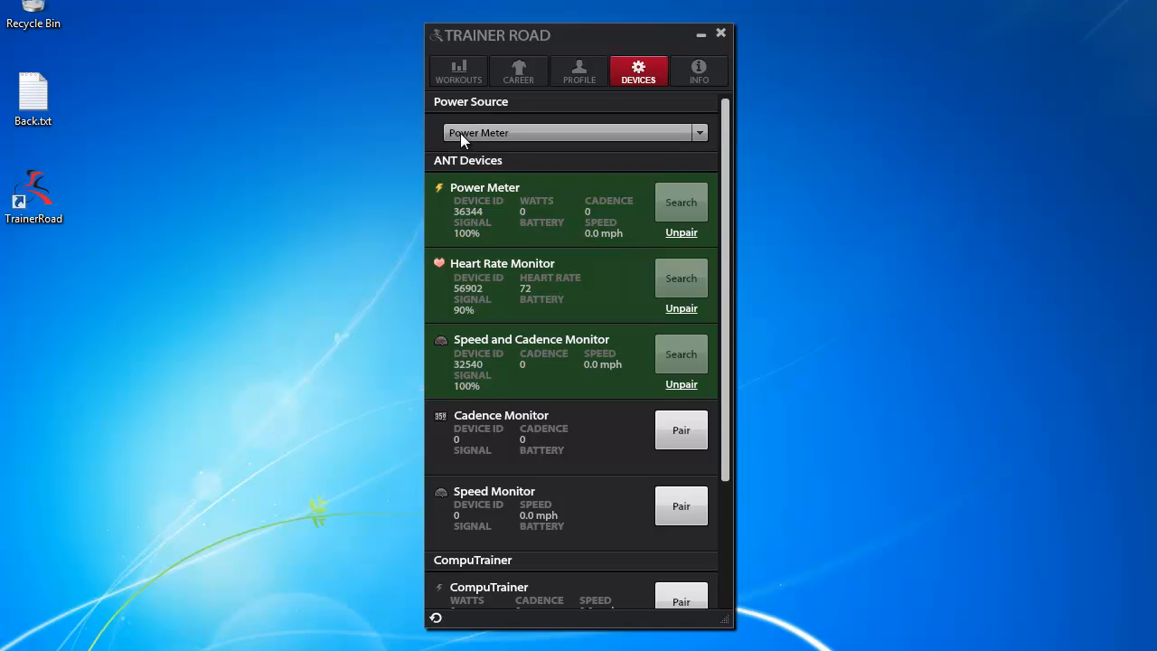
mouse_move(515, 137)
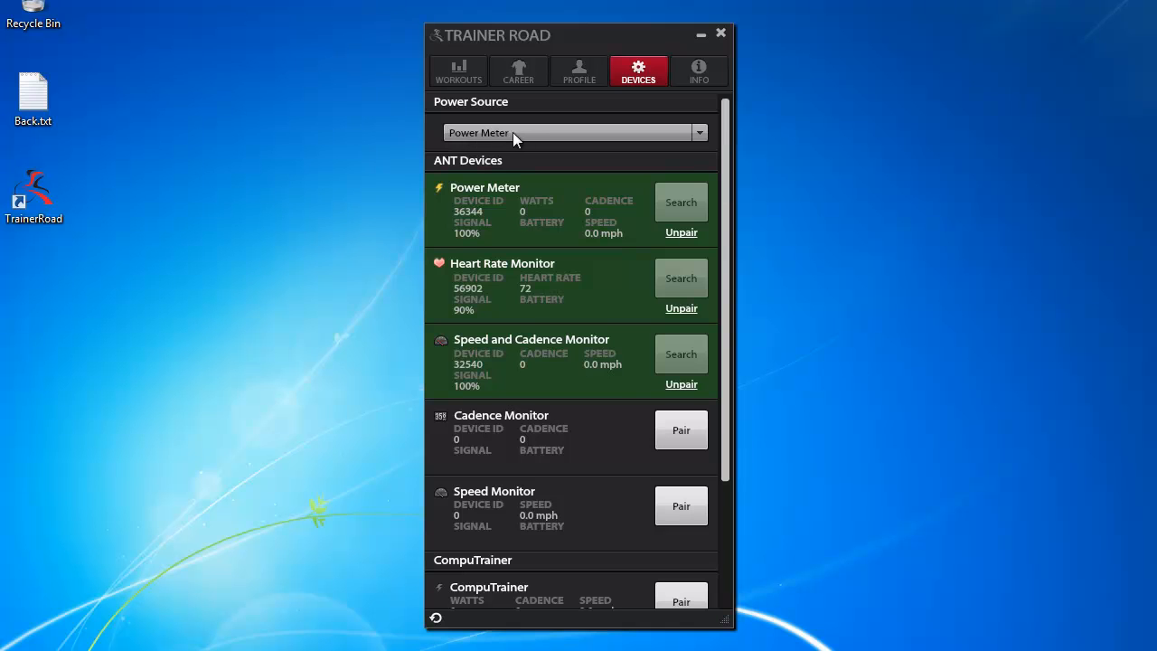
click(698, 132)
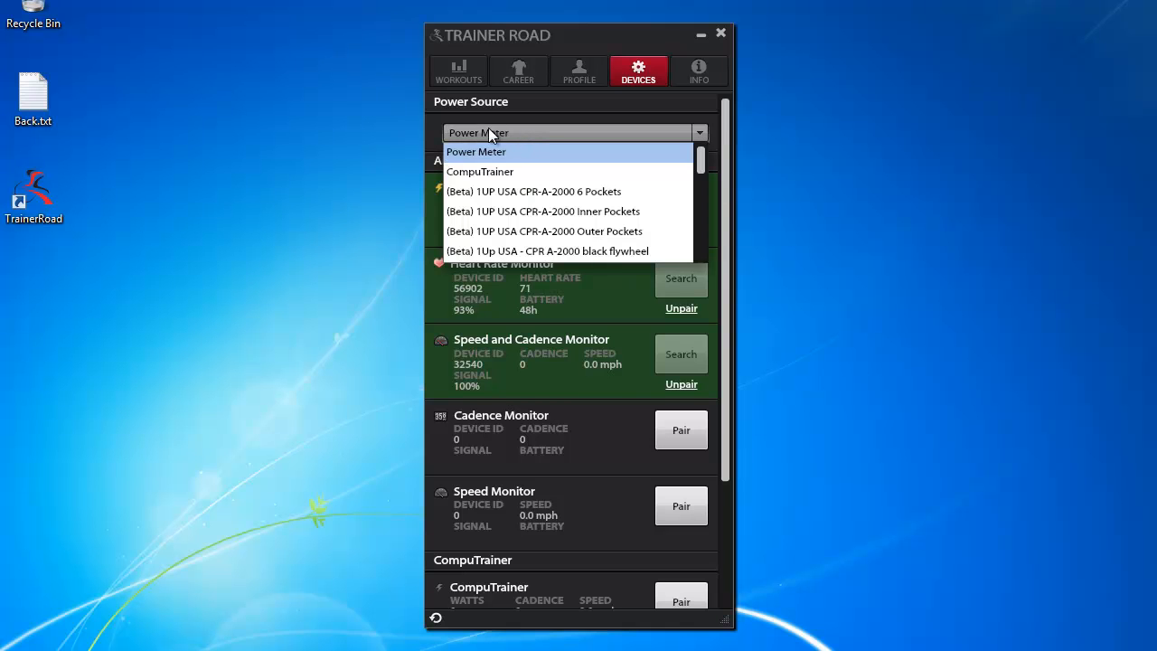
click(476, 152)
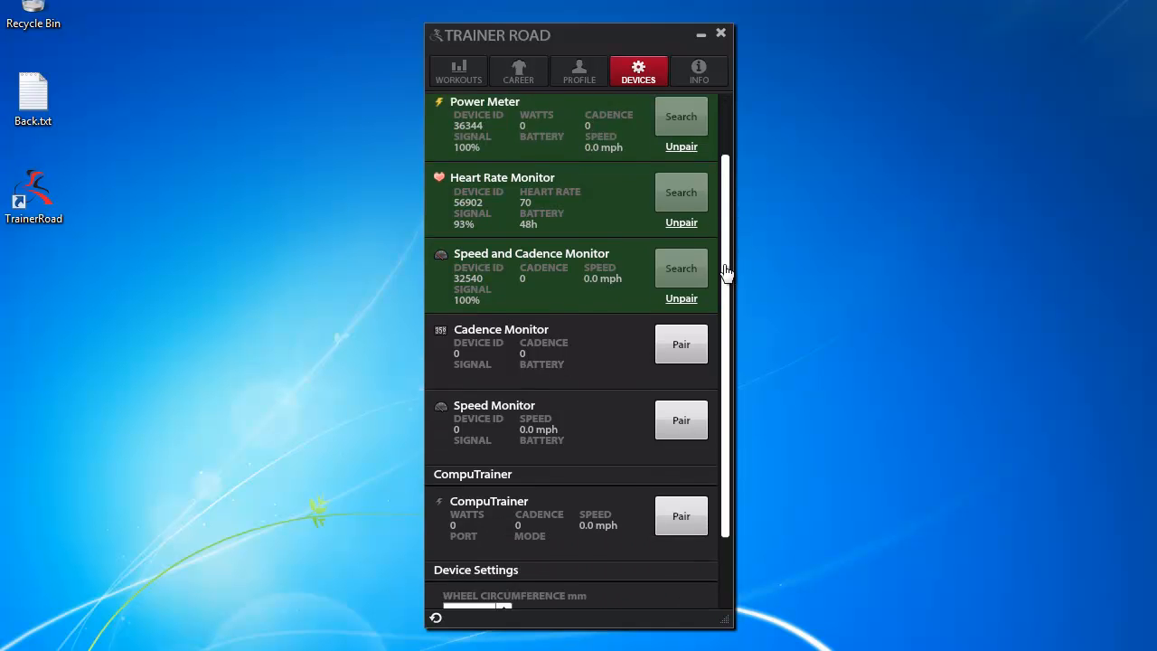
scroll(down, 3)
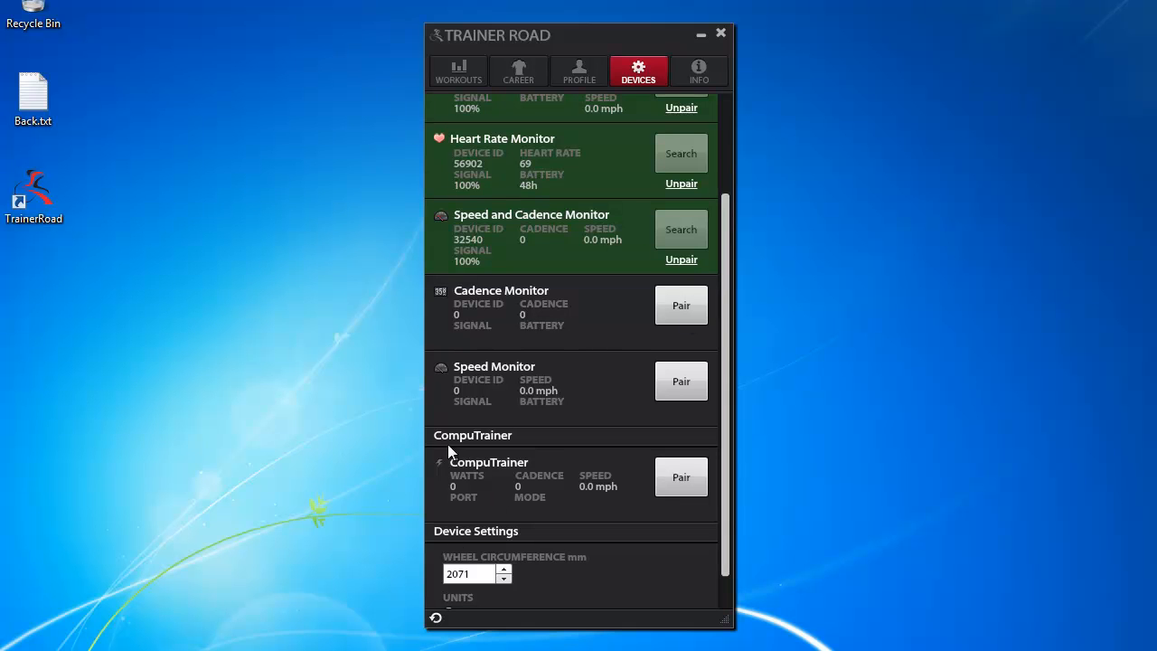
mouse_move(727, 479)
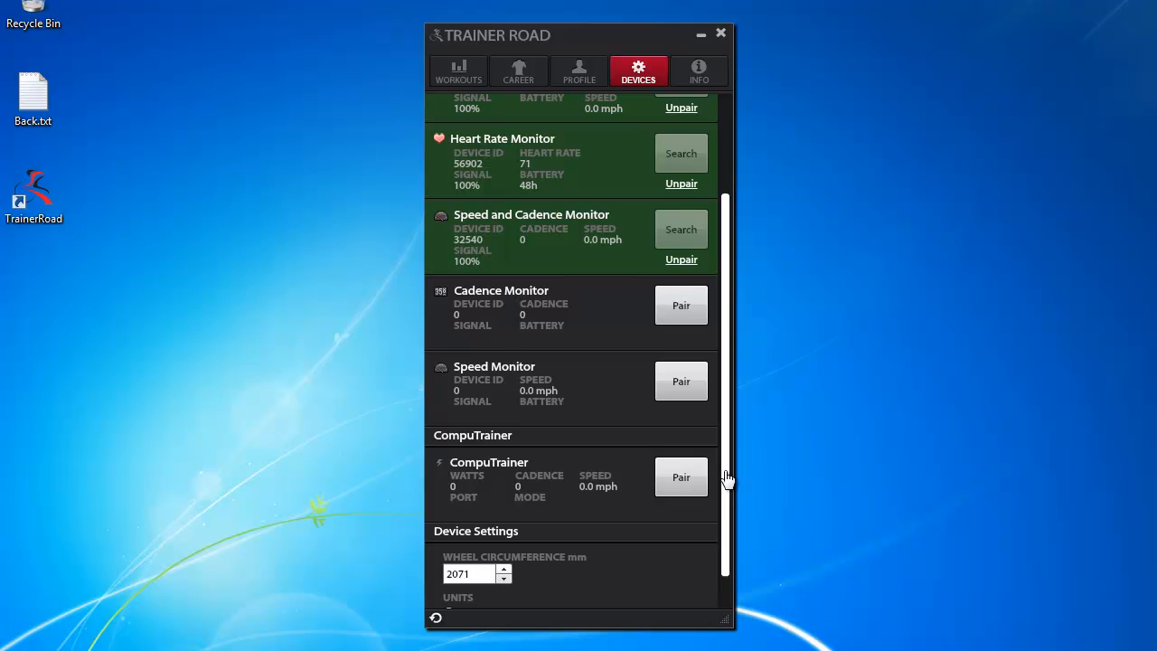
scroll(up, 3)
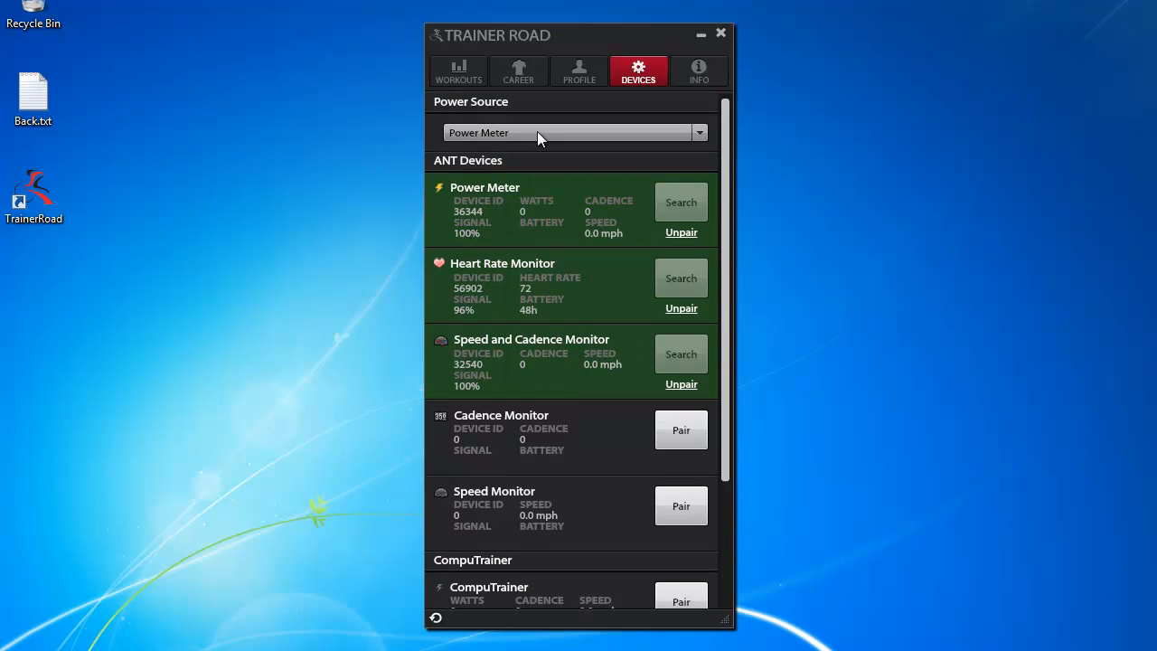
click(698, 134)
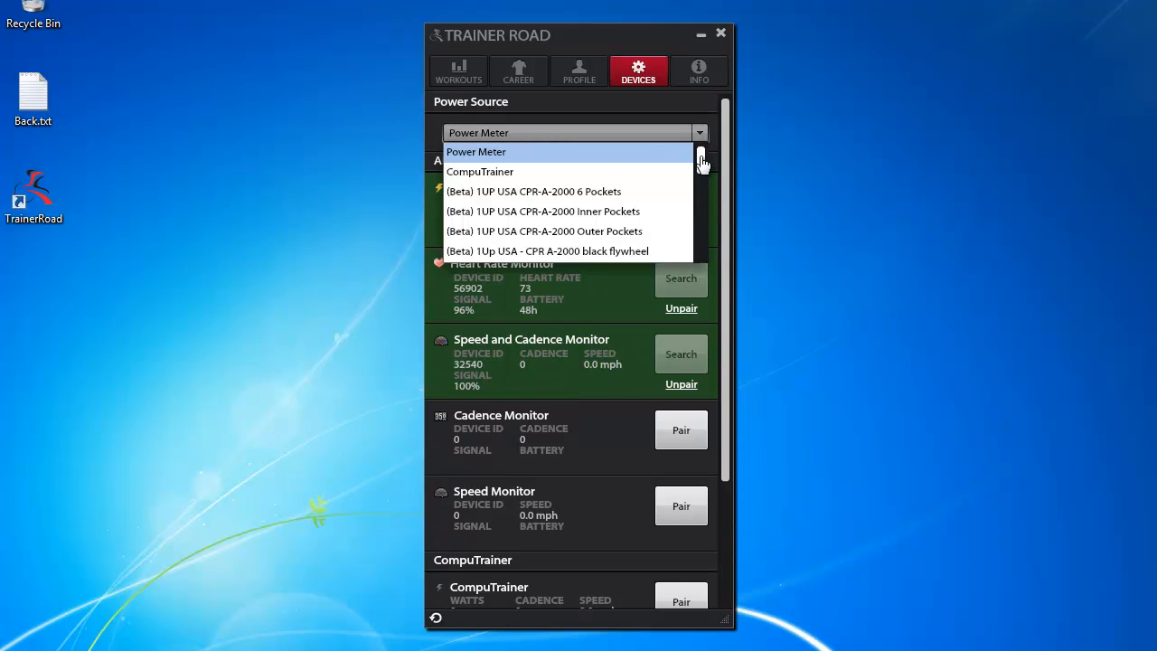
scroll(down, 3)
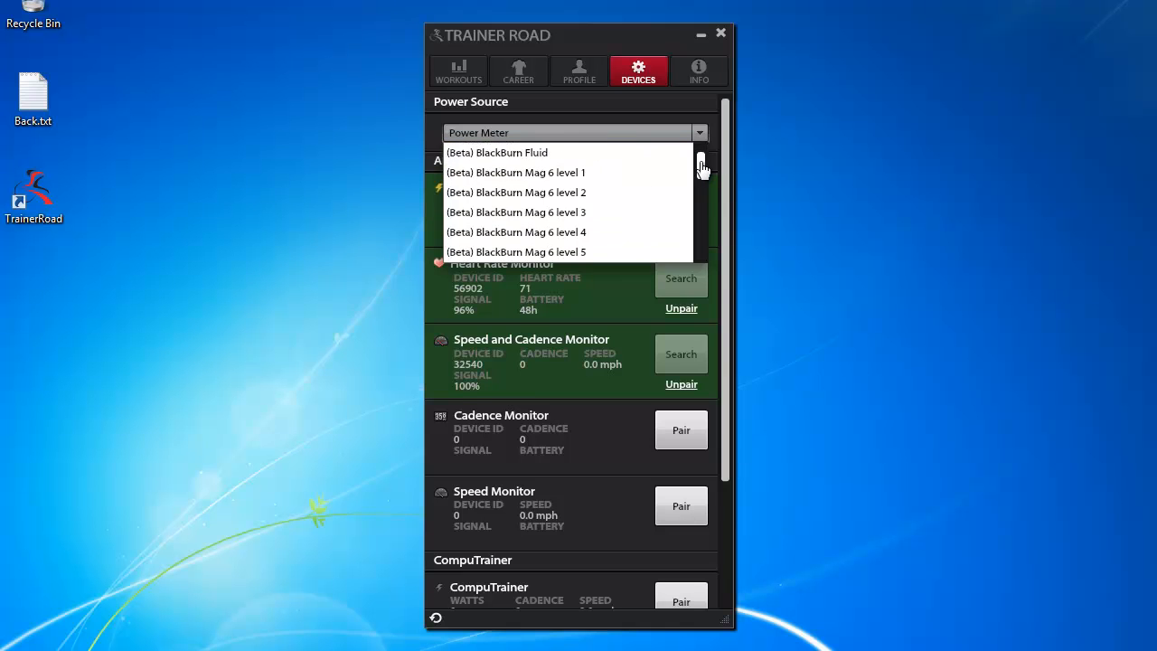
scroll(down, 3)
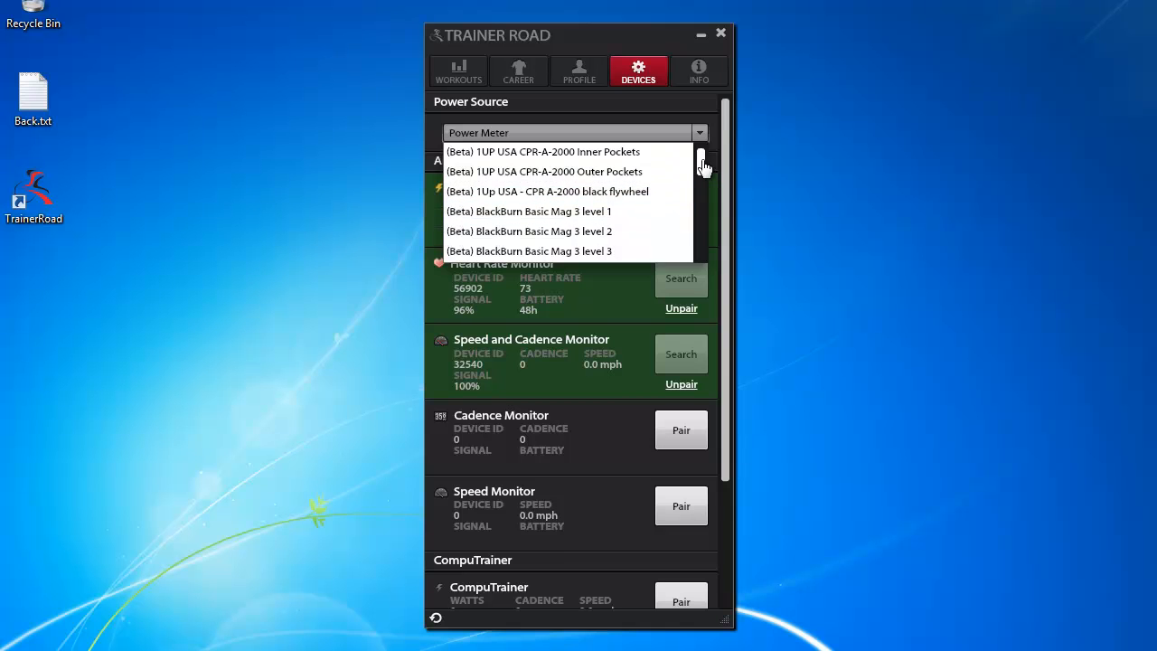
scroll(down, 3)
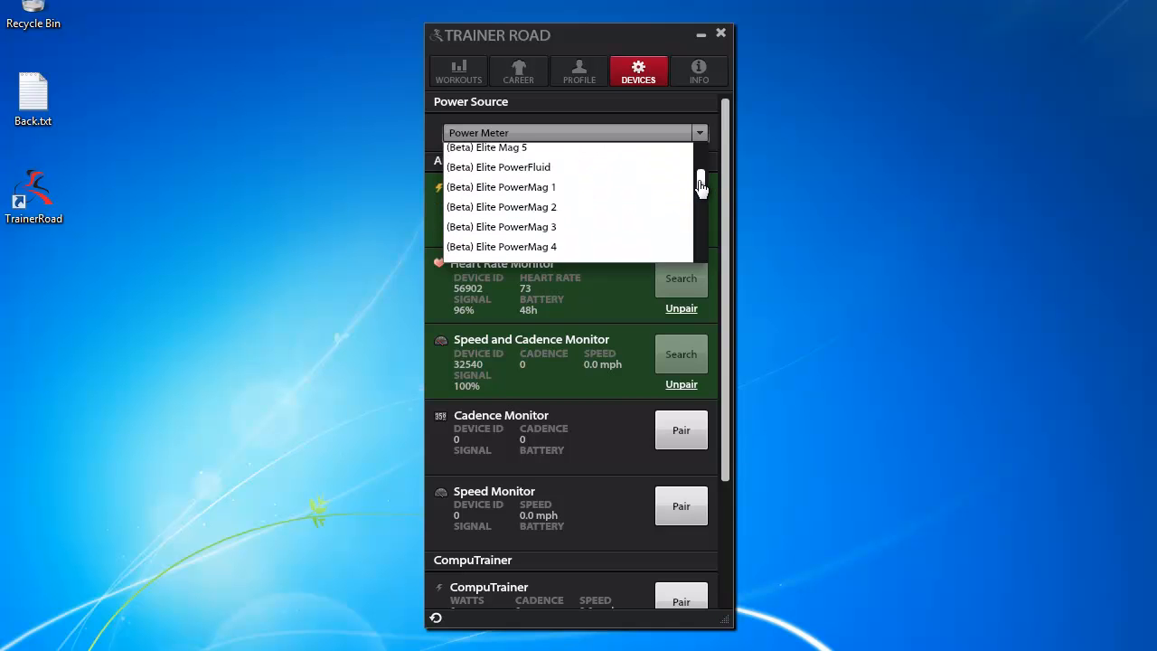
scroll(down, 3)
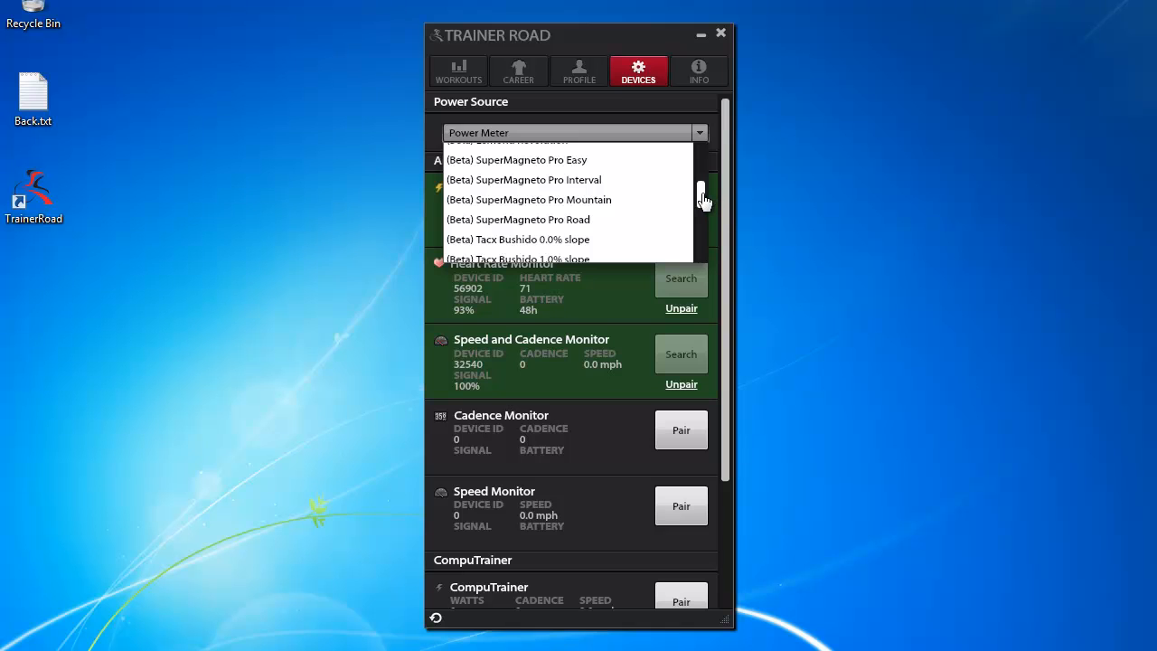
scroll(down, 3)
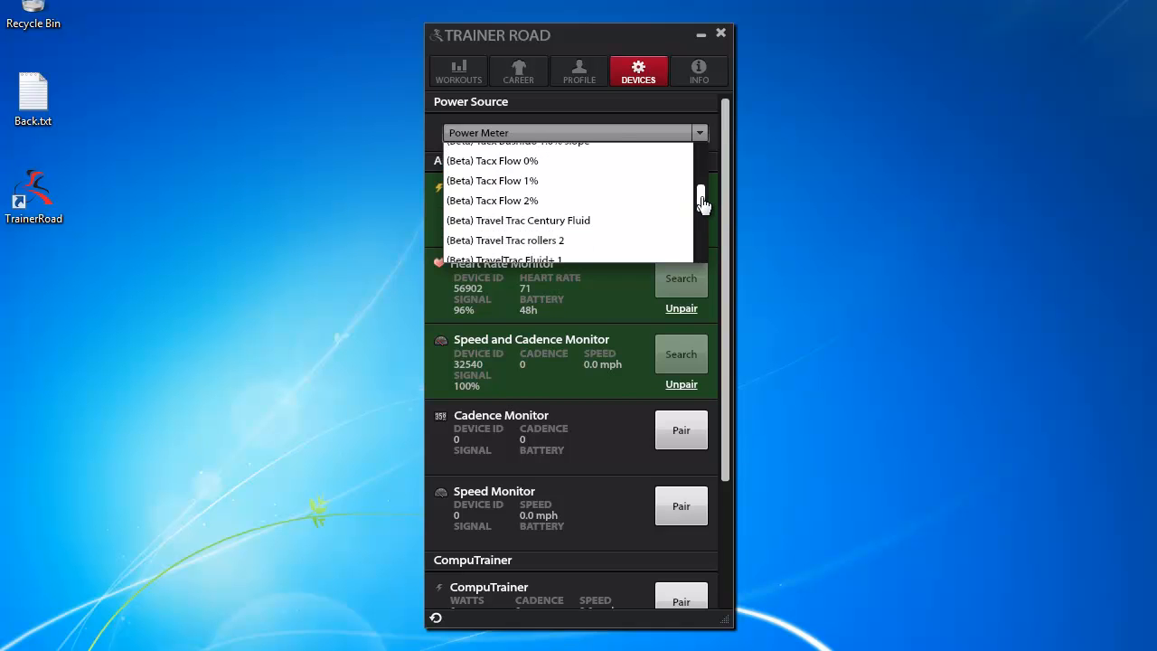
scroll(down, 3)
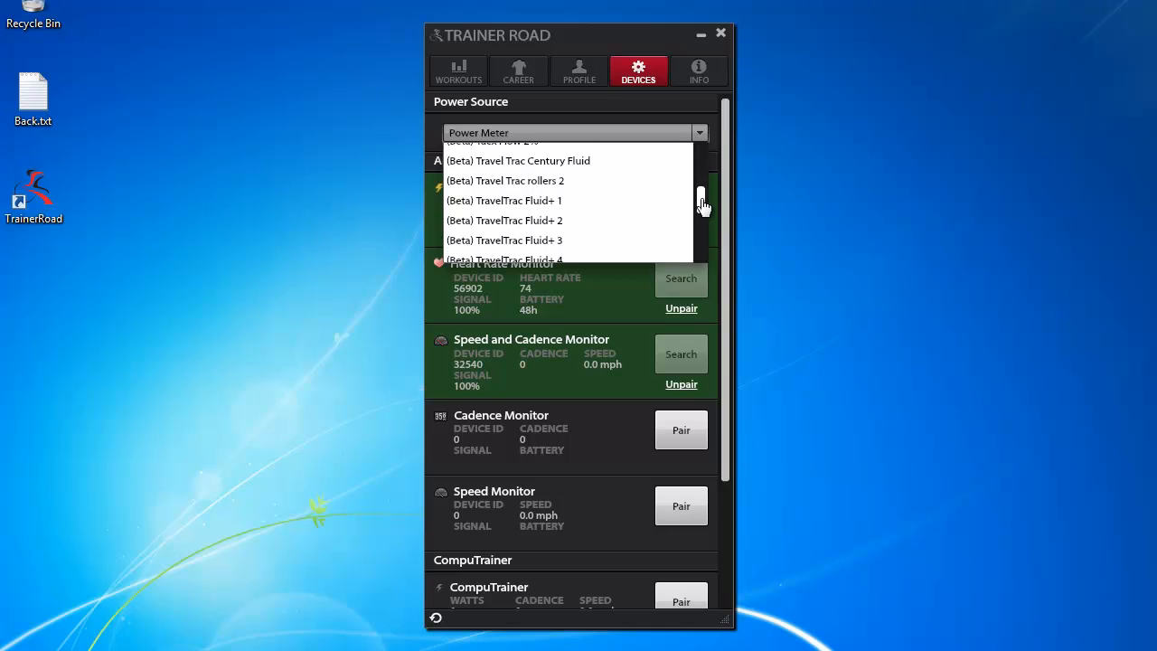
scroll(up, 3)
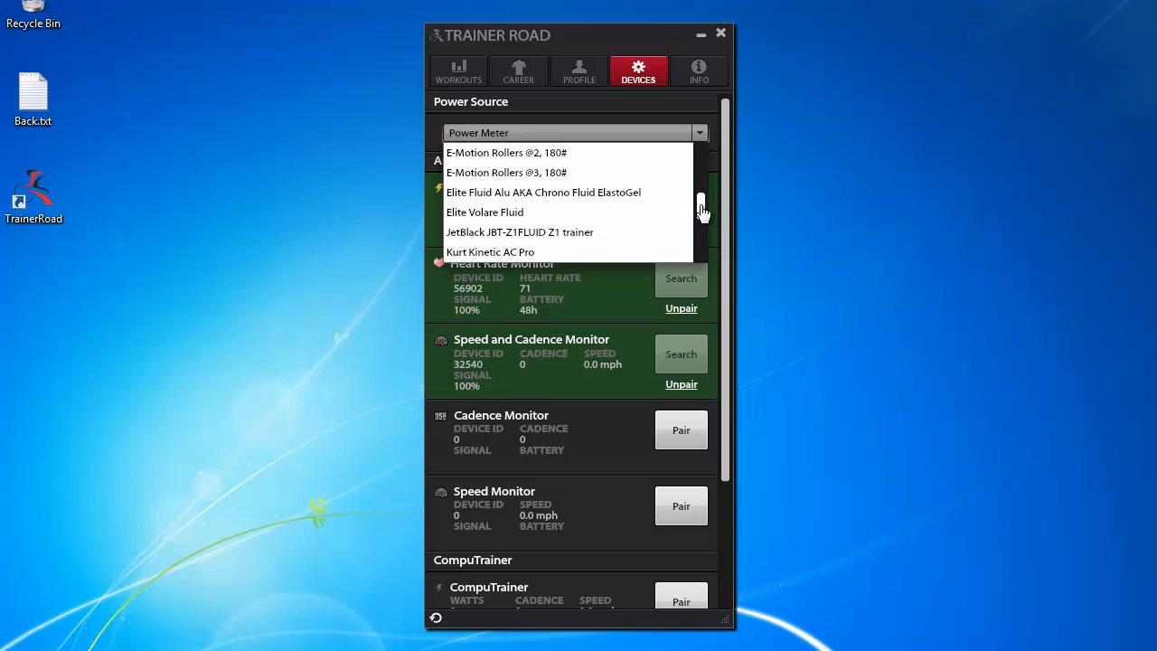
scroll(down, 3)
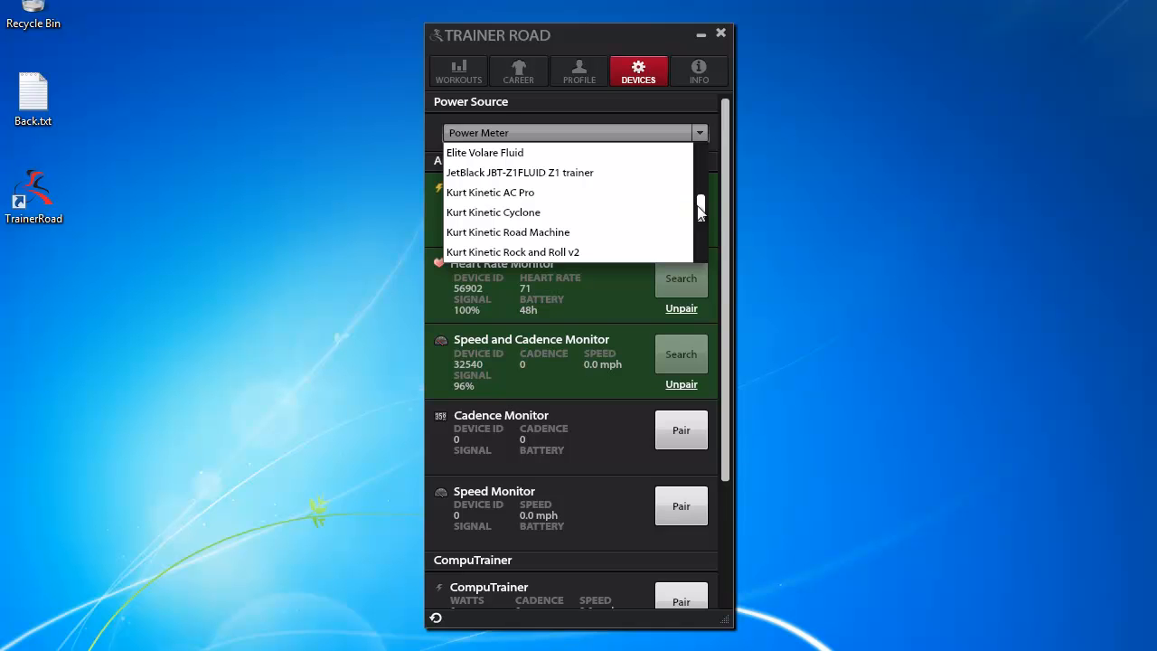
mouse_move(533, 251)
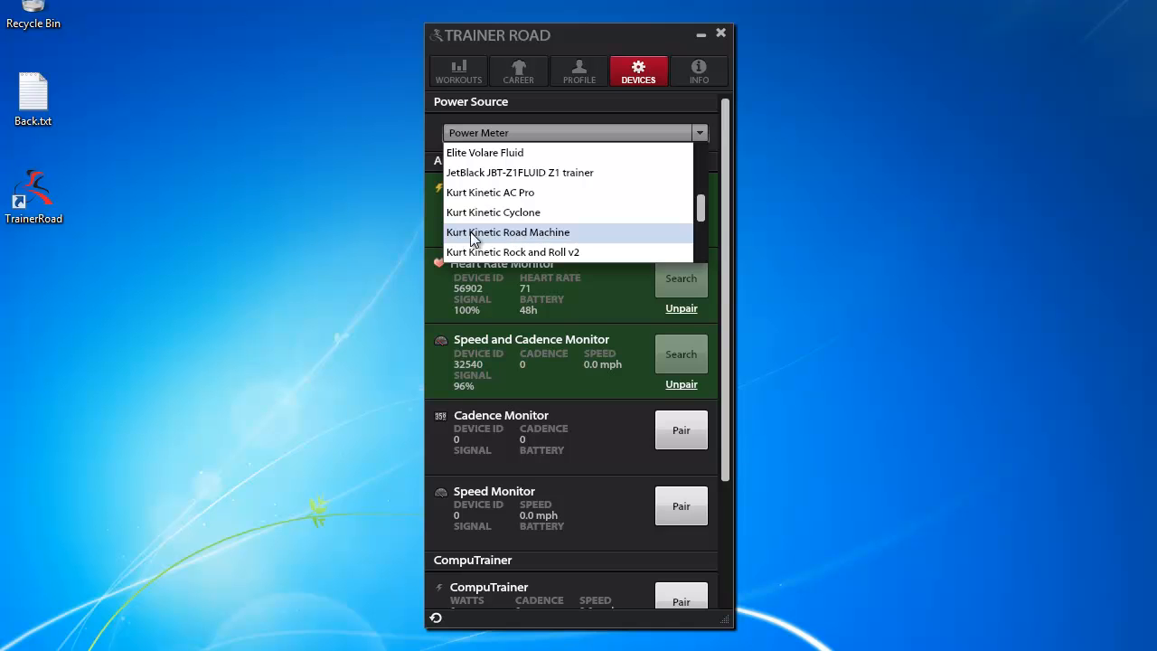
click(507, 231)
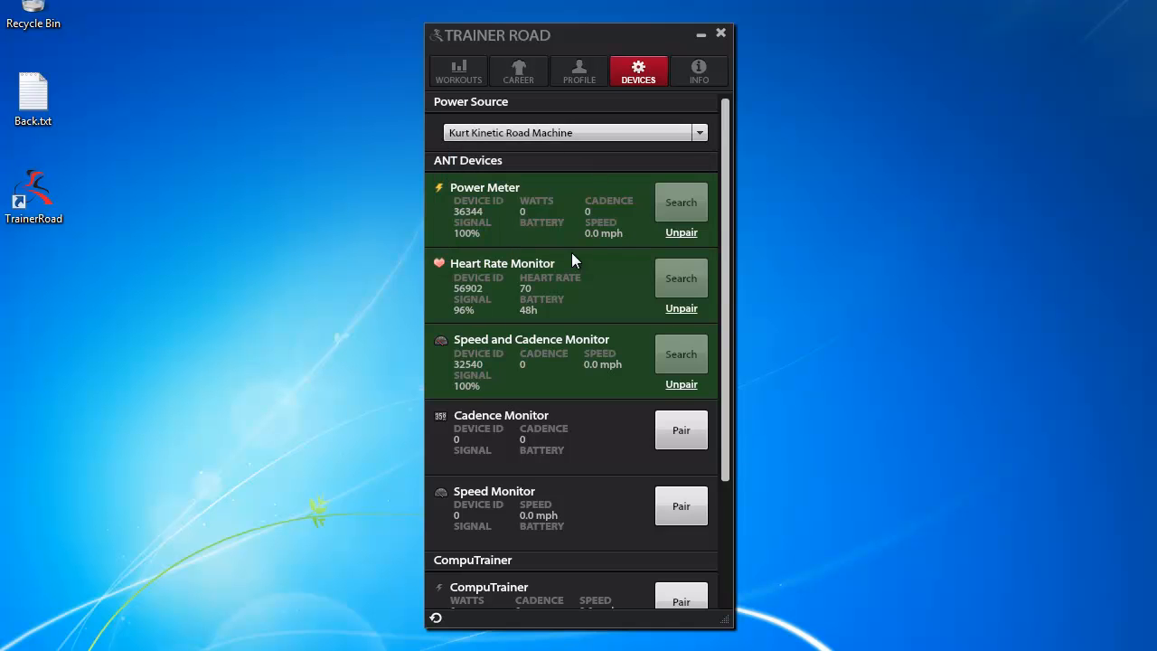
mouse_move(459, 72)
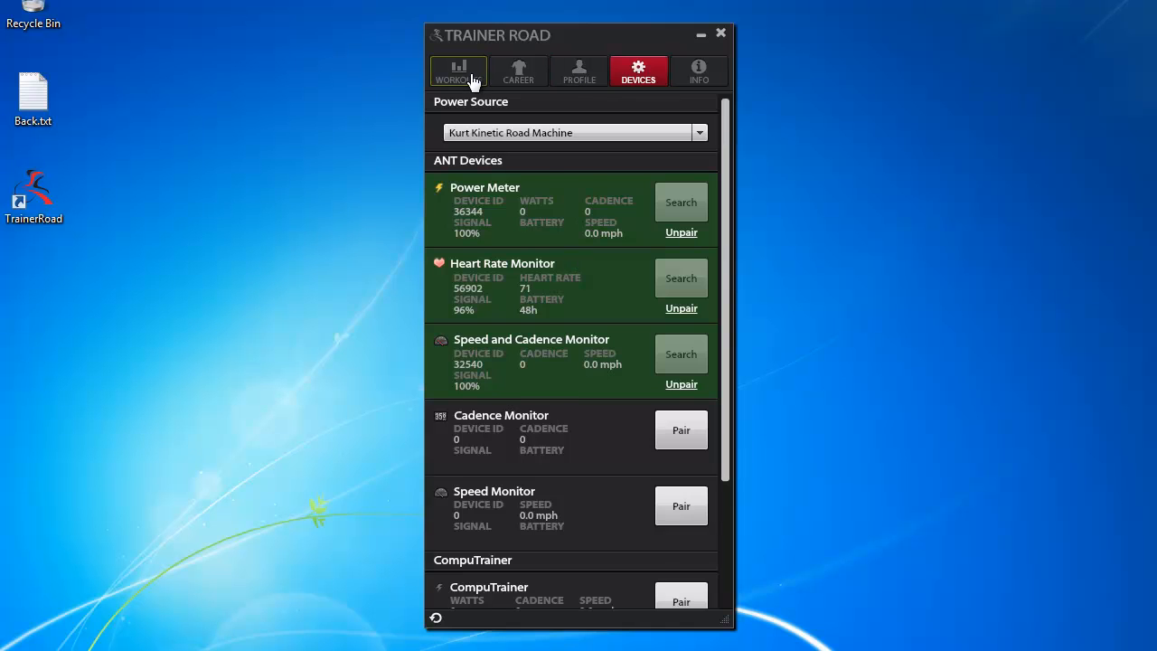
- Return to the Workouts library and browse through rides like Cleghorn, Vandever and Free Ride
click(459, 72)
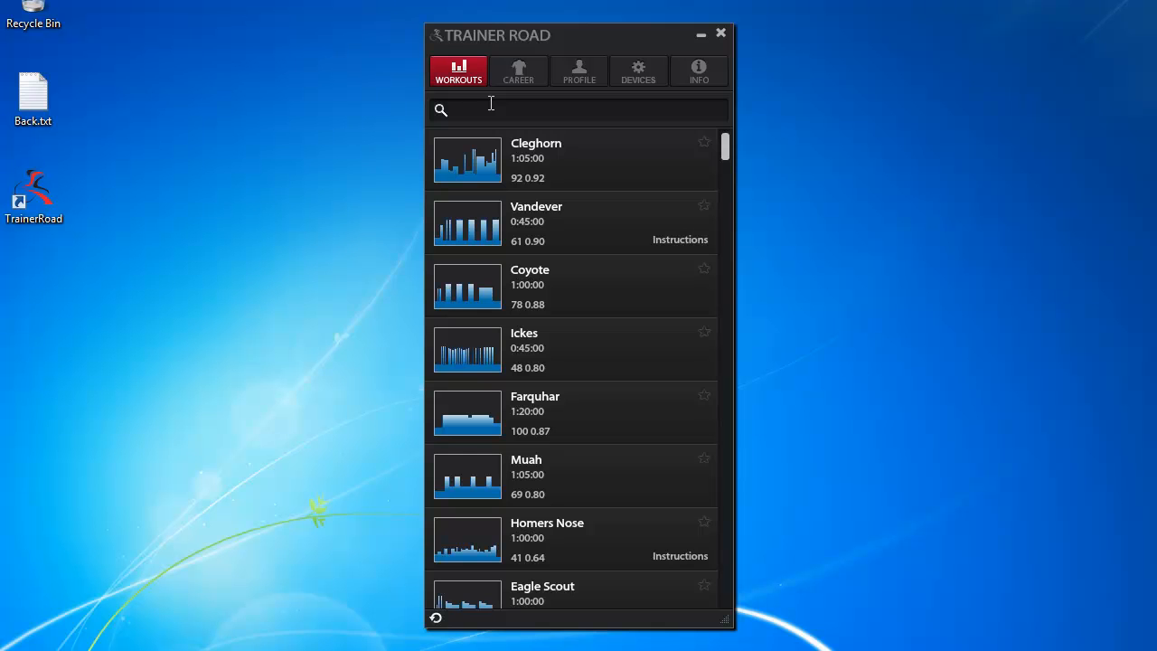
mouse_move(740, 154)
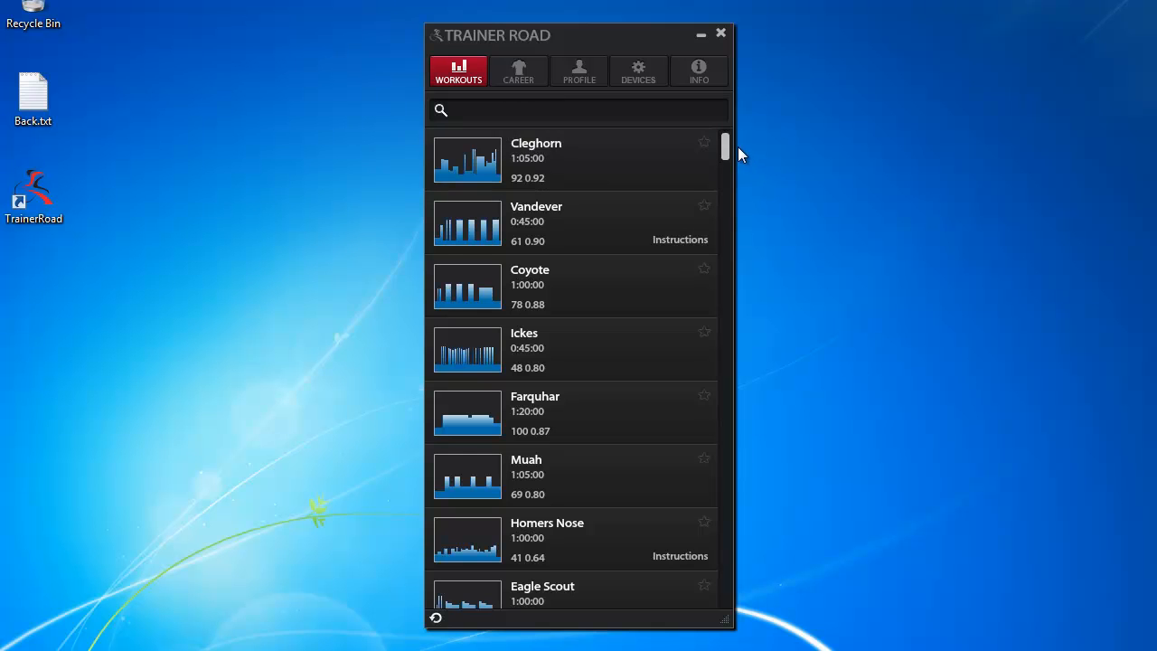
scroll(down, 3)
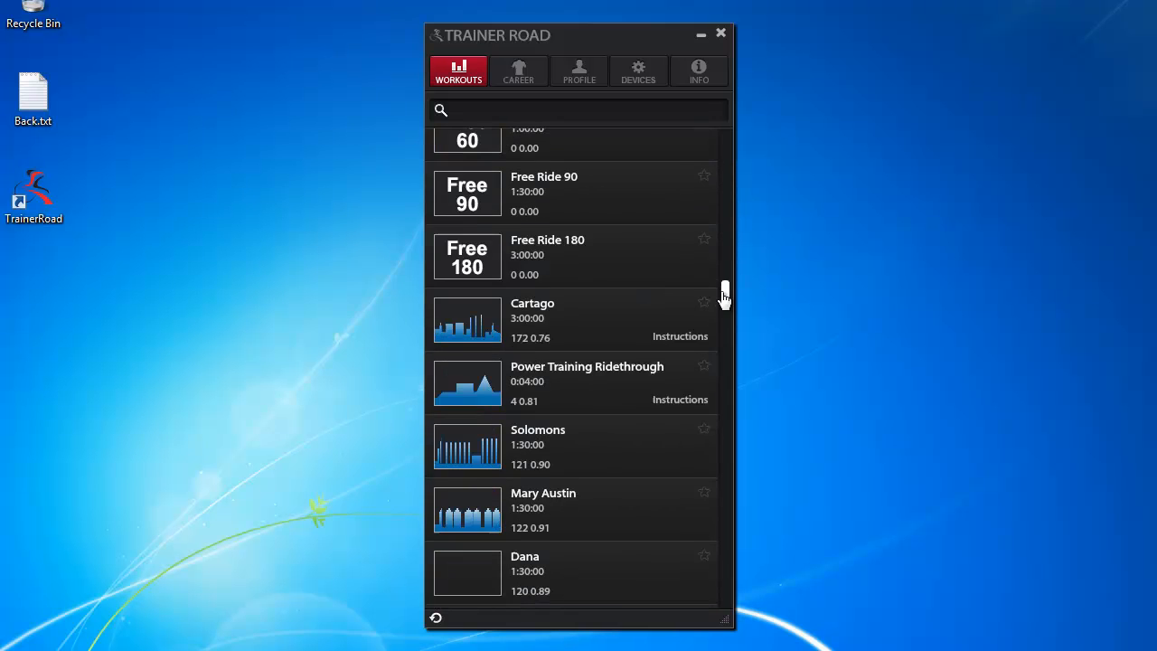
scroll(down, 3)
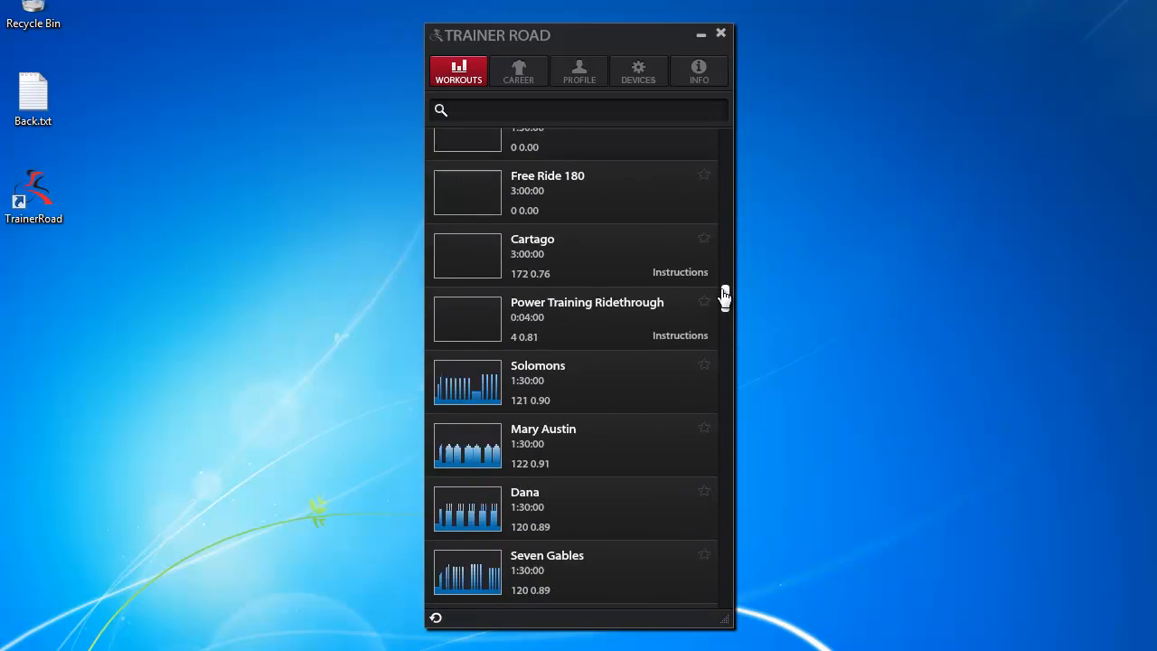
scroll(up, 3)
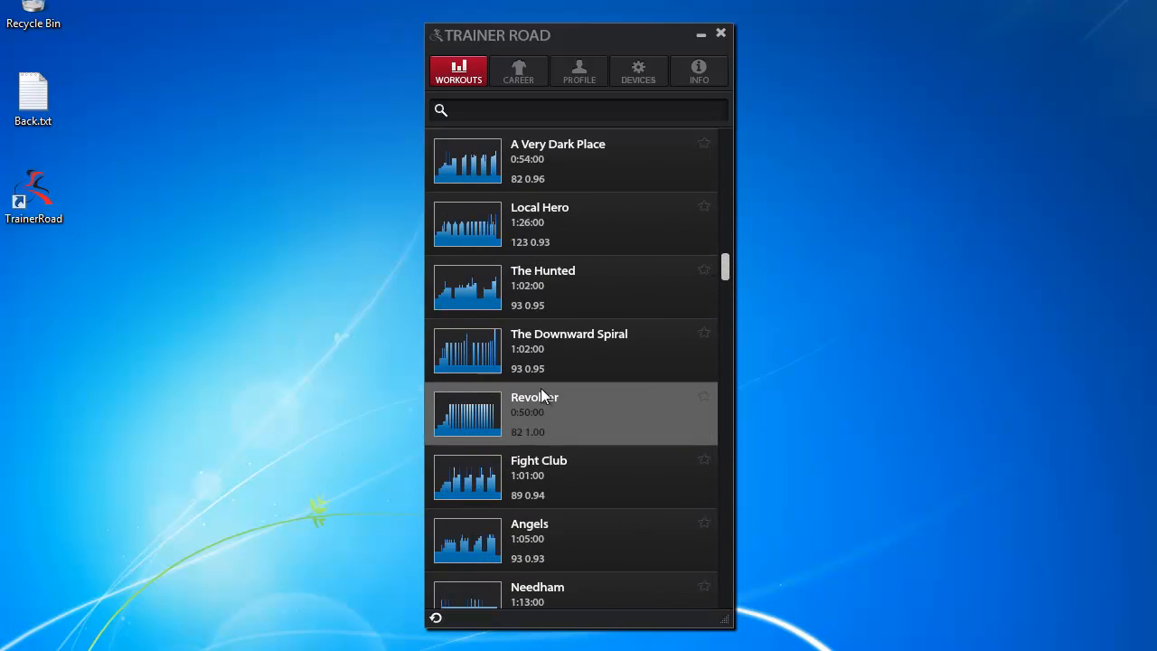
scroll(down, 3)
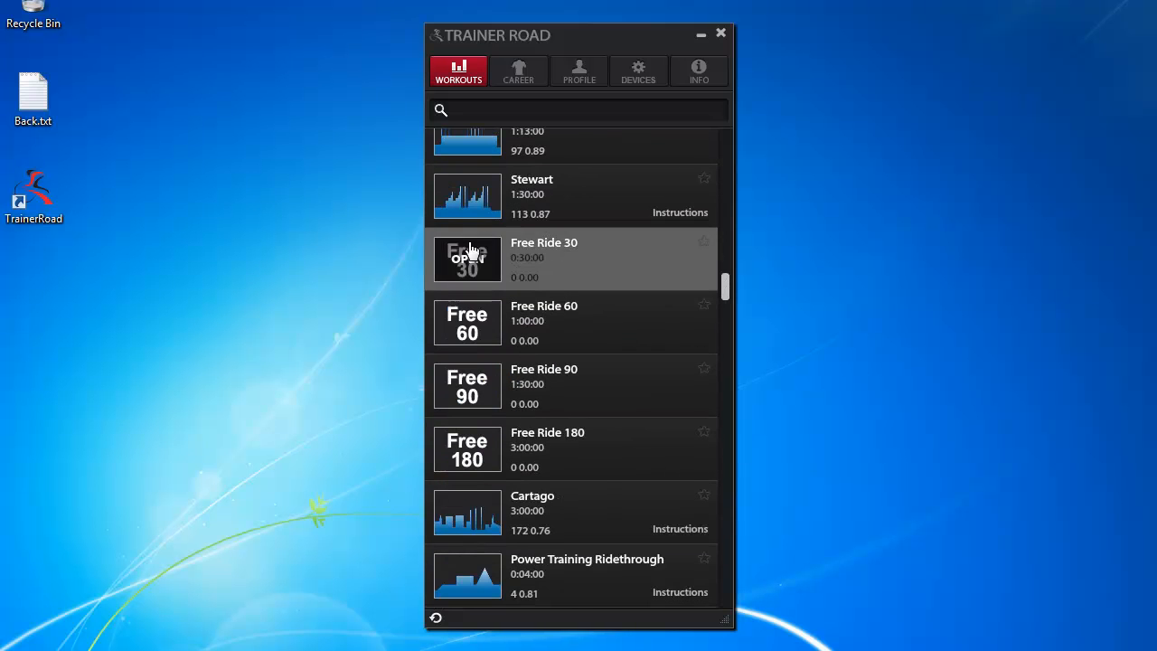
mouse_move(729, 288)
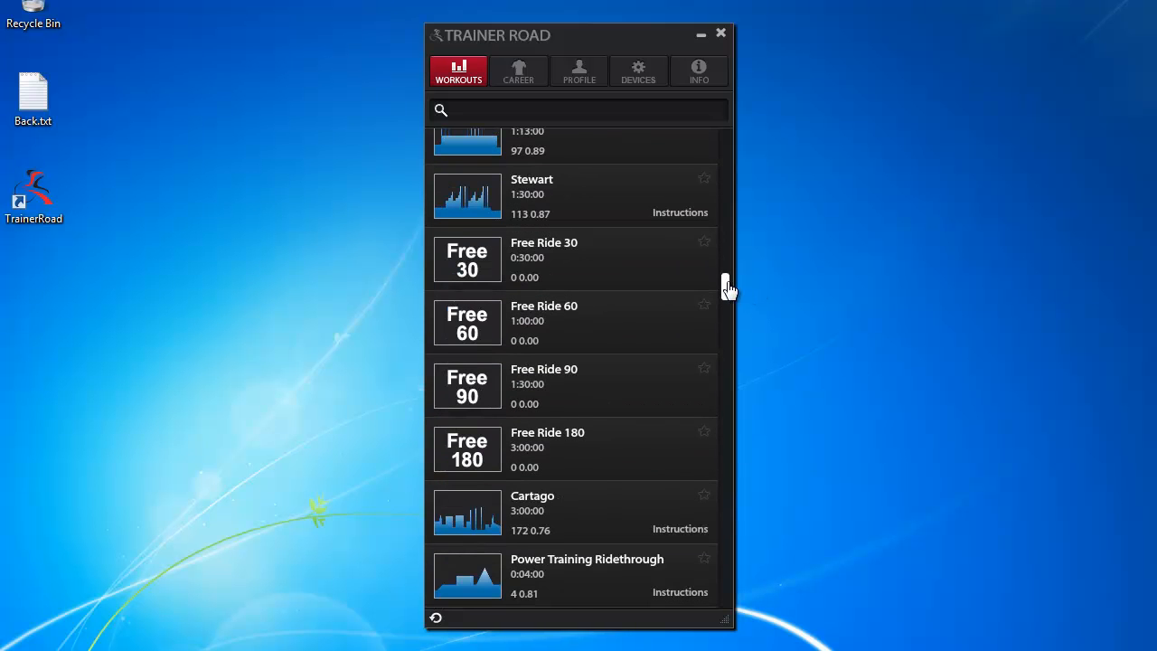
scroll(down, 3)
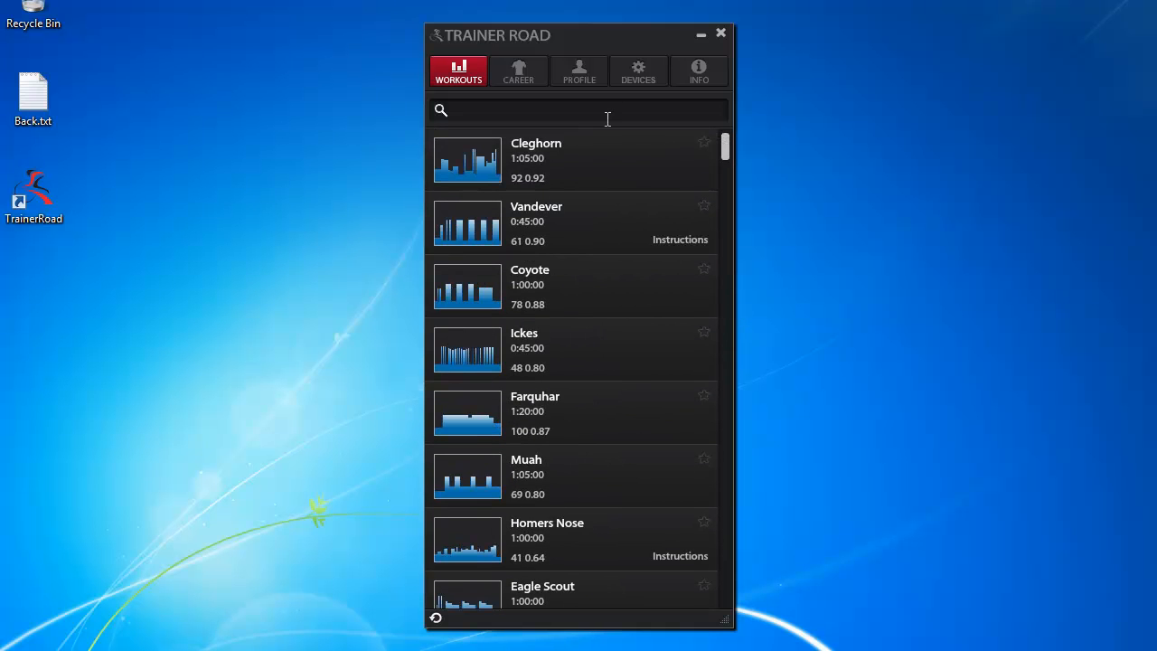
mouse_move(460, 110)
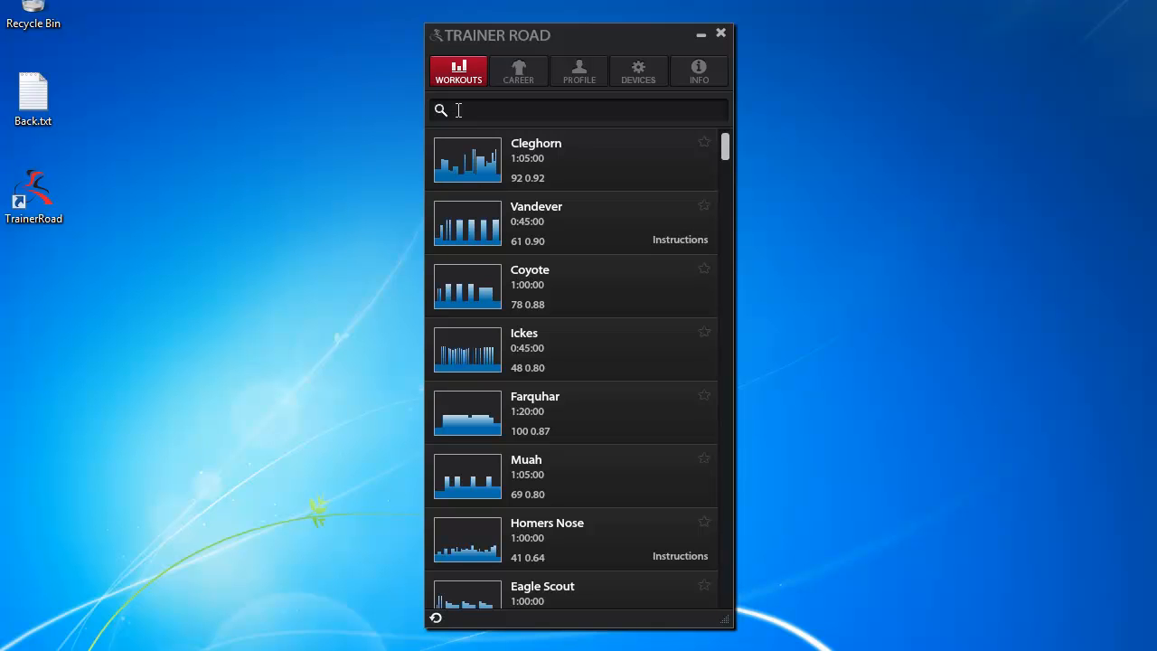
mouse_move(488, 110)
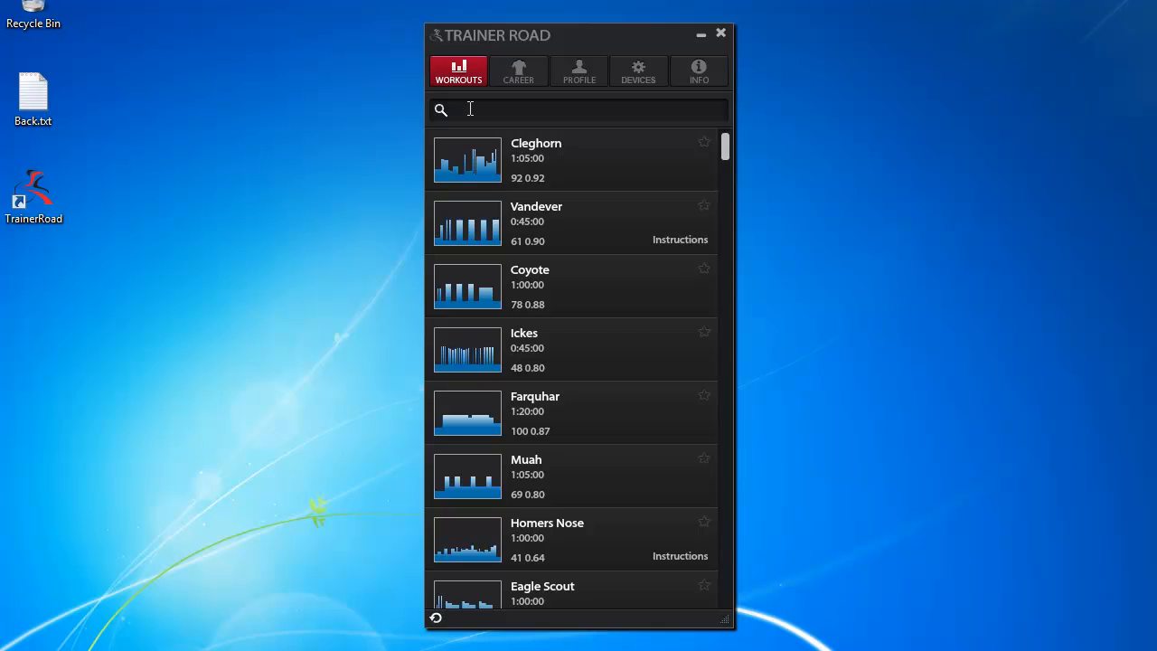
- Filter the workout list with the search 'test', leaving 8 Minute Test and 20 Minute Test
text(test)
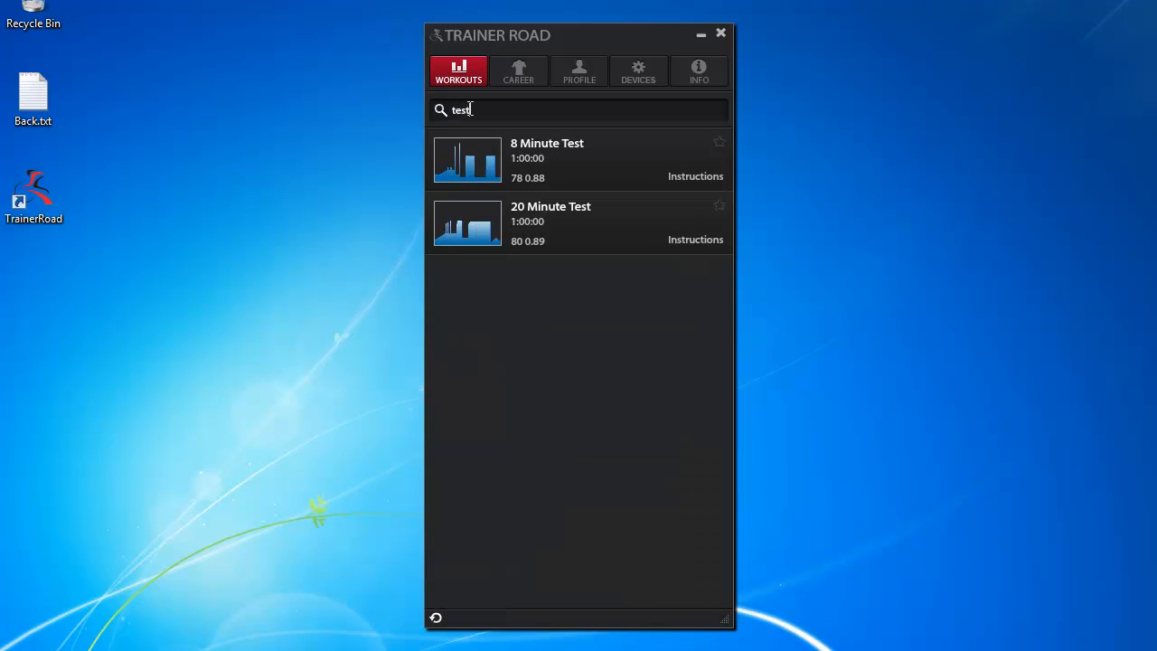
mouse_move(521, 224)
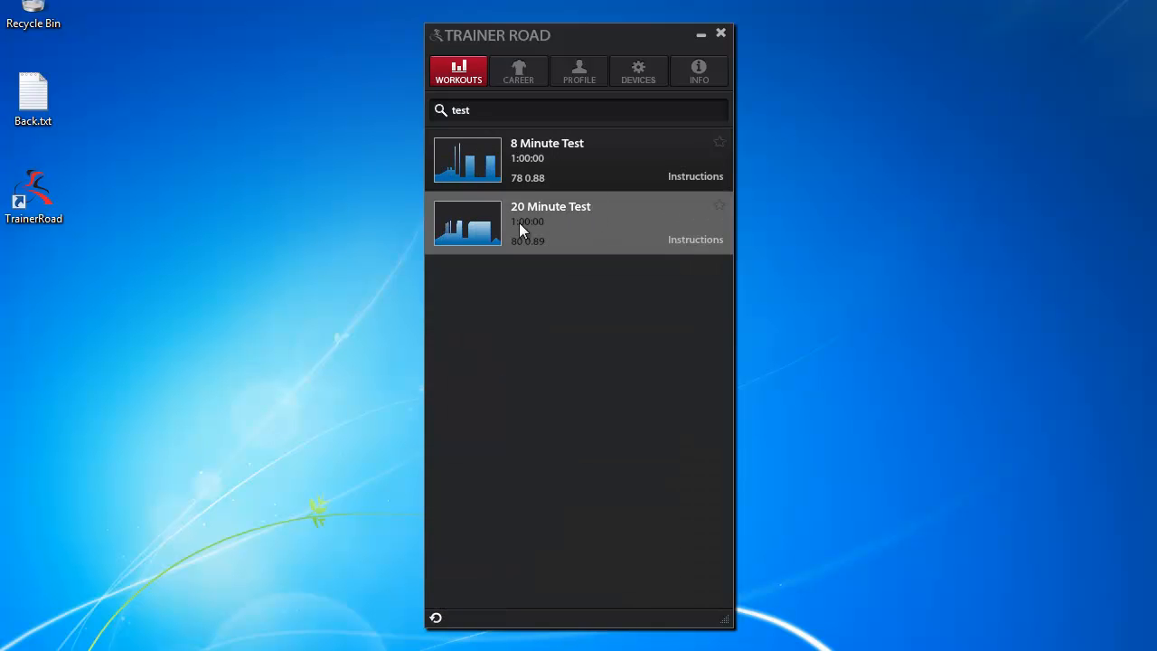
mouse_move(561, 217)
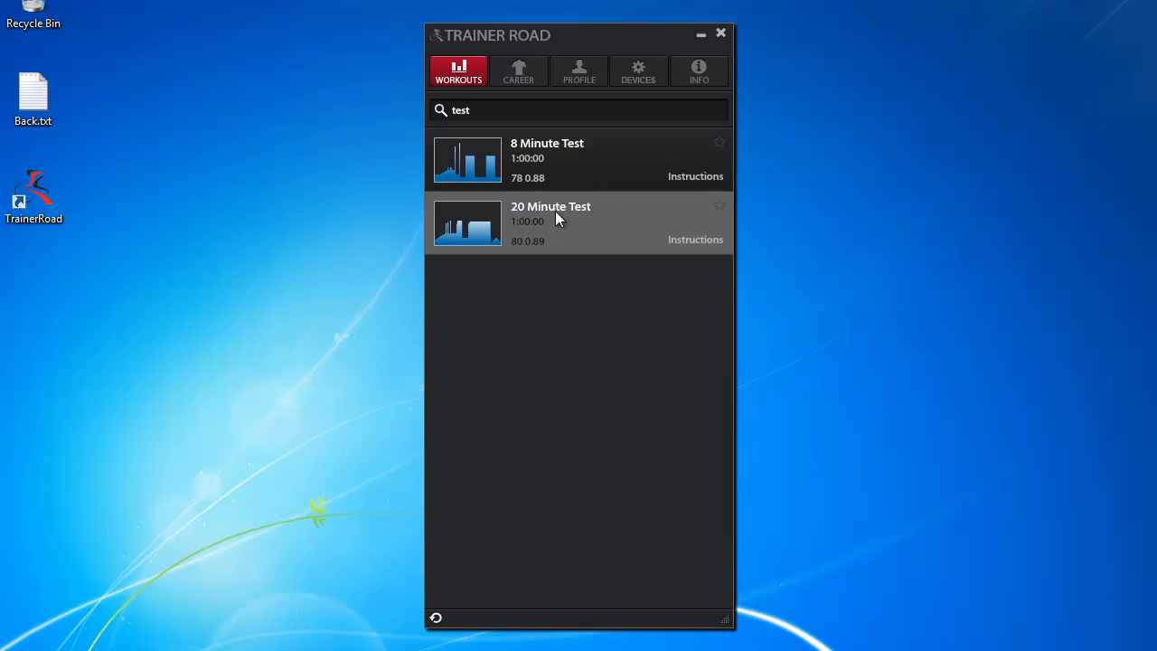
mouse_move(576, 221)
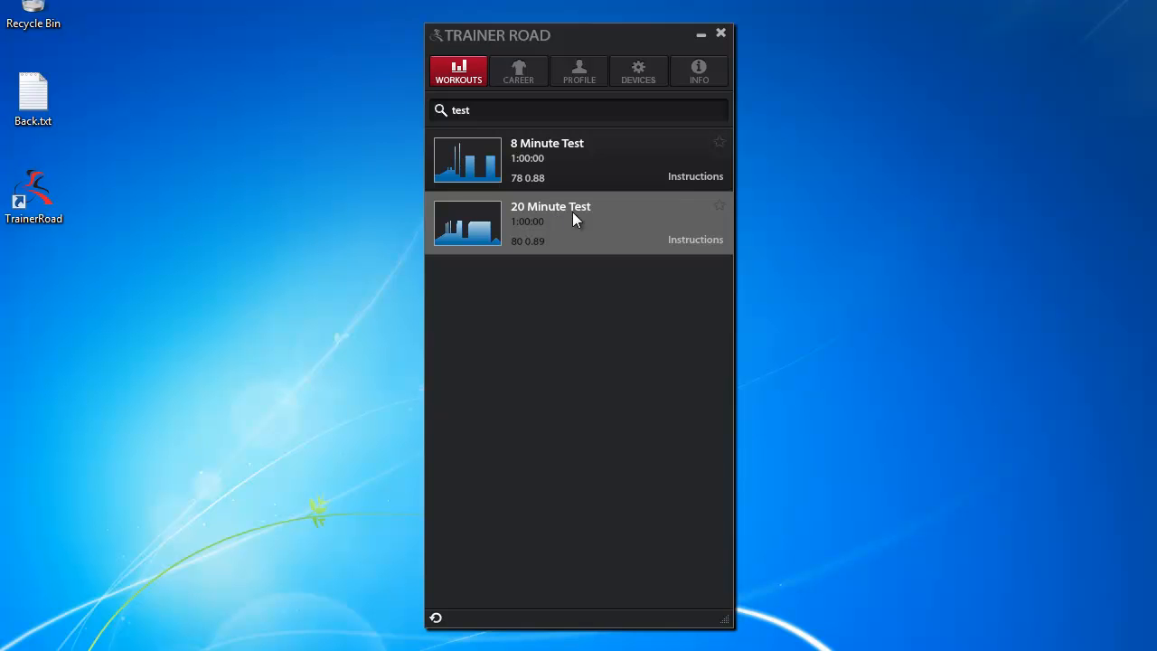
- Expand the 20 Minute Test entry to show its one hour, TSS 80, IF 0.89 details
click(550, 224)
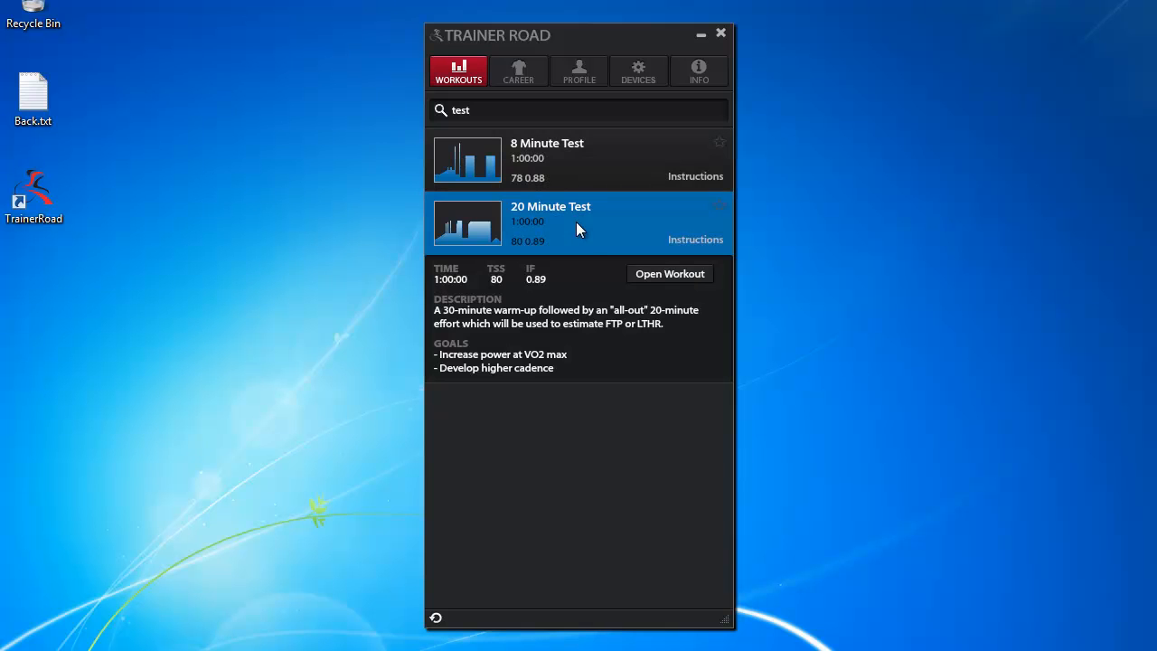
mouse_move(575, 293)
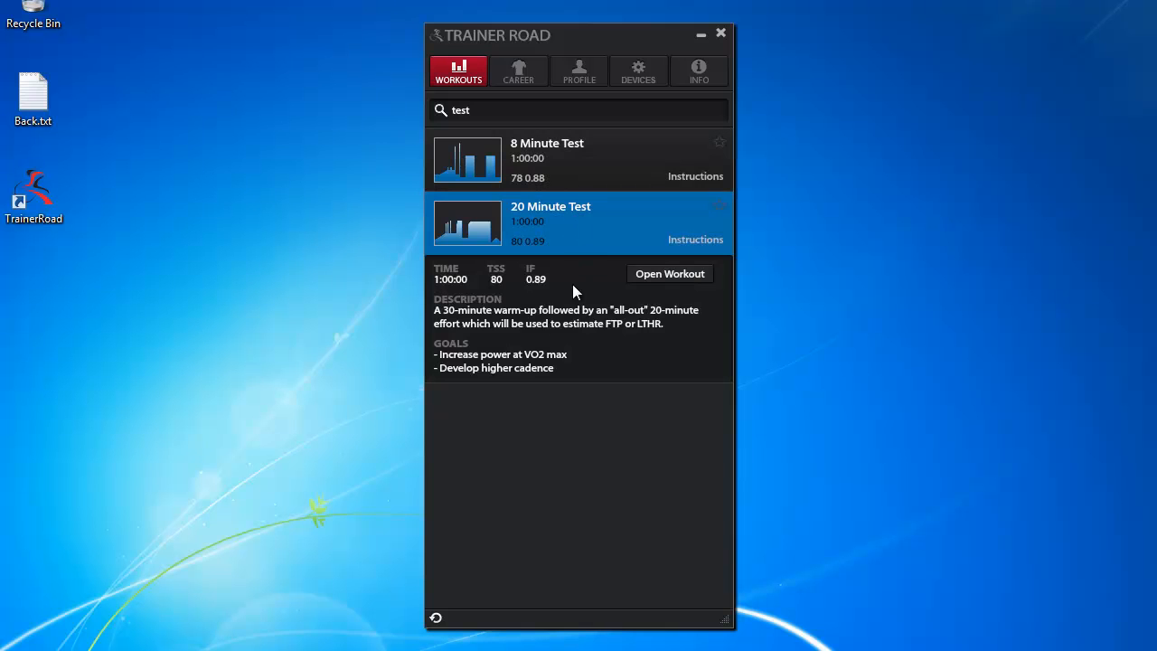
mouse_move(721, 250)
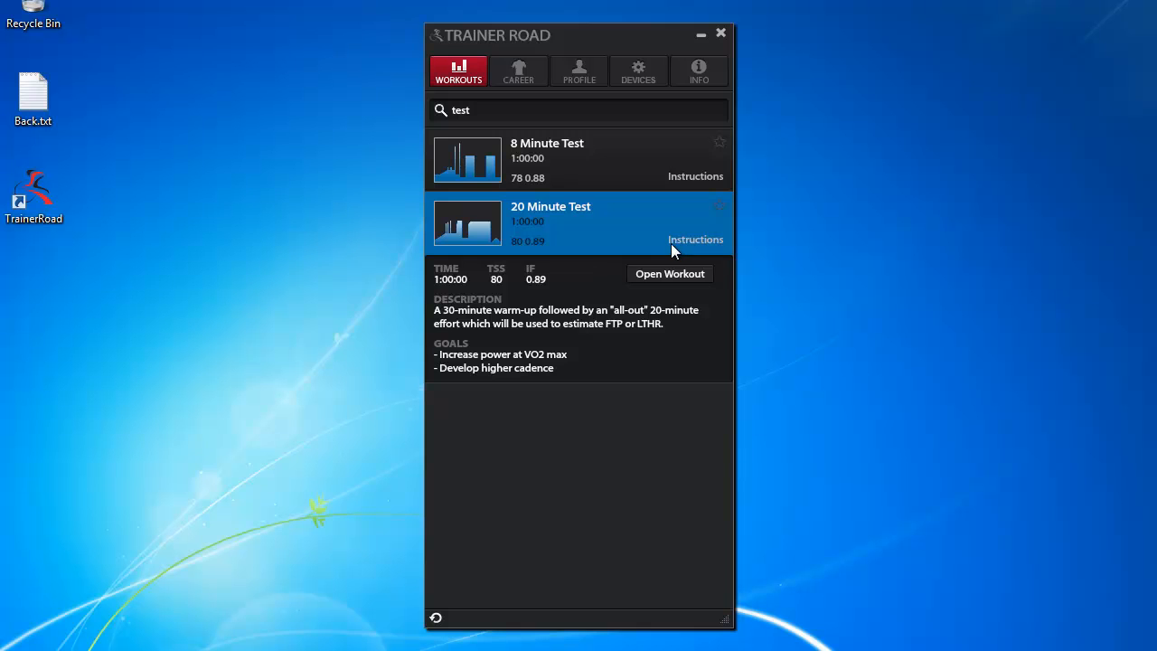
mouse_move(551, 153)
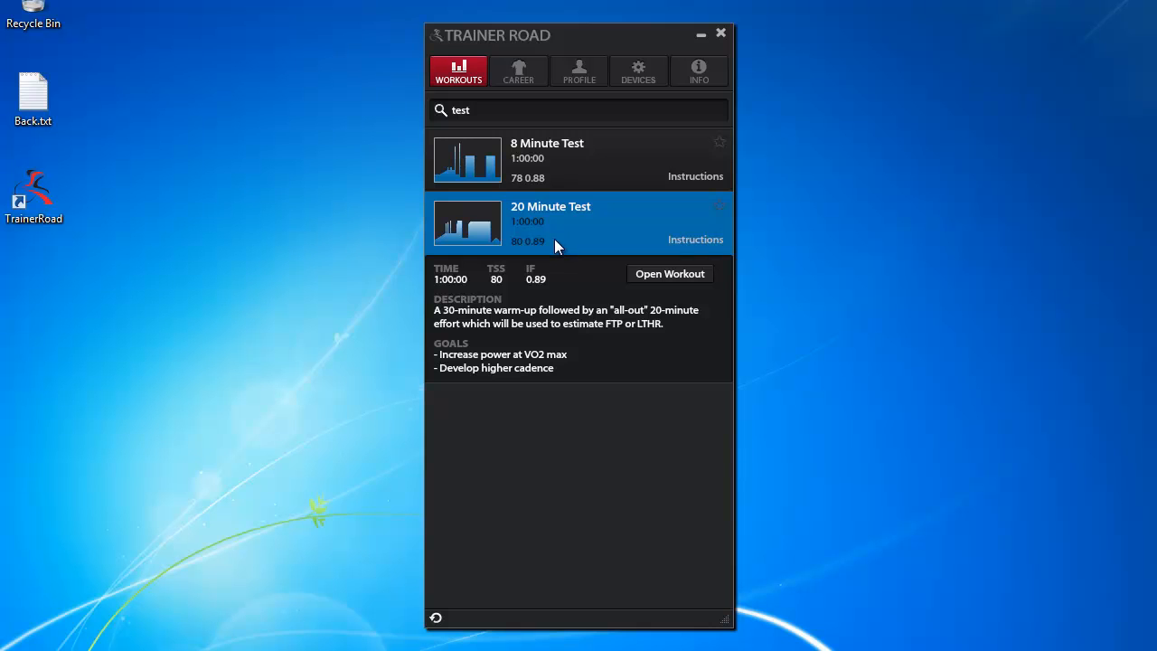
mouse_move(546, 246)
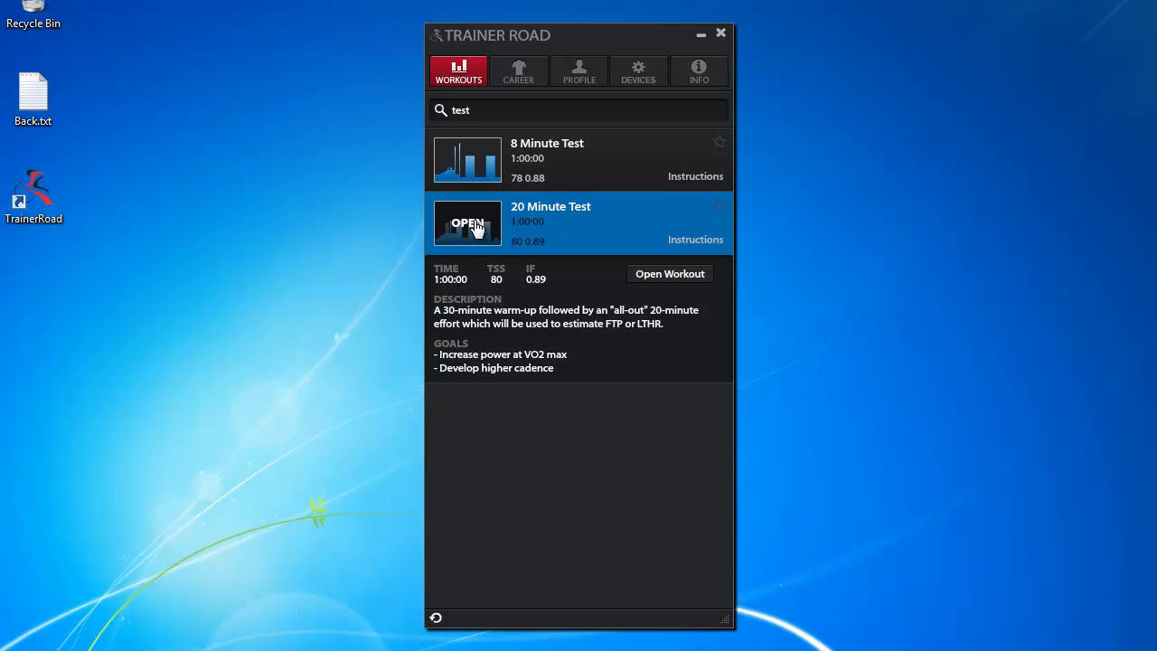
mouse_move(669, 273)
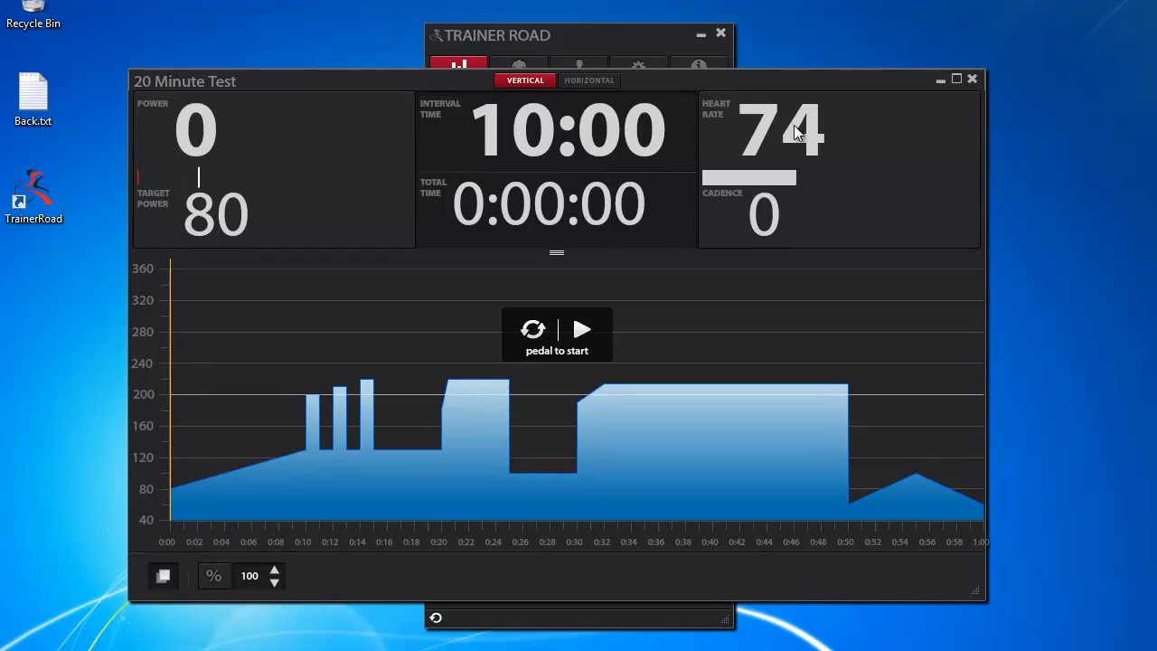
mouse_move(242, 127)
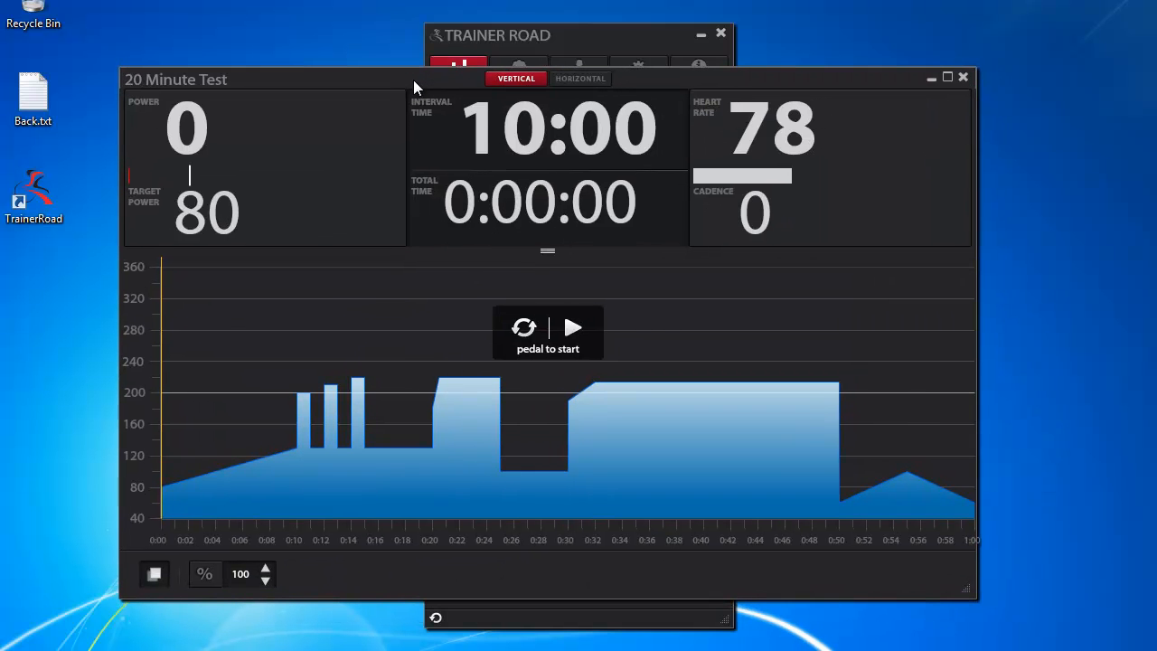
mouse_move(151, 477)
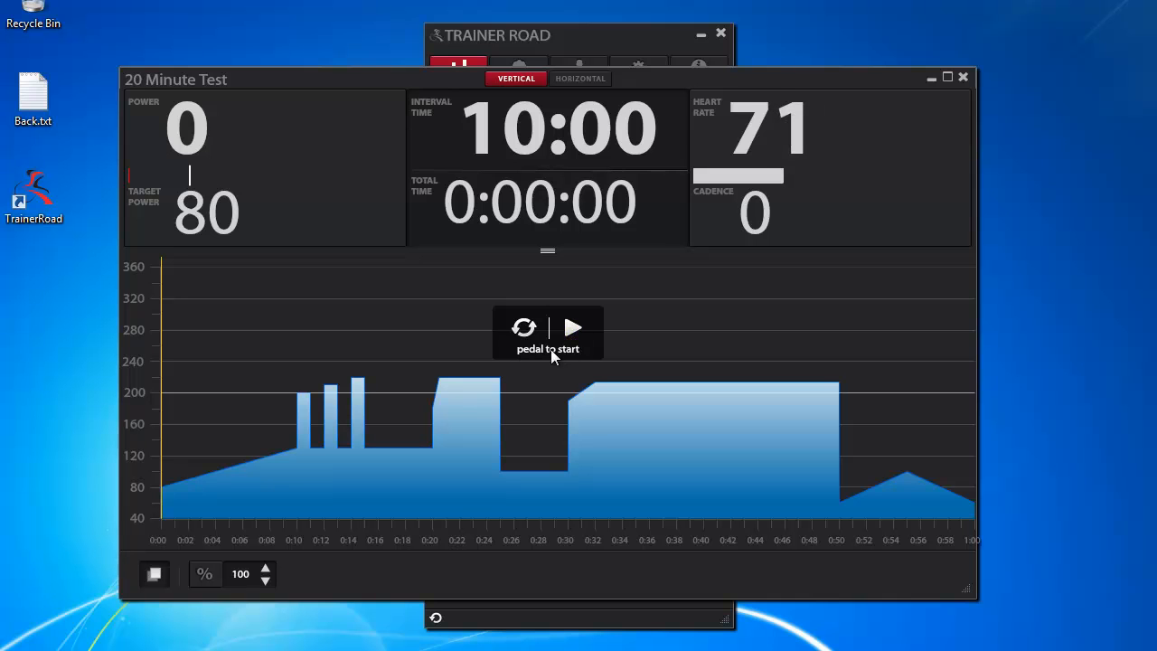
mouse_move(579, 356)
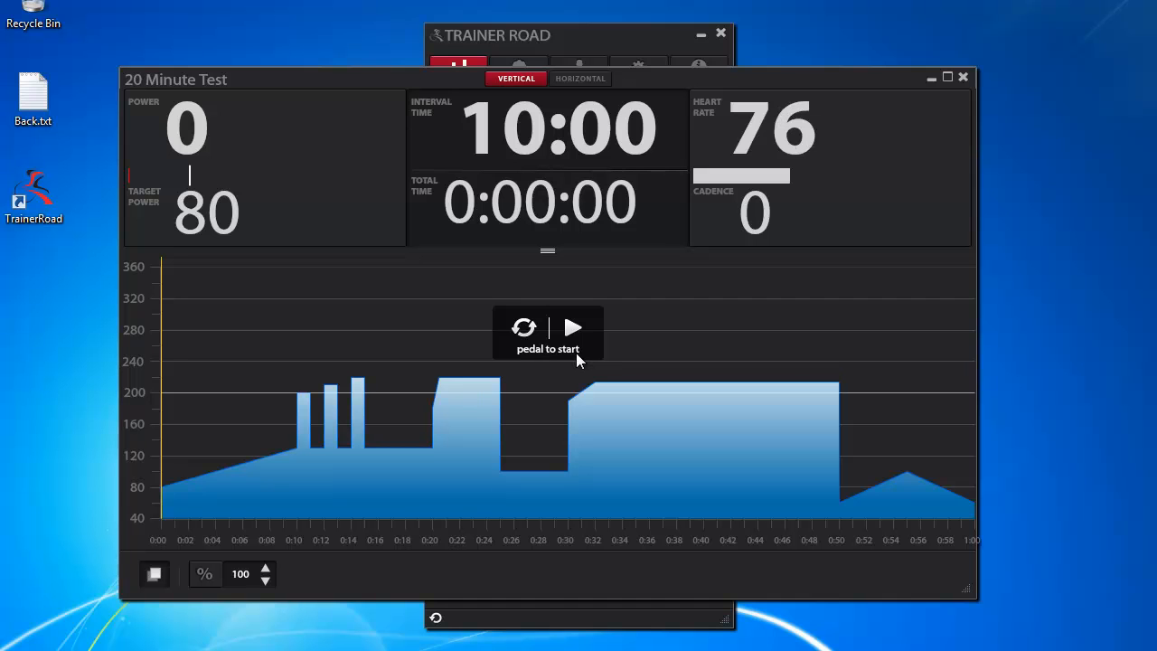
mouse_move(228, 479)
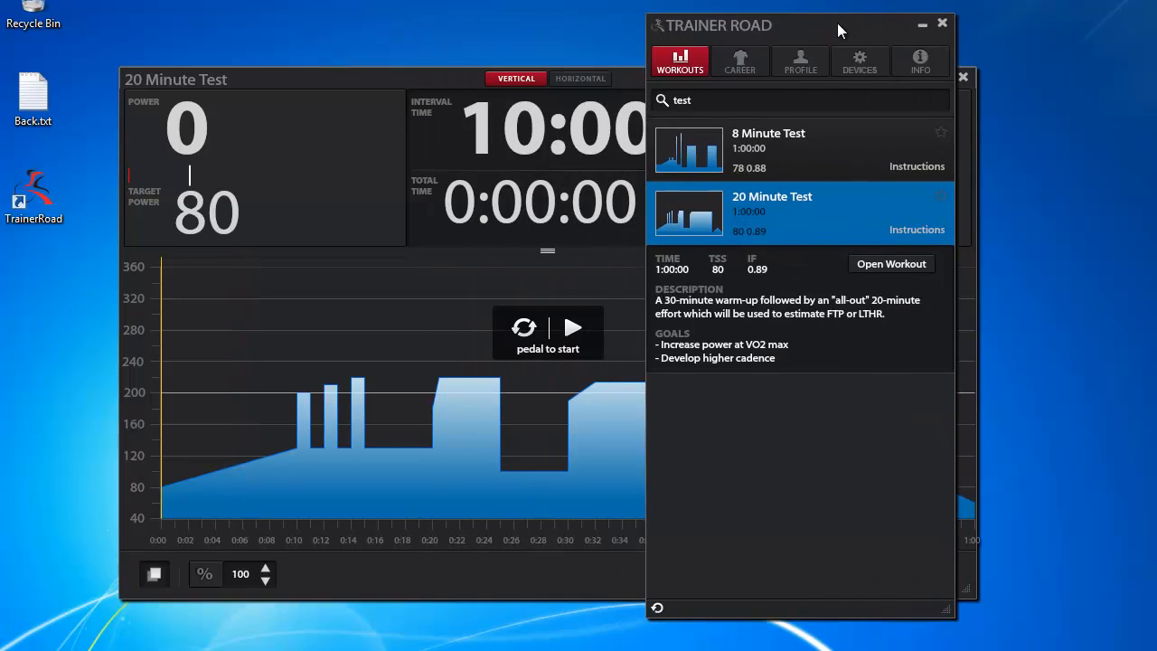
click(799, 61)
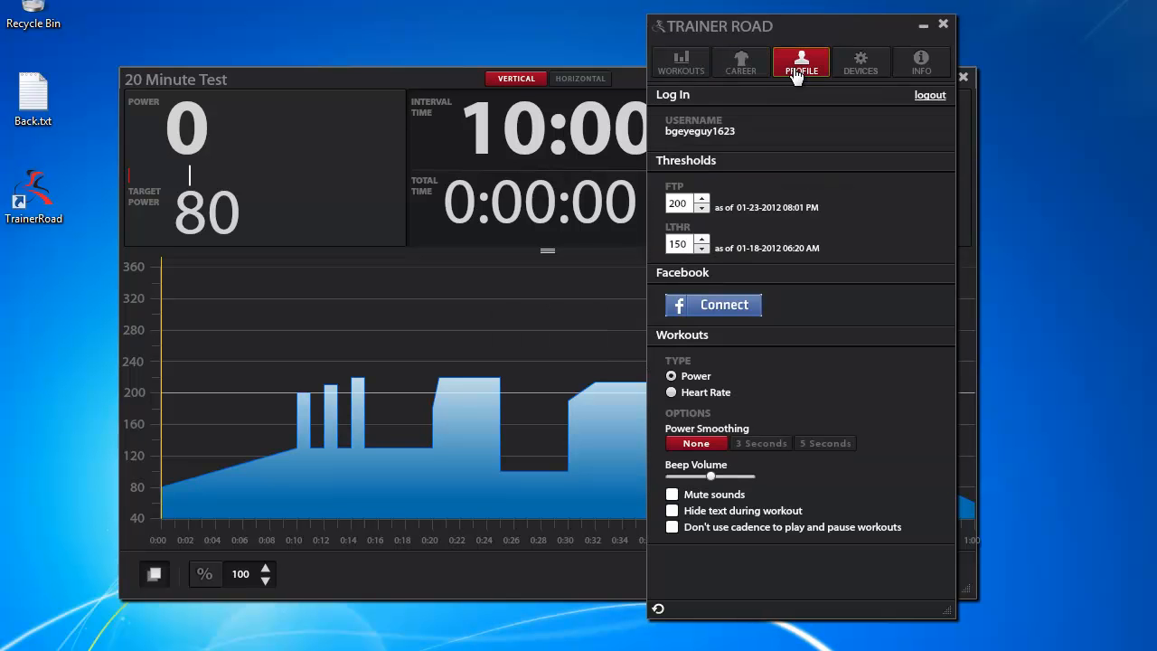
mouse_move(680, 141)
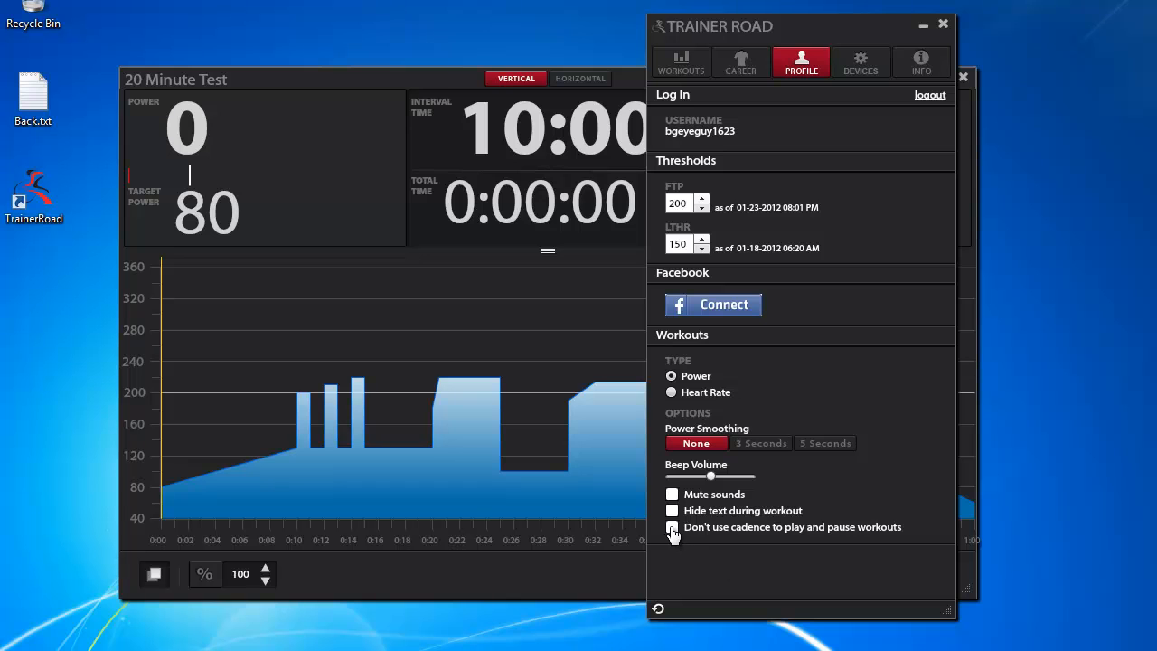
mouse_move(810, 539)
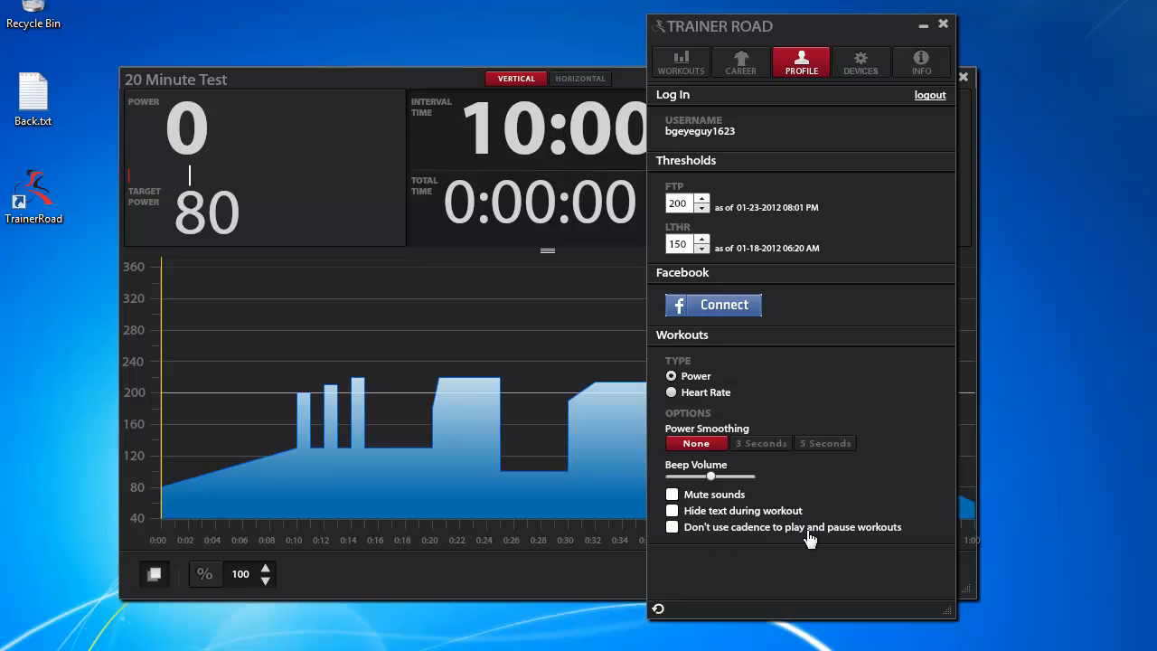
click(673, 528)
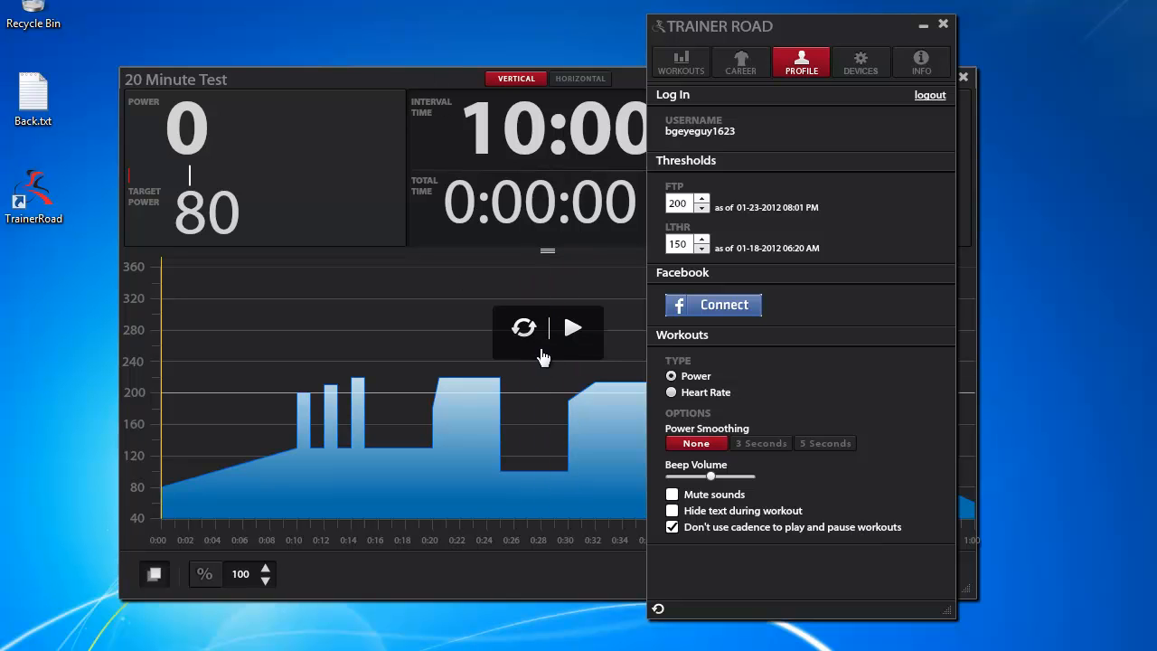
mouse_move(730, 534)
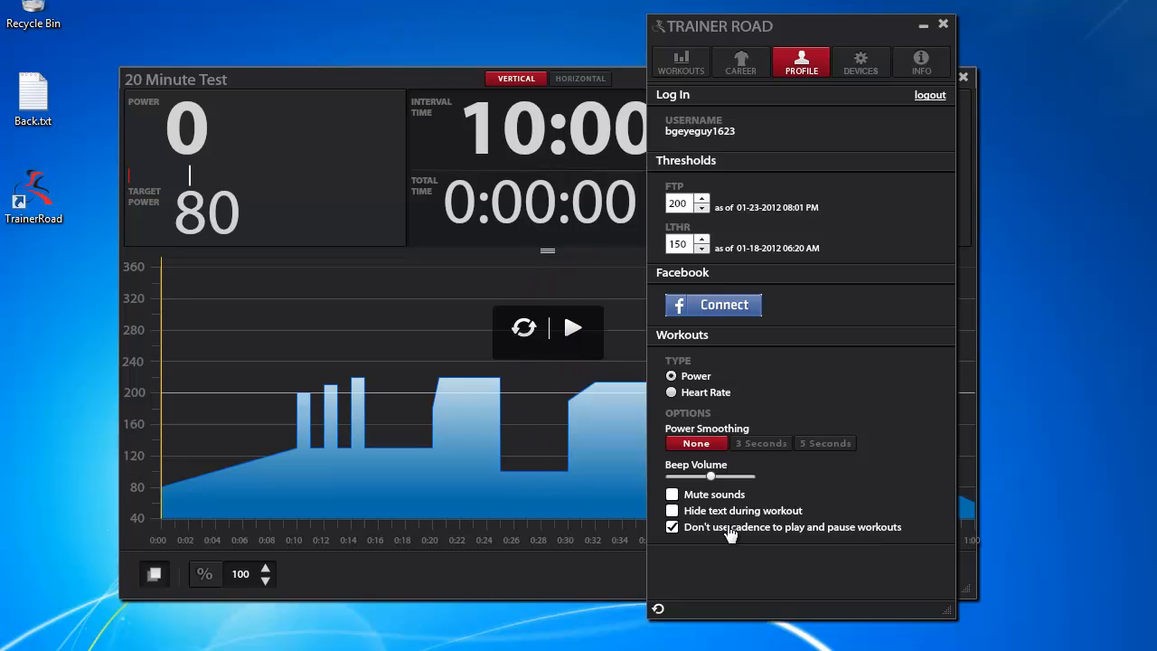
click(672, 528)
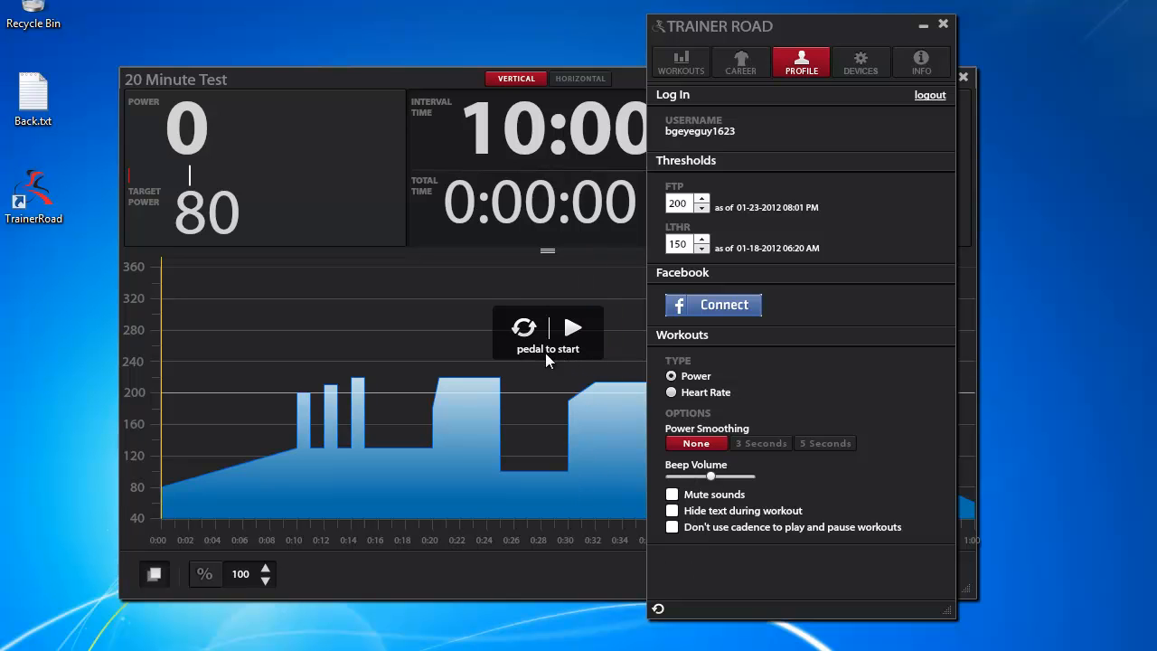
click(696, 443)
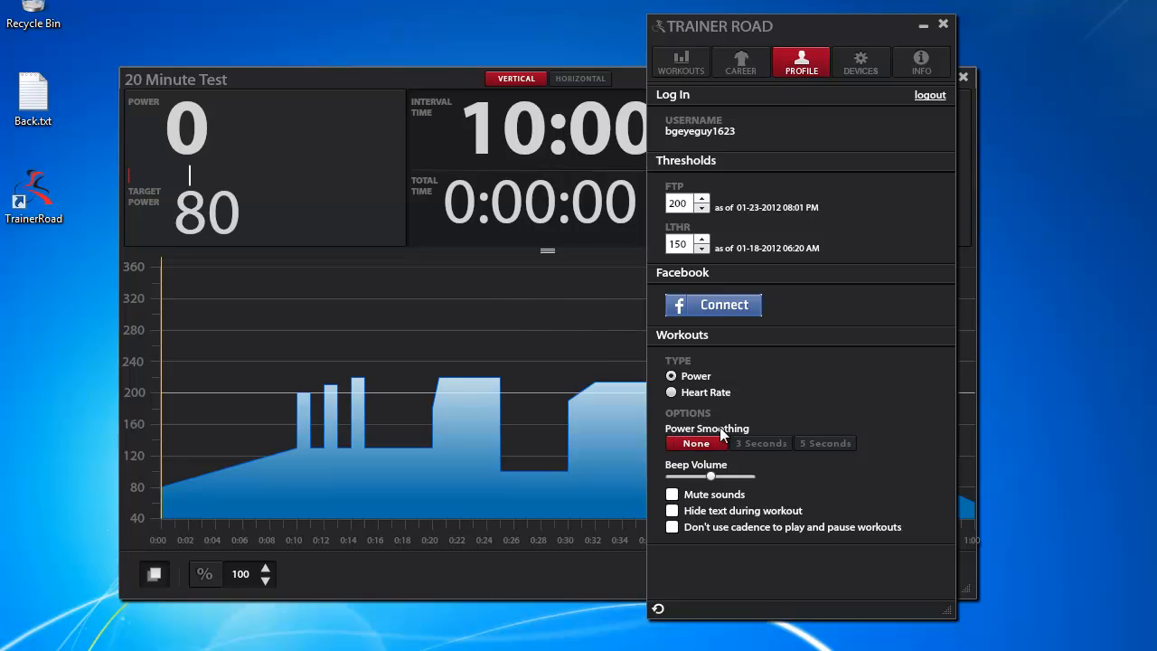
click(762, 443)
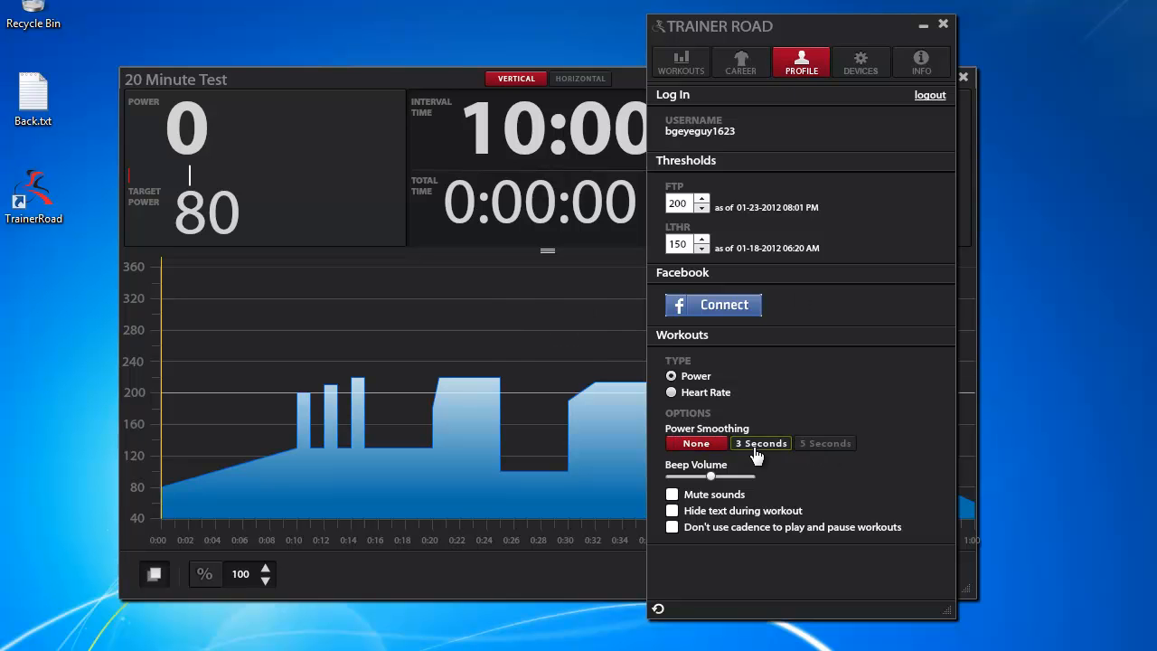
click(696, 443)
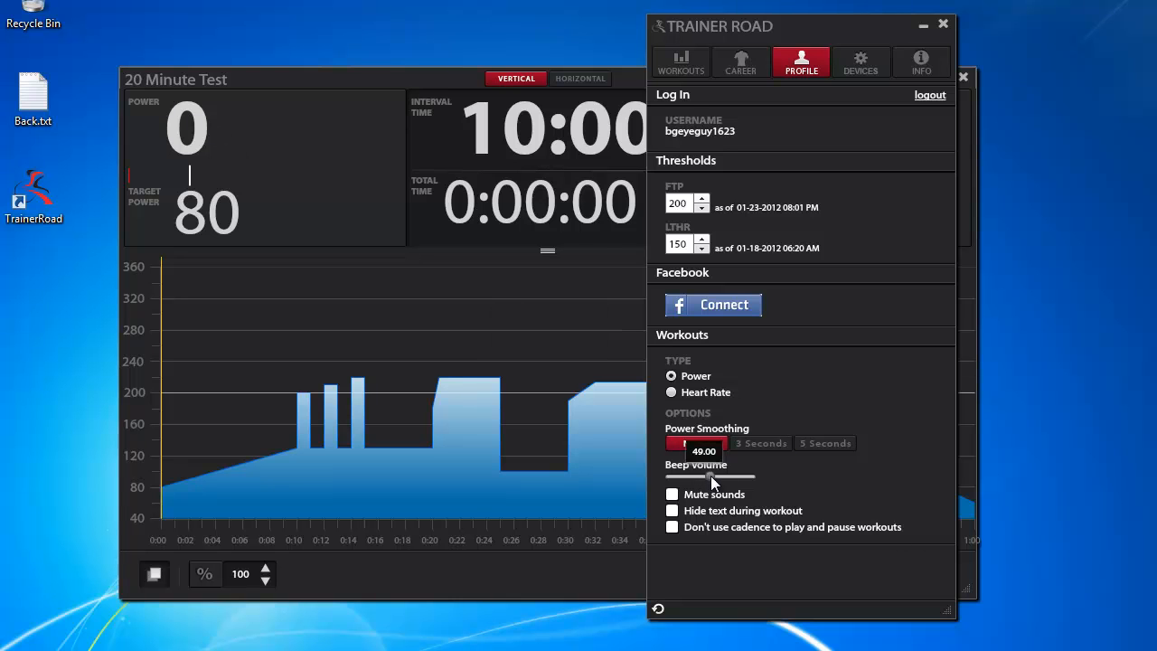
click(696, 443)
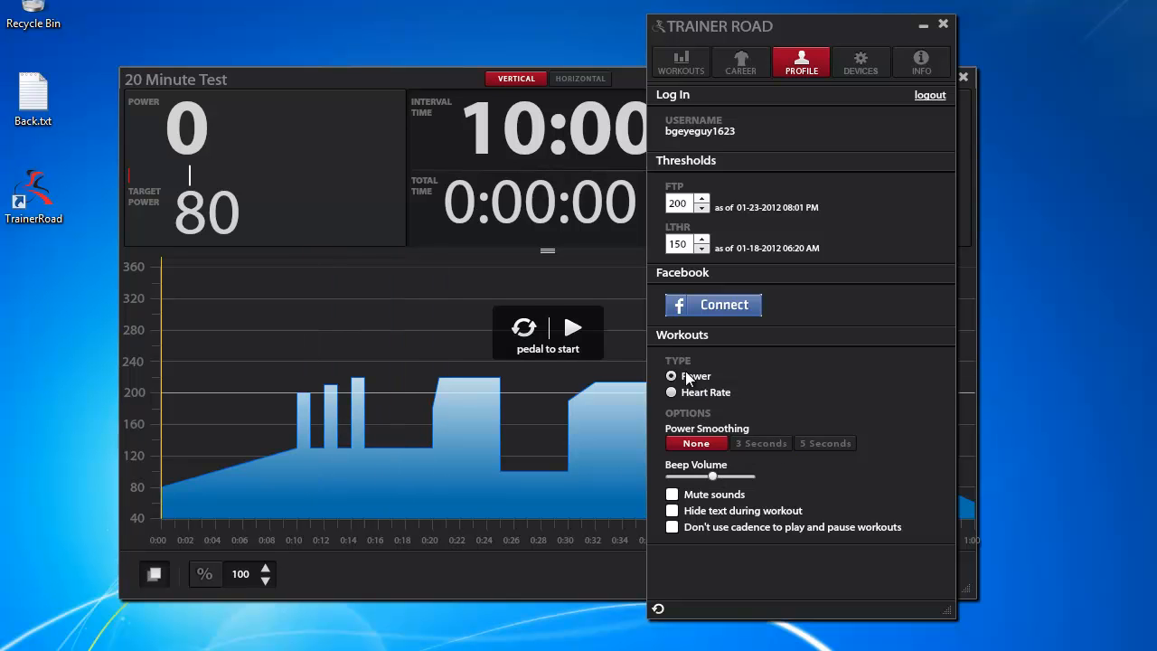
mouse_move(709, 394)
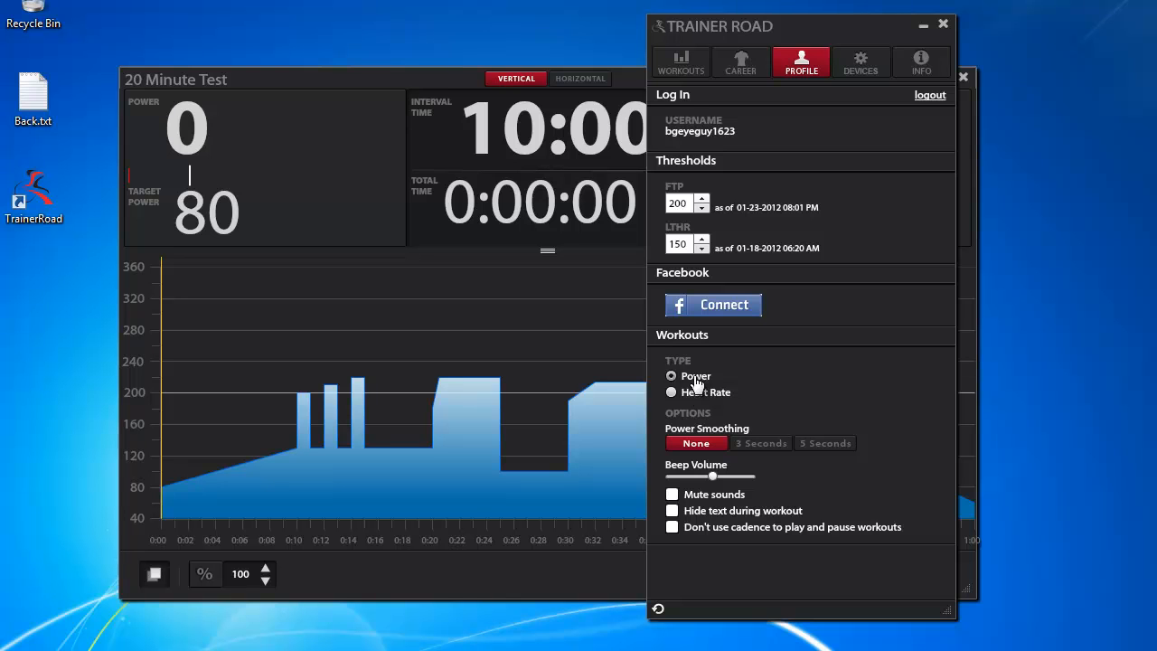
mouse_move(434, 68)
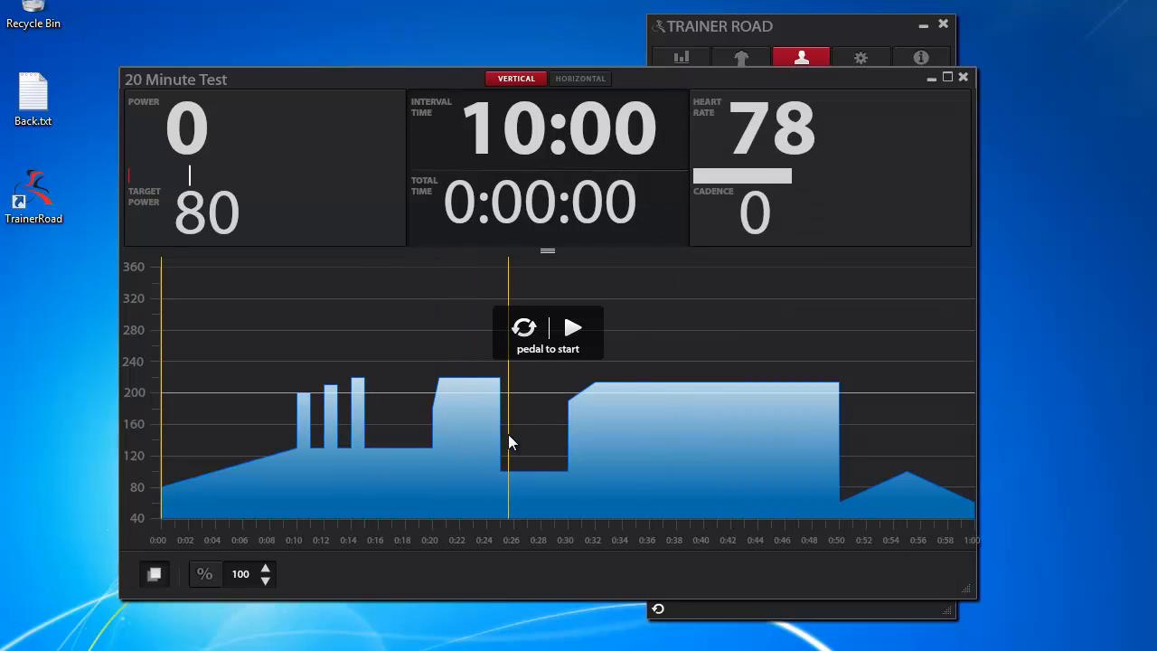
mouse_move(575, 441)
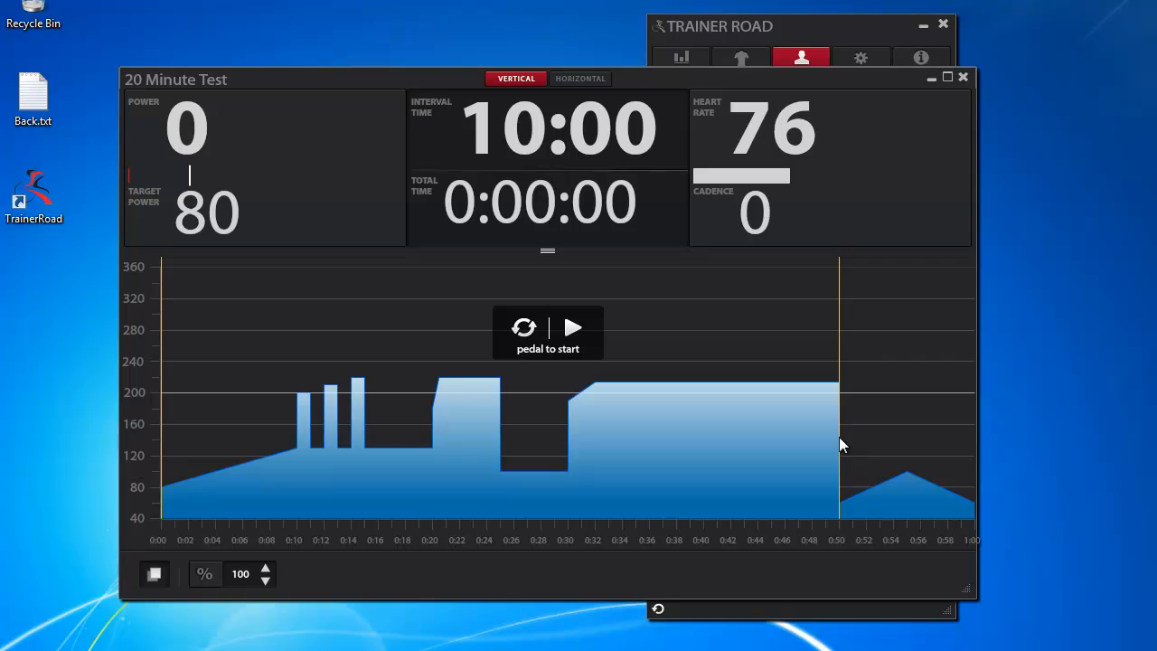
mouse_move(759, 353)
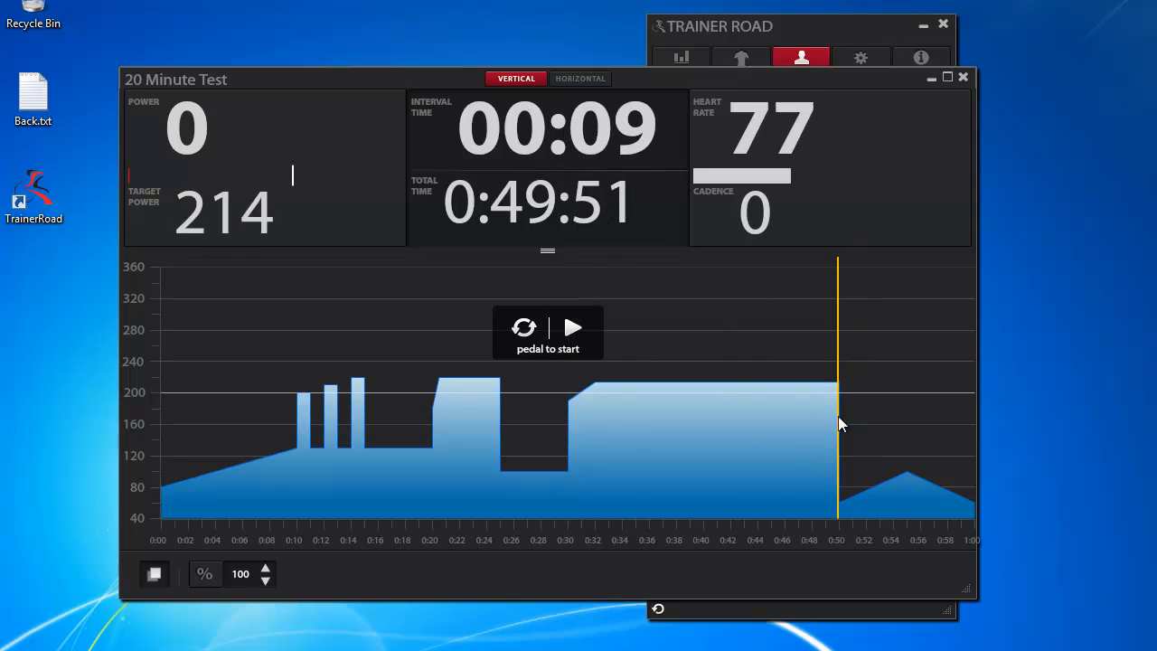
mouse_move(690, 443)
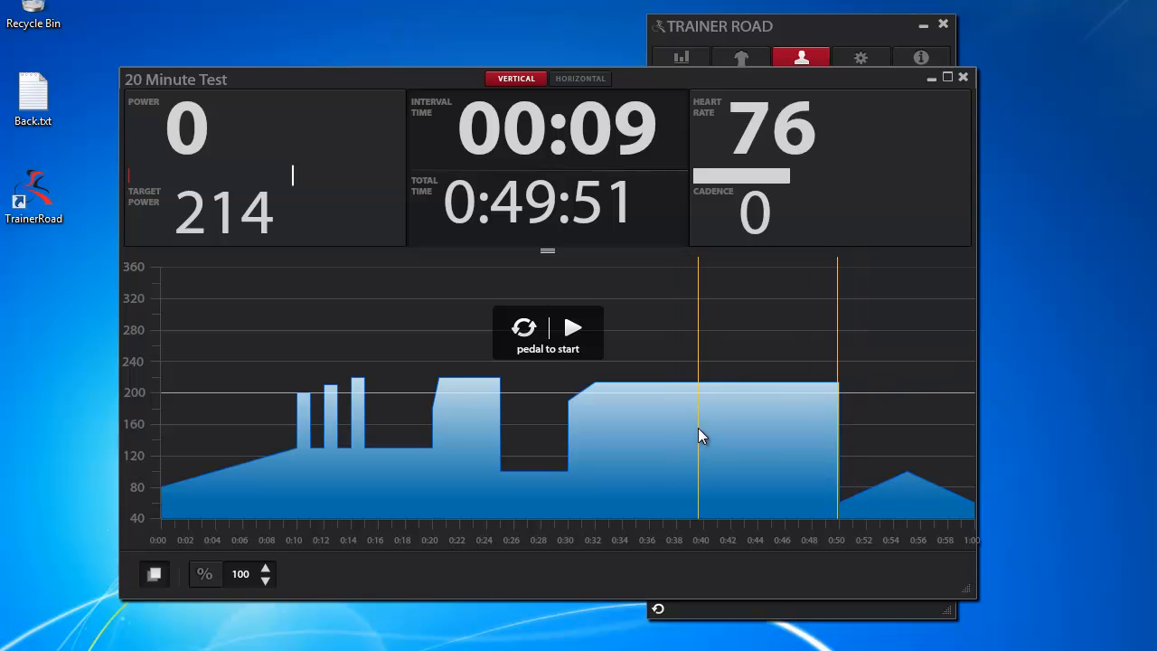
- Jump the 20 Minute Test ride position to 0:07:23 via the workout graph
click(799, 62)
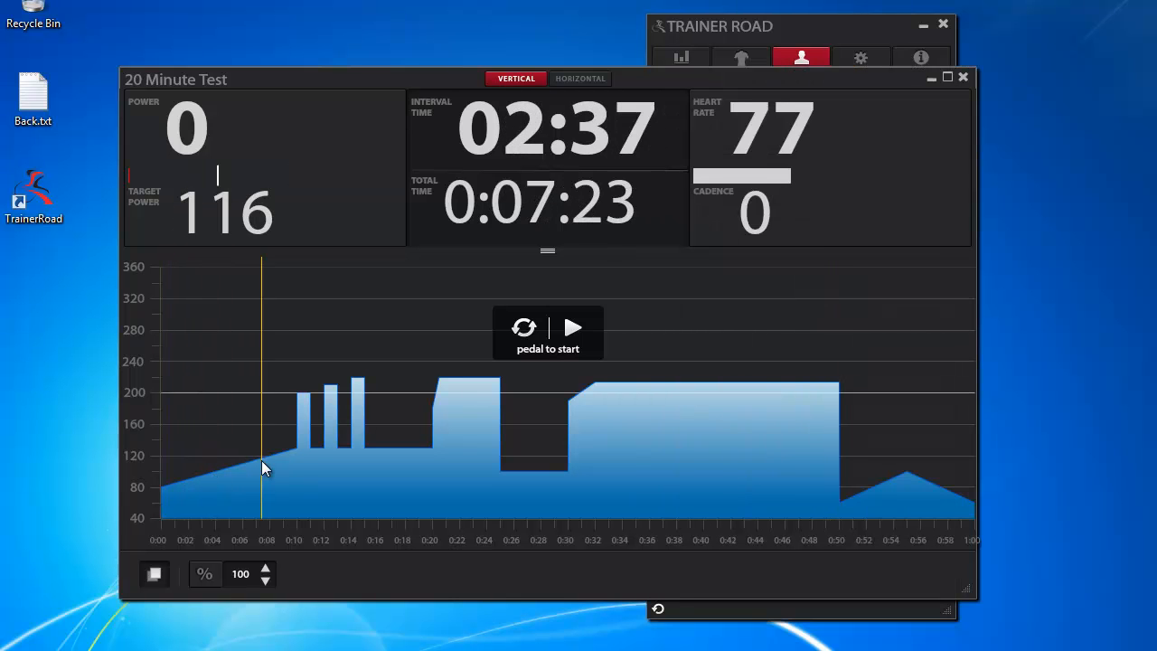
mouse_move(631, 420)
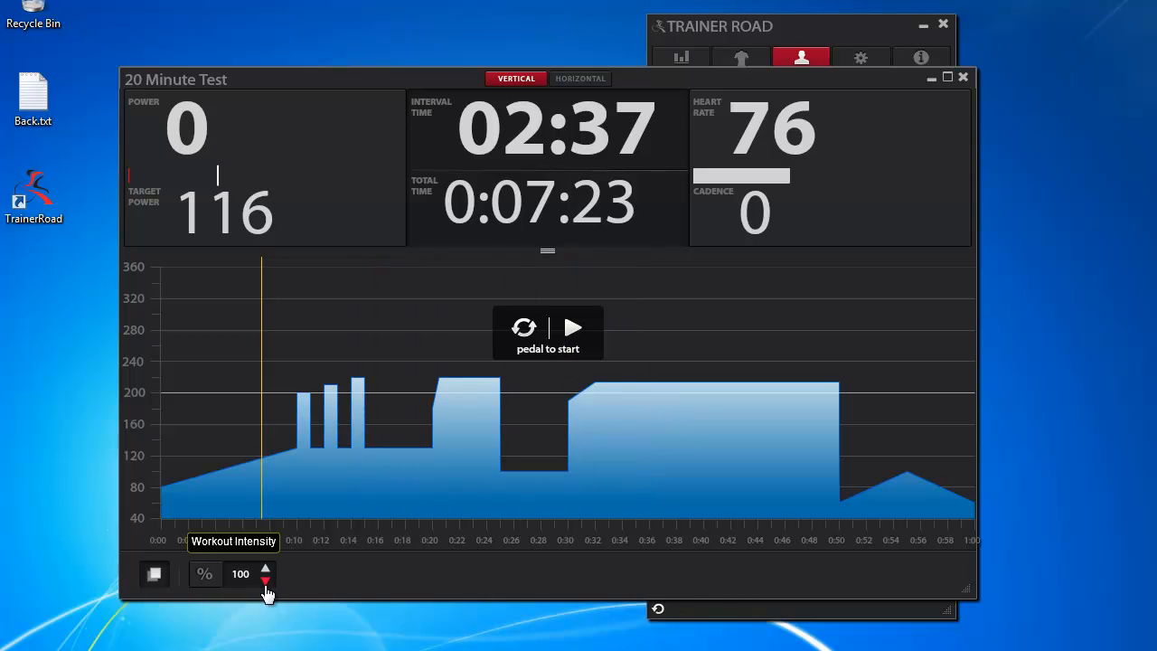
- Lower the workout intensity to 85%, dropping the target power to 99
click(266, 580)
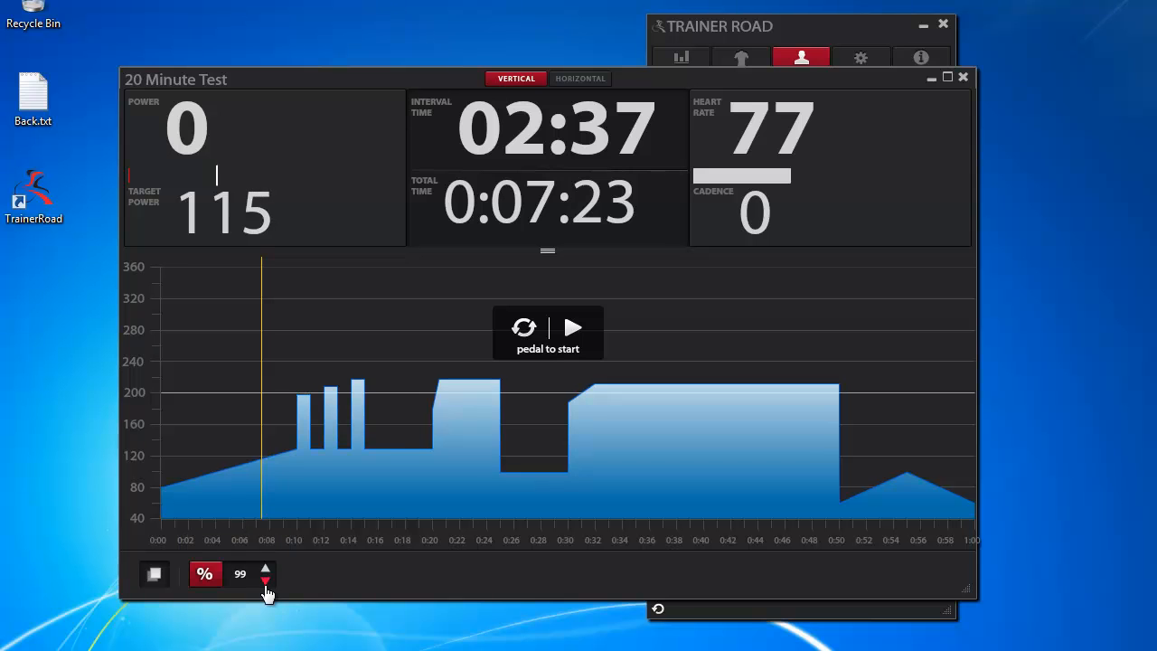
click(266, 582)
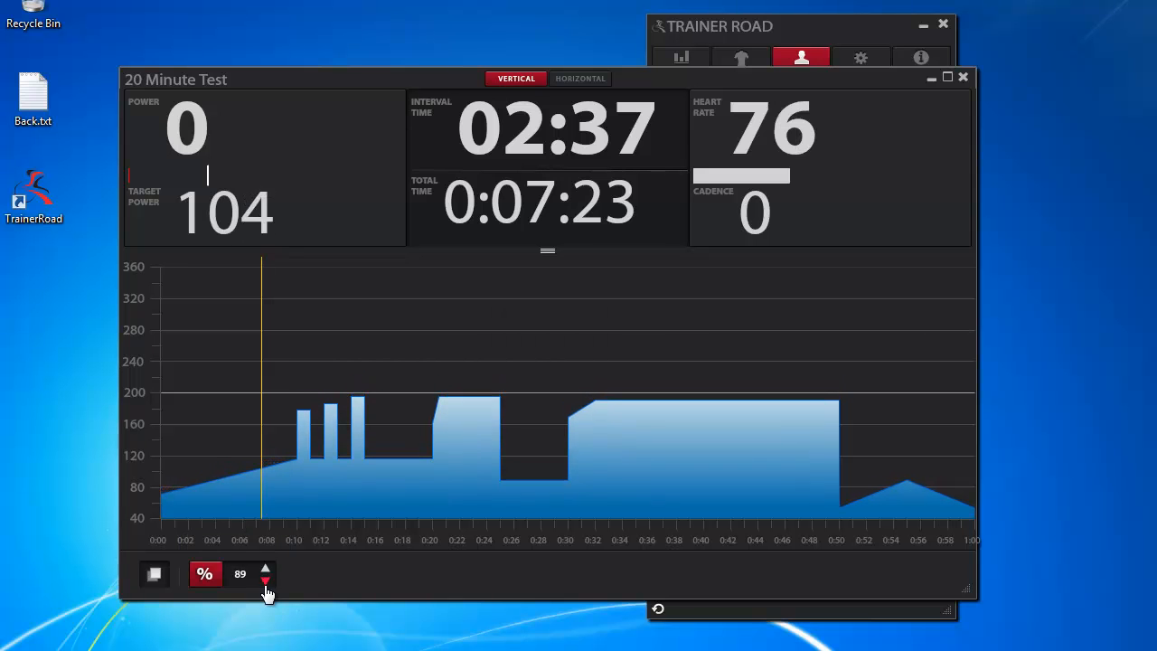
click(266, 582)
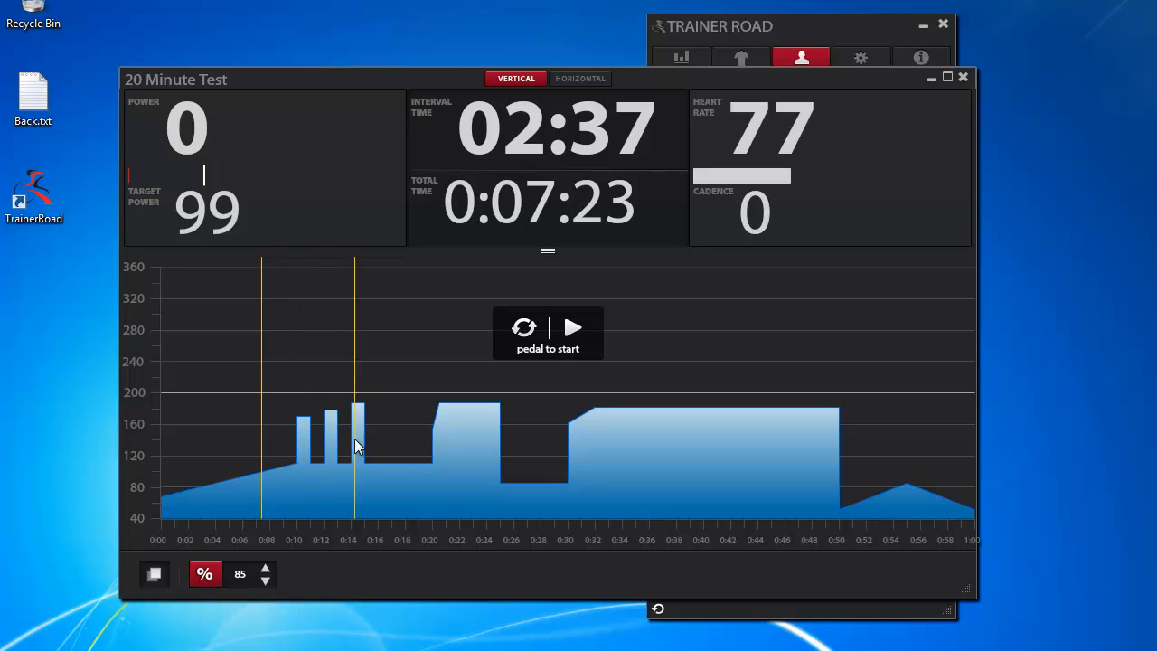
mouse_move(272, 478)
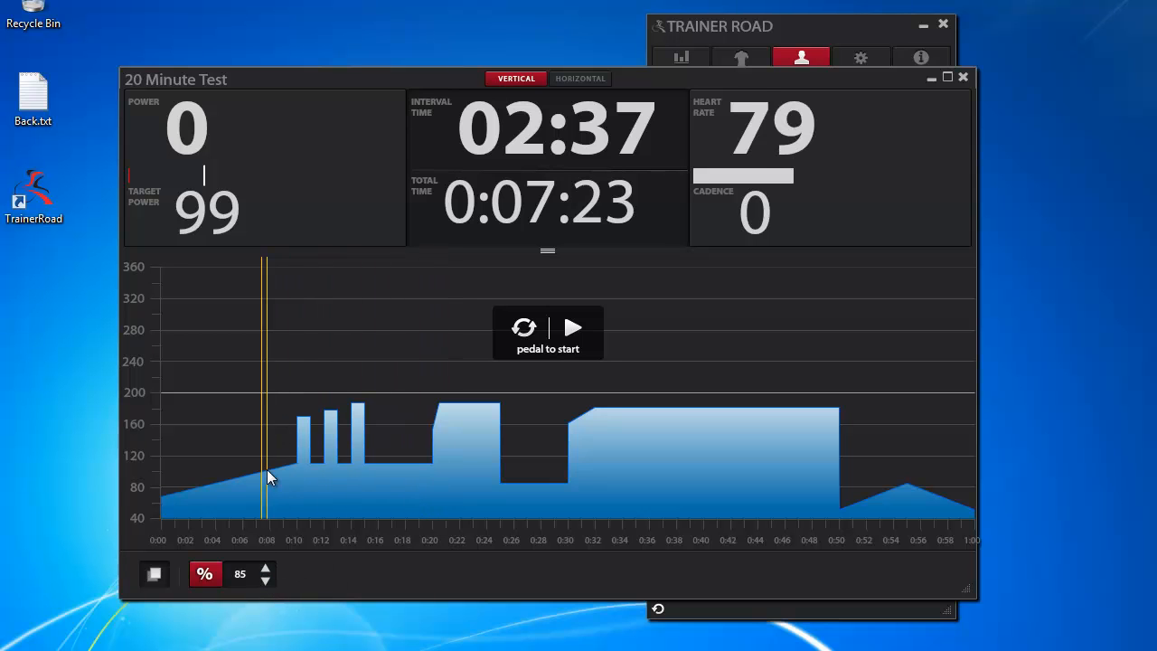
mouse_move(224, 387)
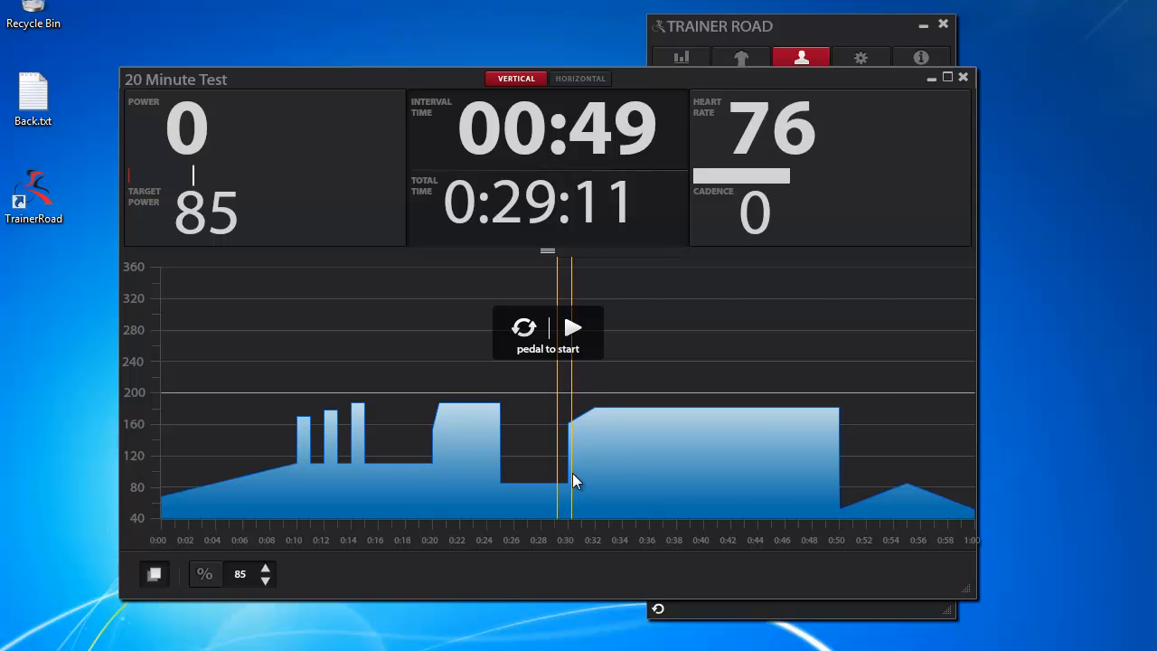
mouse_move(740, 414)
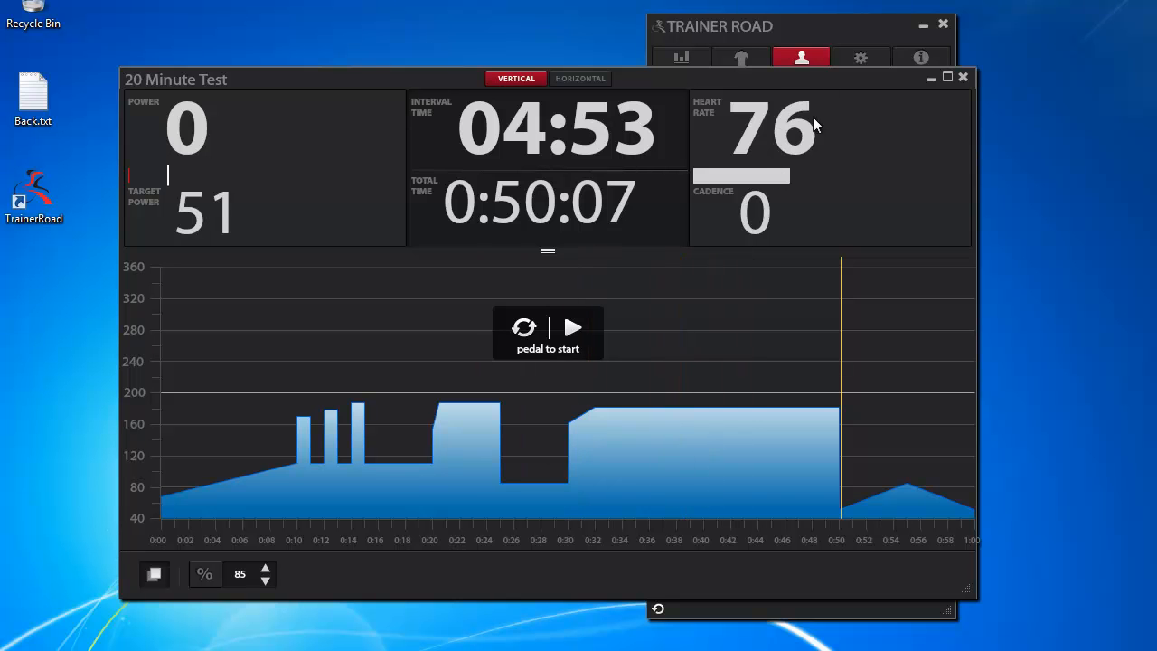
- Jump to the final interval at 0:50:07 with target power 51
click(801, 56)
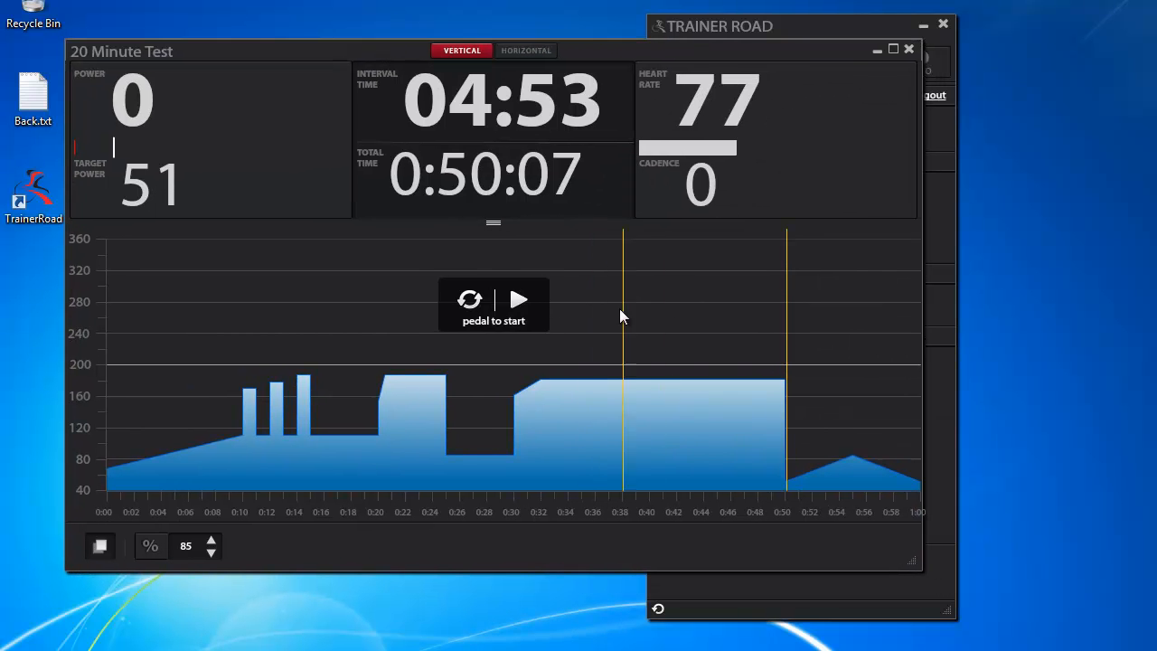
click(801, 62)
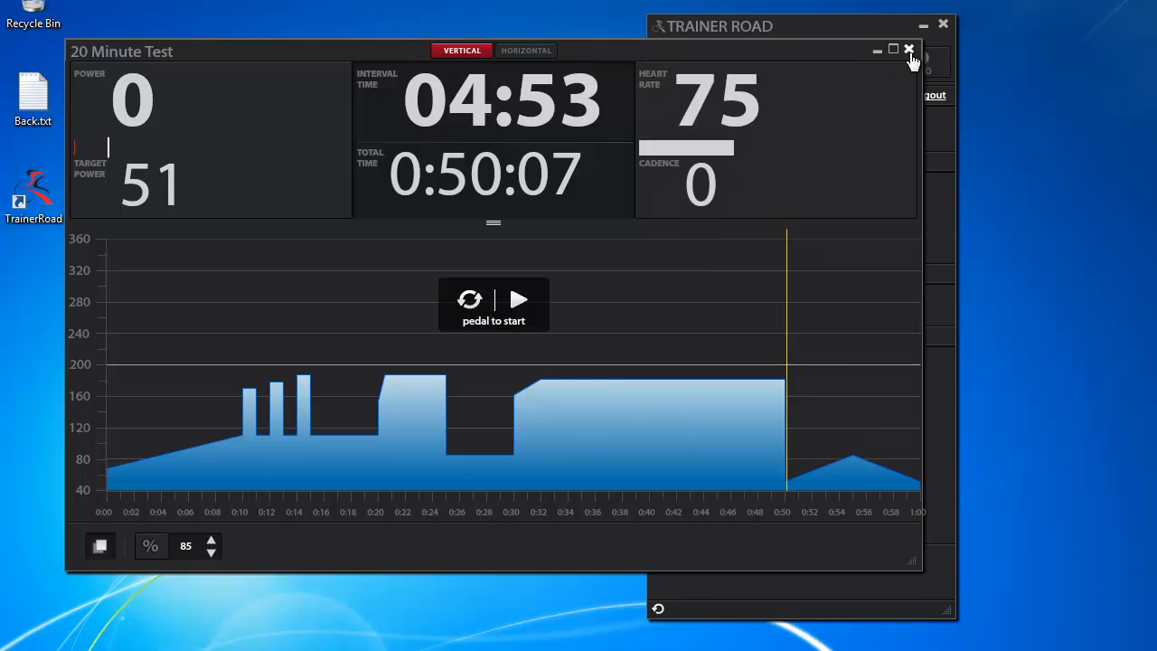
- Close the 20 Minute Test and filter the Workouts list by 'threshold'
click(909, 51)
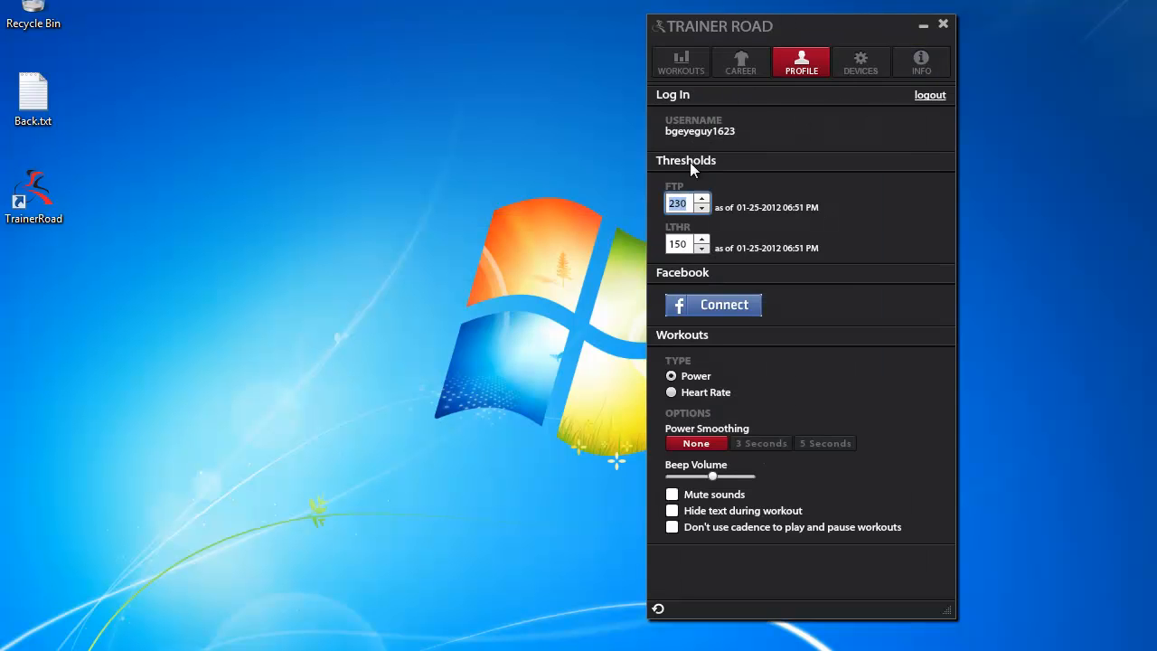
click(680, 62)
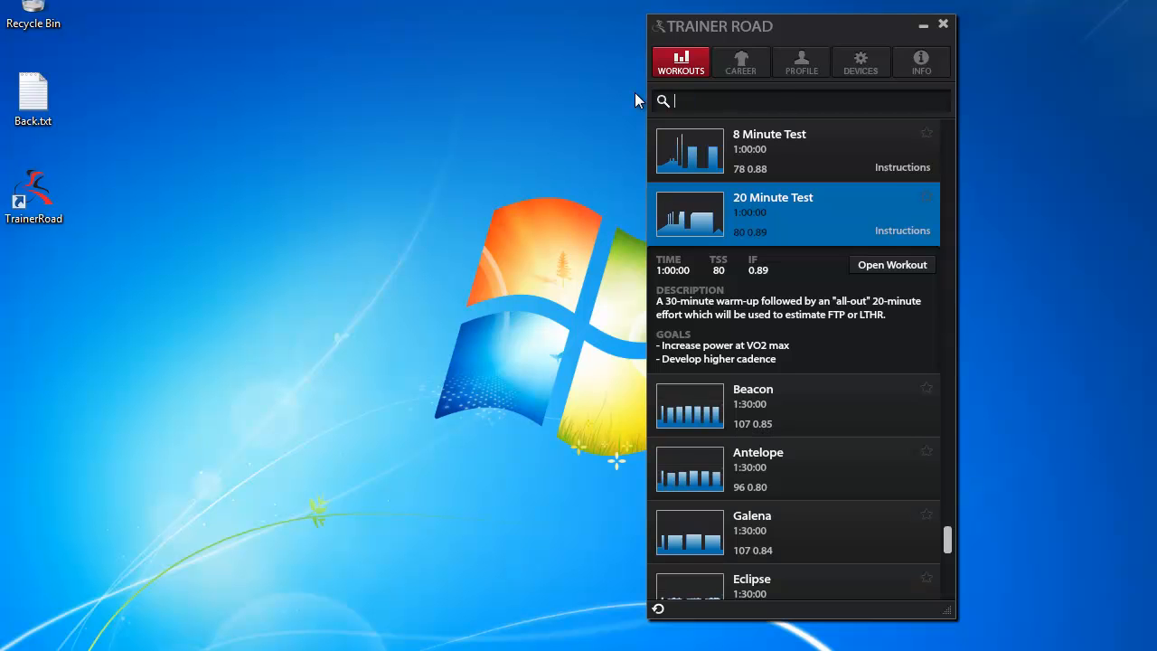
text(thresho)
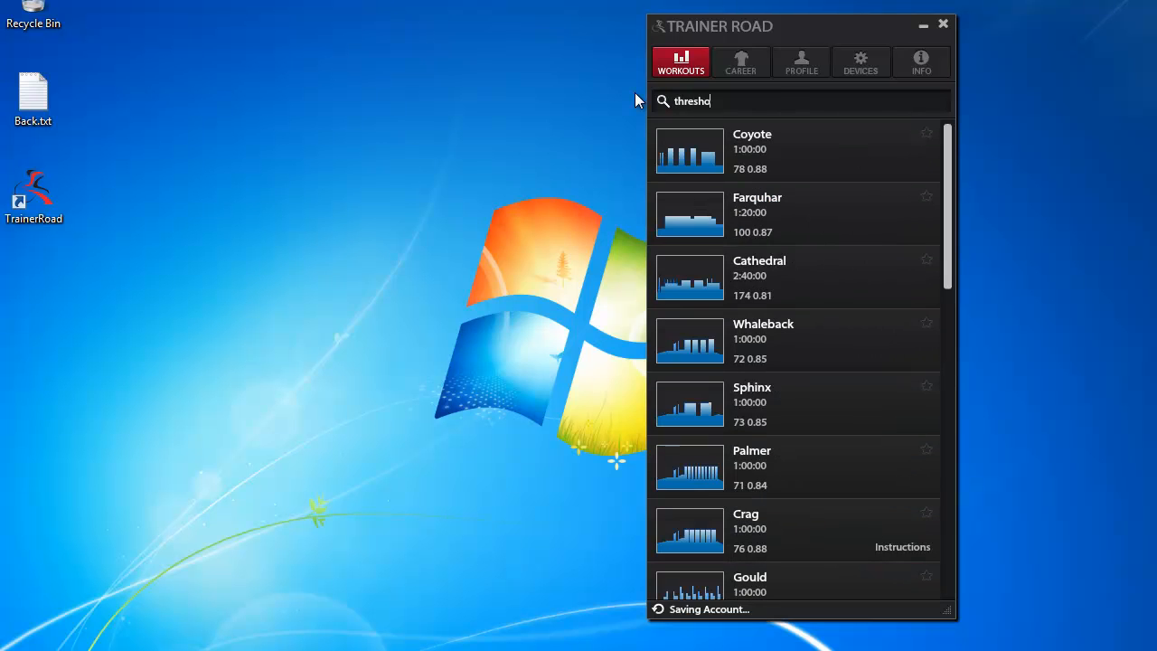
text(ld)
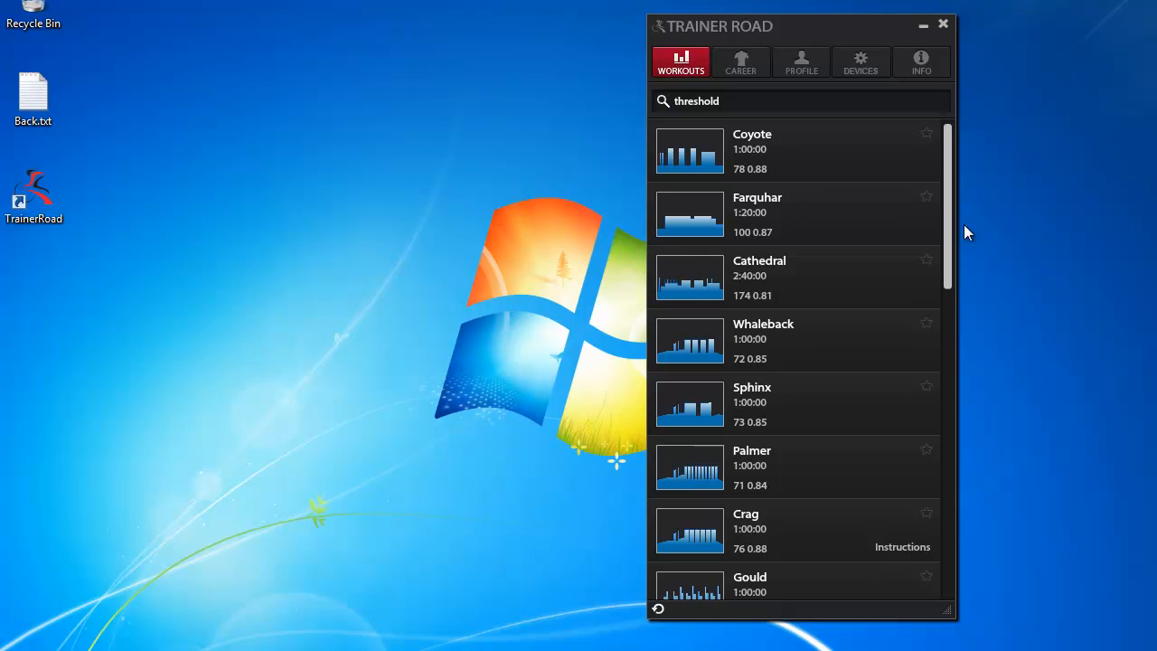
scroll(down, 3)
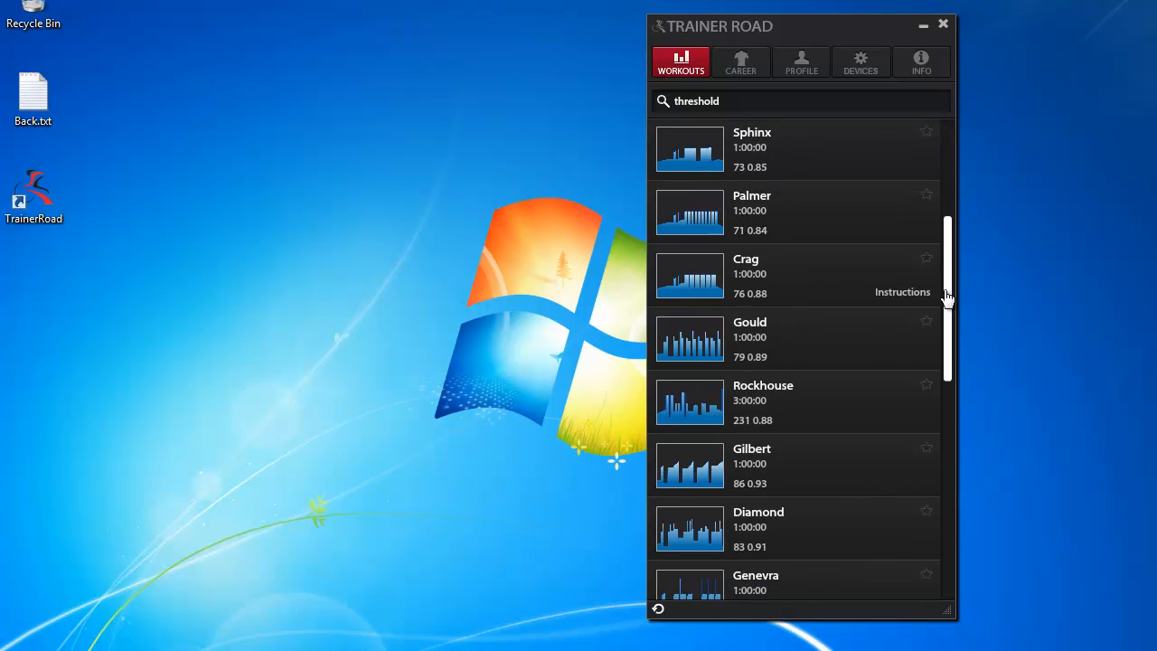
scroll(down, 3)
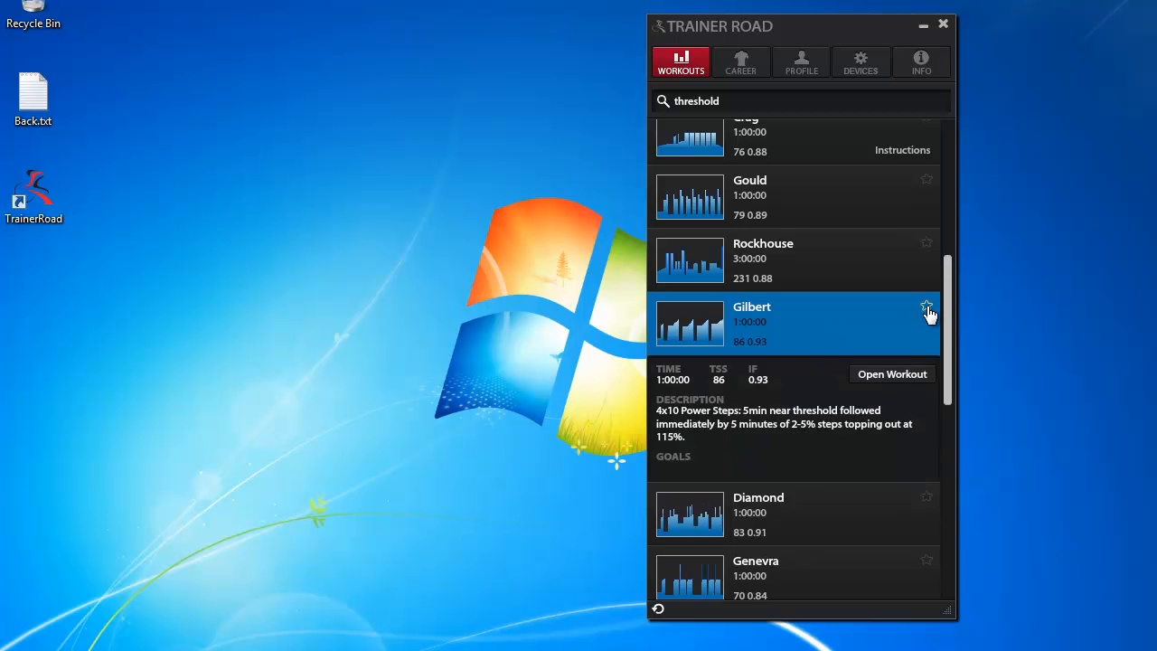
- Expand Gilbert's details and mark it as a favourite workout
click(926, 305)
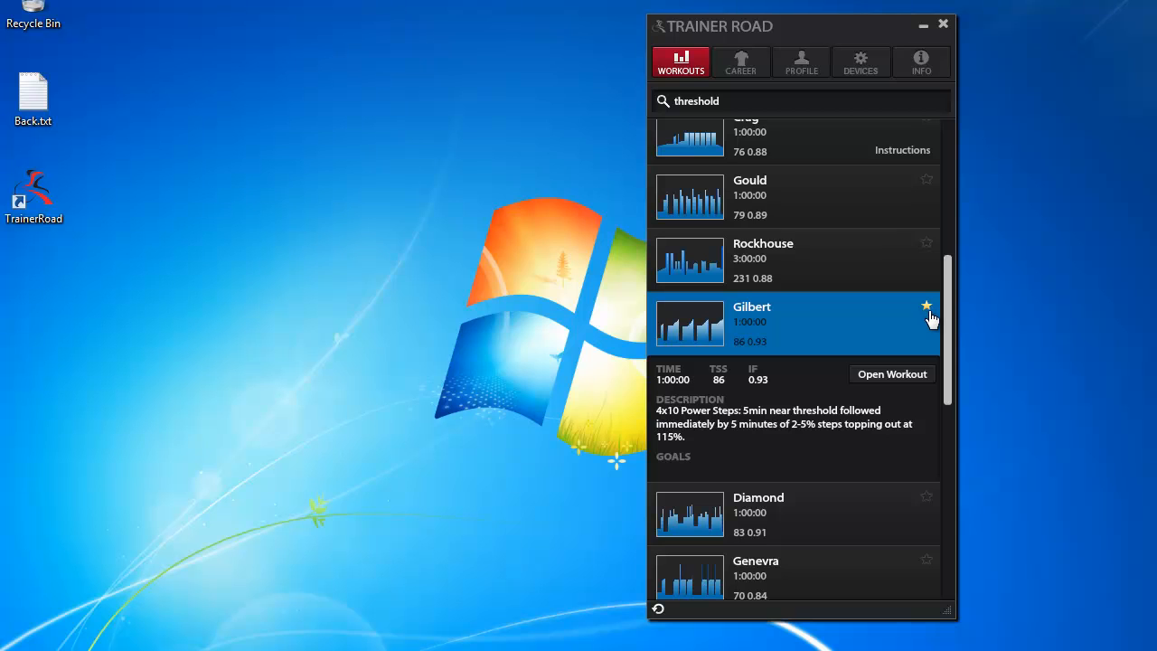
click(925, 304)
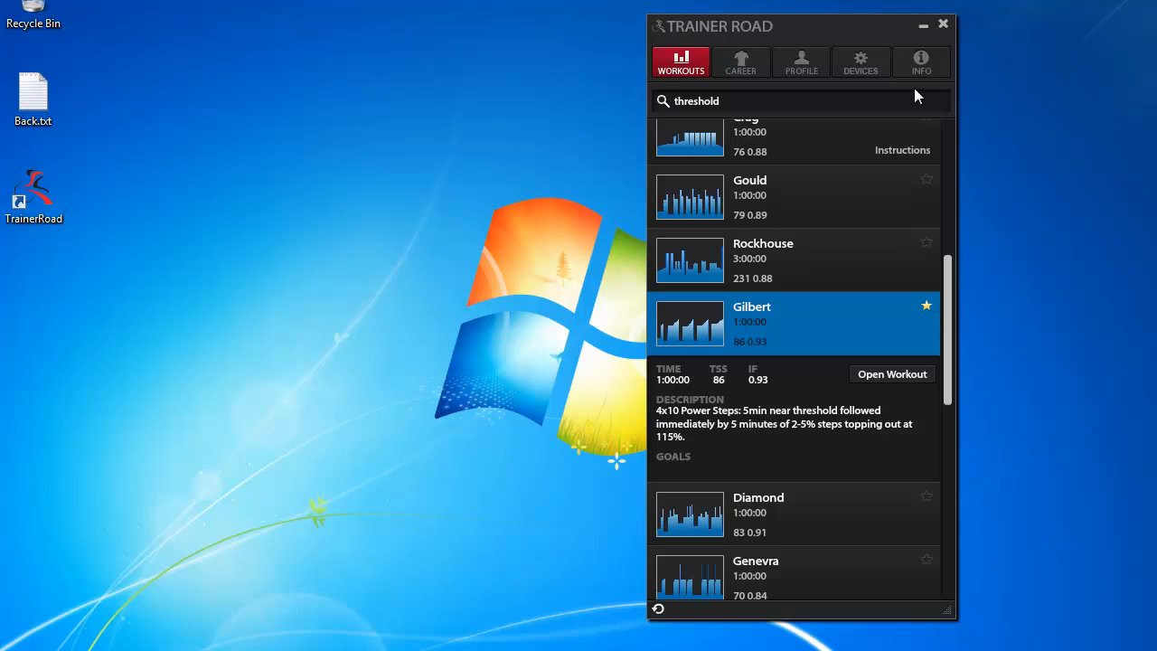
mouse_move(690, 322)
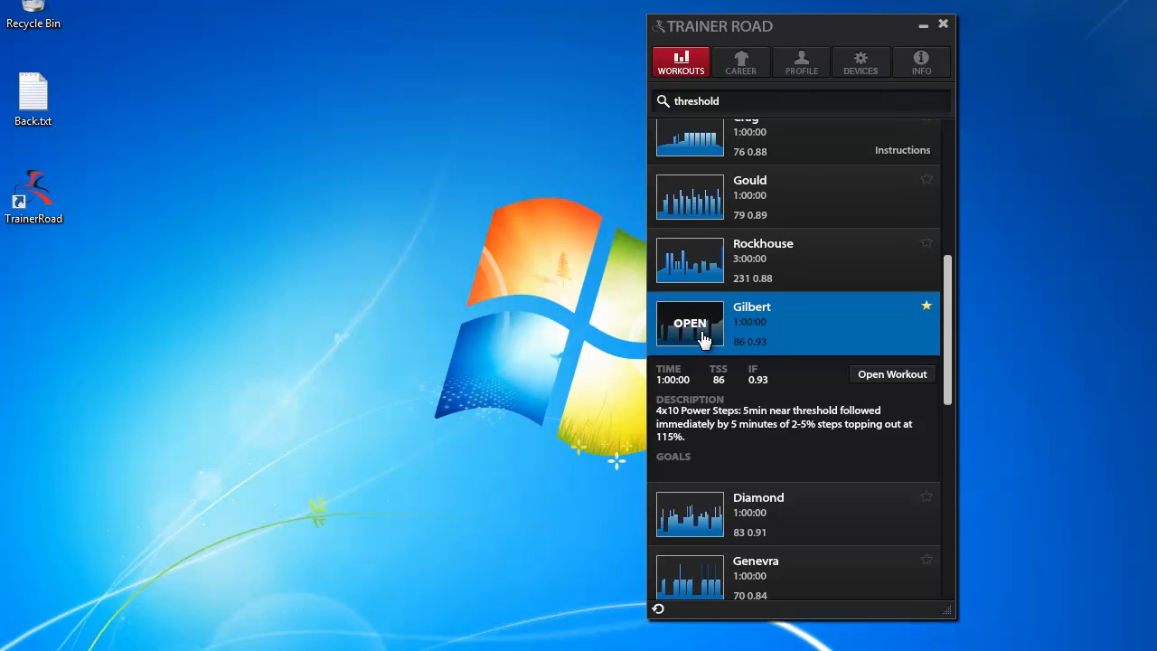
- Open the Gilbert workout showing target power 114 and its interval profile
click(892, 373)
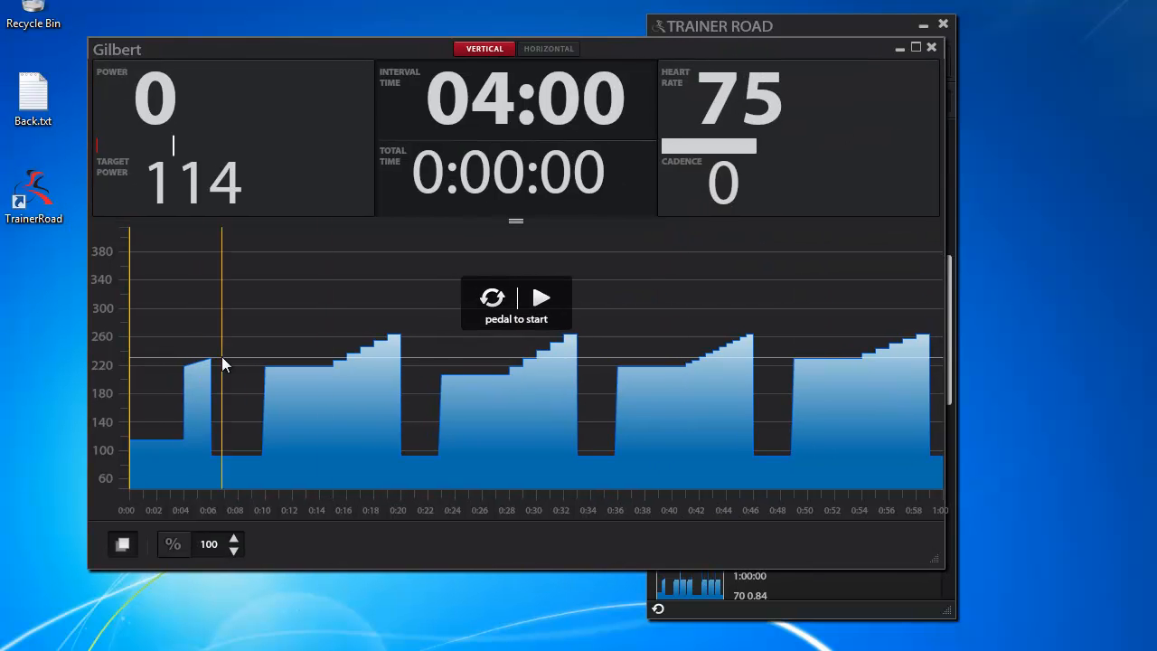
mouse_move(185, 369)
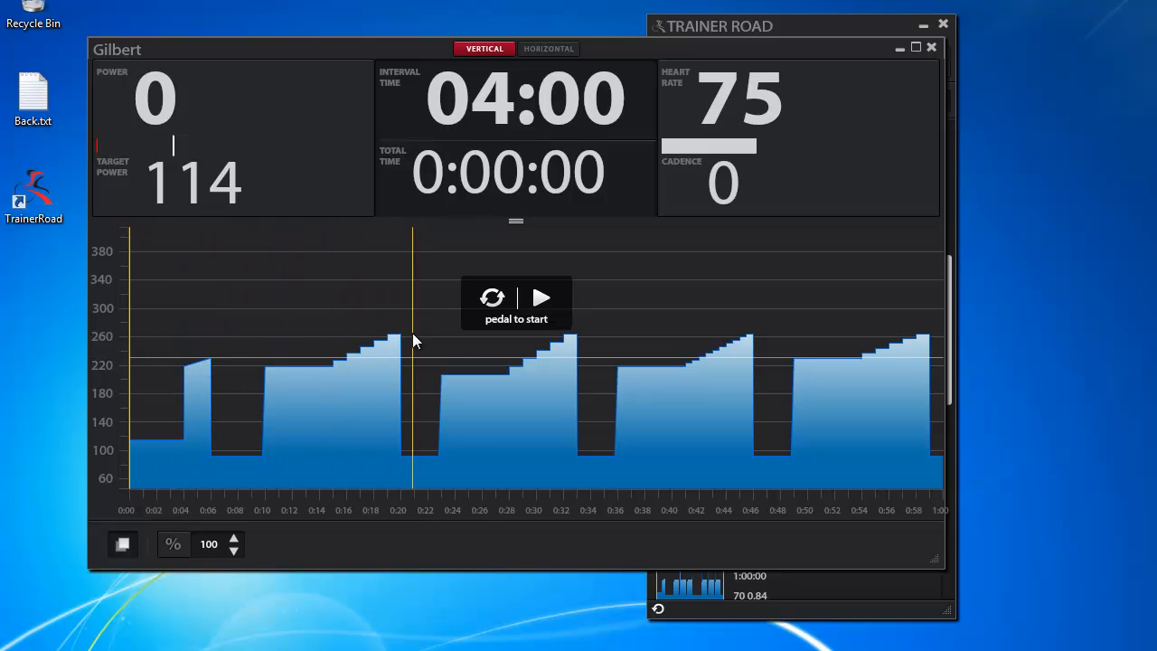
mouse_move(402, 340)
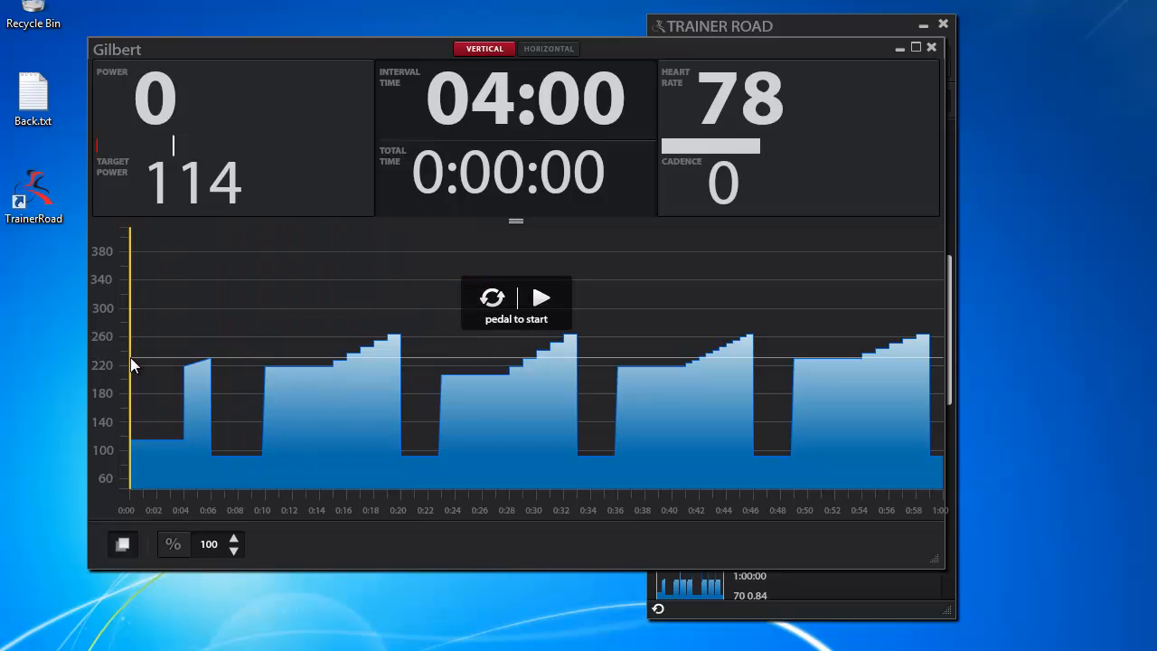
mouse_move(504, 380)
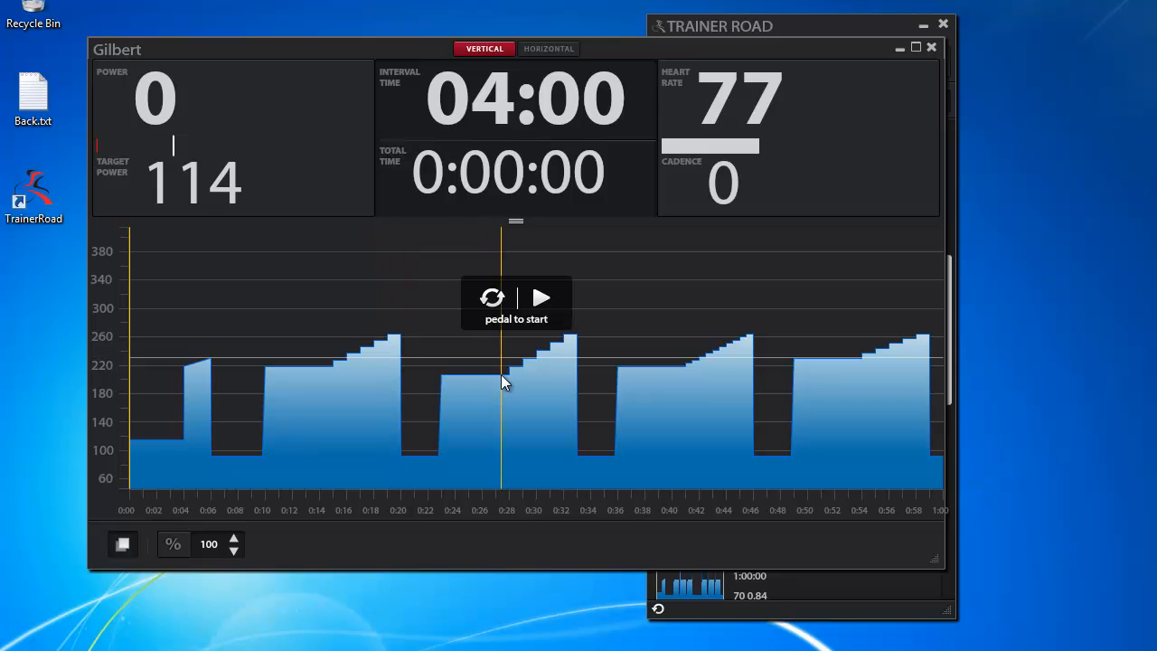
mouse_move(629, 358)
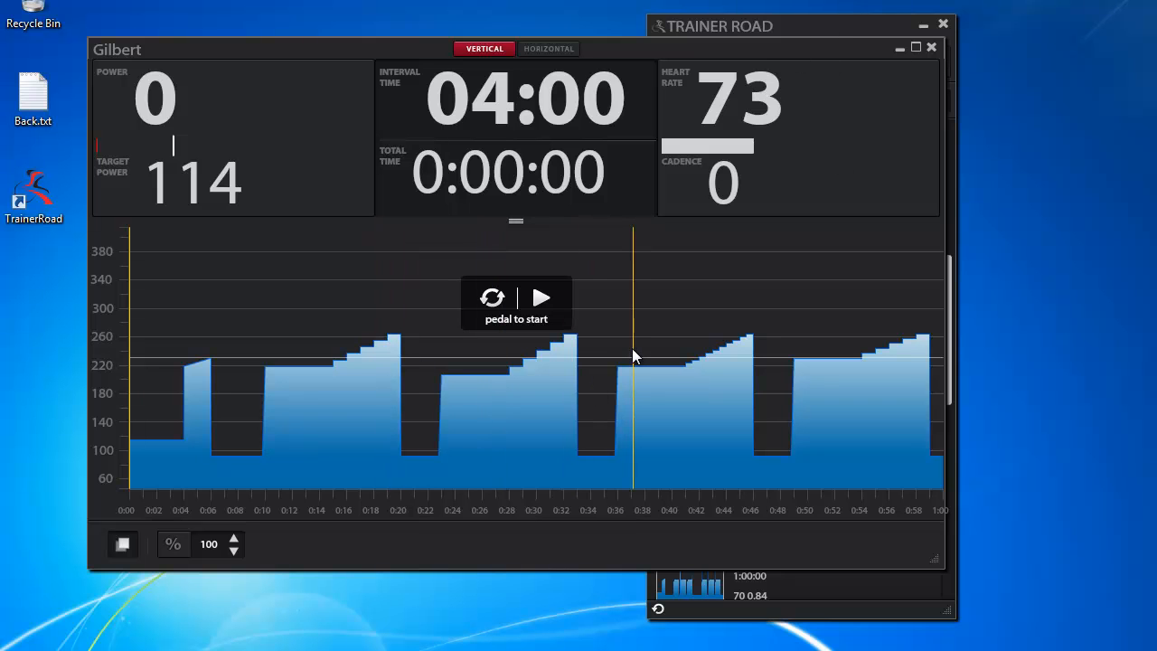
mouse_move(267, 371)
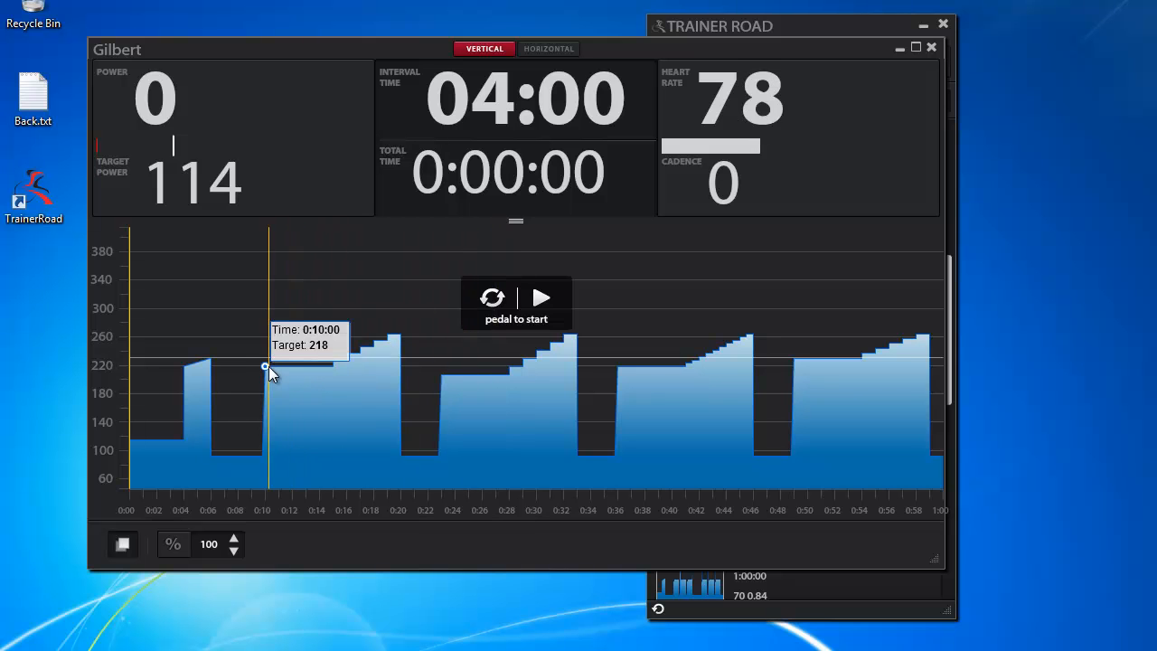
mouse_move(286, 366)
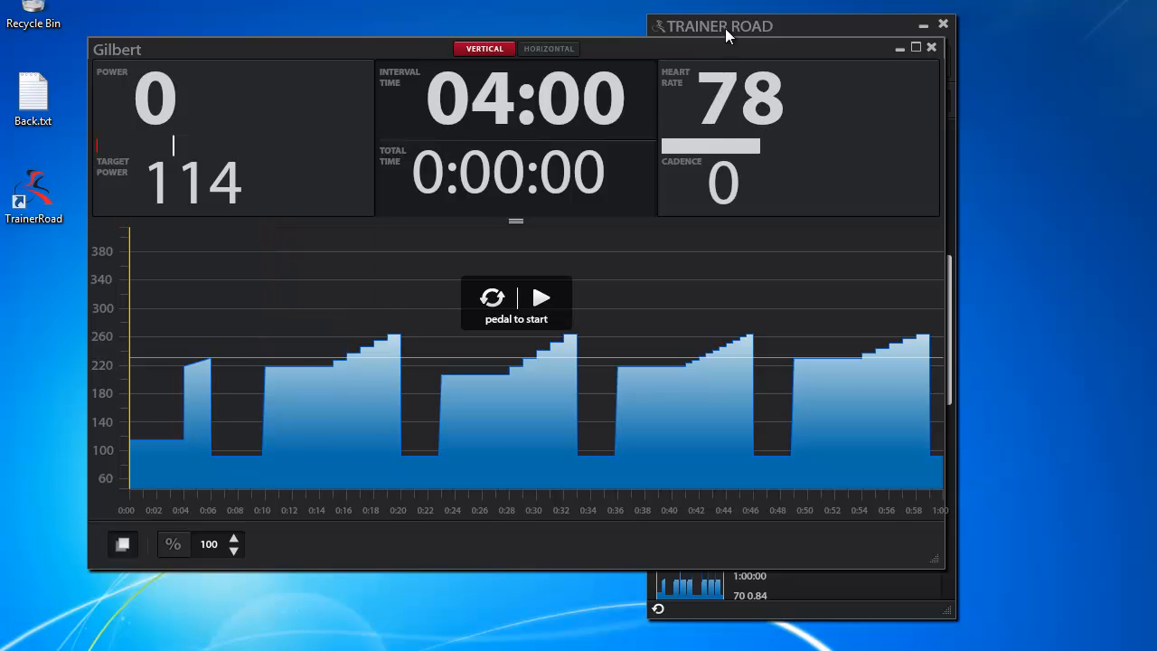
mouse_move(502, 396)
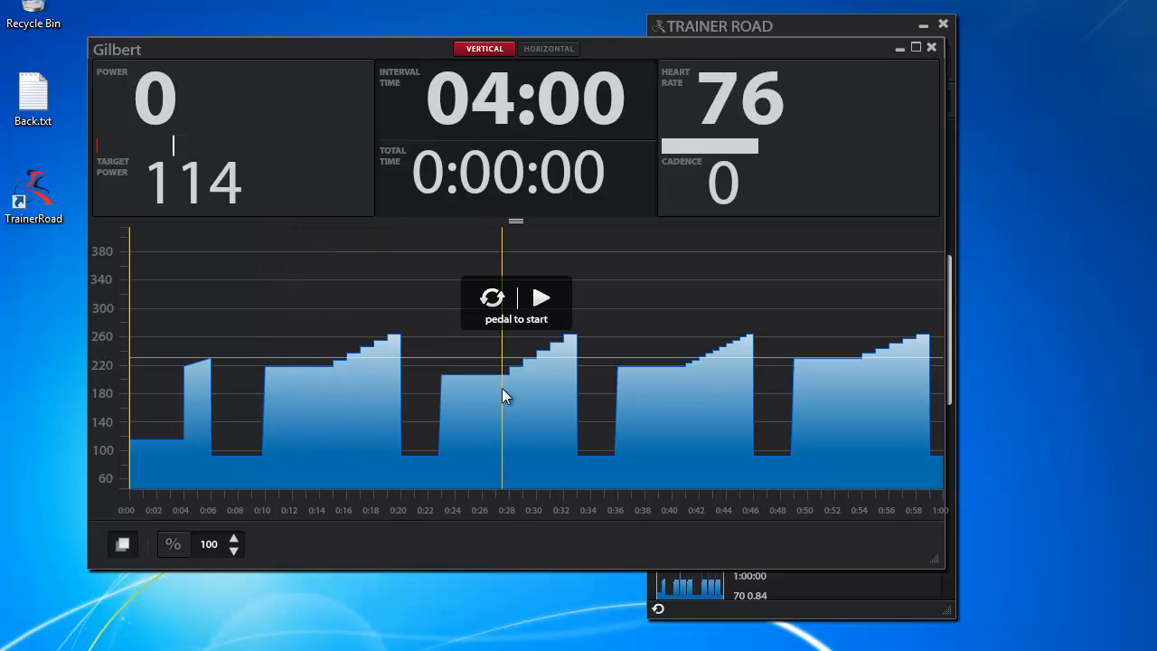
mouse_move(908, 365)
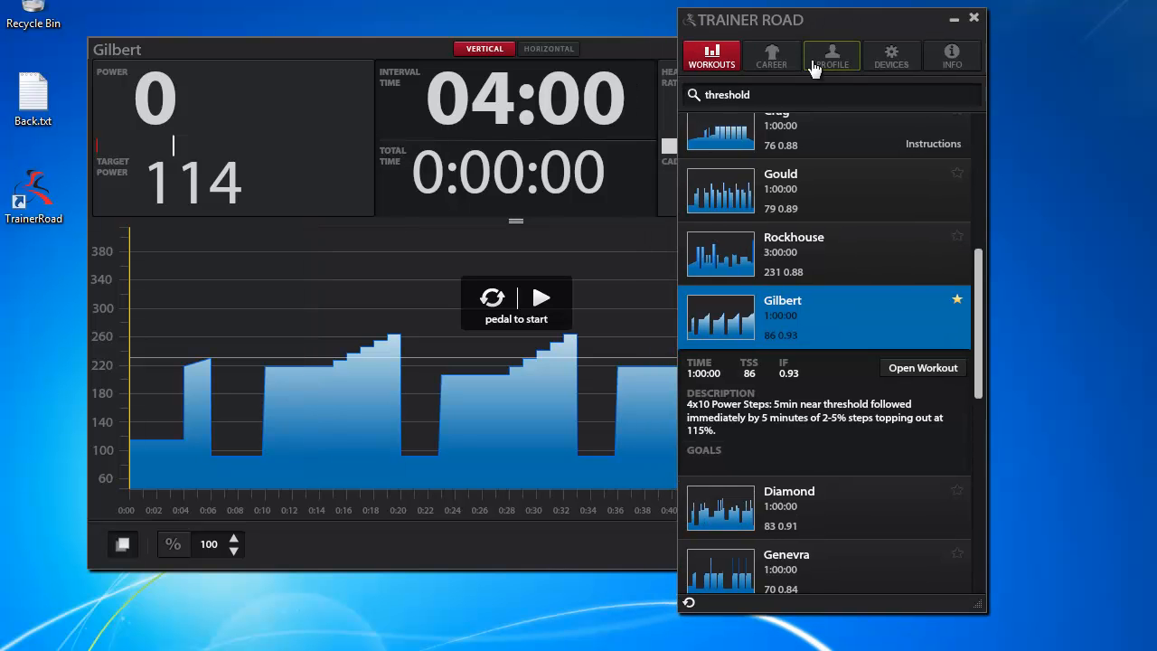
- Raise FTP to 235 in Profile and reopen Gilbert, now targeting 117
click(832, 54)
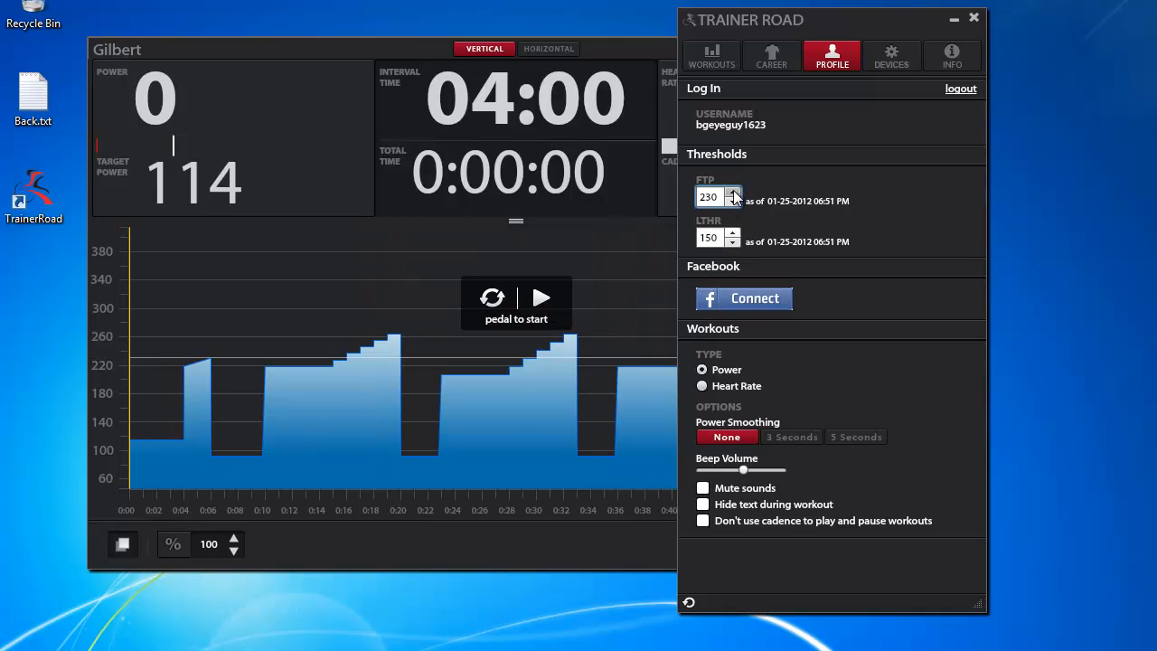
click(735, 191)
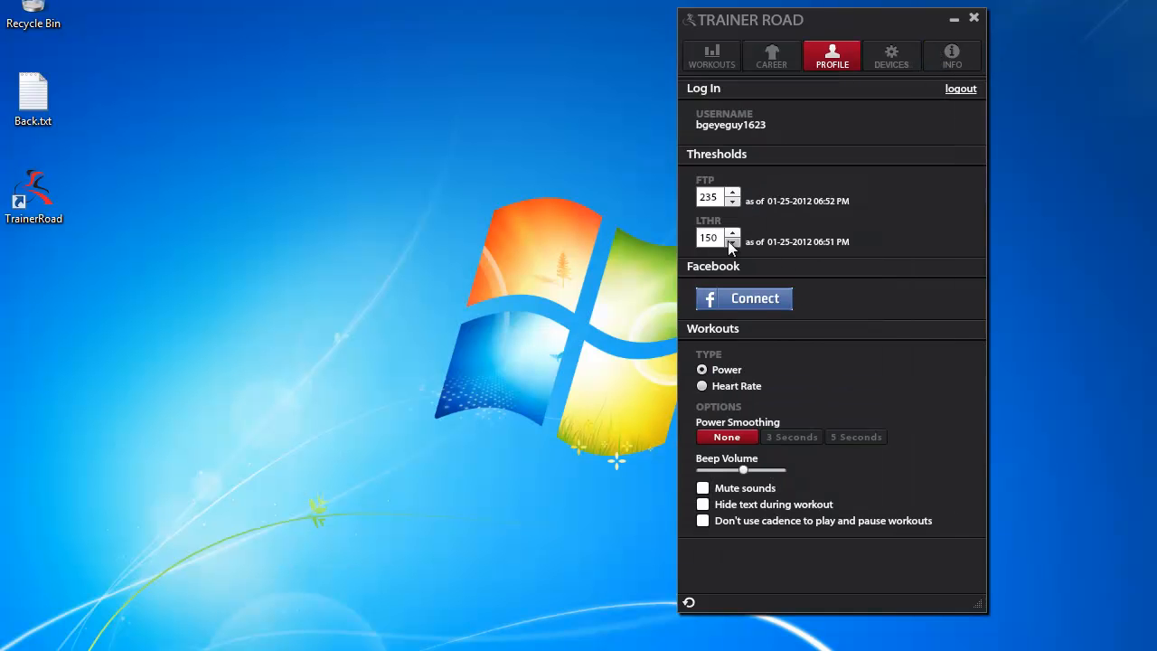
click(713, 54)
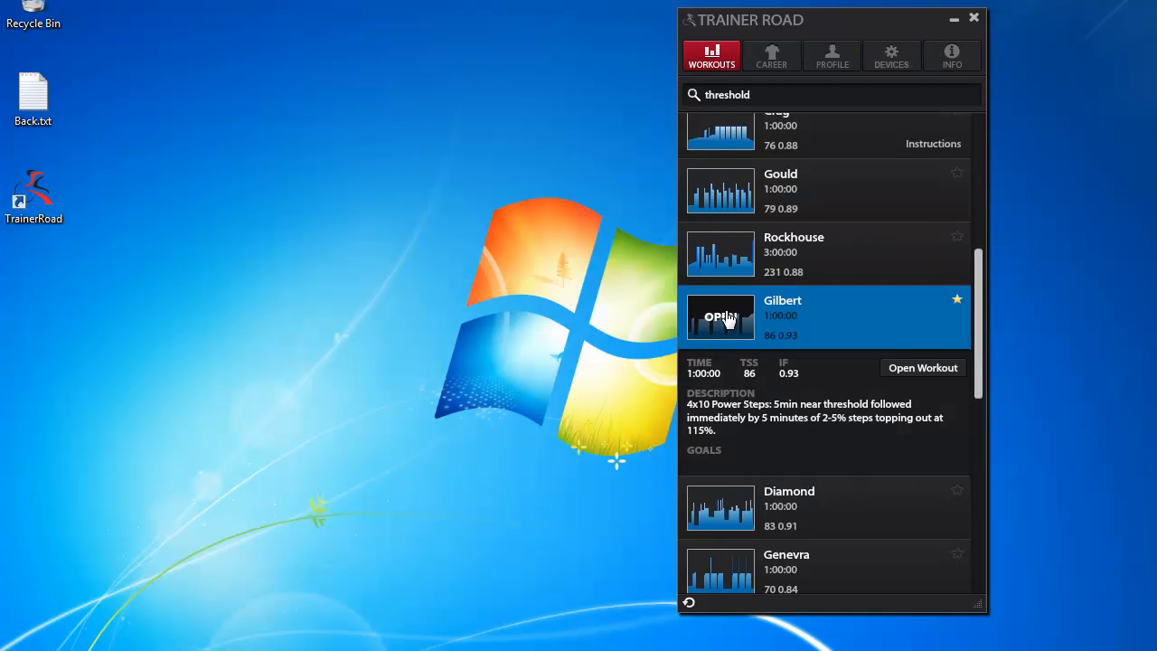
click(922, 368)
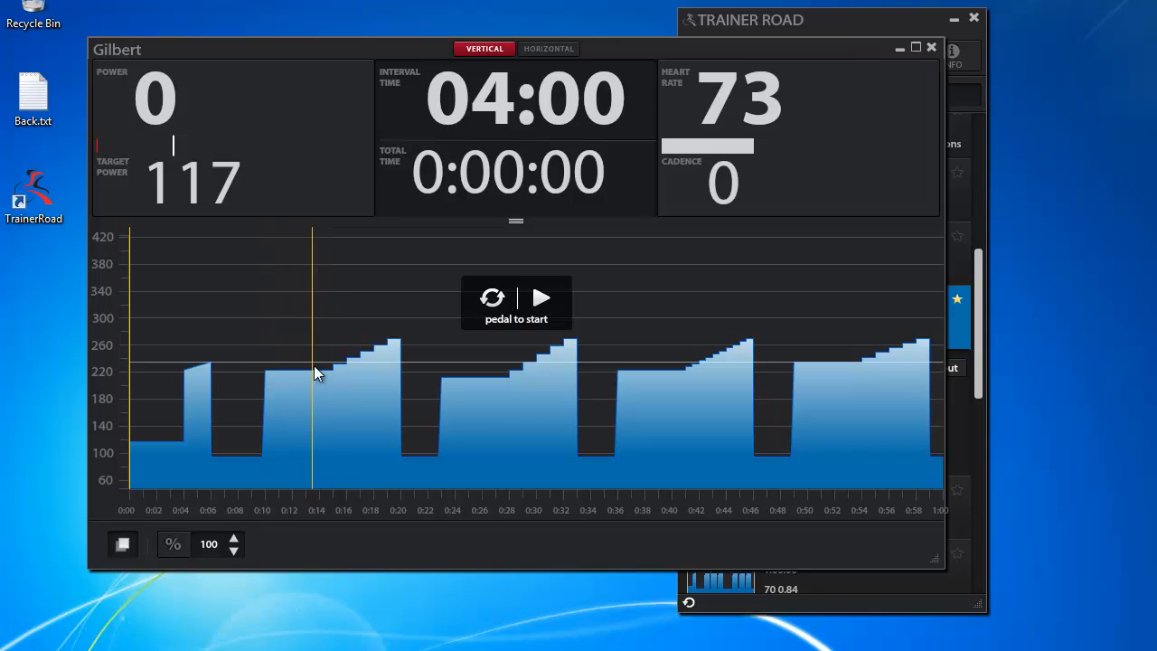
mouse_move(564, 342)
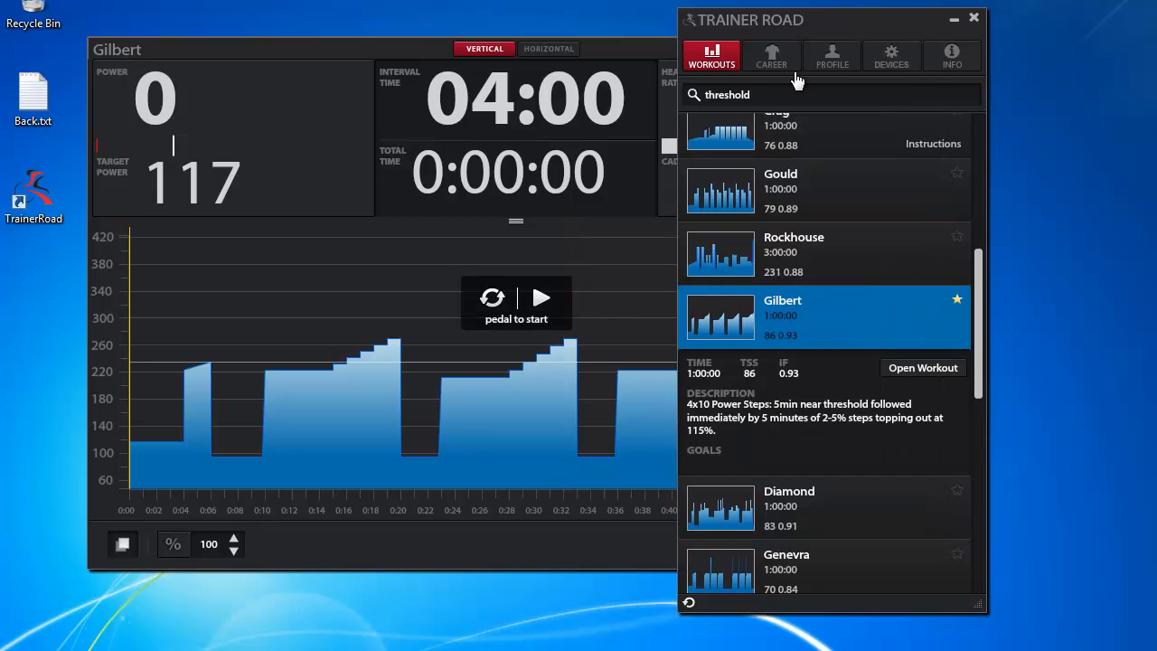
- Return to Profile and adjust the FTP threshold again
click(832, 54)
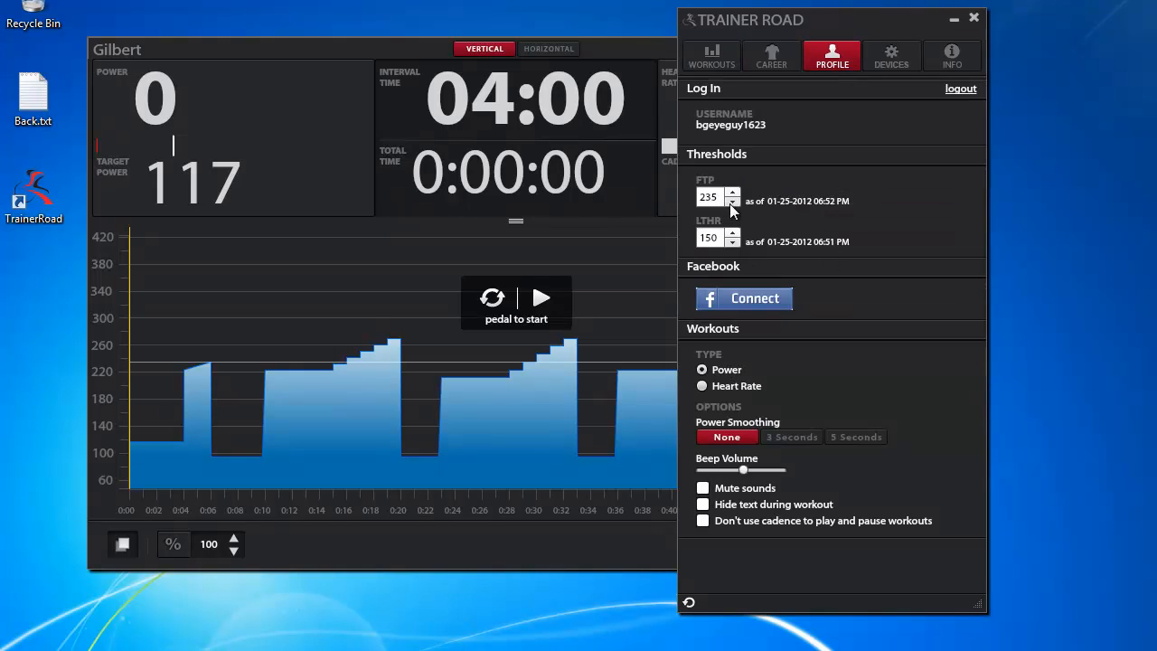
click(709, 197)
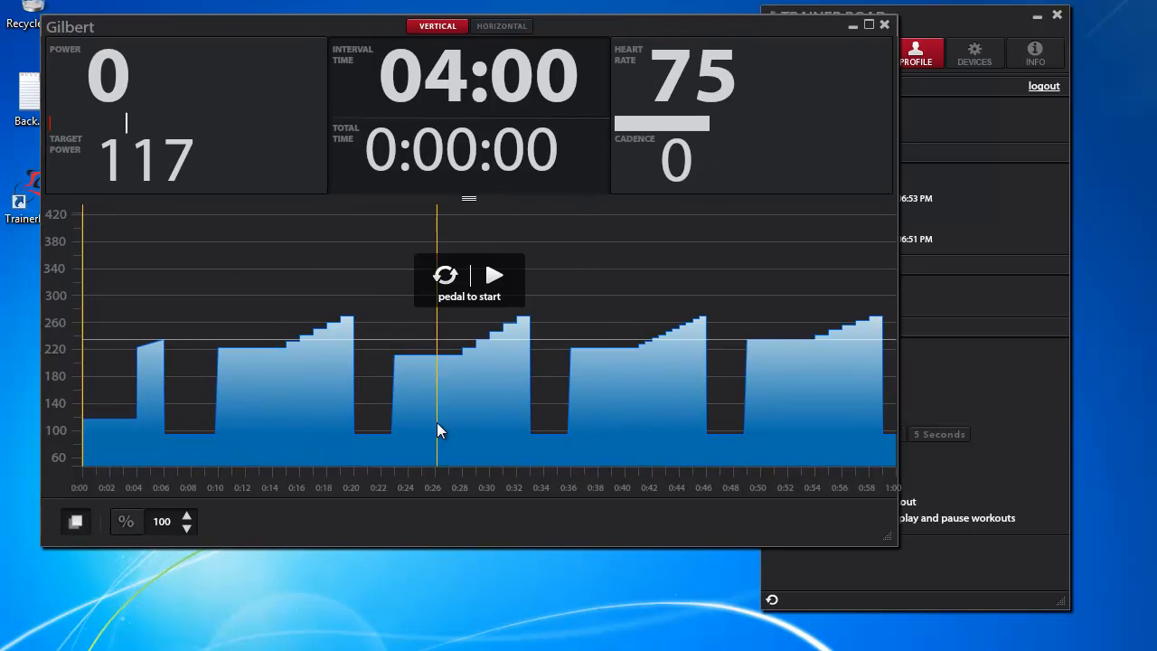
mouse_move(596, 314)
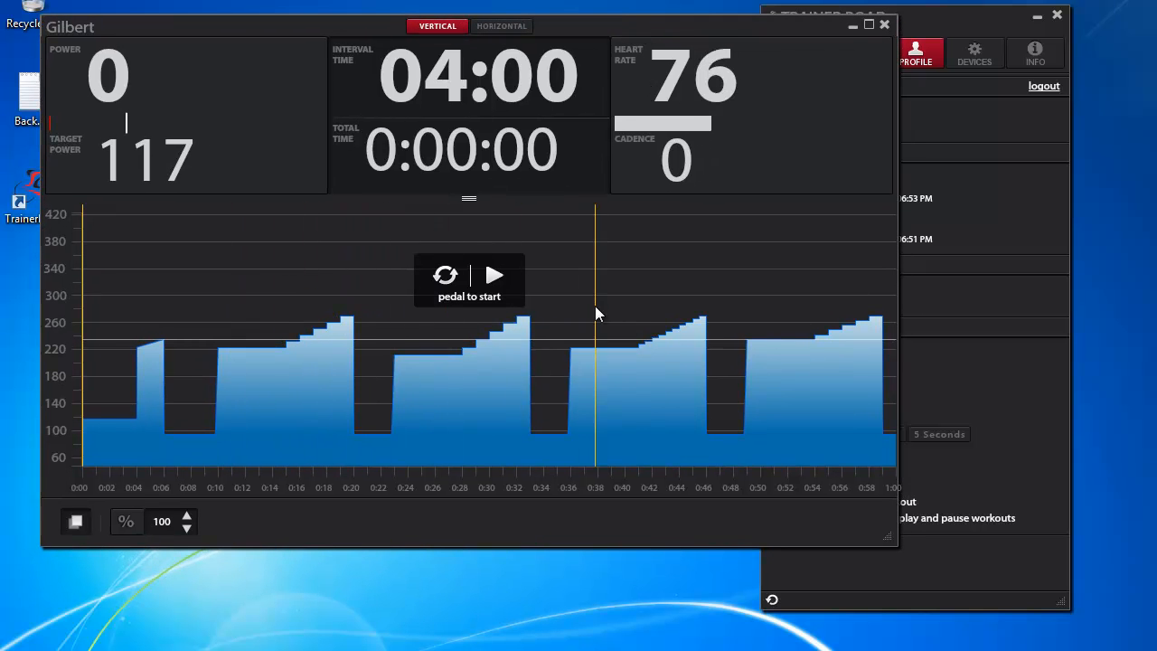
mouse_move(680, 333)
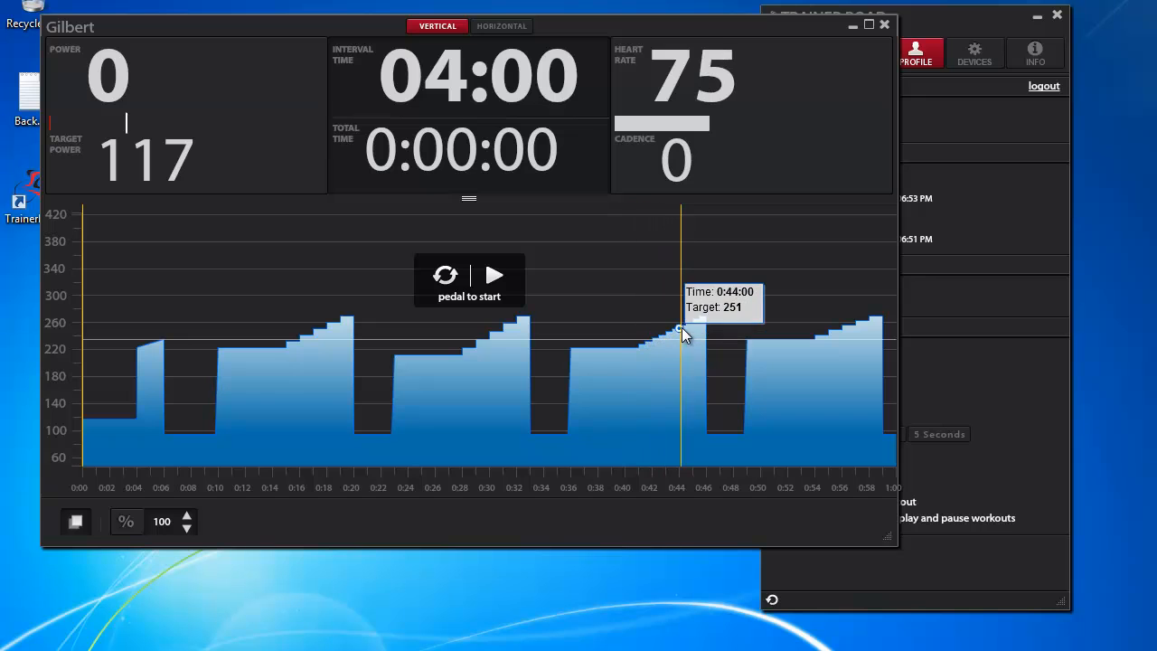
mouse_move(854, 325)
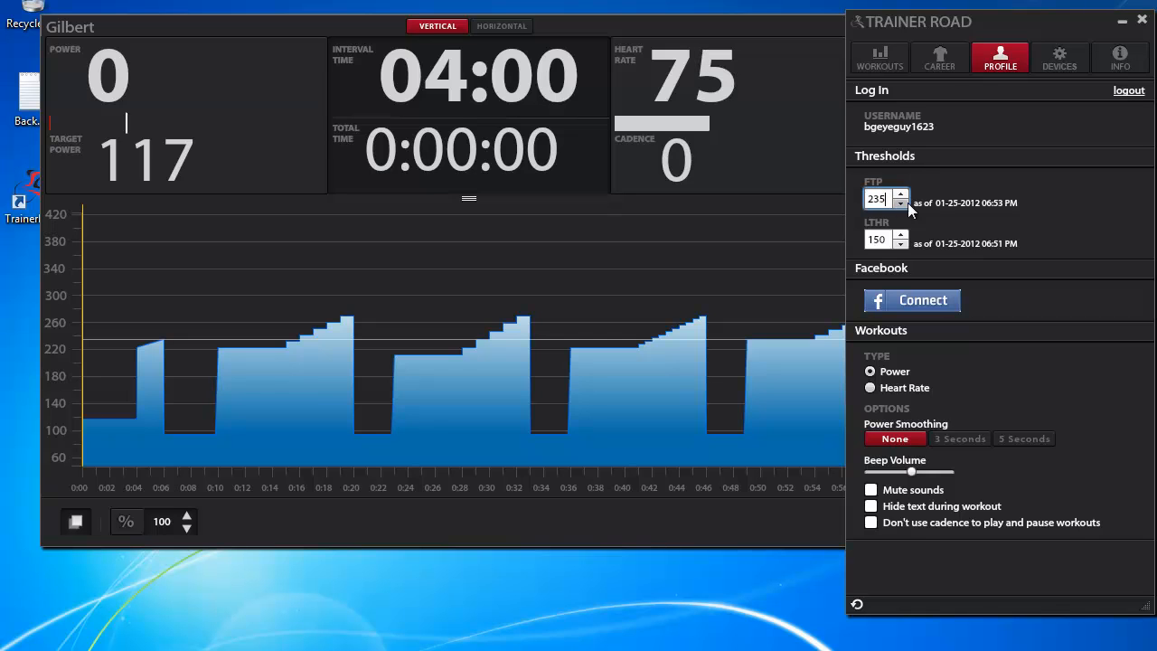
click(900, 195)
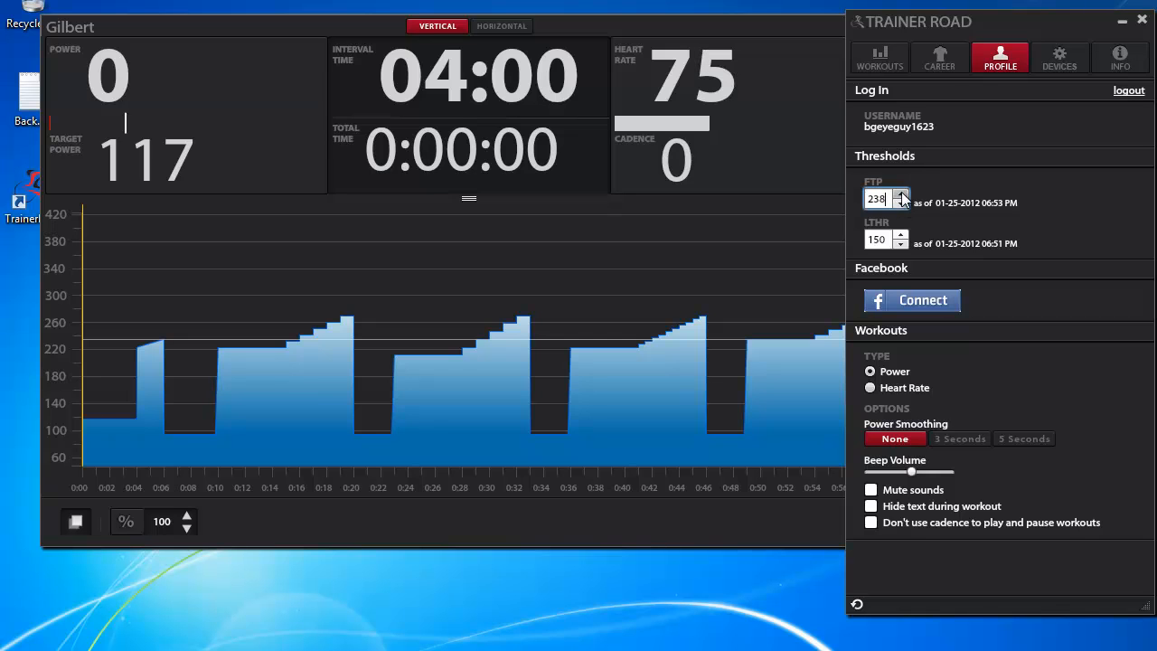
click(900, 195)
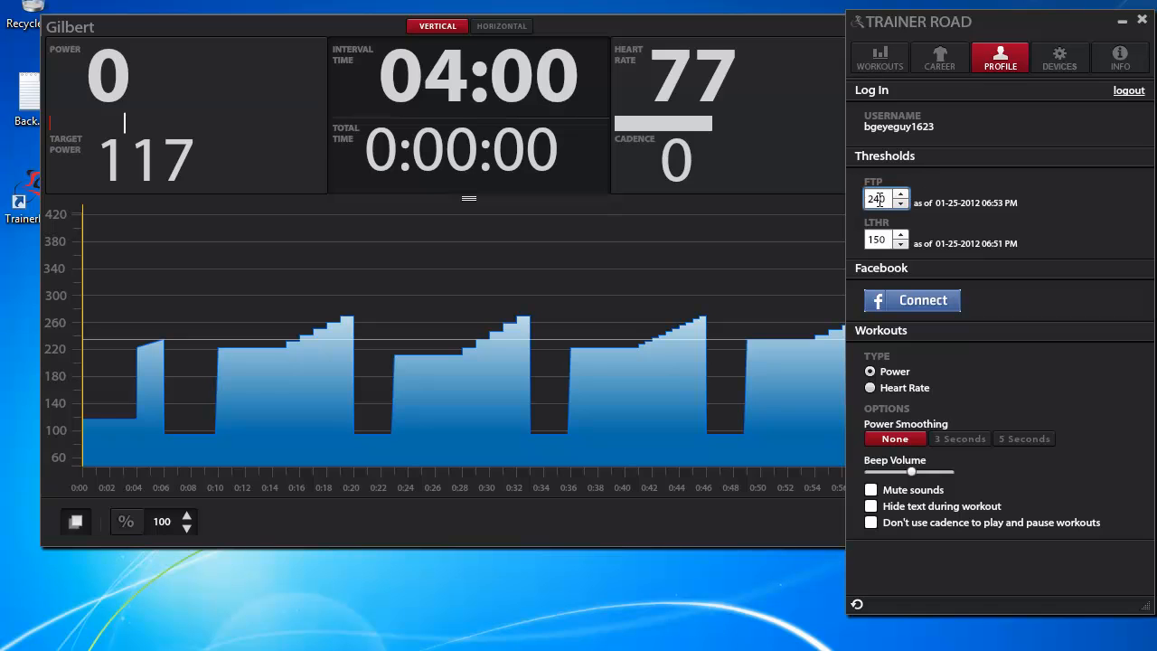
click(900, 203)
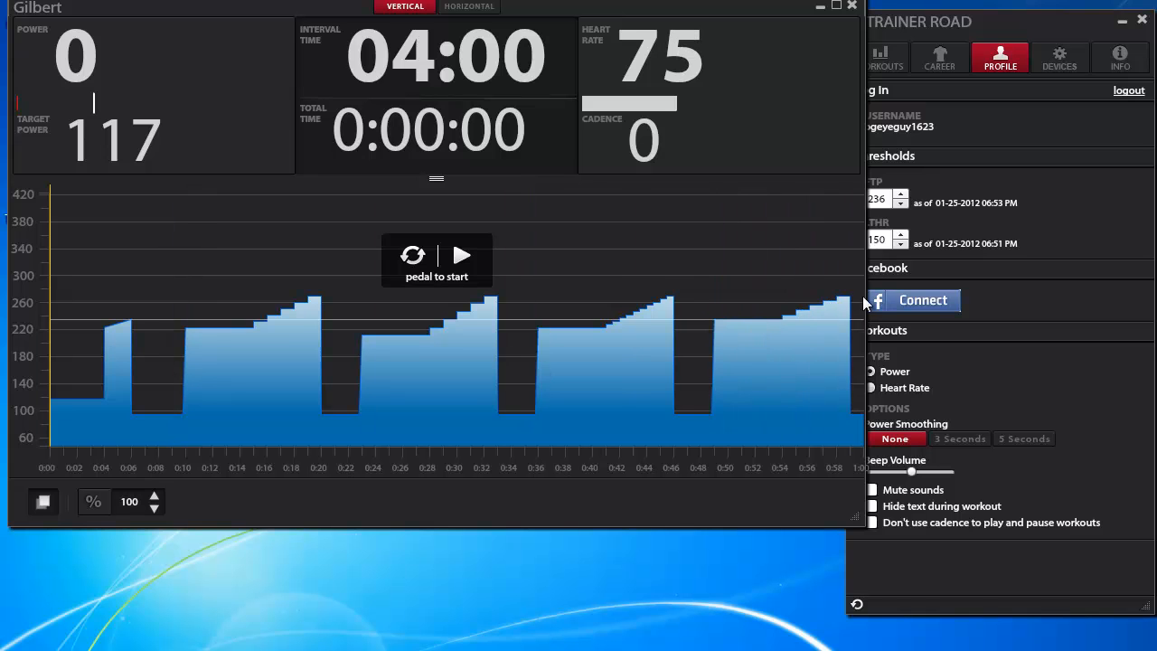
mouse_move(846, 300)
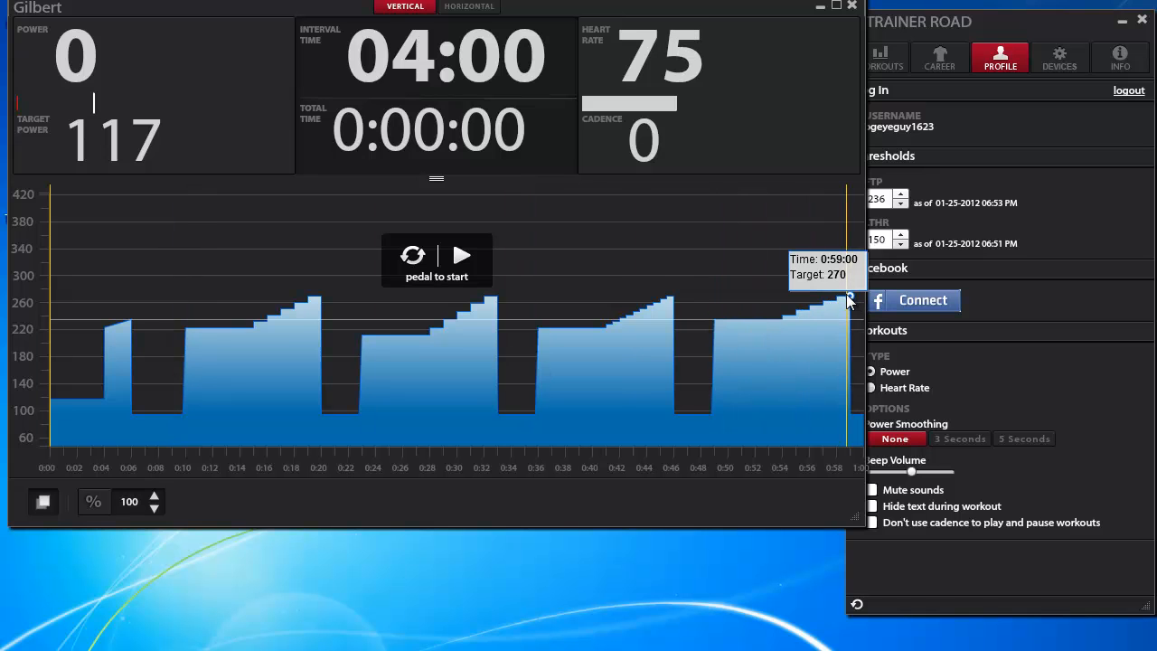
mouse_move(683, 315)
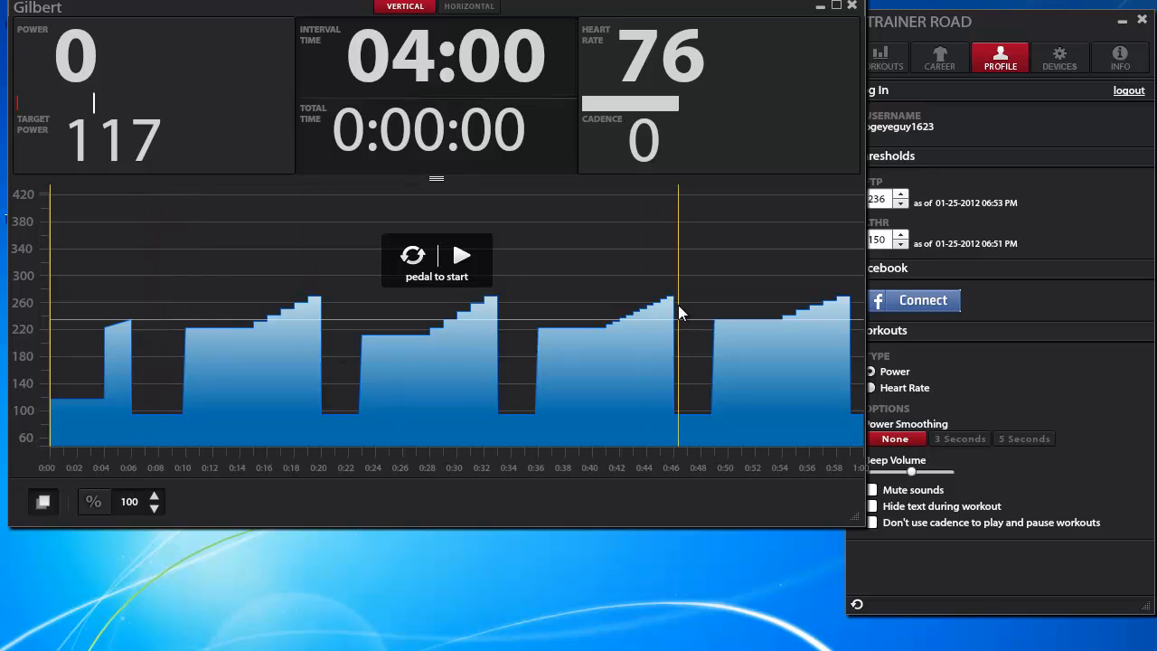
mouse_move(854, 296)
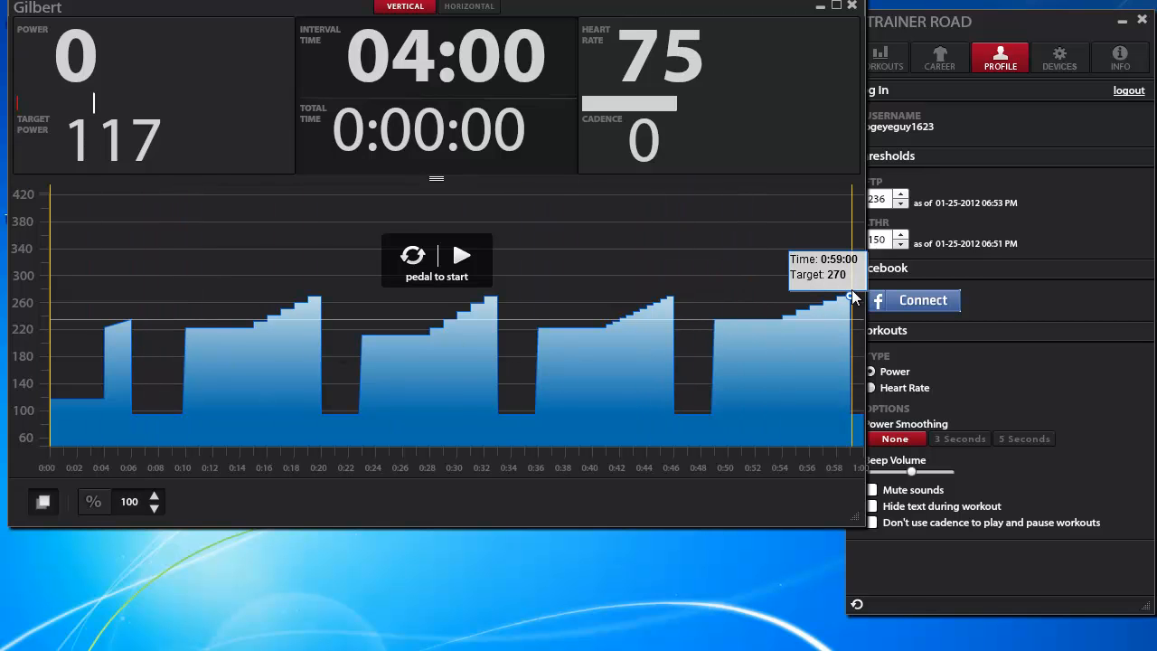
mouse_move(750, 317)
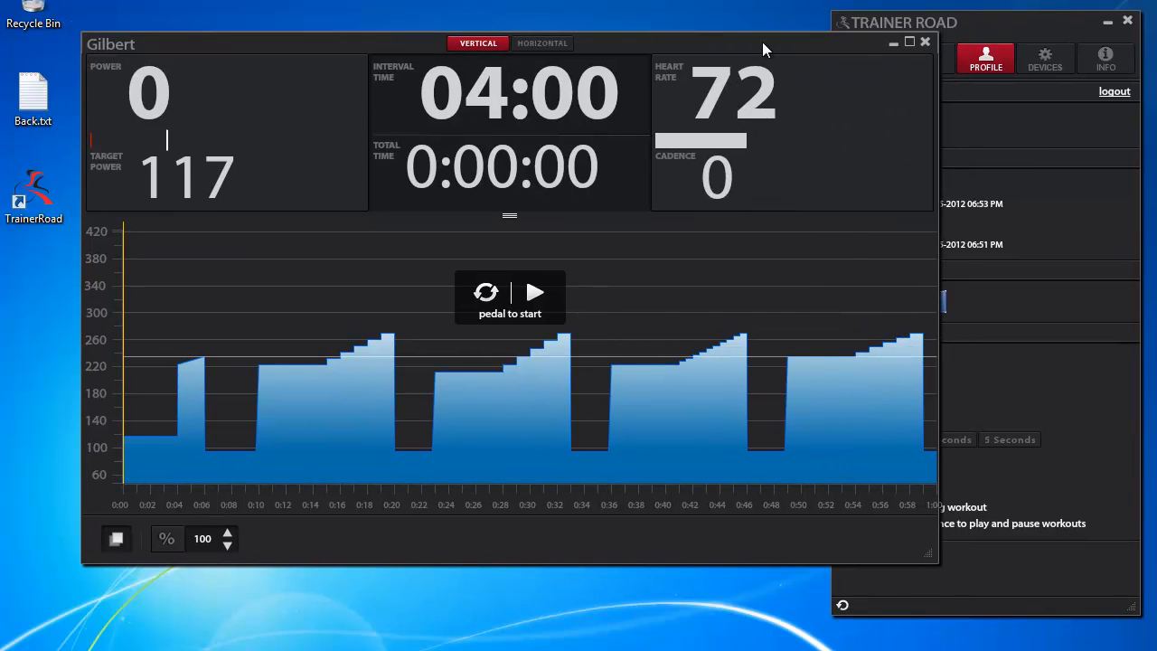
- Collapse the Gilbert workout into a compact horizontal strip over the browser
click(909, 41)
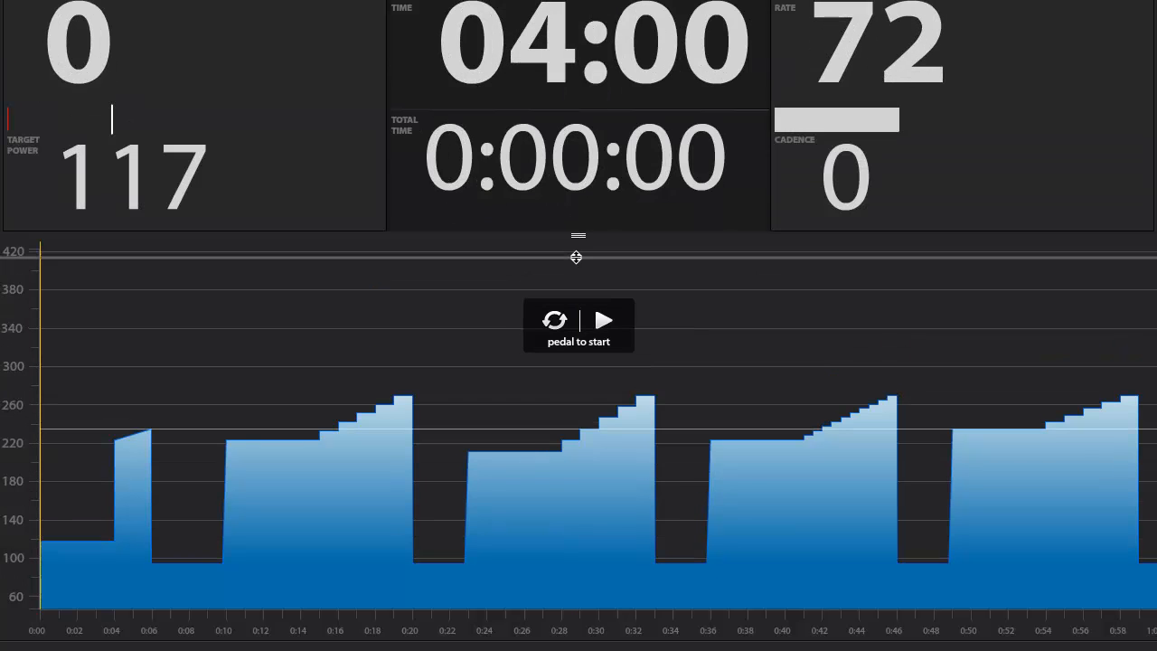
drag(577, 256, 587, 123)
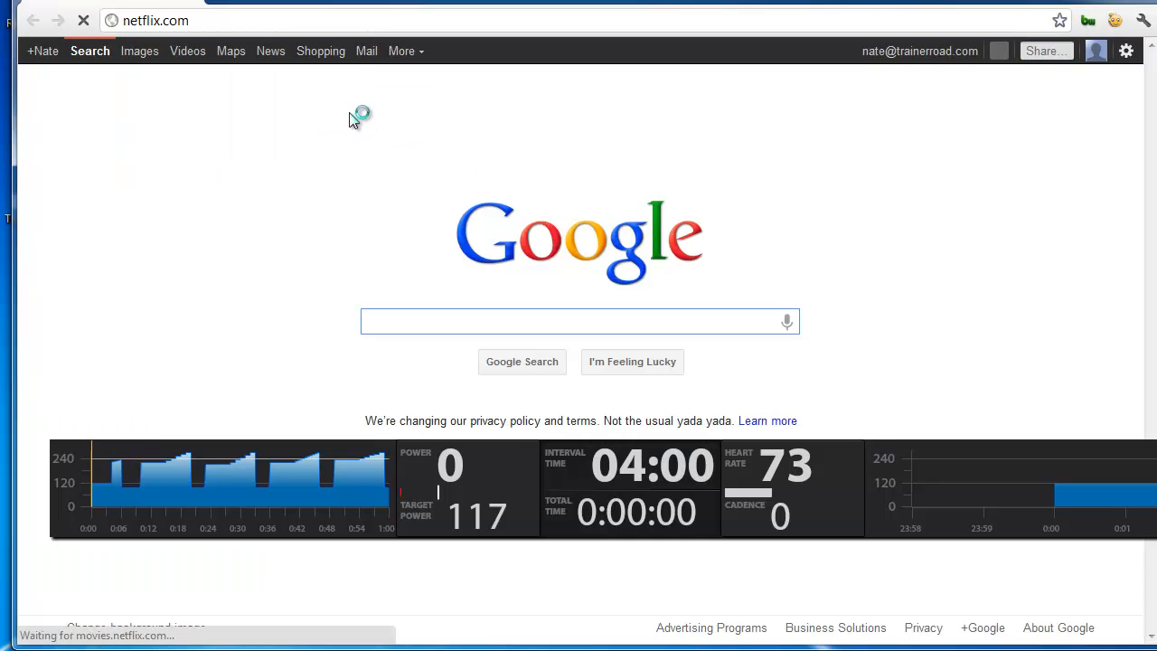
- Go to netflix.com and start playing The Secret of My Success
click(578, 322)
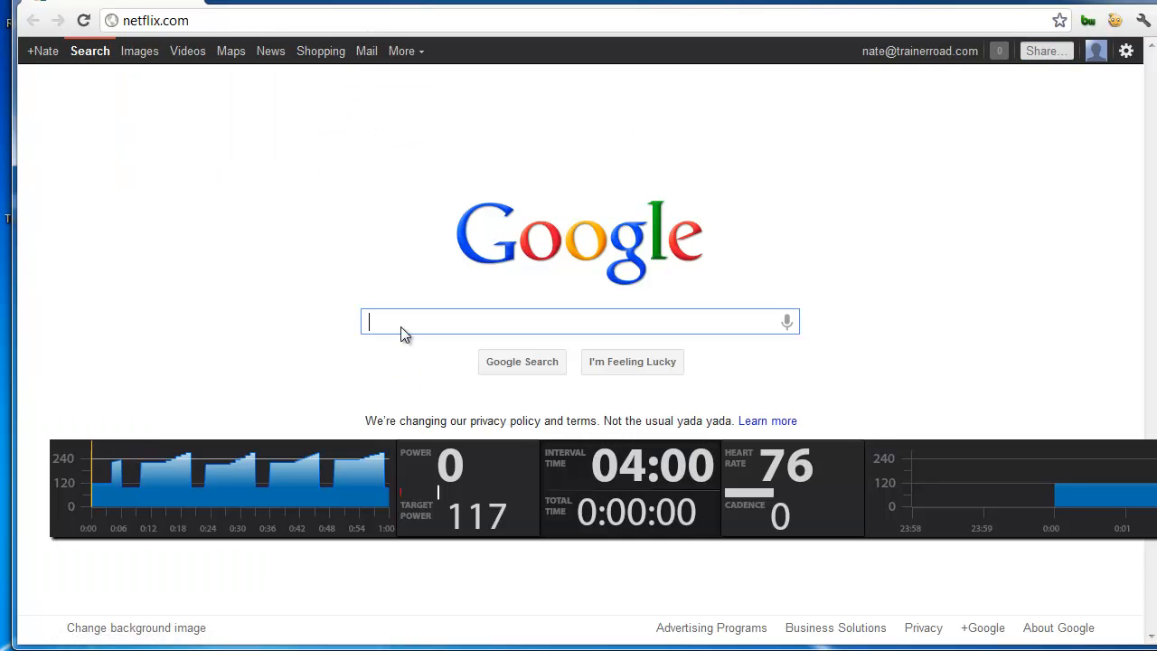
key(Return)
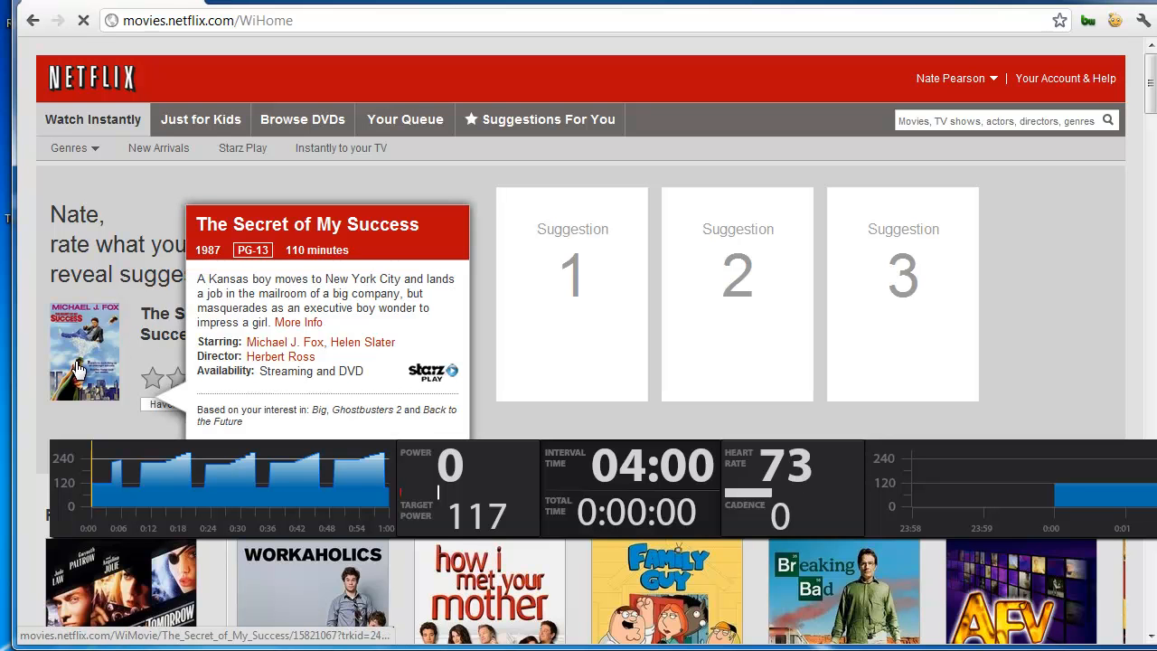
click(83, 350)
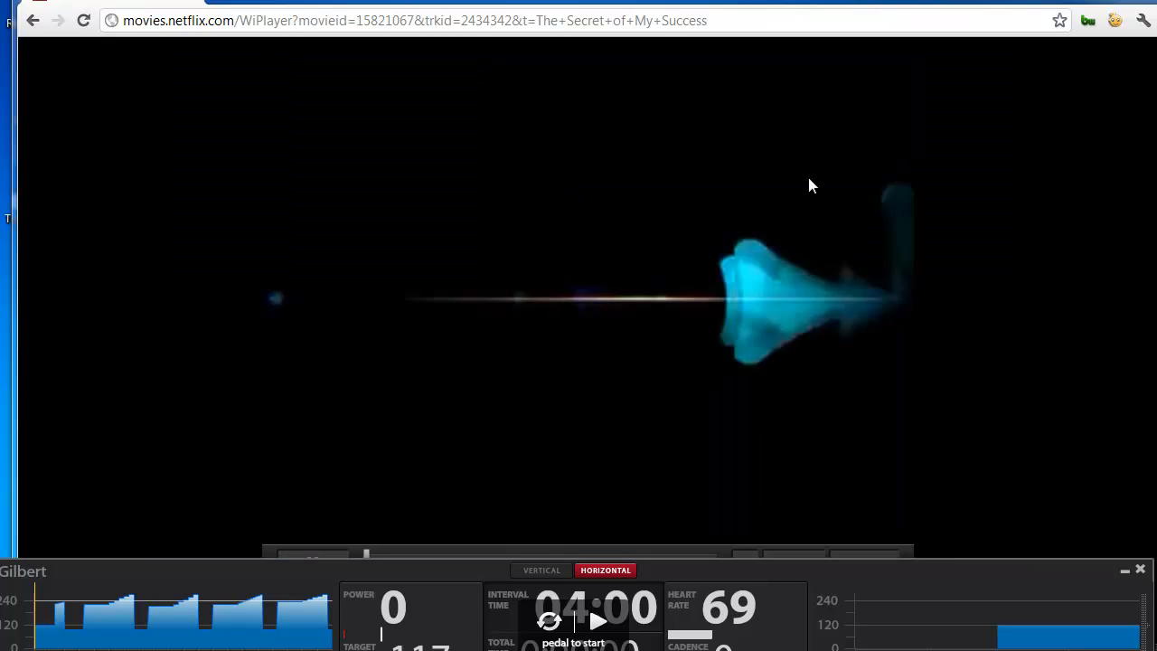
- Watch The Secret of My Success full screen with the Gilbert strip overlaid
click(599, 622)
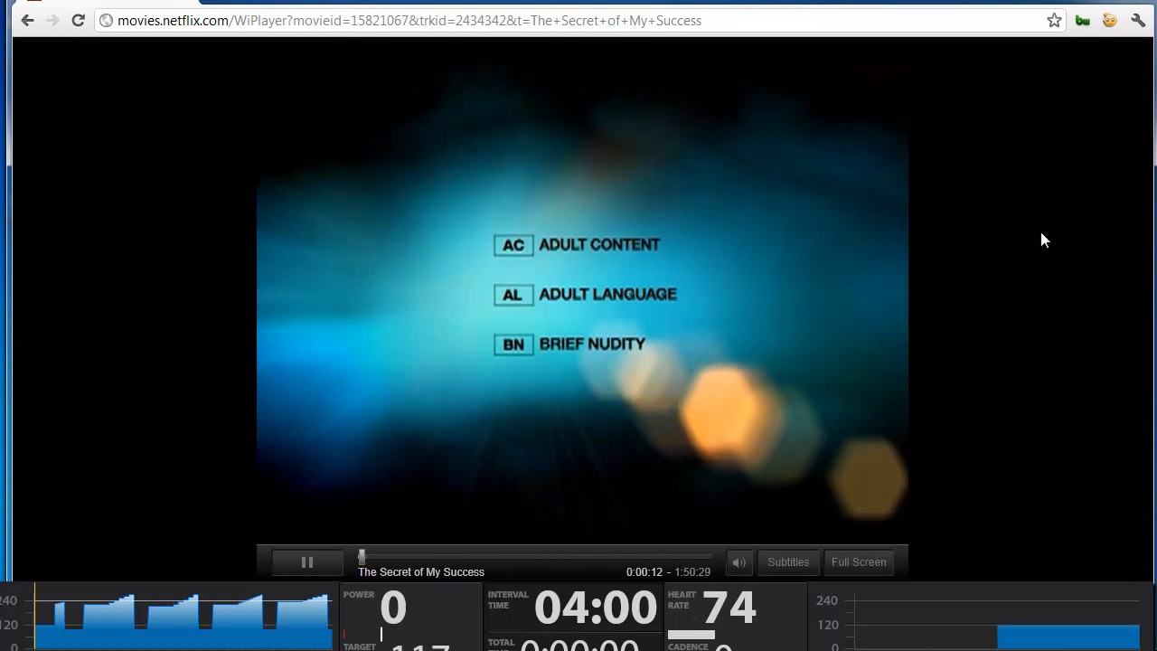
click(857, 561)
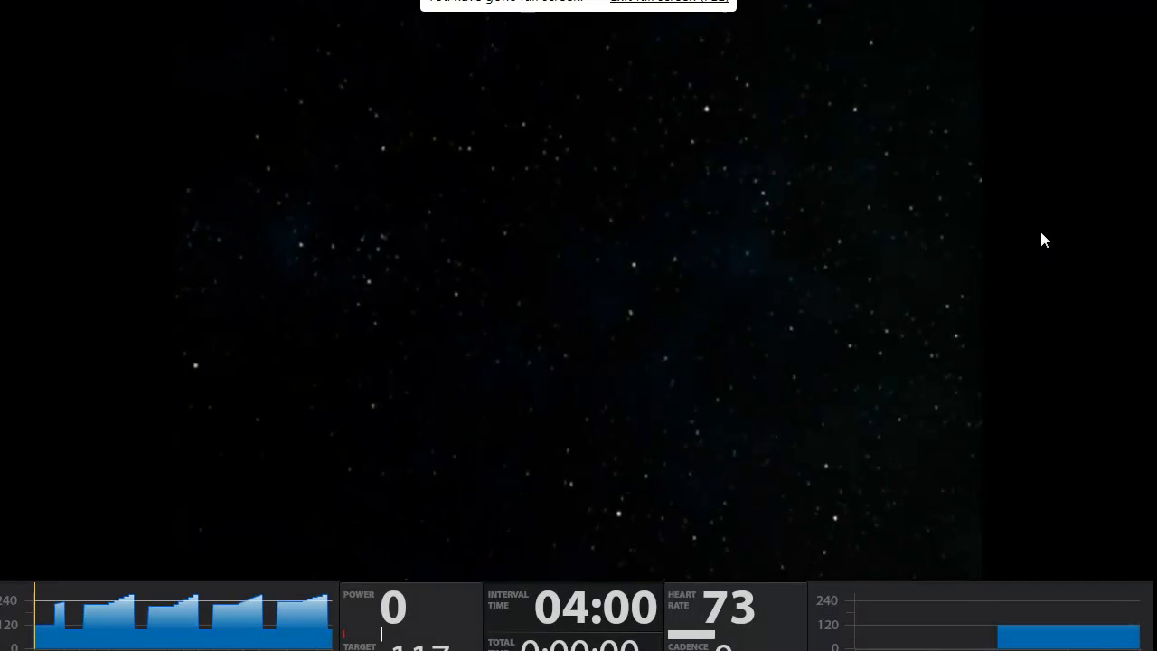
mouse_move(595, 316)
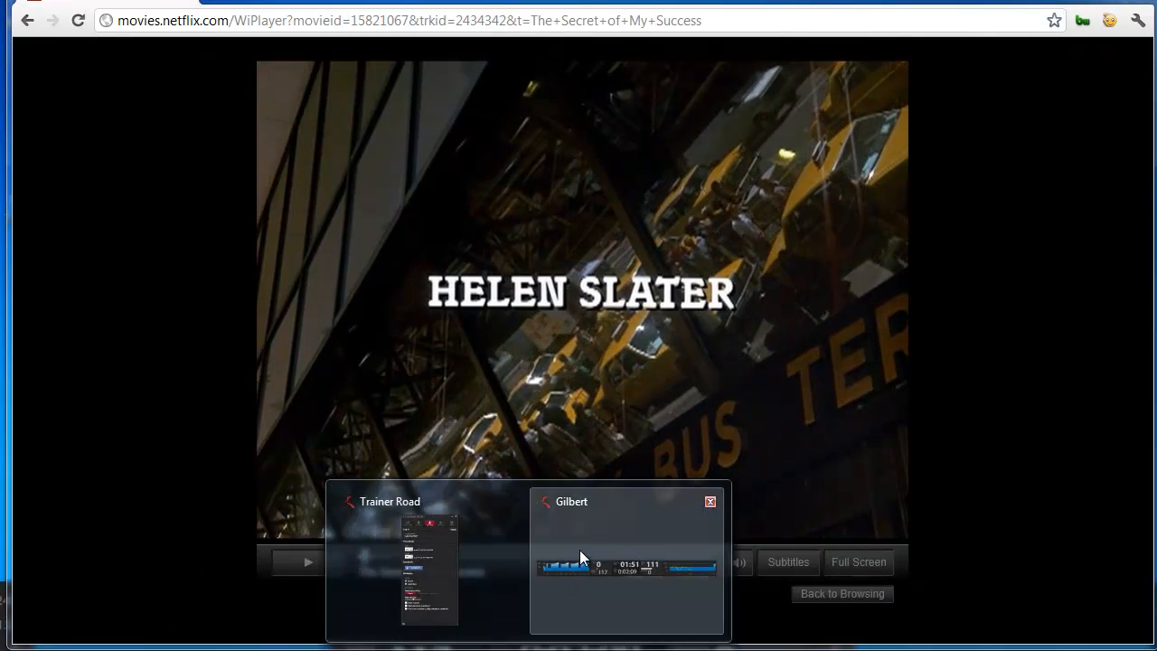
- Bring the Gilbert workout forward and close its window
click(628, 568)
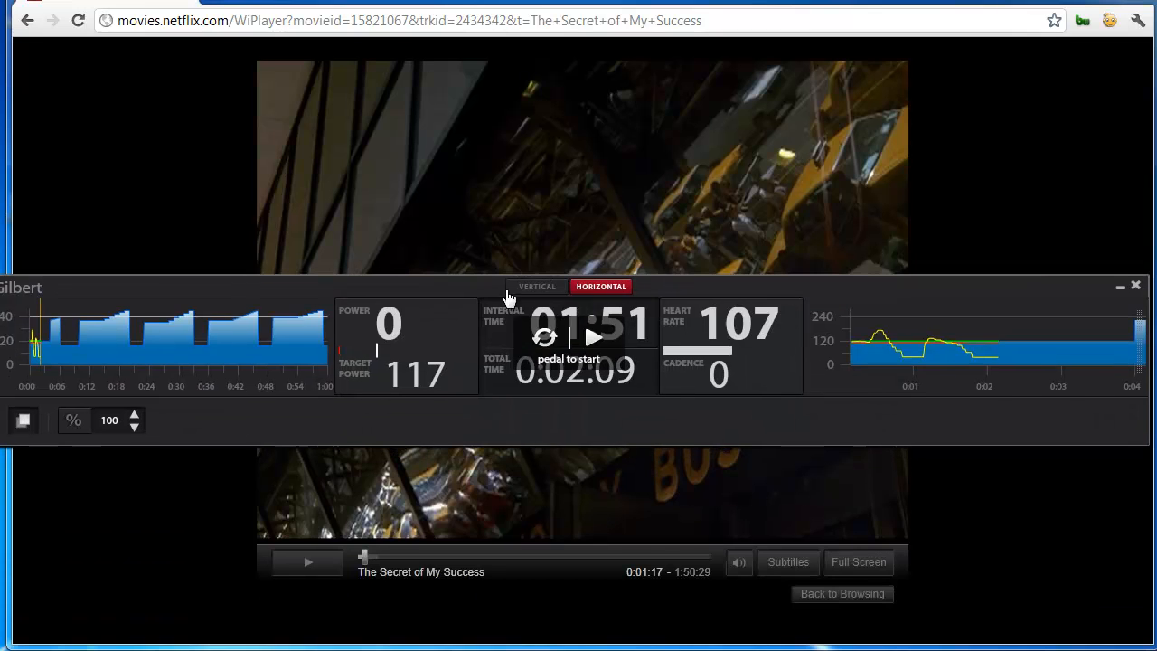
click(537, 286)
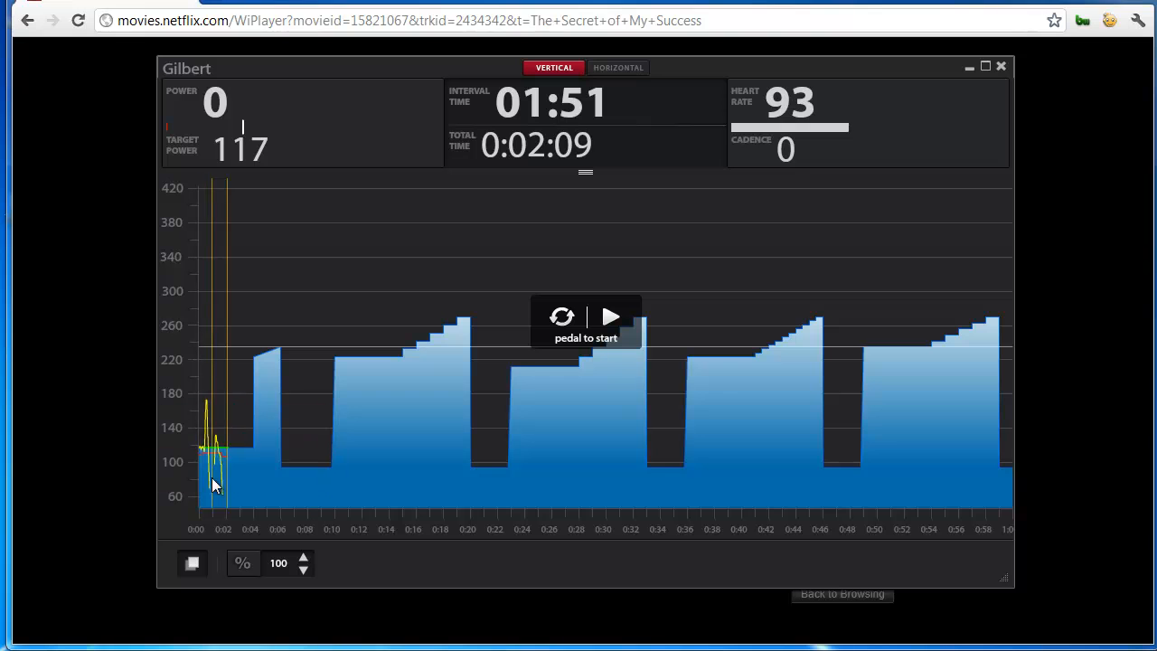
mouse_move(1011, 418)
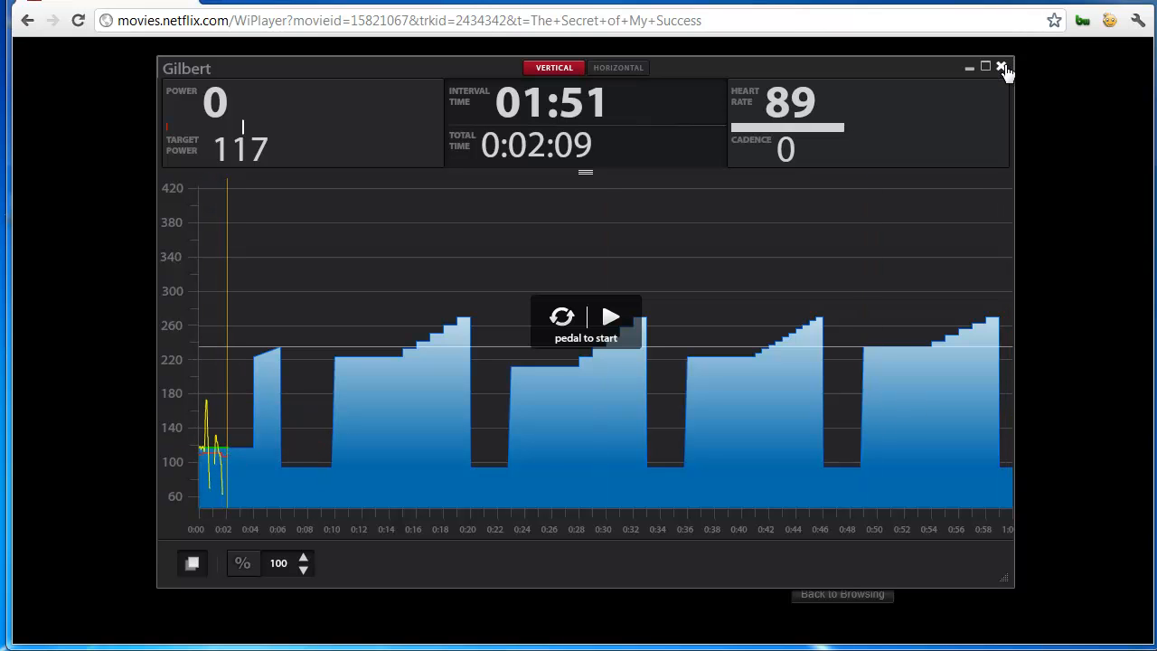
click(1001, 67)
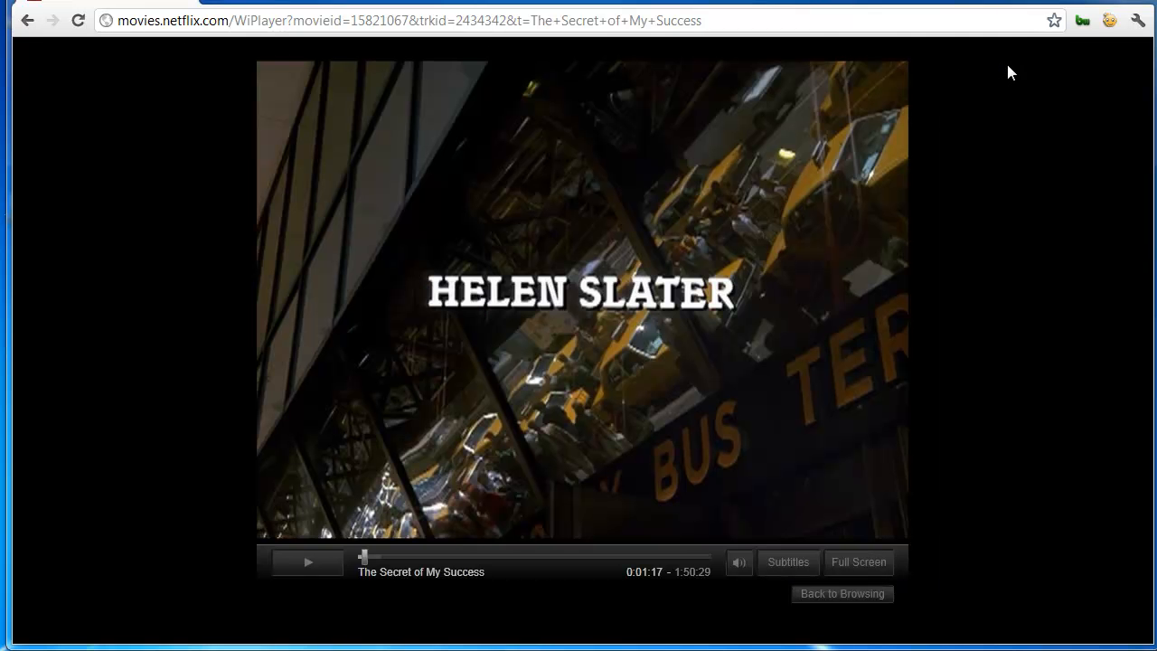
mouse_move(636, 394)
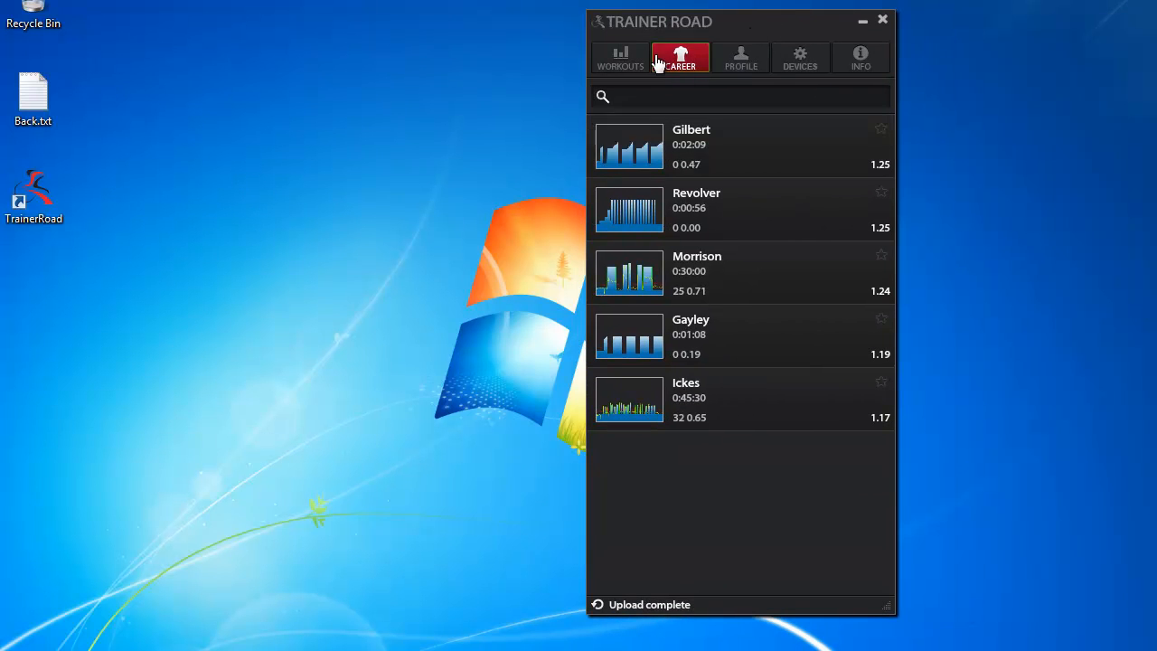
- Add the note 'This was a test for a video' to the Gilbert ride and save it
click(742, 145)
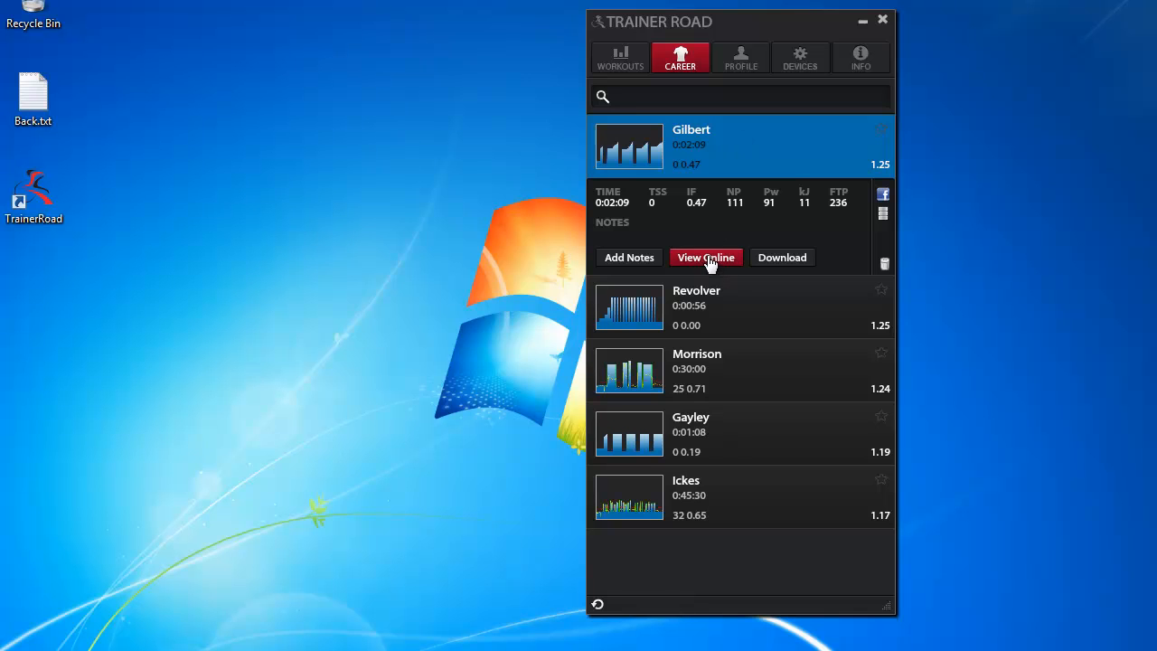
mouse_move(883, 204)
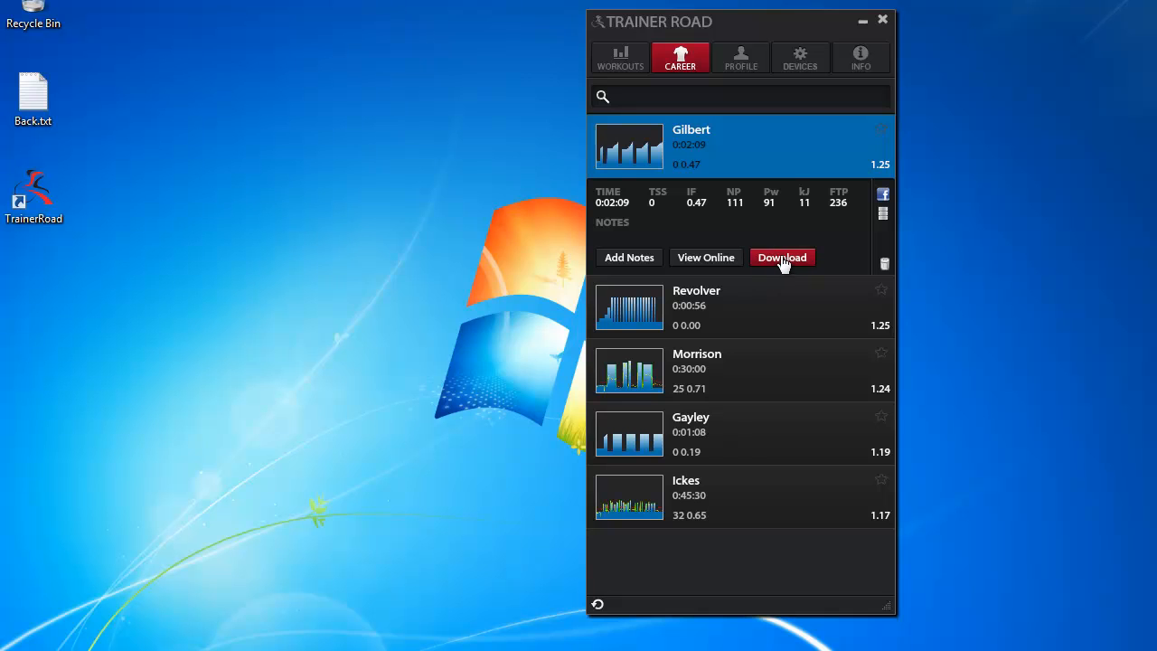
click(629, 256)
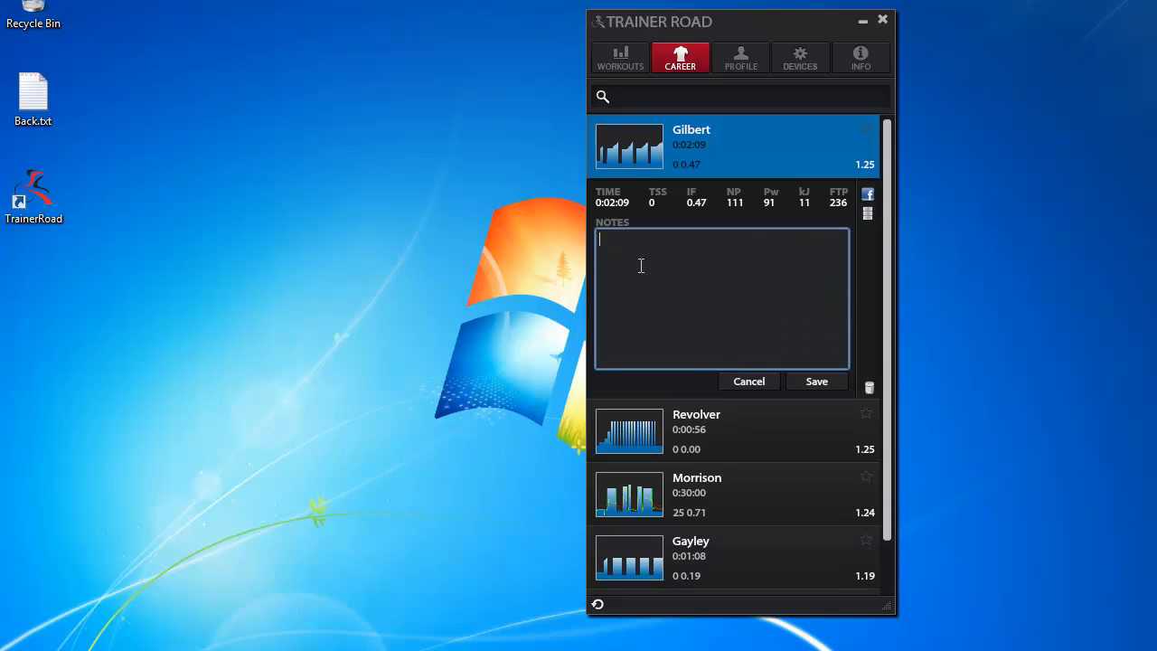
text(This wa)
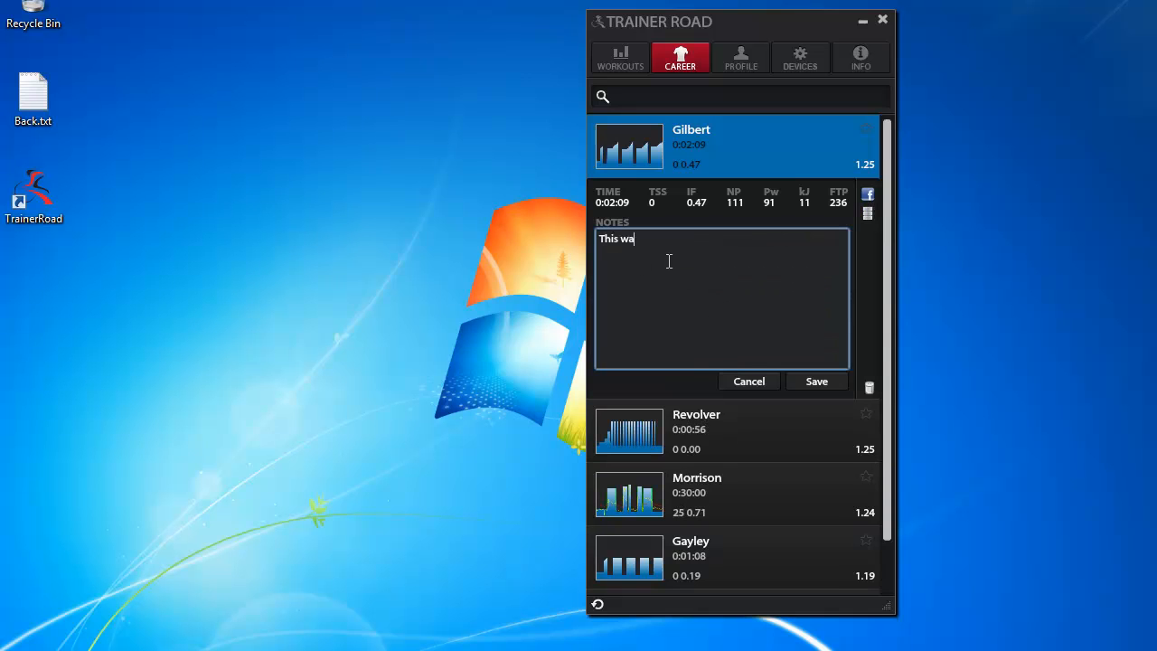
text(s a test for a video)
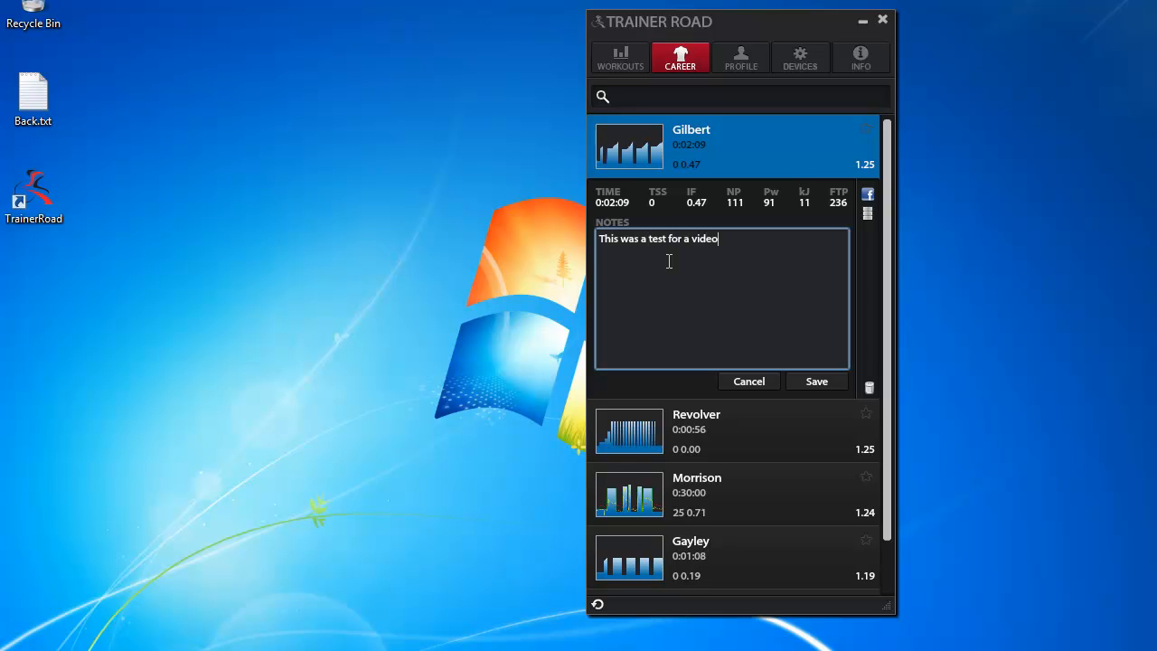
click(815, 380)
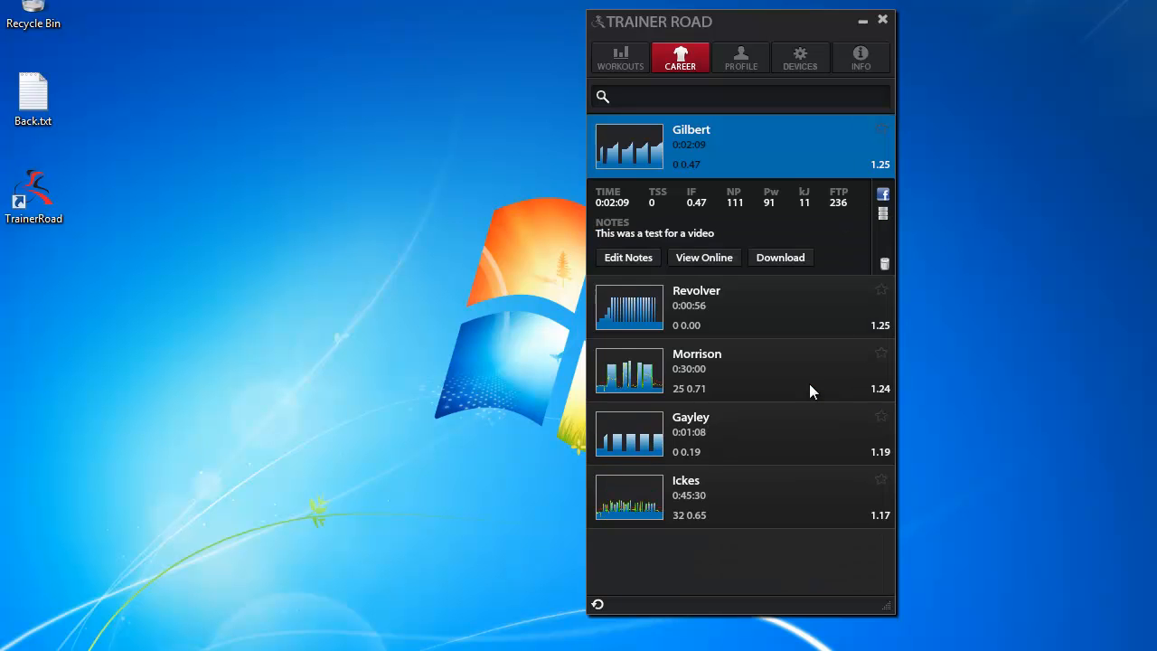
mouse_move(882, 217)
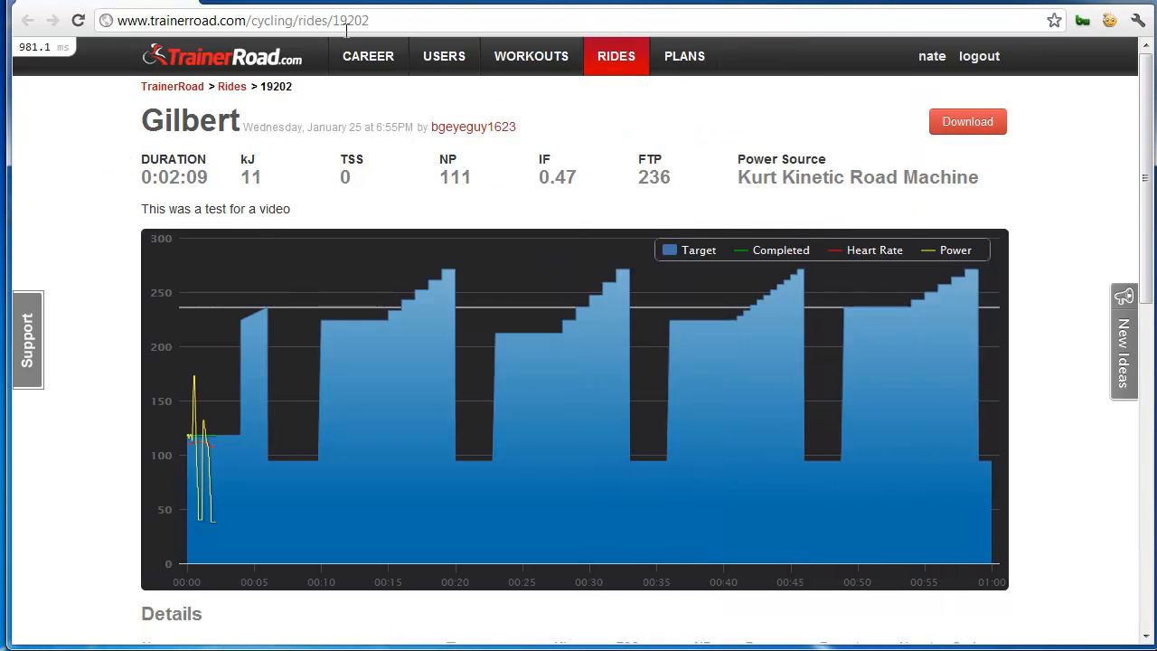
- View the Gilbert ride online, then open the 'What do FTP, NP, IF and TSS mean?' article
click(242, 20)
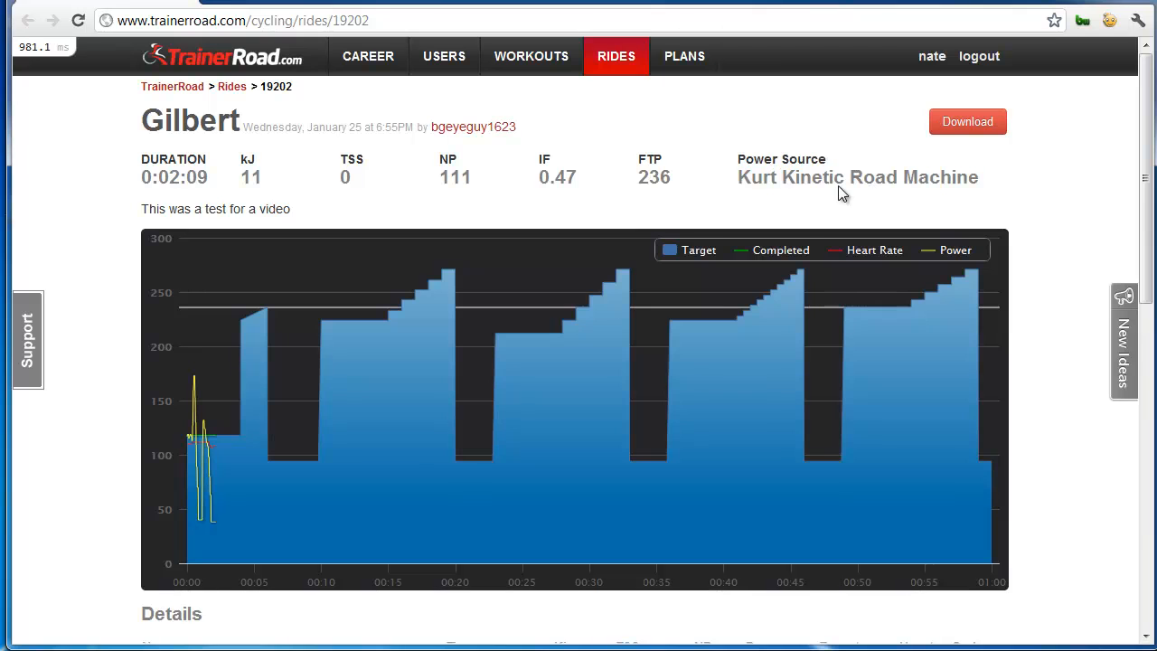
double_click(654, 177)
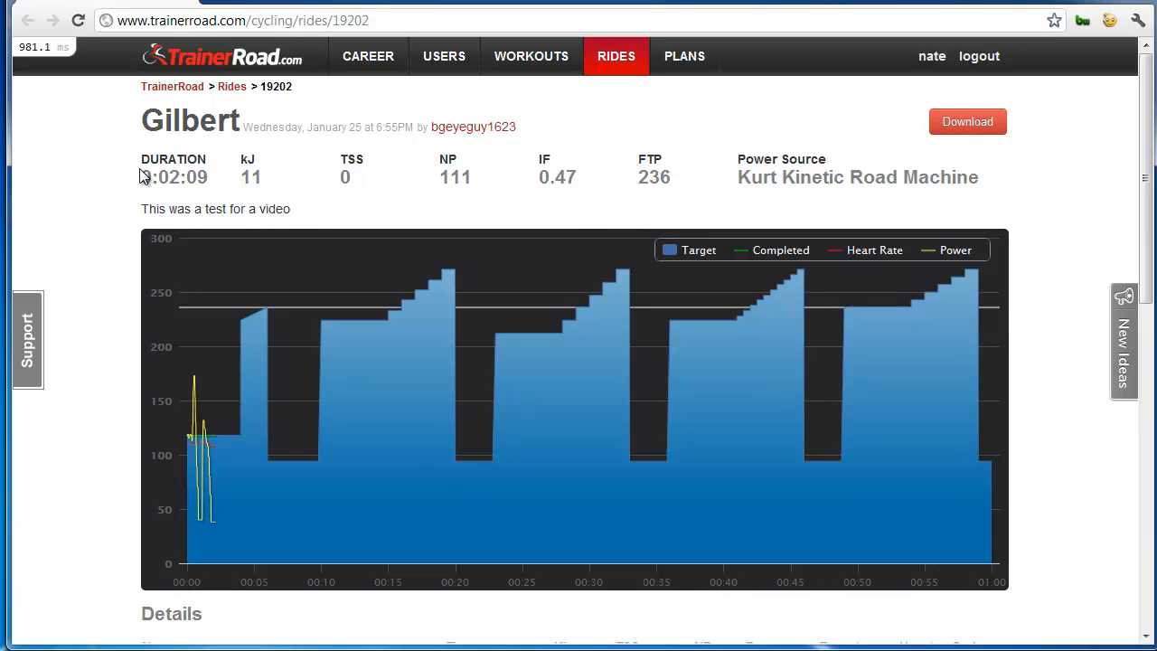
double_click(557, 178)
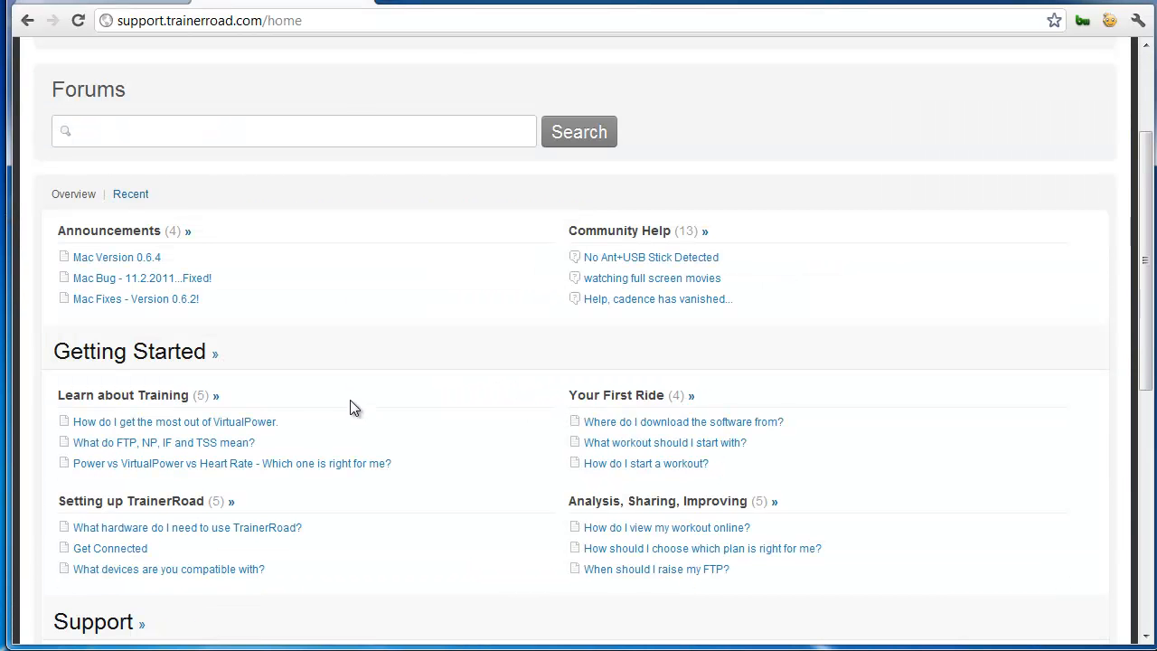
mouse_move(180, 452)
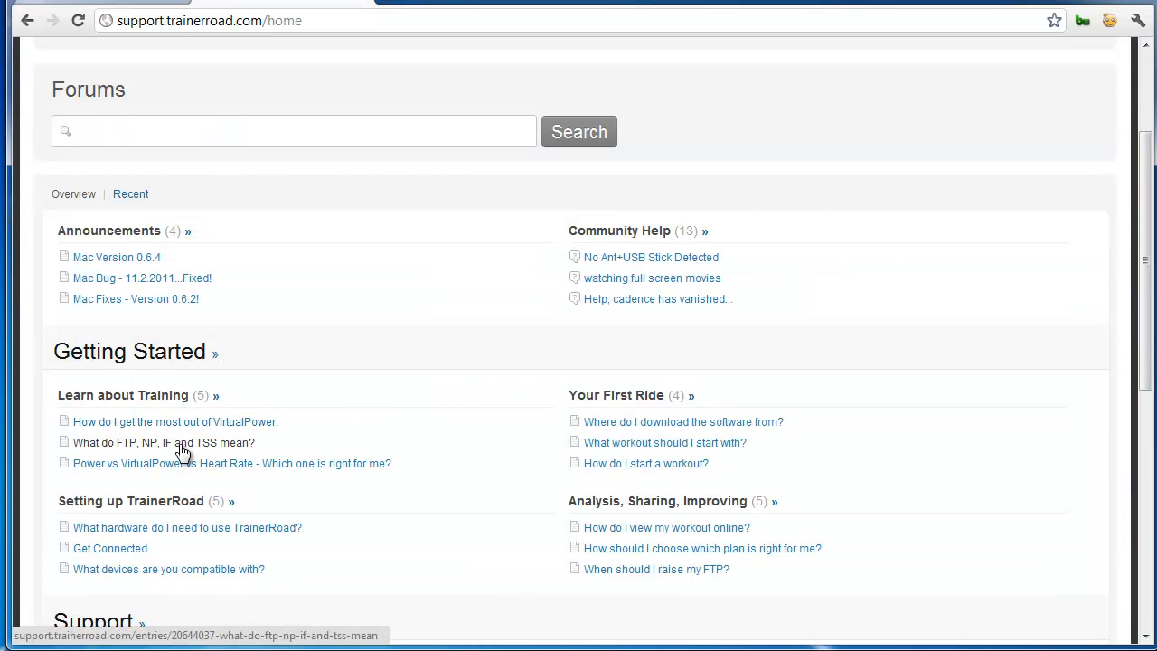
click(162, 441)
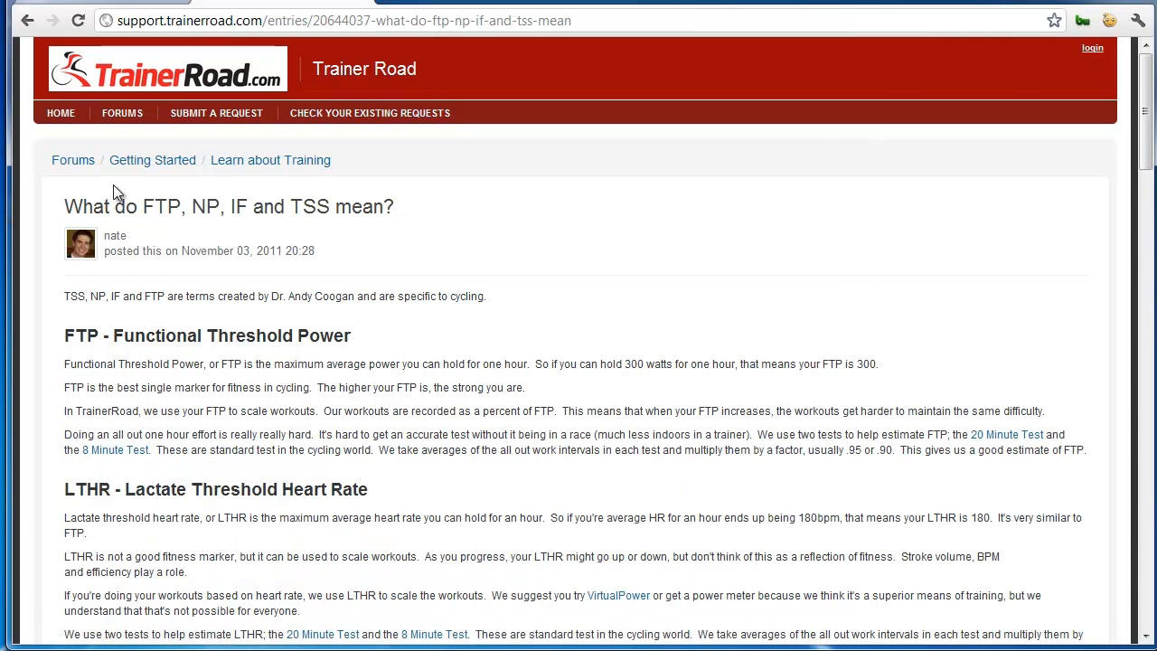
mouse_move(303, 206)
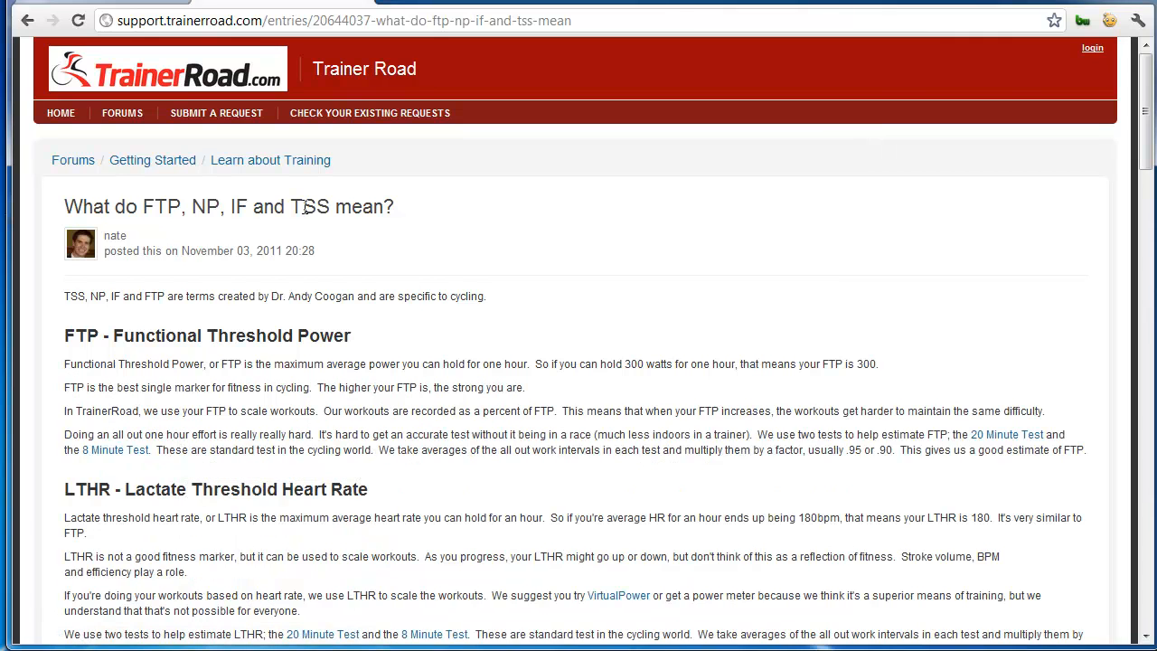
- Scroll the Gilbert ride page down to its interval Details table and comments
scroll(down, 3)
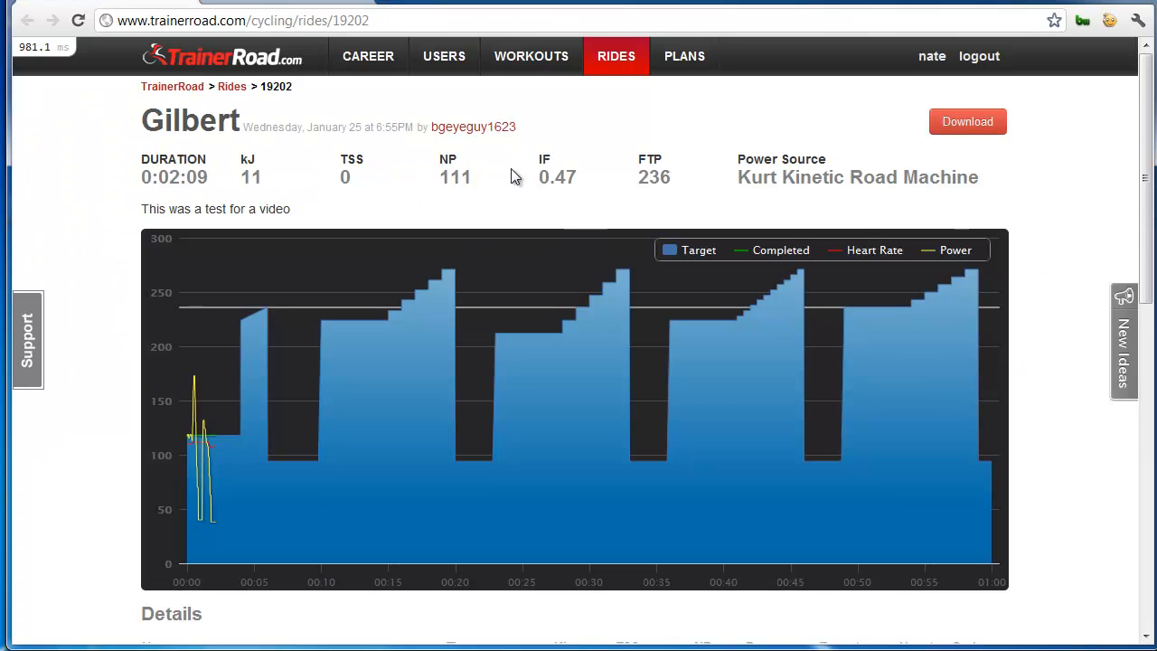
scroll(down, 3)
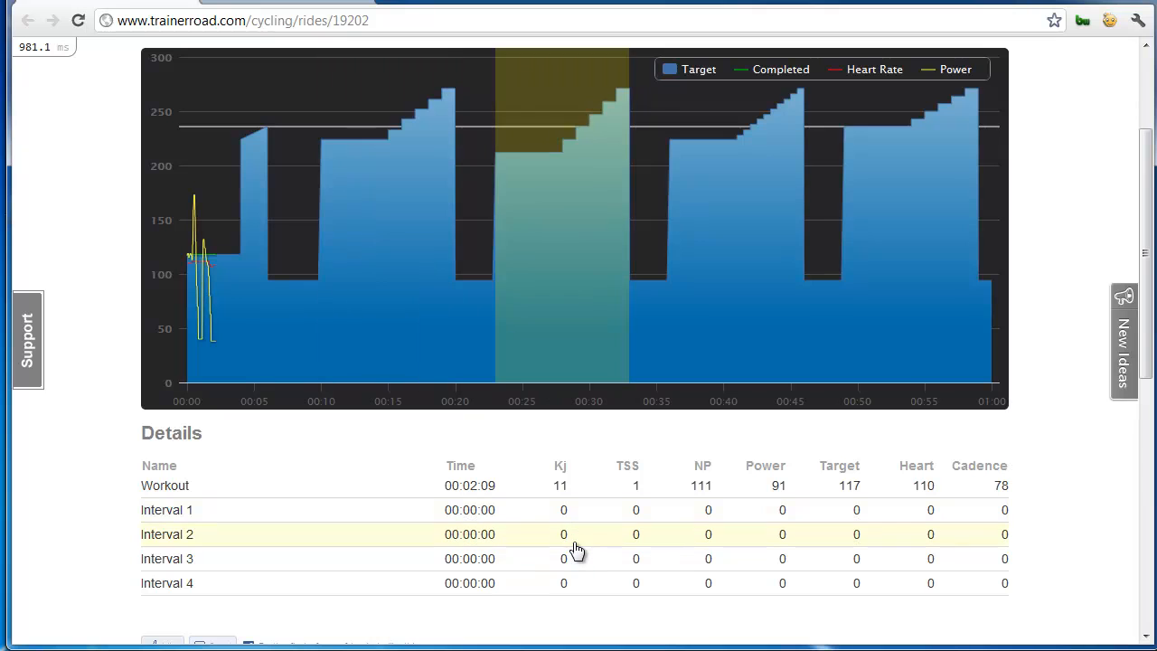
mouse_move(606, 510)
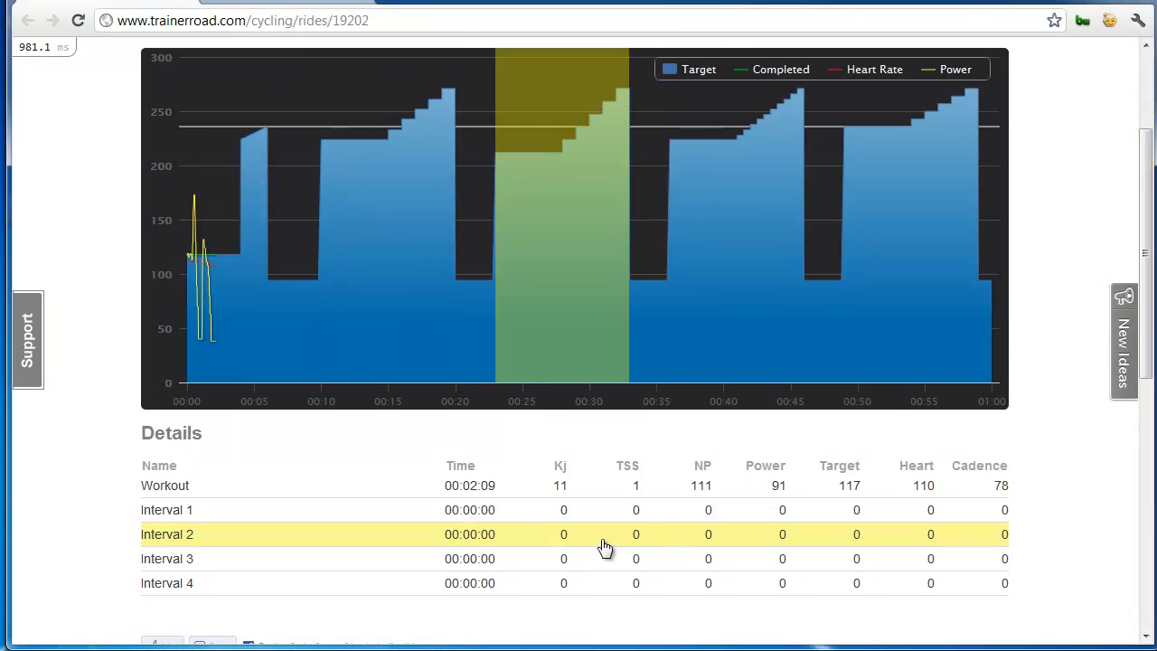
mouse_move(841, 546)
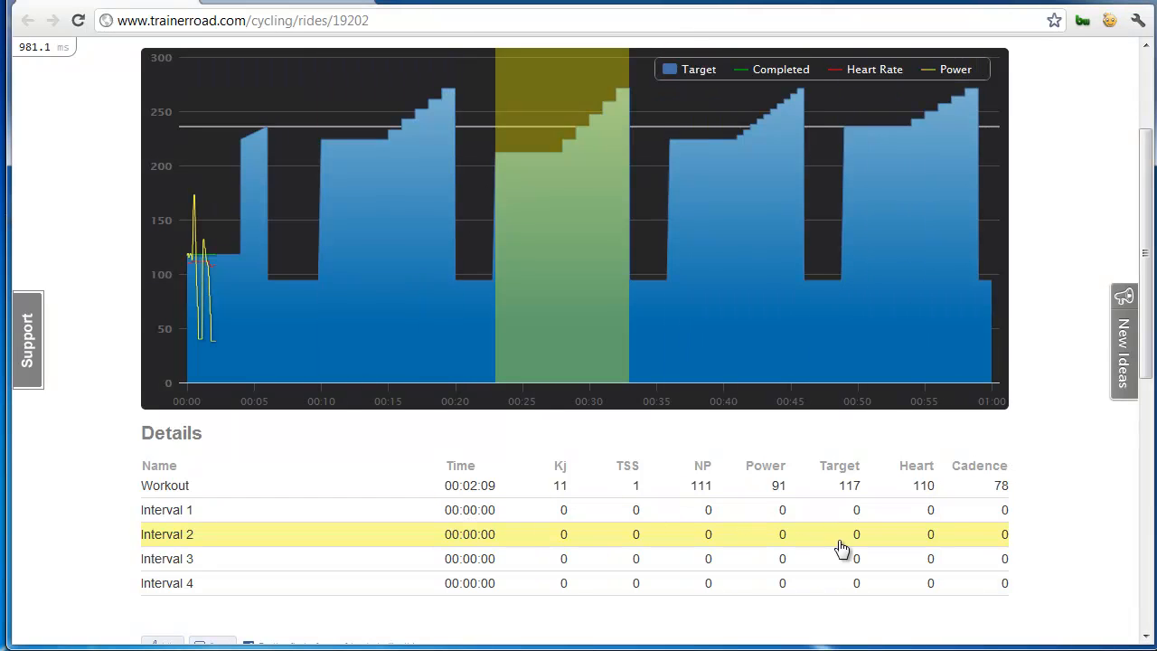
scroll(down, 3)
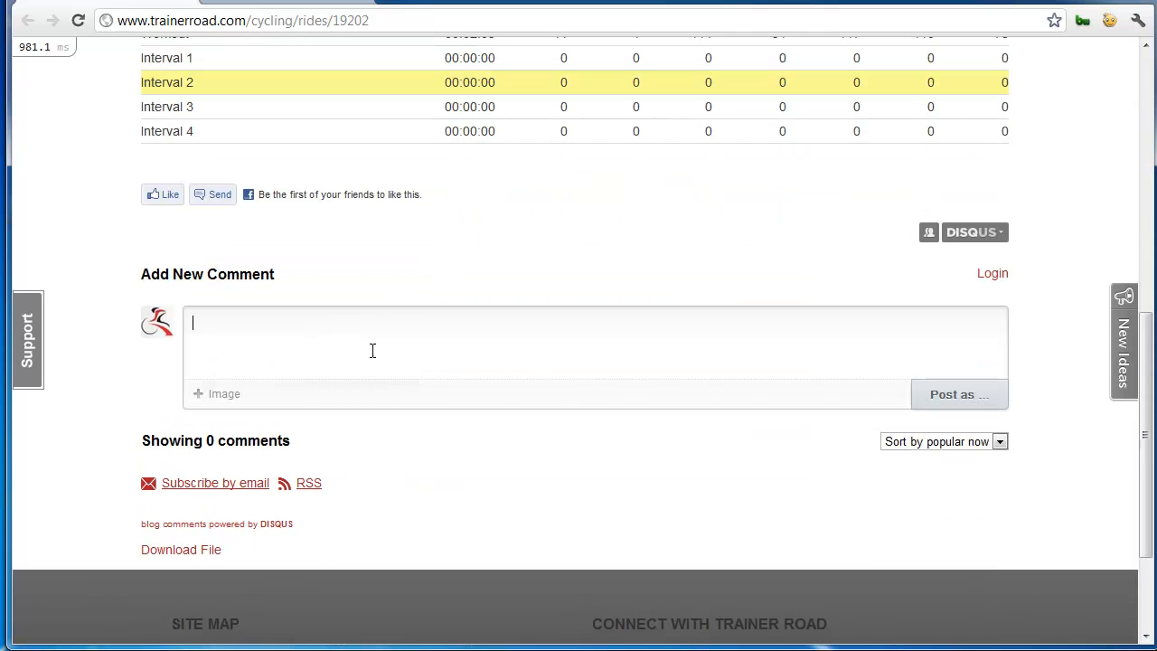
- Write "This was a great ride!" as a comment, attempt to post, and dismiss the Disqus sign-in prompt
text(Thi s)
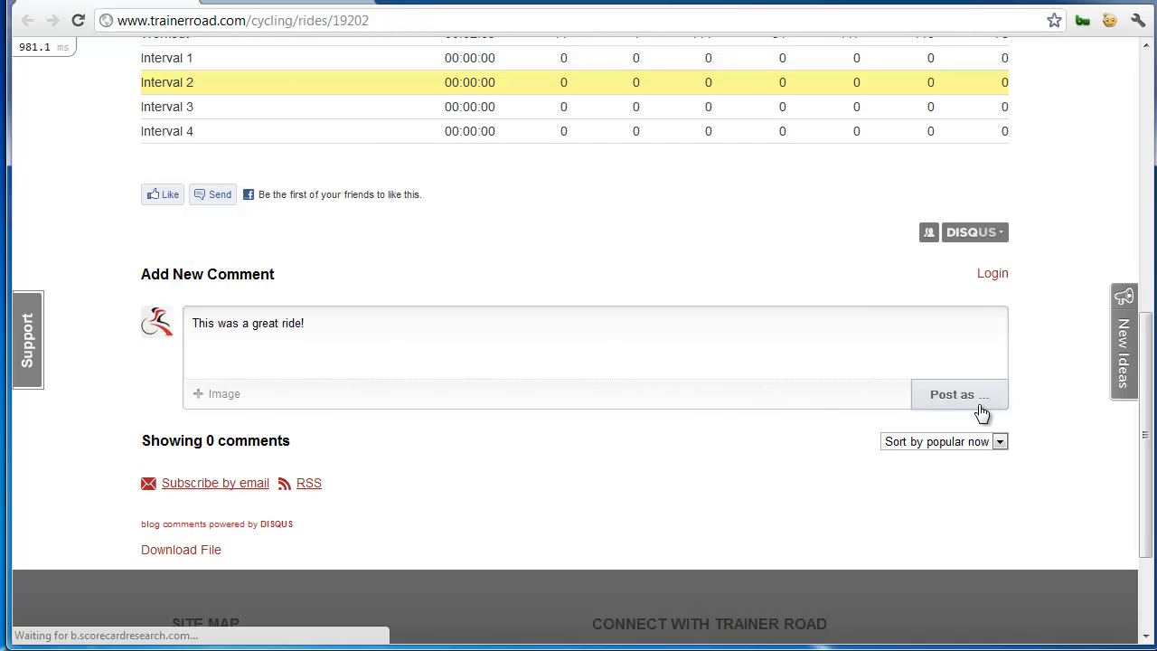
click(959, 394)
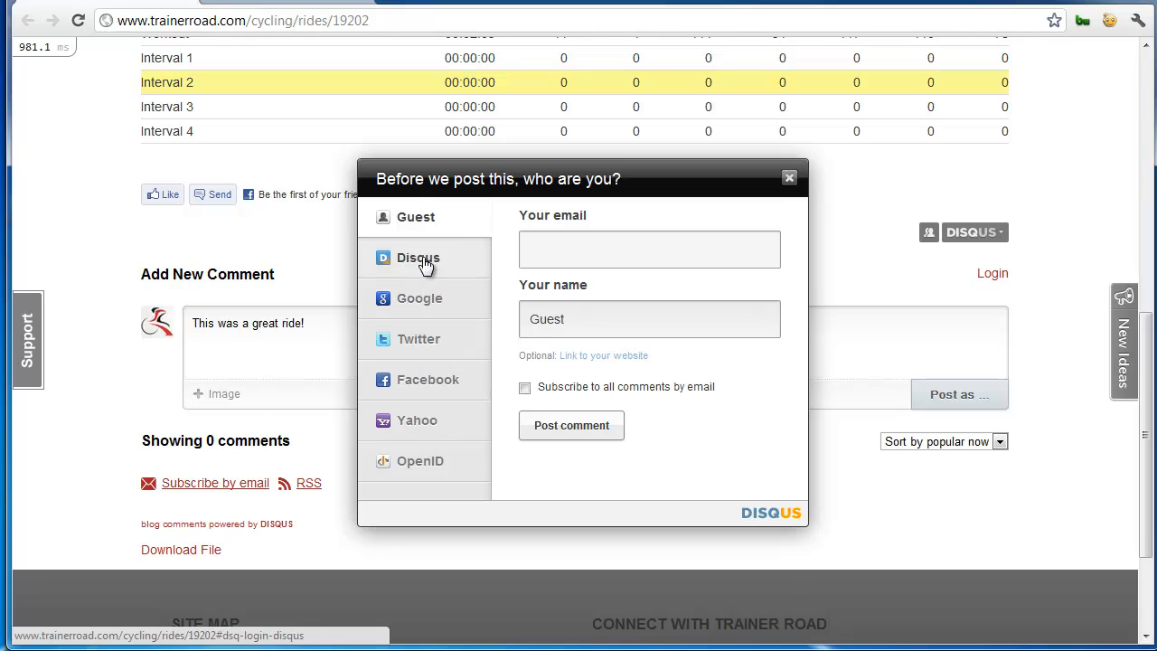
click(789, 177)
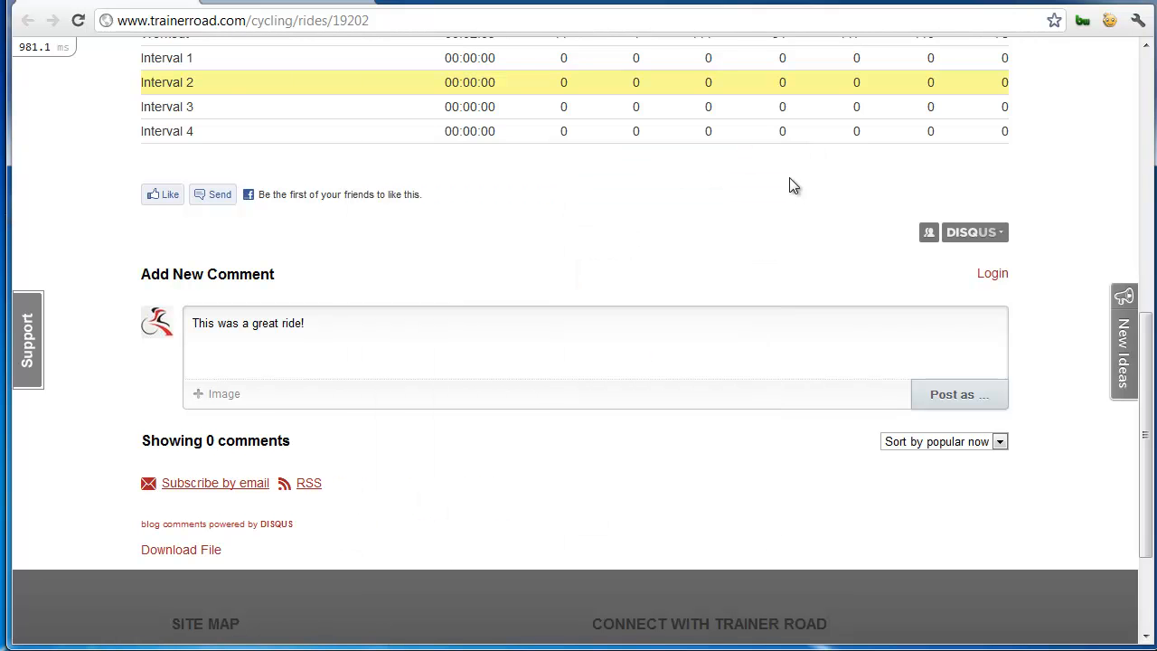
scroll(up, 3)
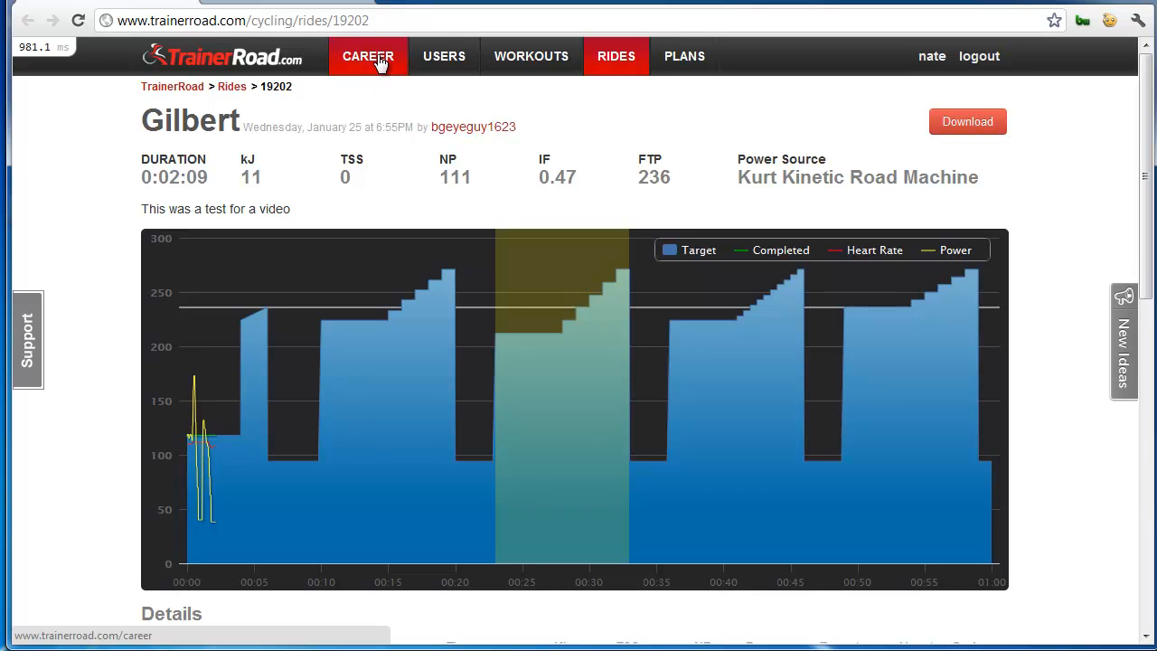
- From the Career list, open nate's Red Slate ride page (NP 184, IF 0.88, FTP 210)
click(369, 56)
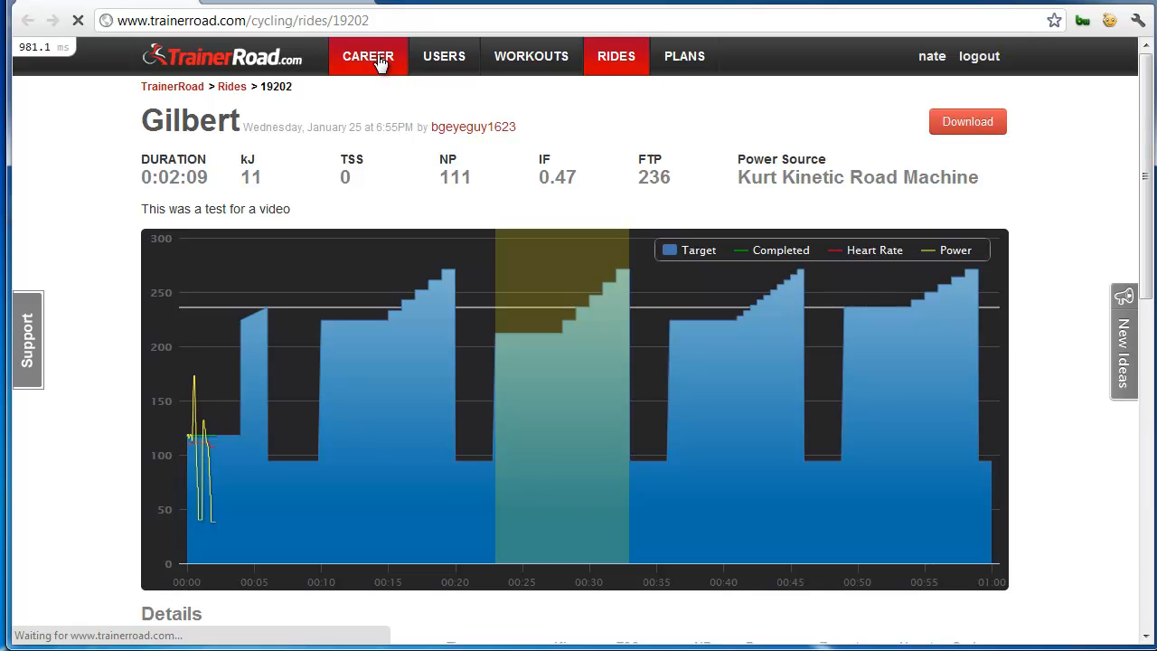
click(369, 56)
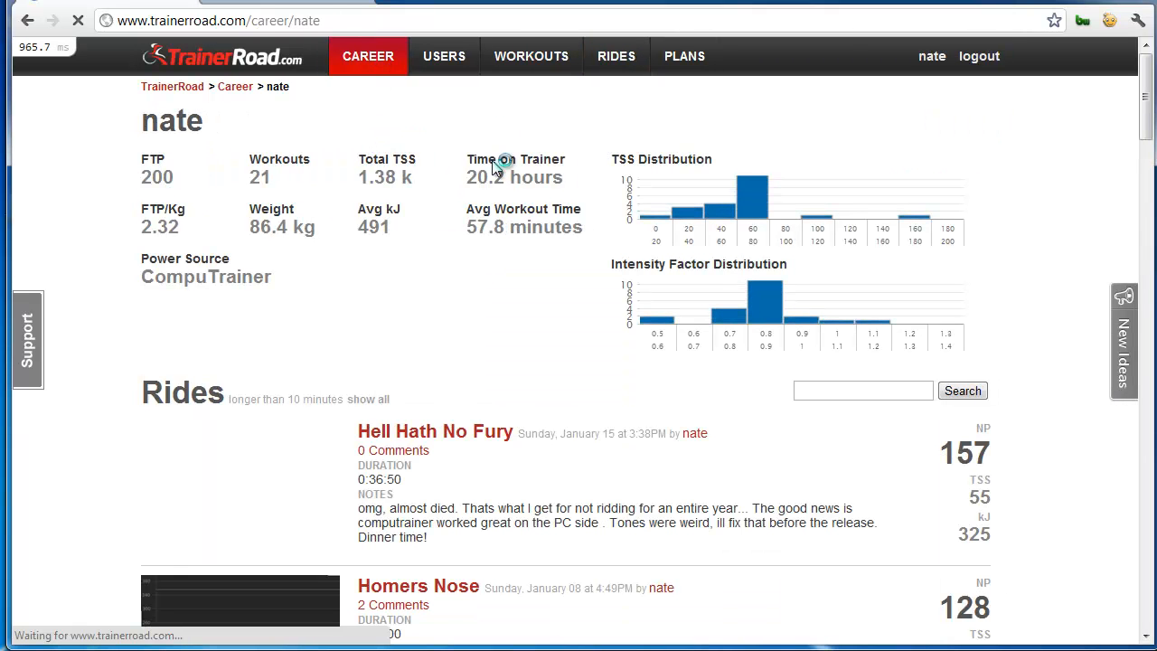
scroll(down, 3)
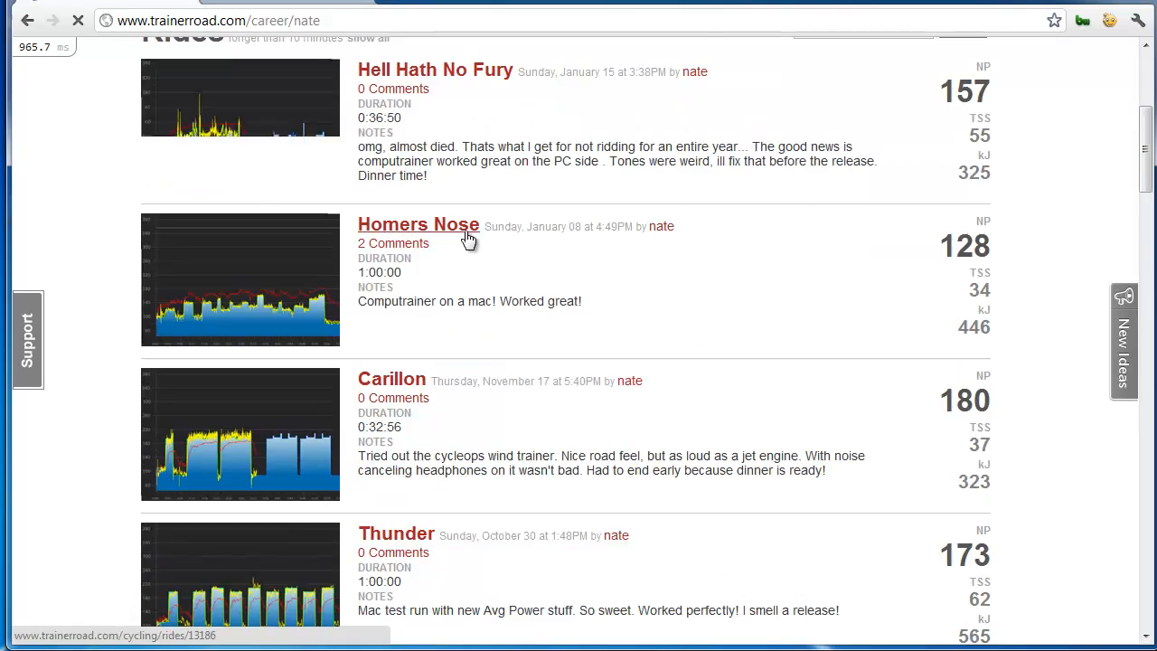
scroll(down, 3)
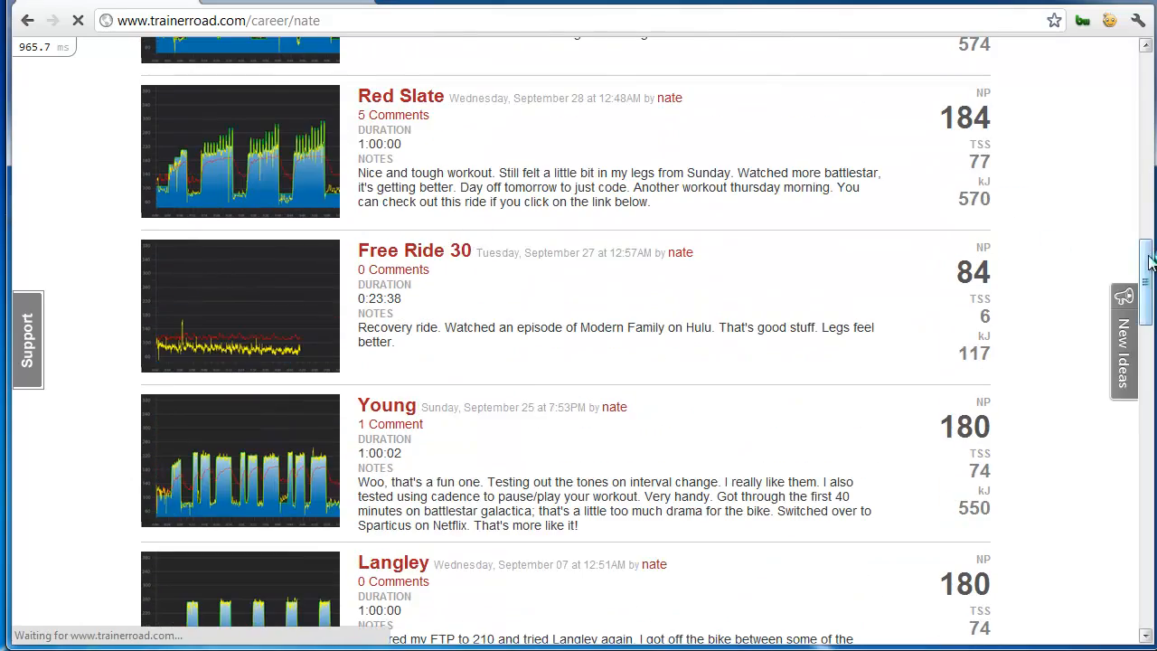
scroll(up, 3)
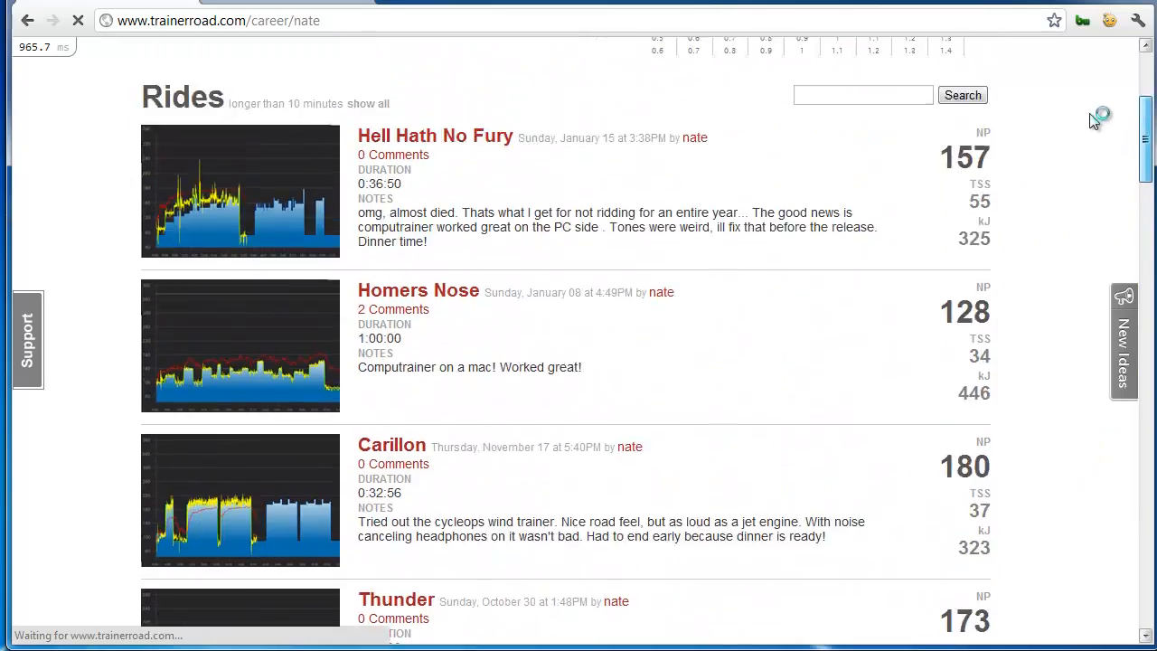
scroll(down, 3)
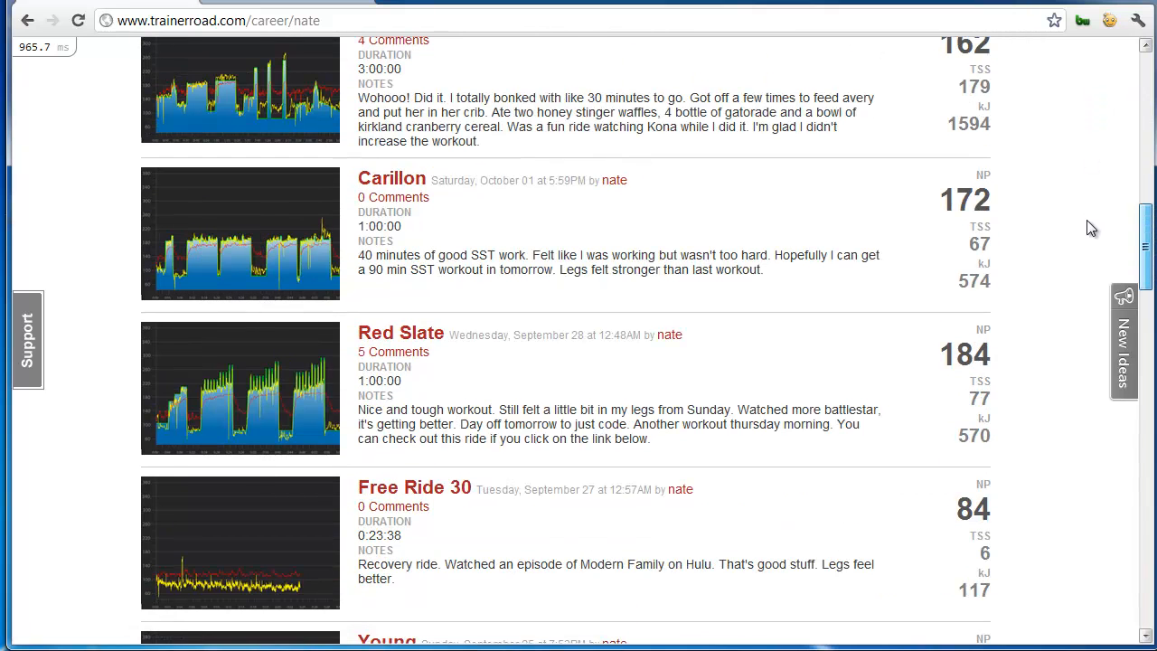
click(256, 401)
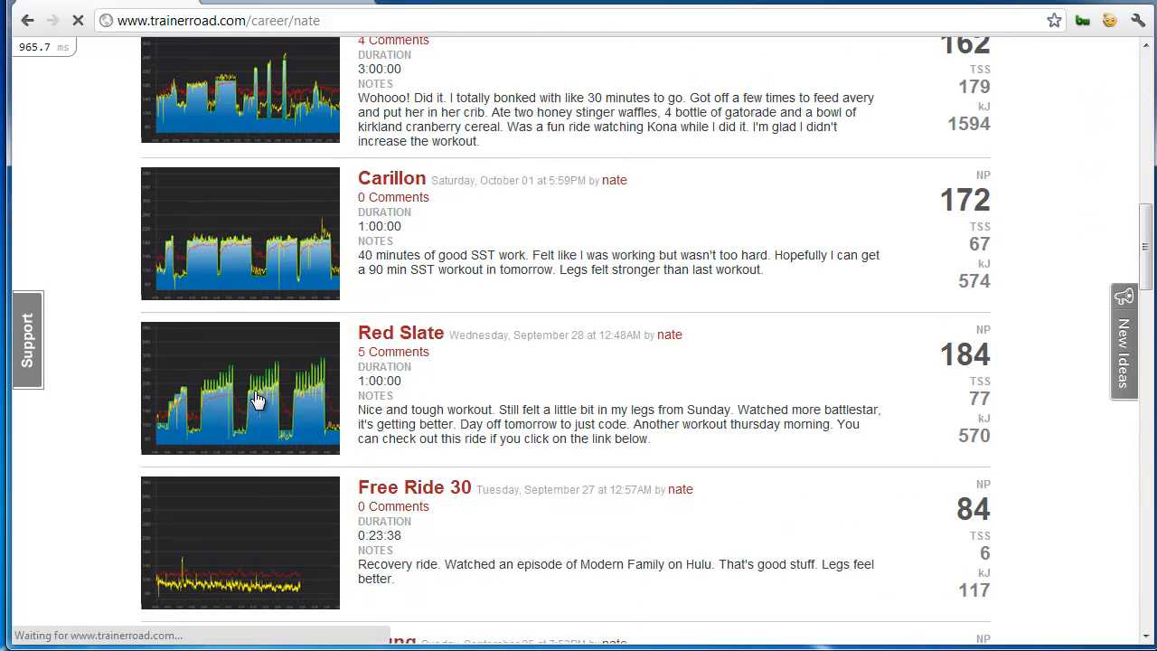
click(401, 333)
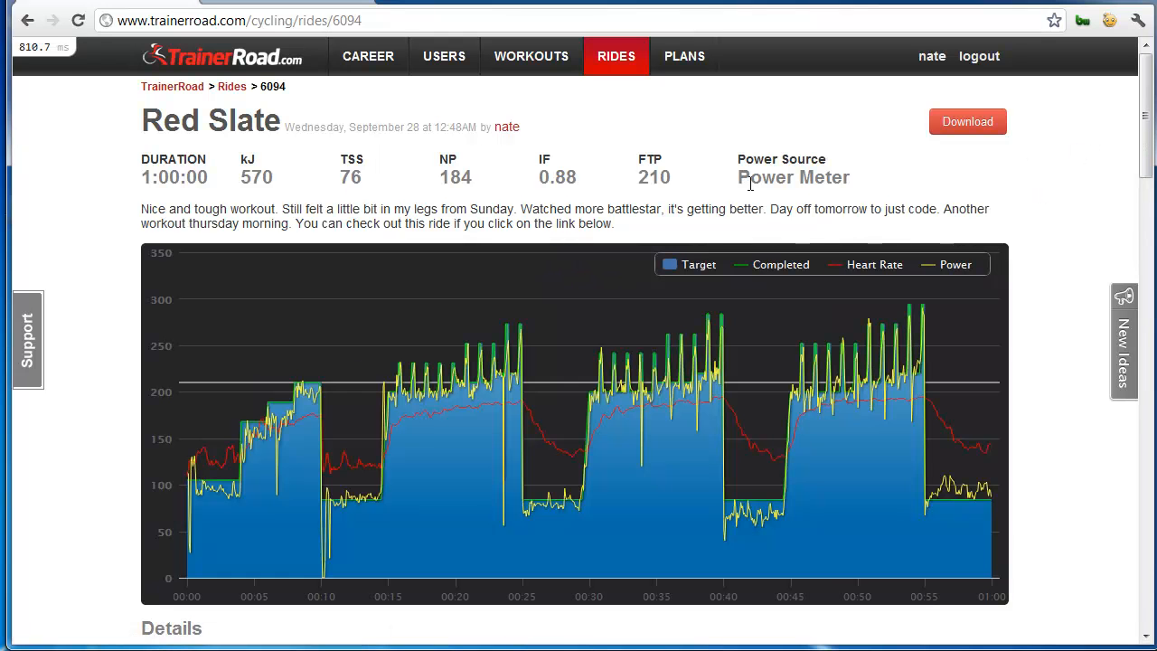
- Highlight the Red Slate ride's FTP of 210 and scroll past its intervals to the five comments
double_click(655, 177)
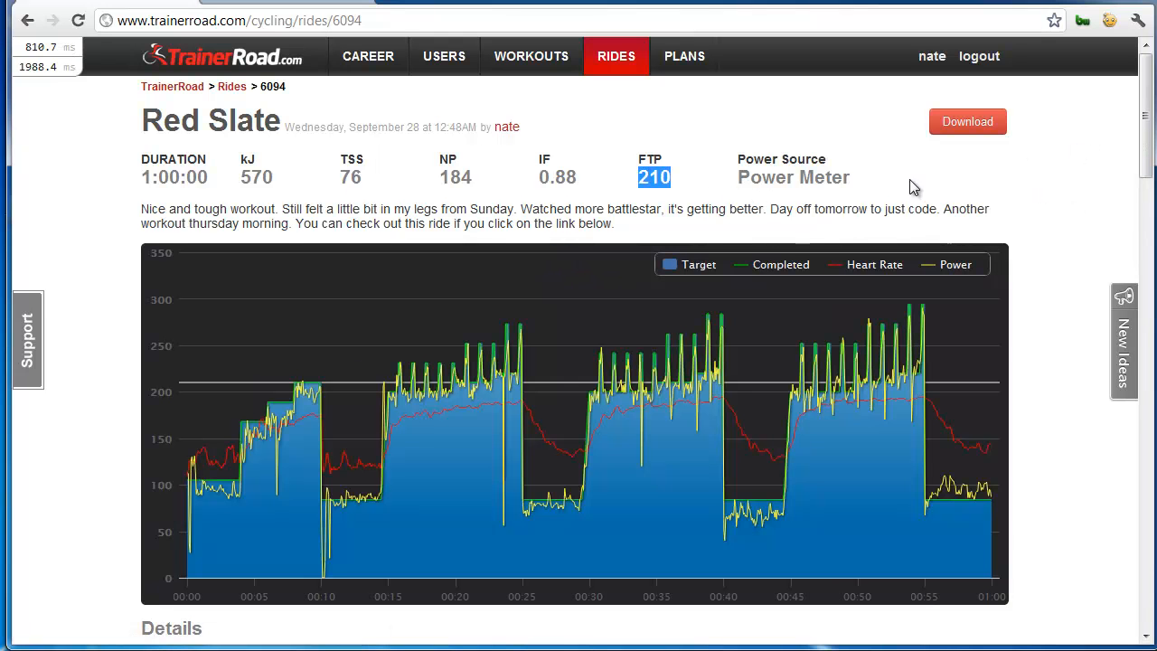
scroll(down, 3)
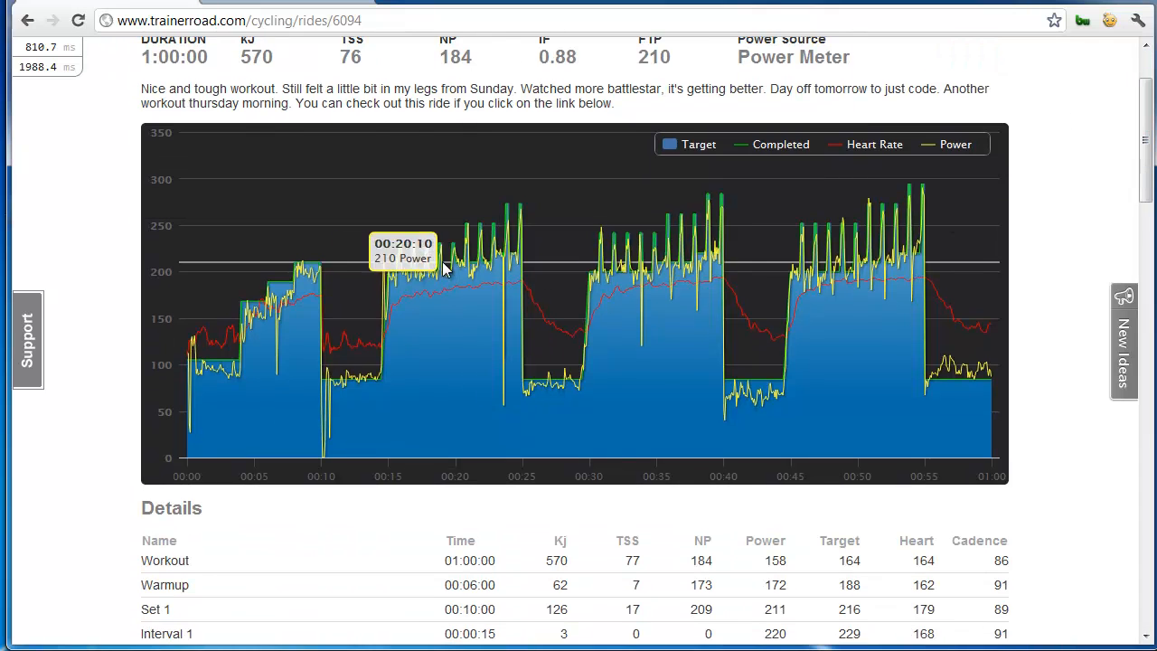
scroll(down, 3)
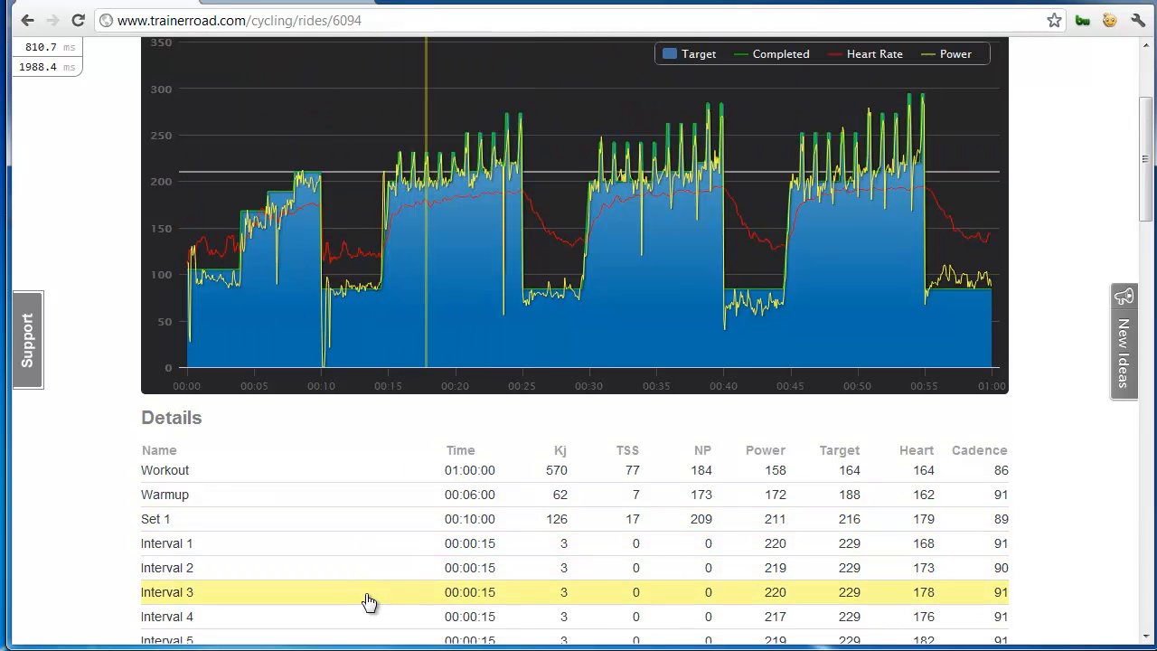
mouse_move(859, 597)
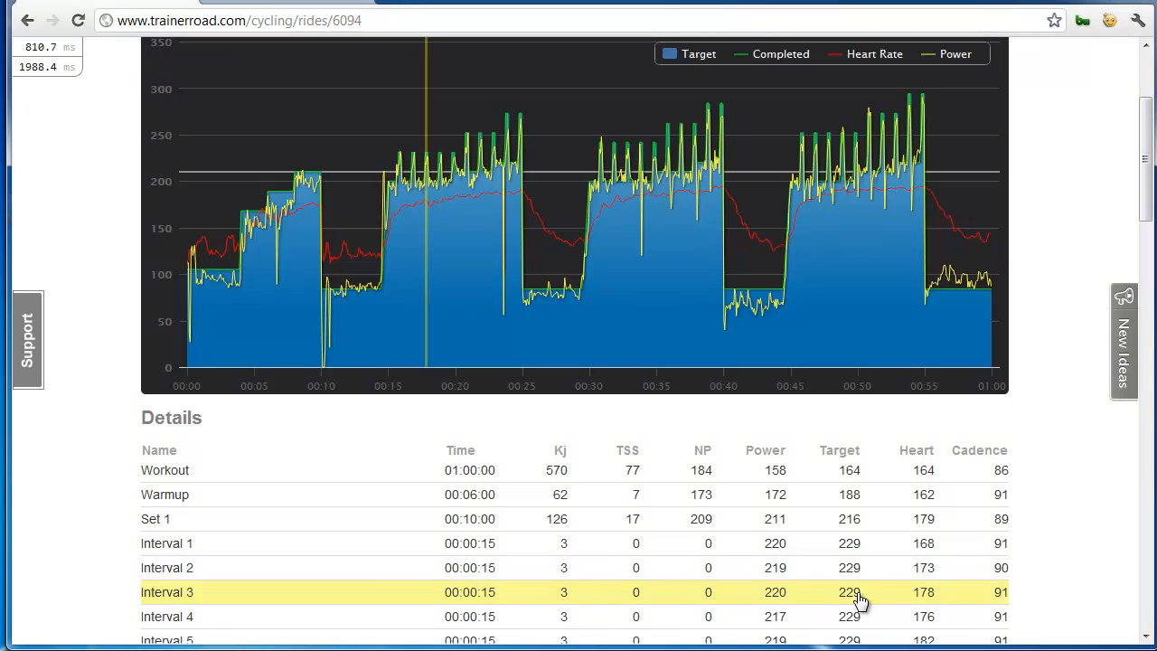
mouse_move(787, 606)
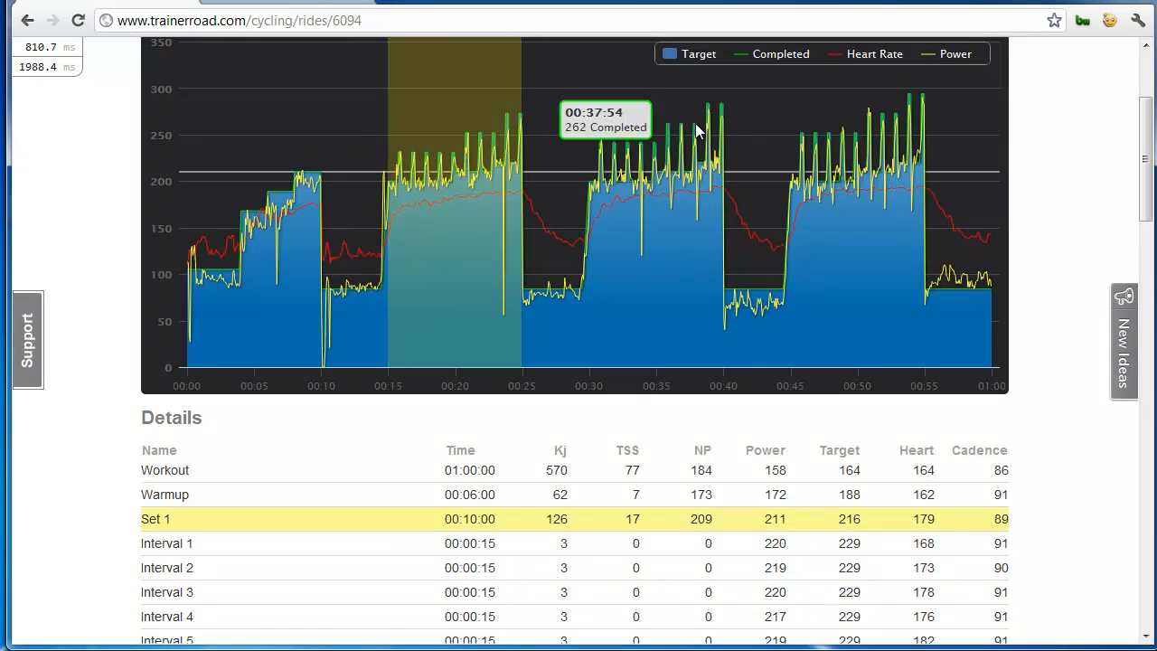
mouse_move(618, 206)
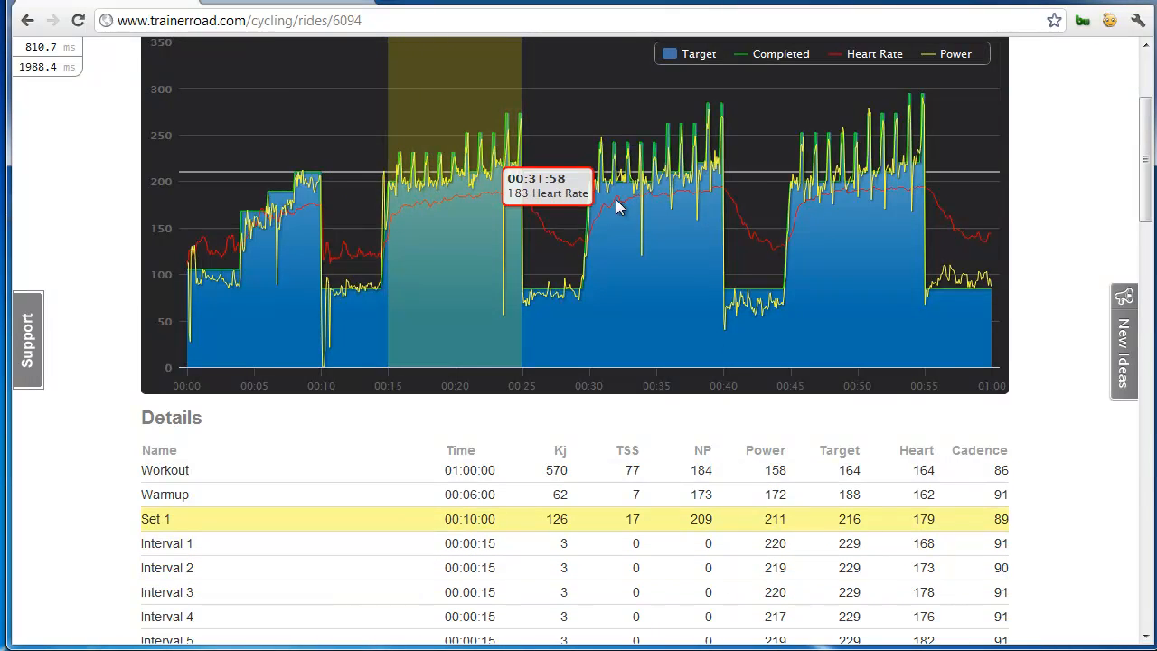
mouse_move(705, 197)
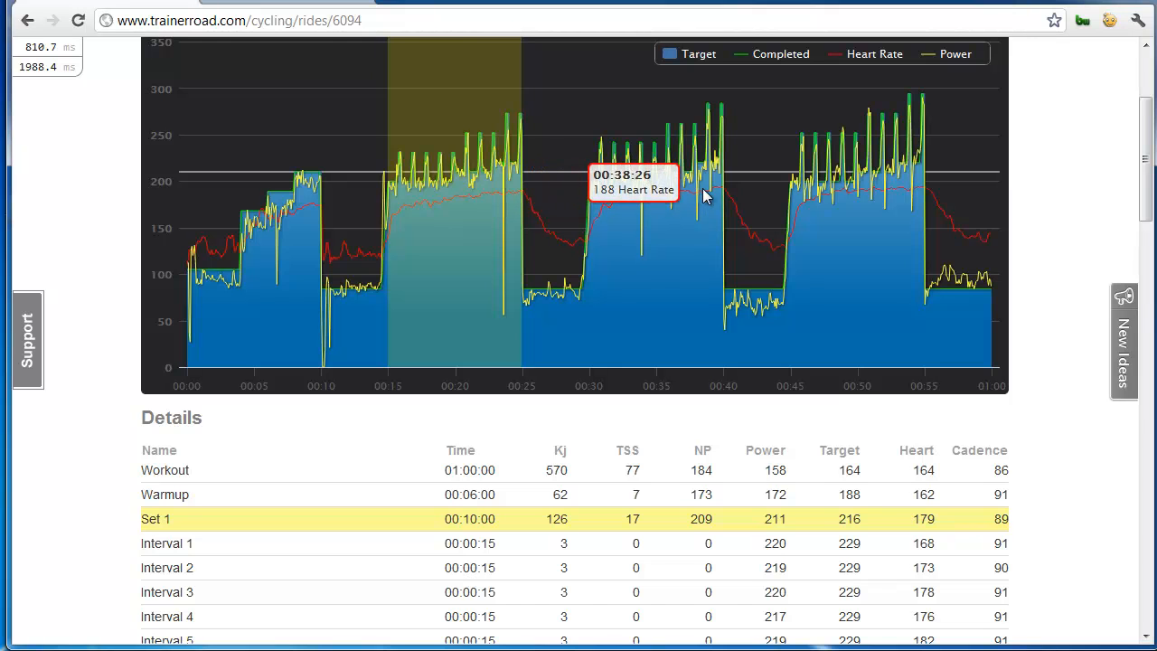
mouse_move(680, 198)
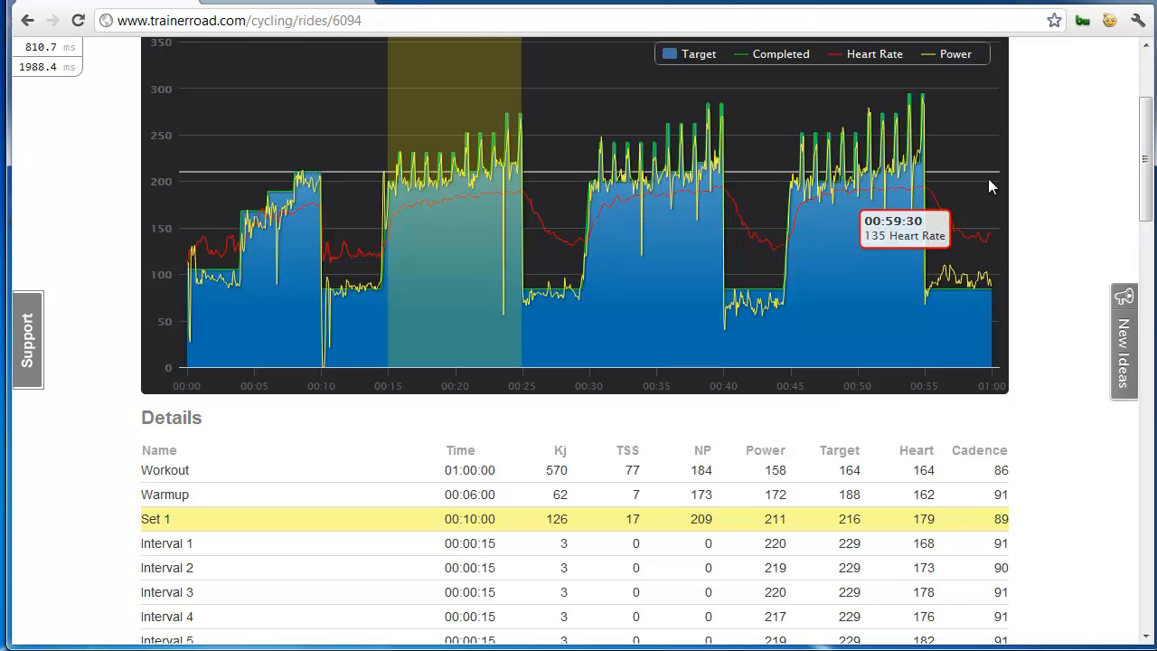
scroll(down, 3)
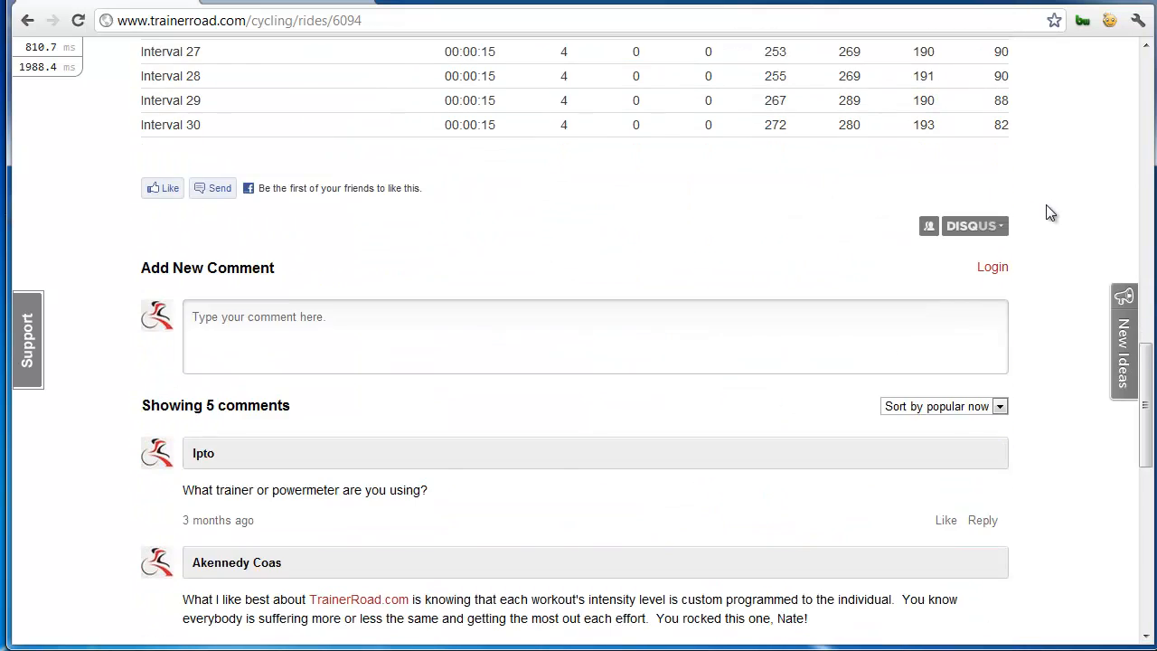
- Browse the Red Slate comments, then return to the TrainerRoad.com home page via the logo
scroll(down, 3)
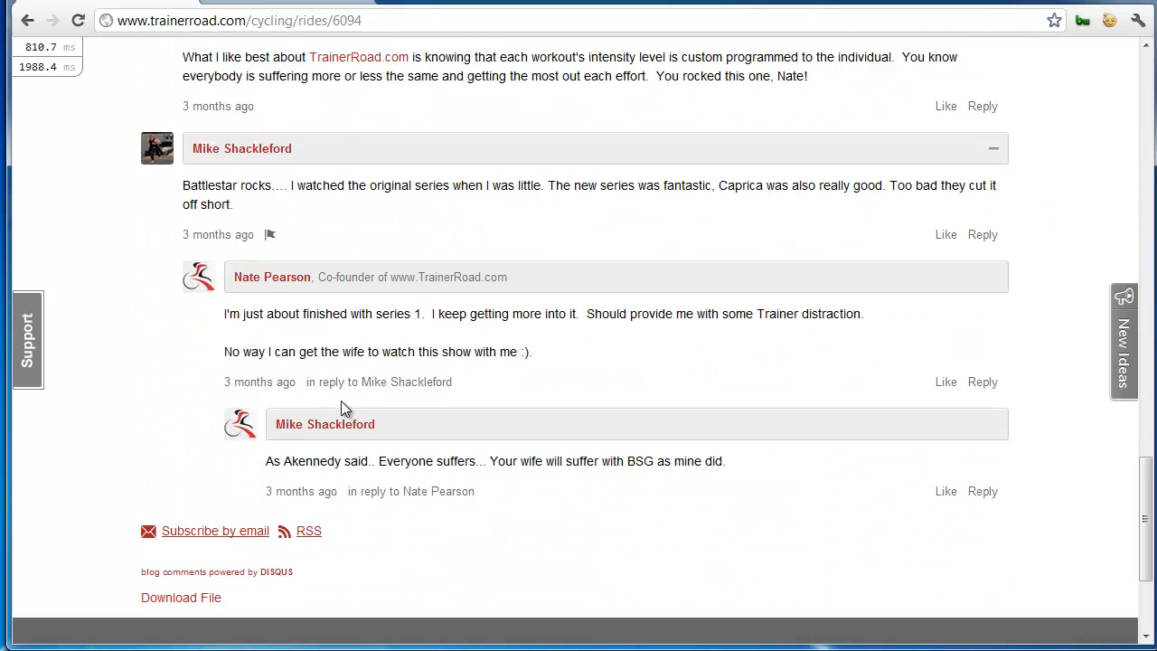
scroll(up, 3)
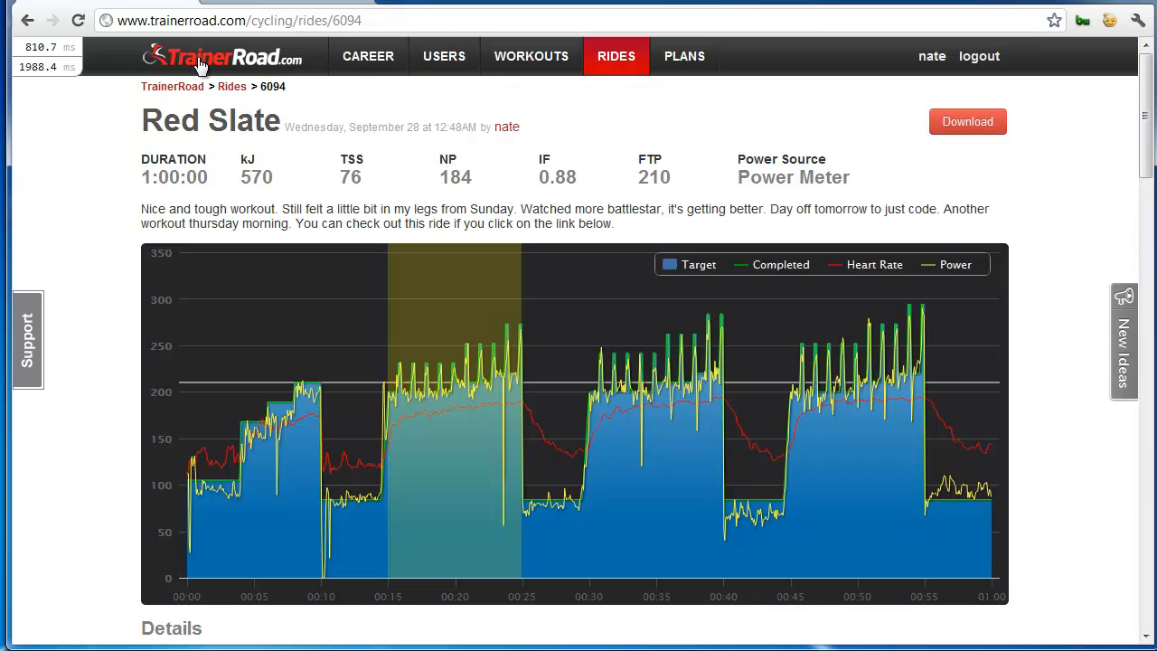
click(221, 56)
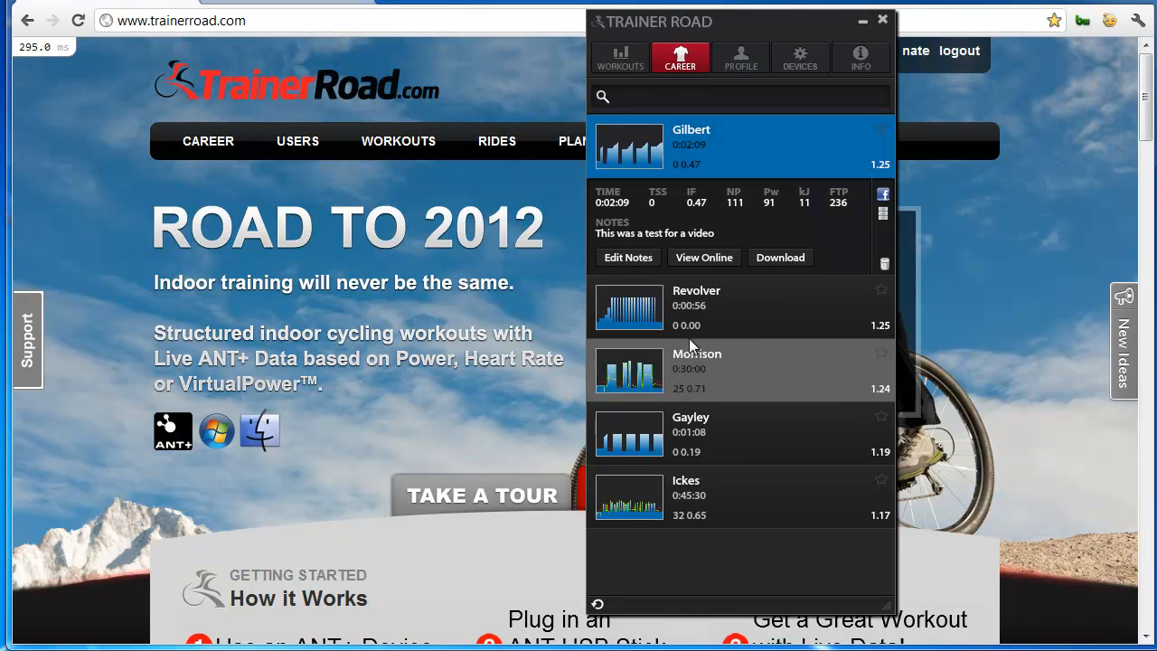
- Log in to Facebook and publish the Gilbert ride with its note, then leave the app for Workouts
click(883, 193)
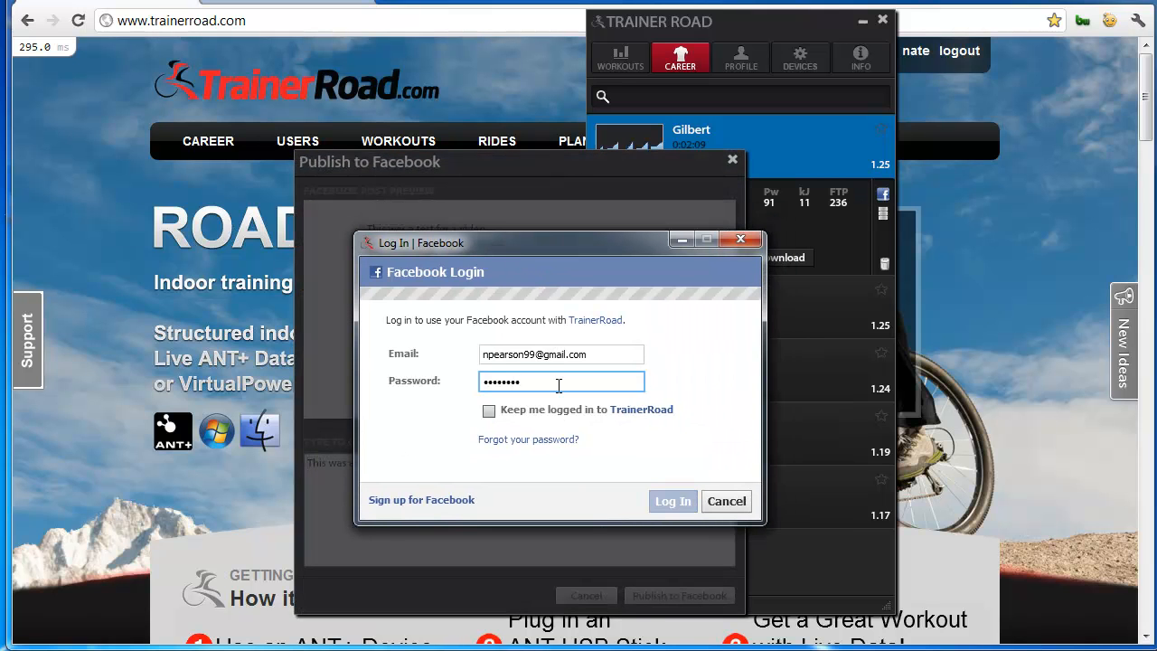
click(673, 501)
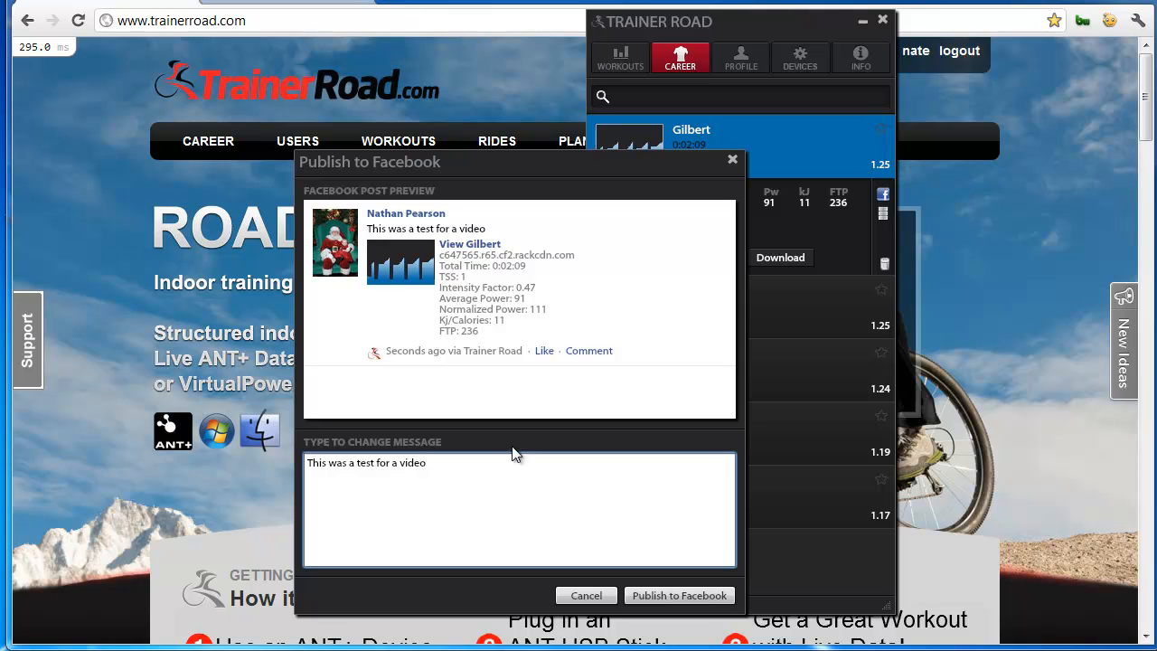
mouse_move(642, 593)
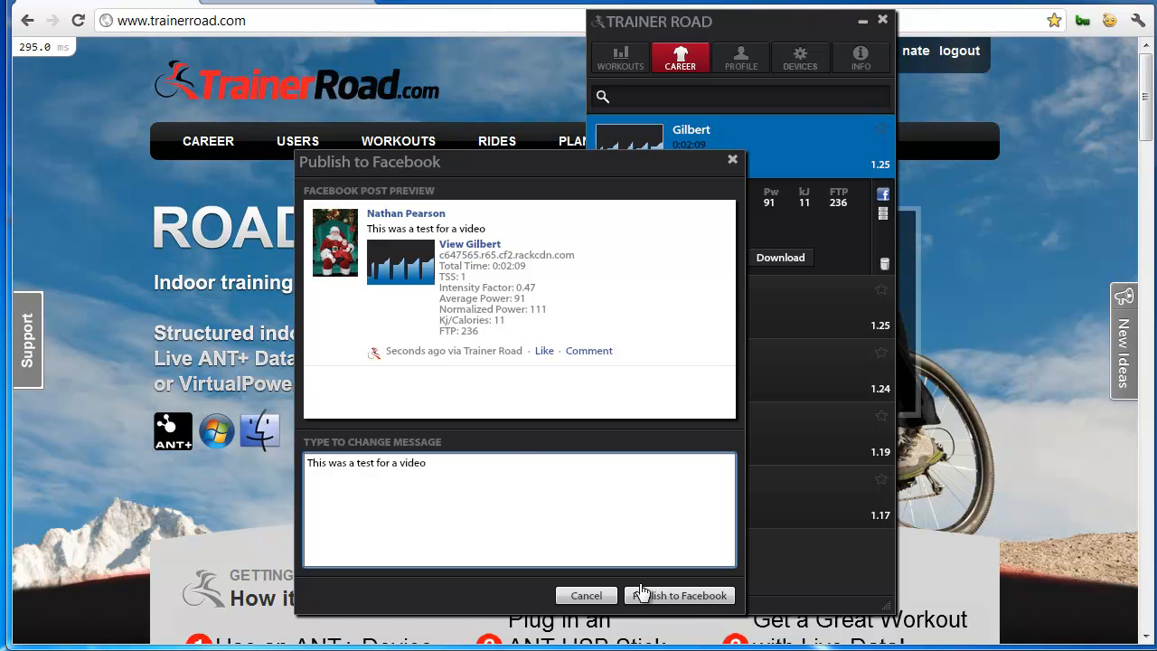
click(586, 595)
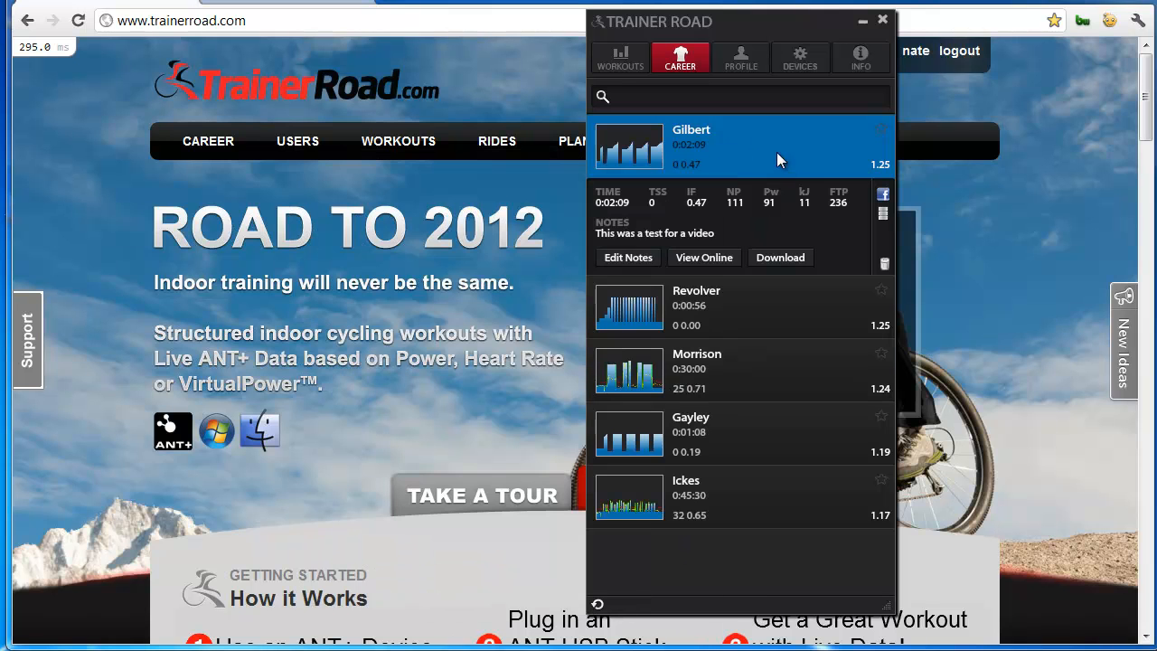
click(620, 56)
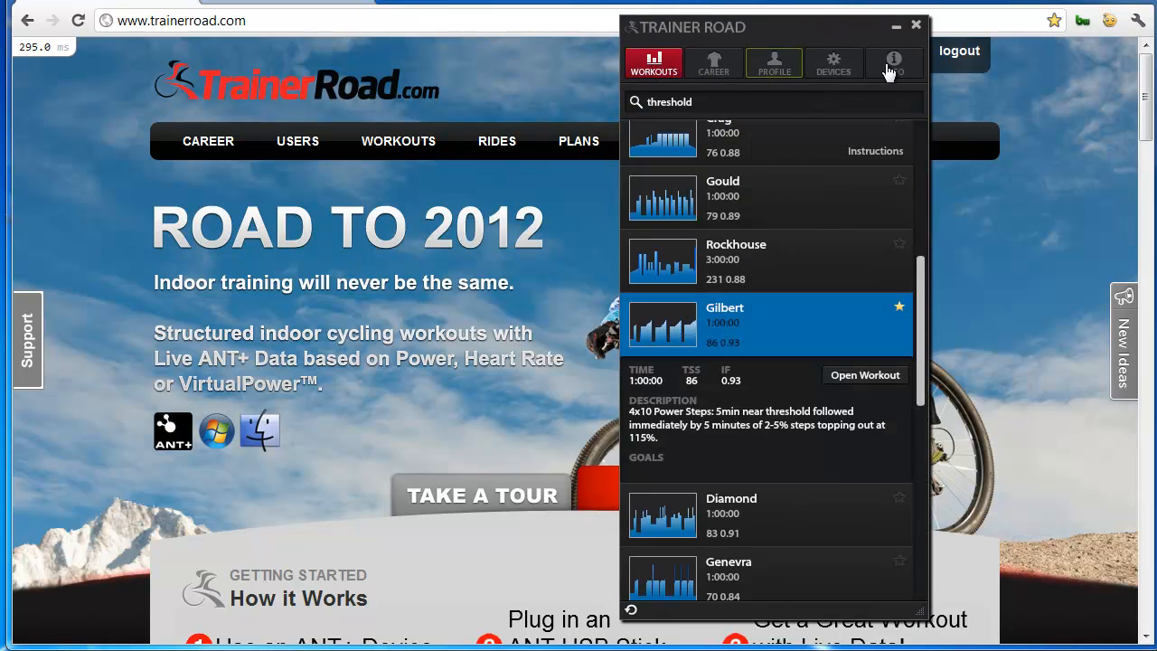
scroll(up, 3)
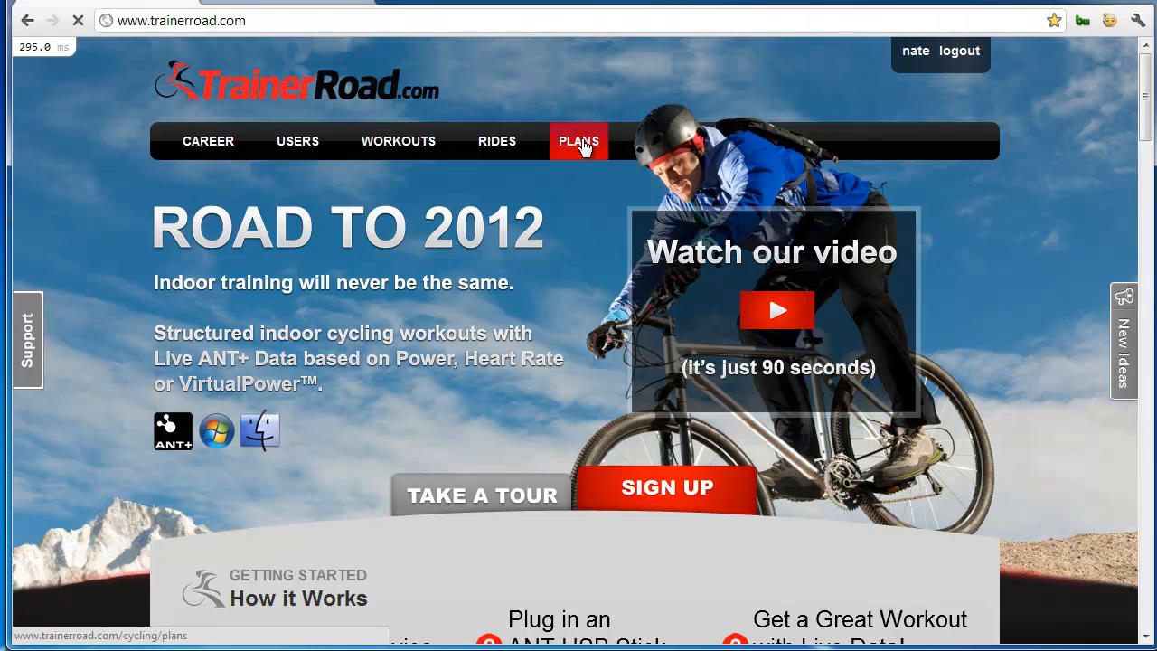
- In PLANS, show Week 1 of Early Base: Foundation, Form & Base — 8 Minute Test, Gayley, Baxter
click(579, 141)
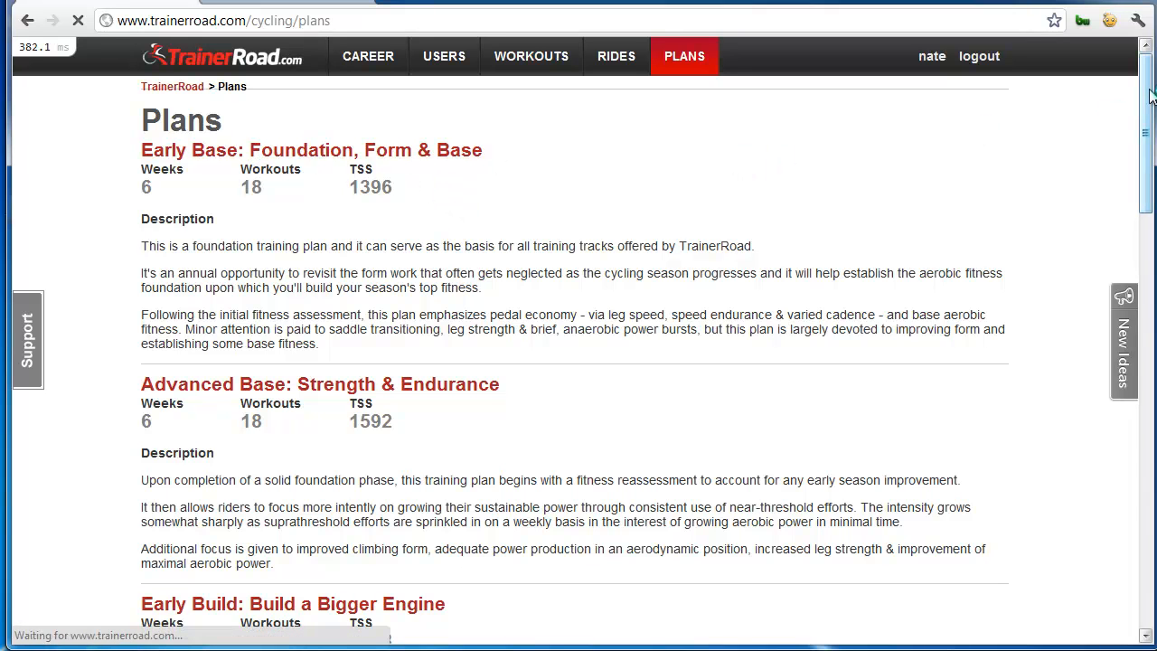
click(311, 148)
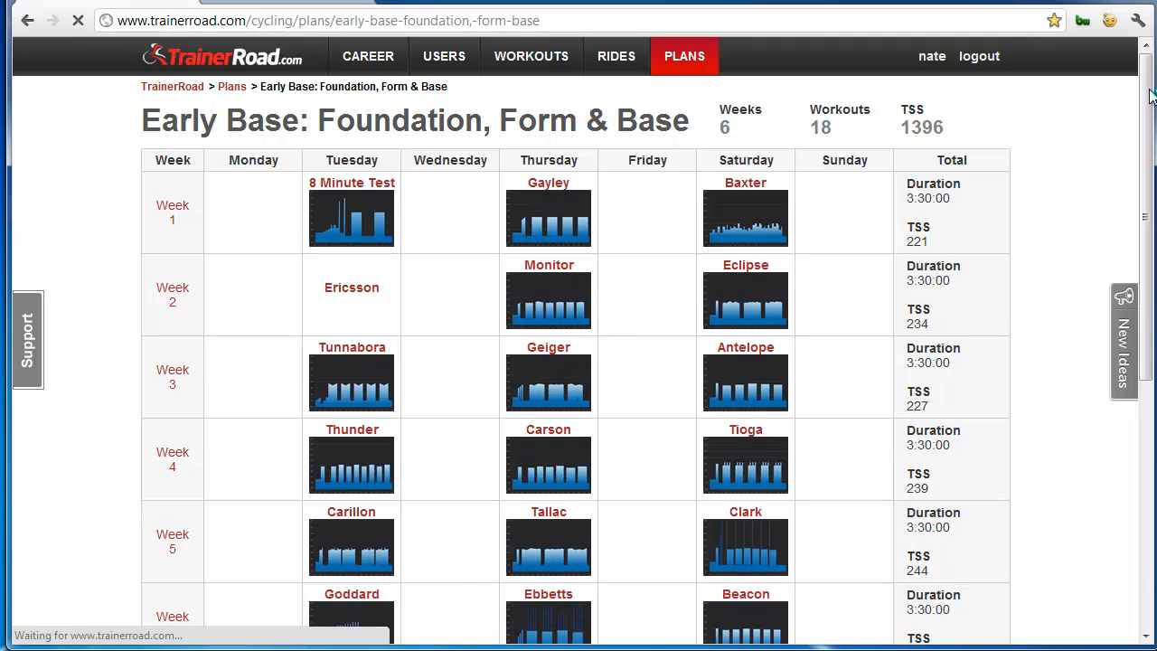
scroll(down, 3)
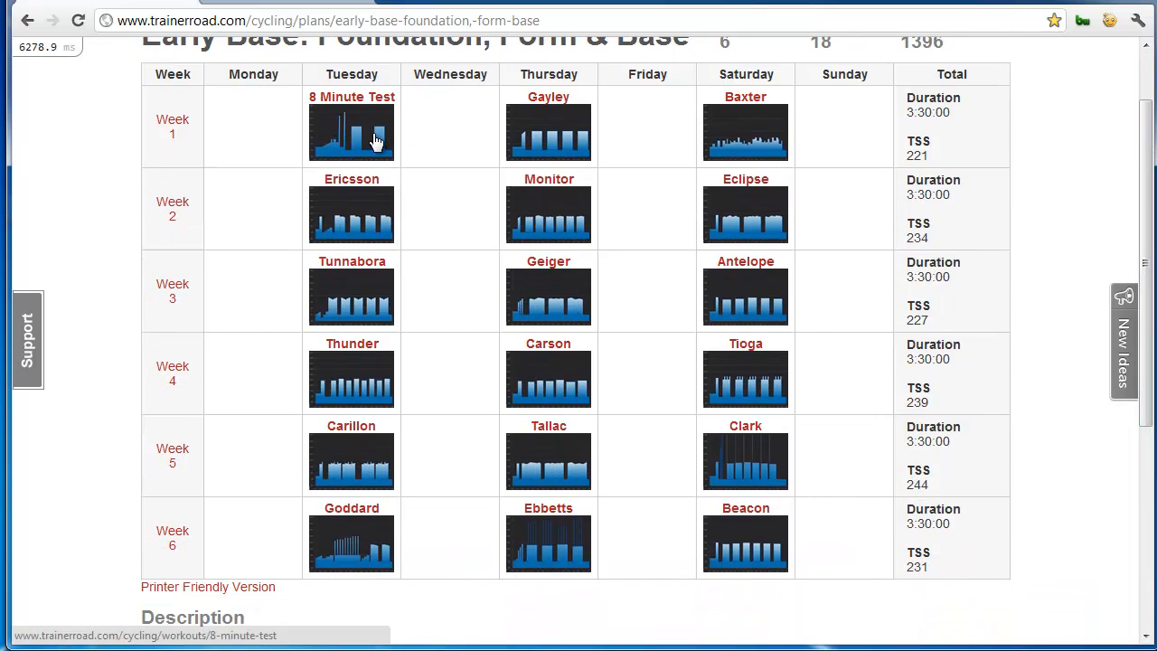
mouse_move(333, 162)
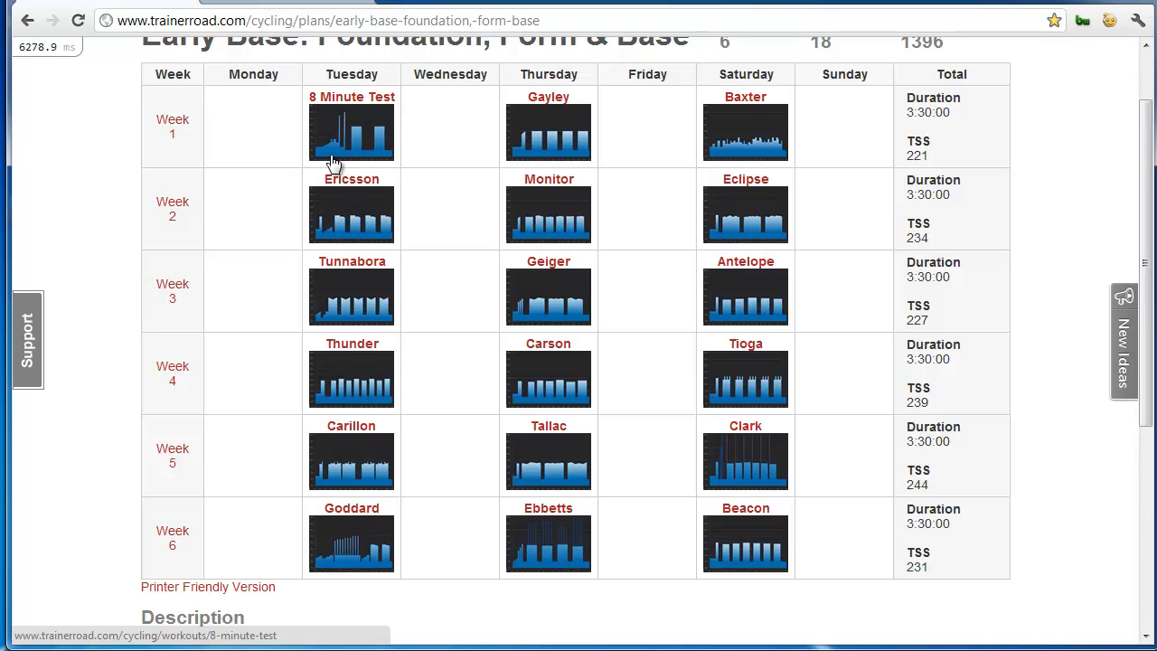
mouse_move(189, 113)
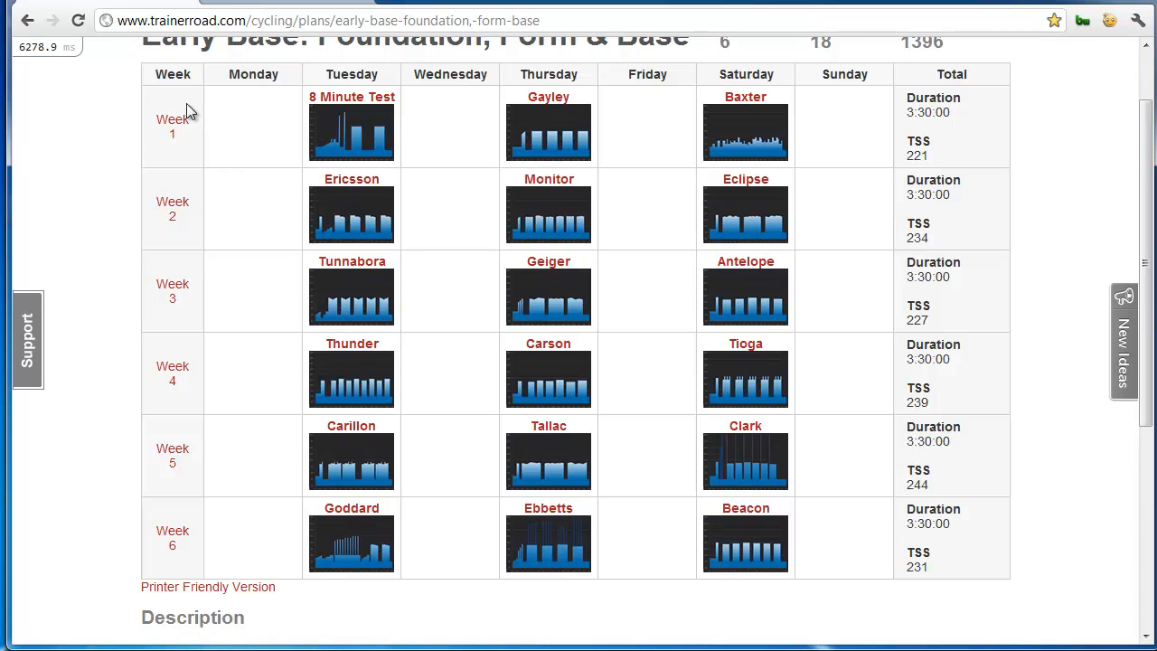
click(171, 127)
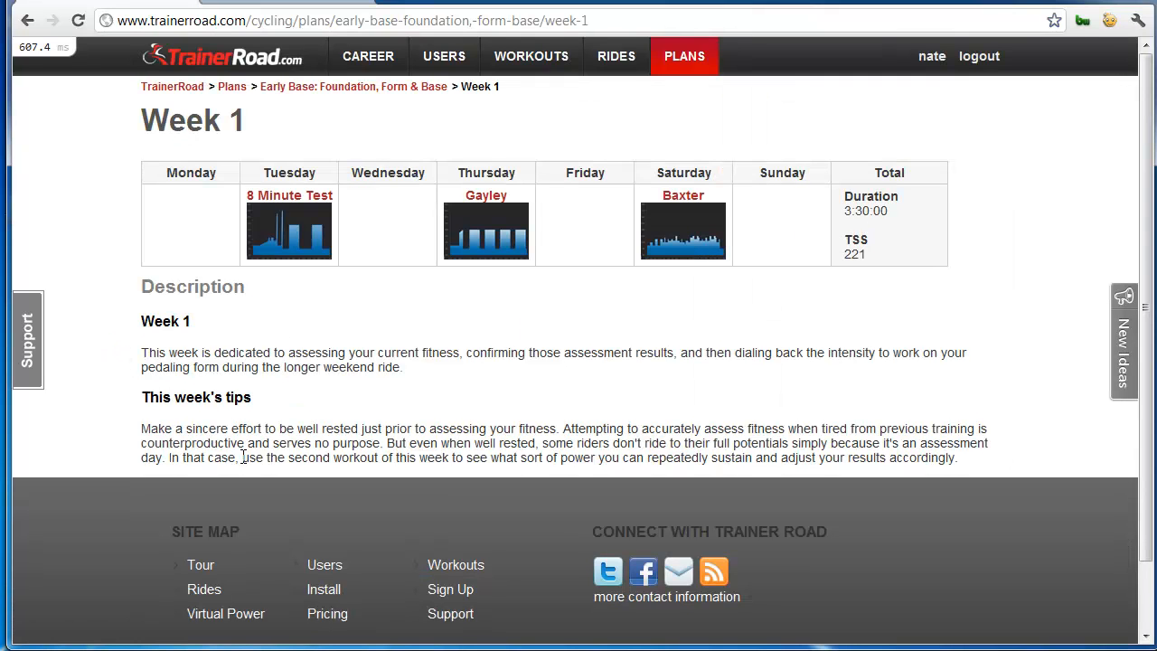
mouse_move(405, 242)
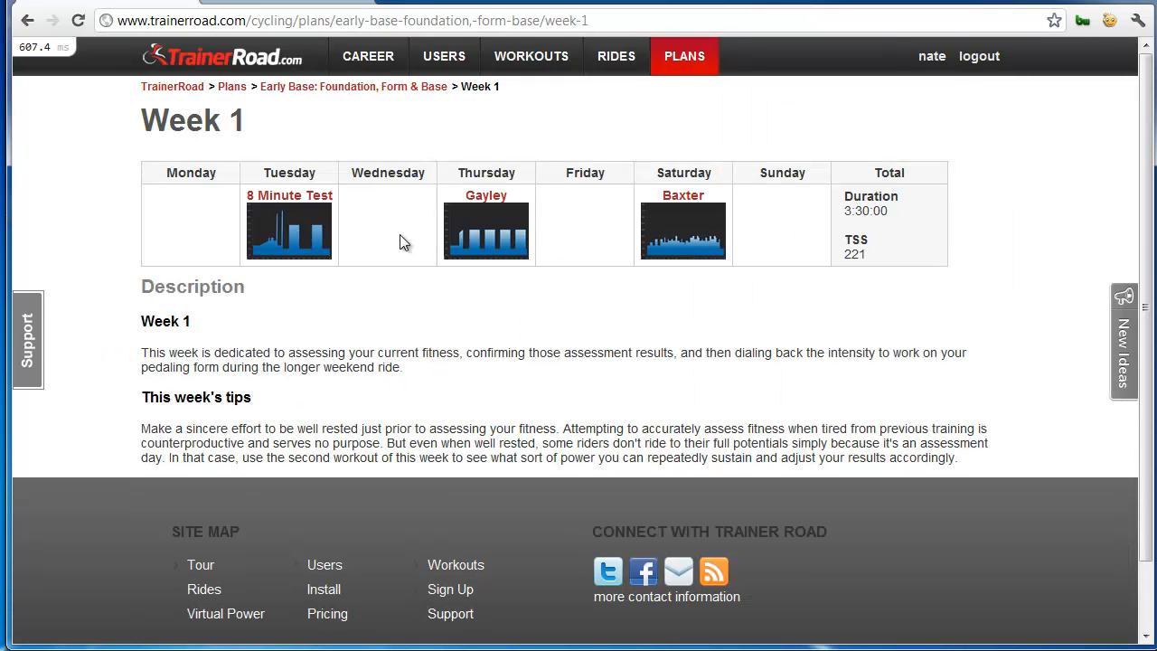
click(683, 232)
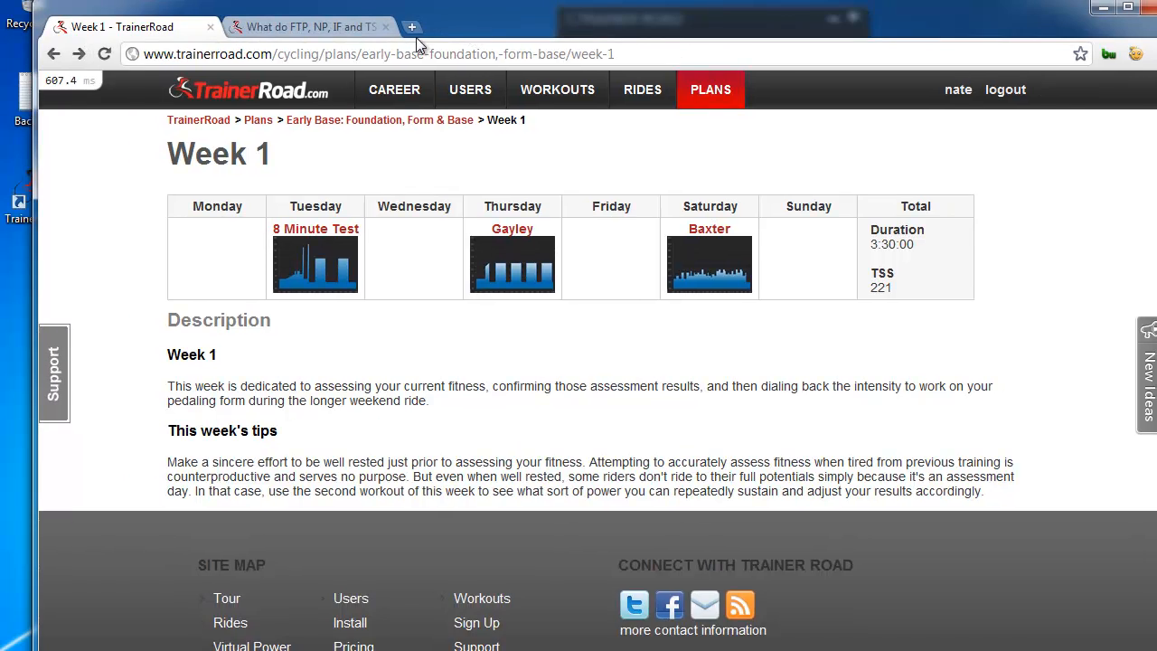
- Browse support.trainerroad.com's Customer Service home listing Announcements, Community Help and Getting Started
click(412, 27)
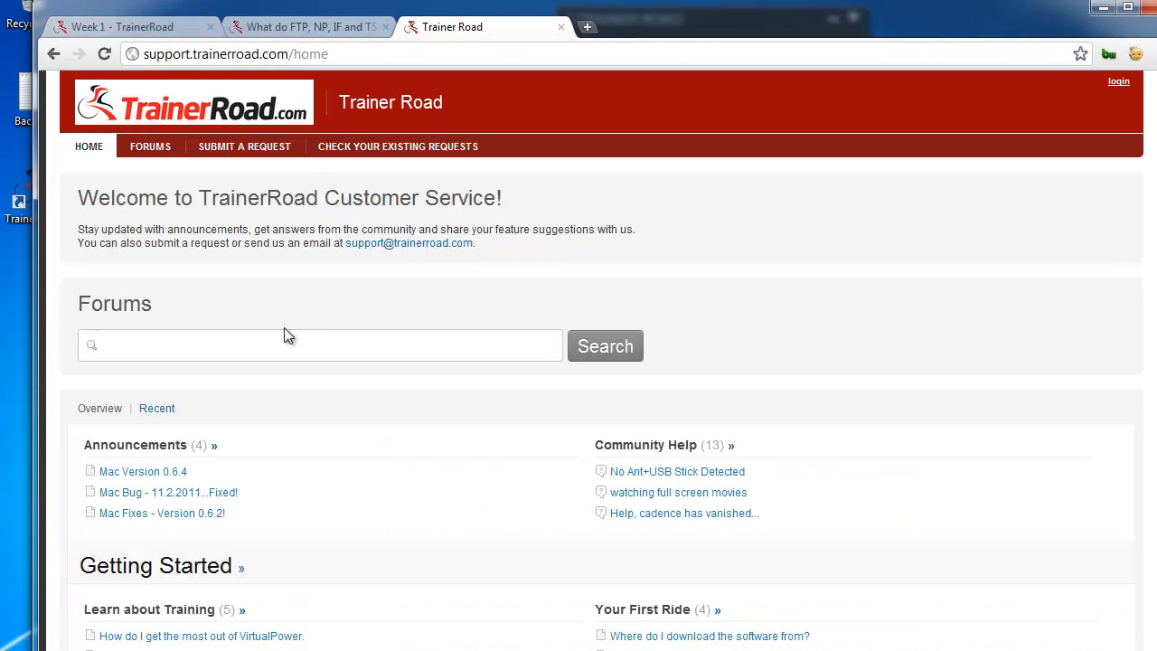
scroll(down, 3)
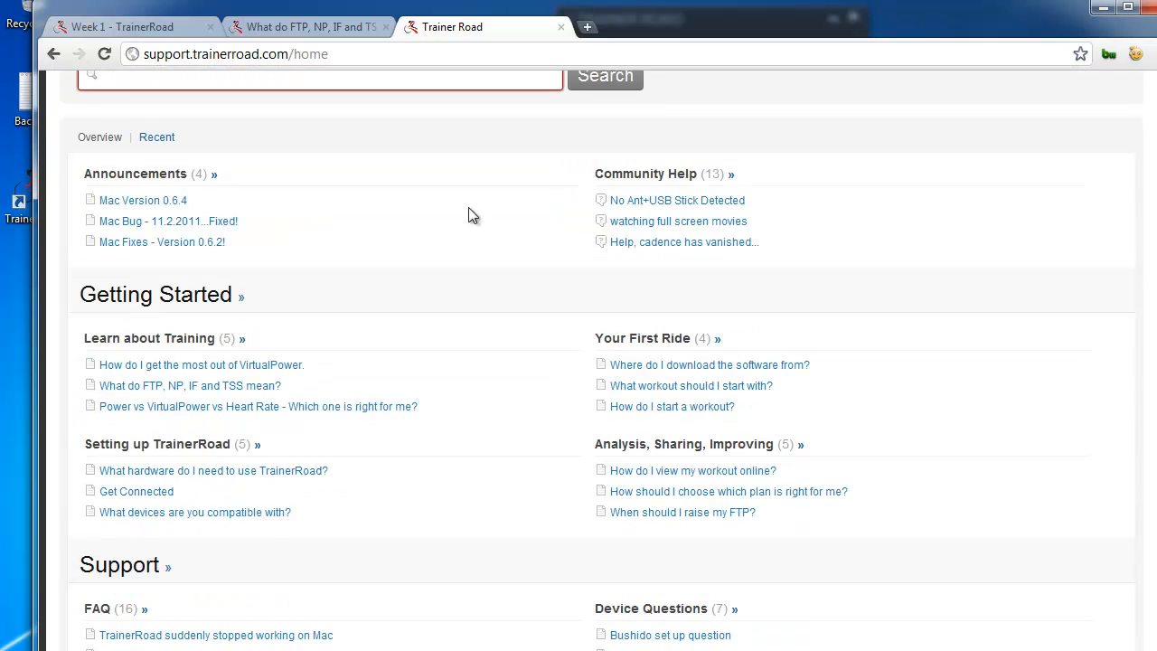